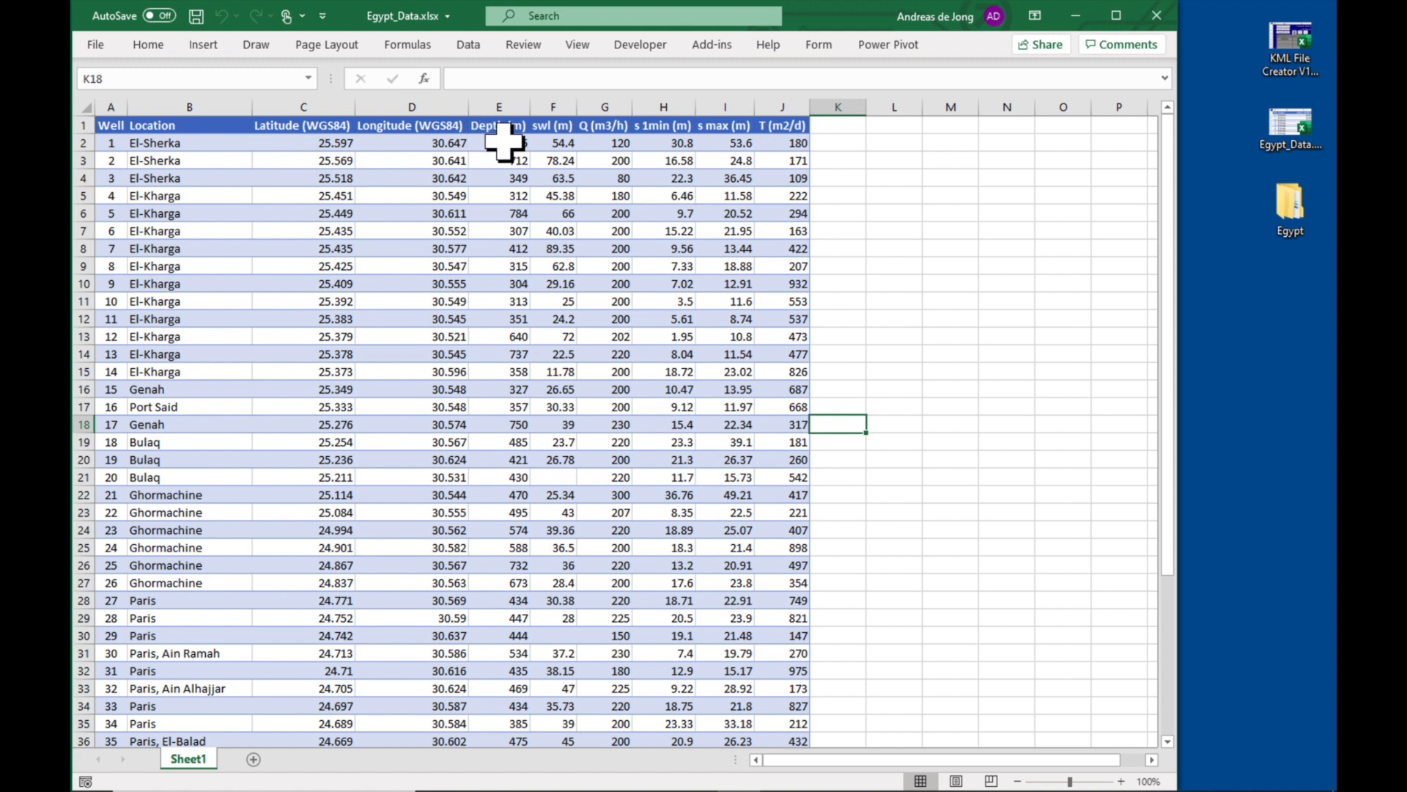
mouse_move(431, 166)
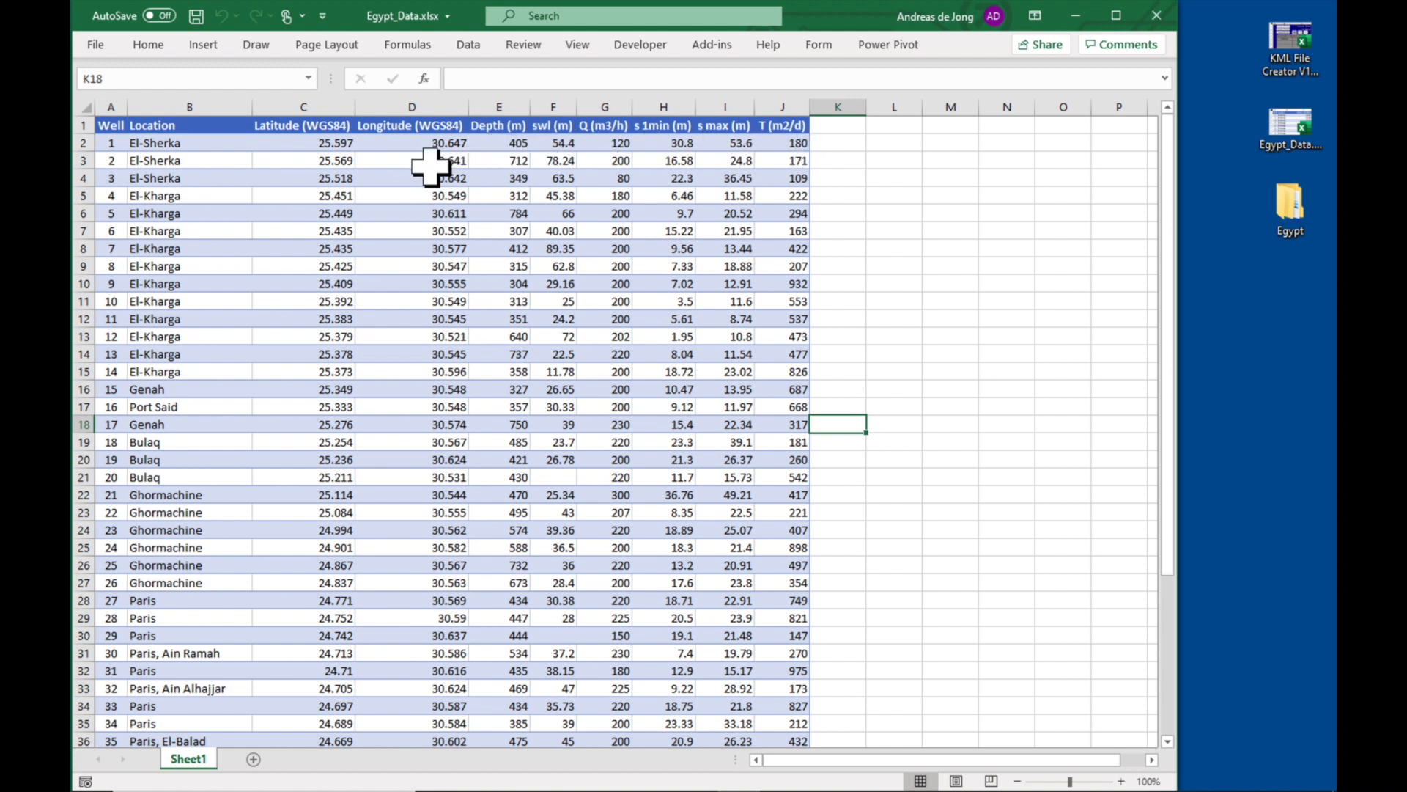
mouse_move(465, 249)
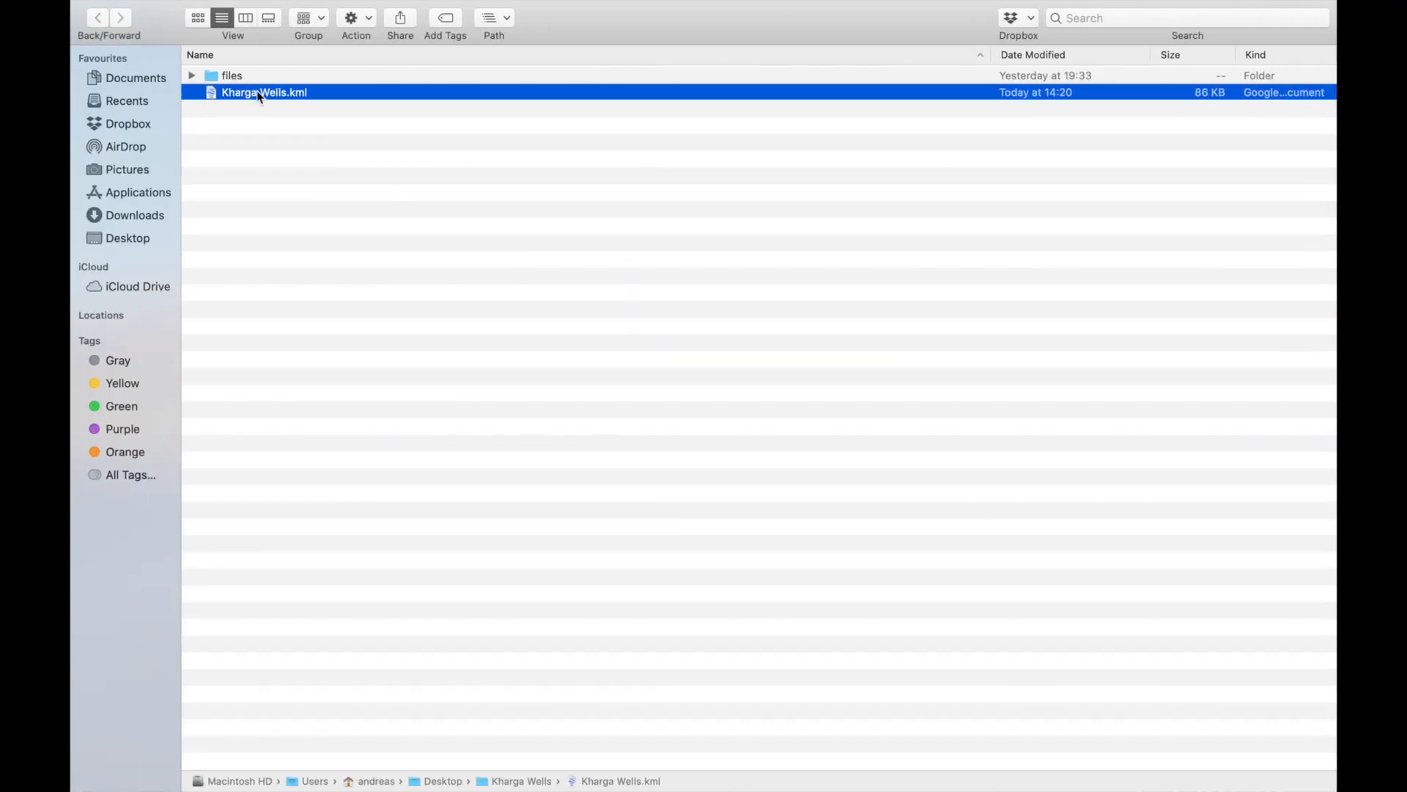
Open Kharga Wells.kml from Finder so its well placemarks load in Google Earth
double_click(264, 91)
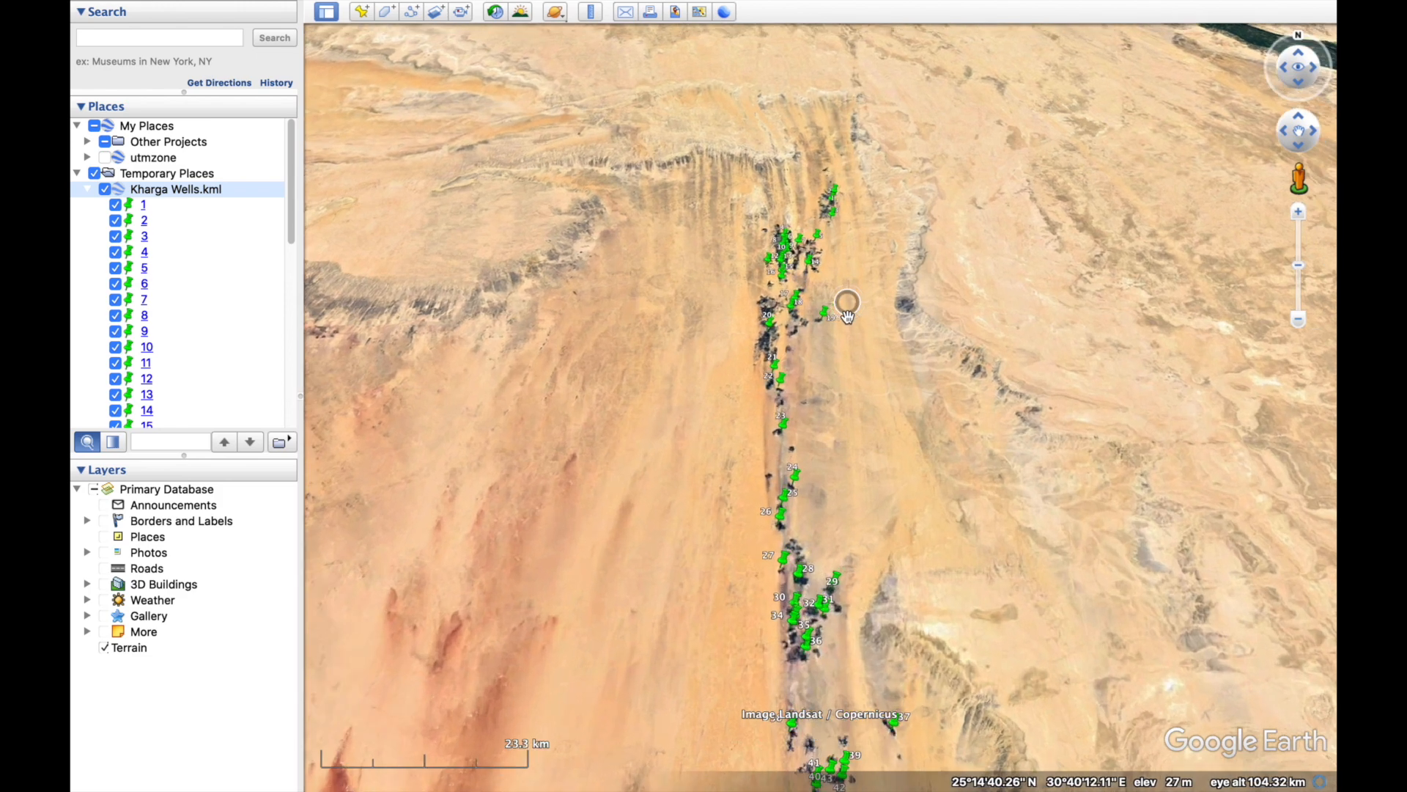
Zoom into the oasis, view well 18's balloon, then show well 19's drawdown chart and Bulaq data
scroll("up", 3)
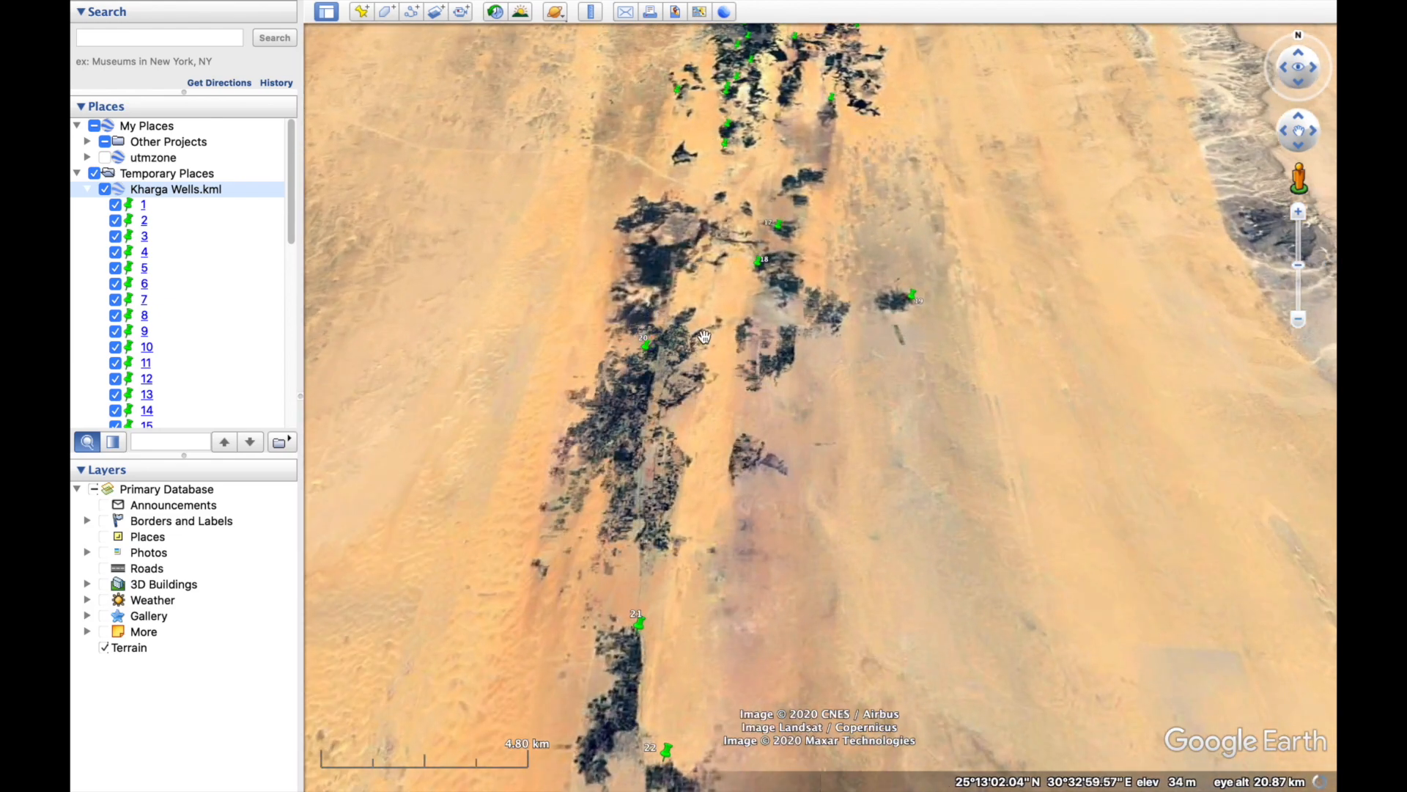
scroll("up", 3)
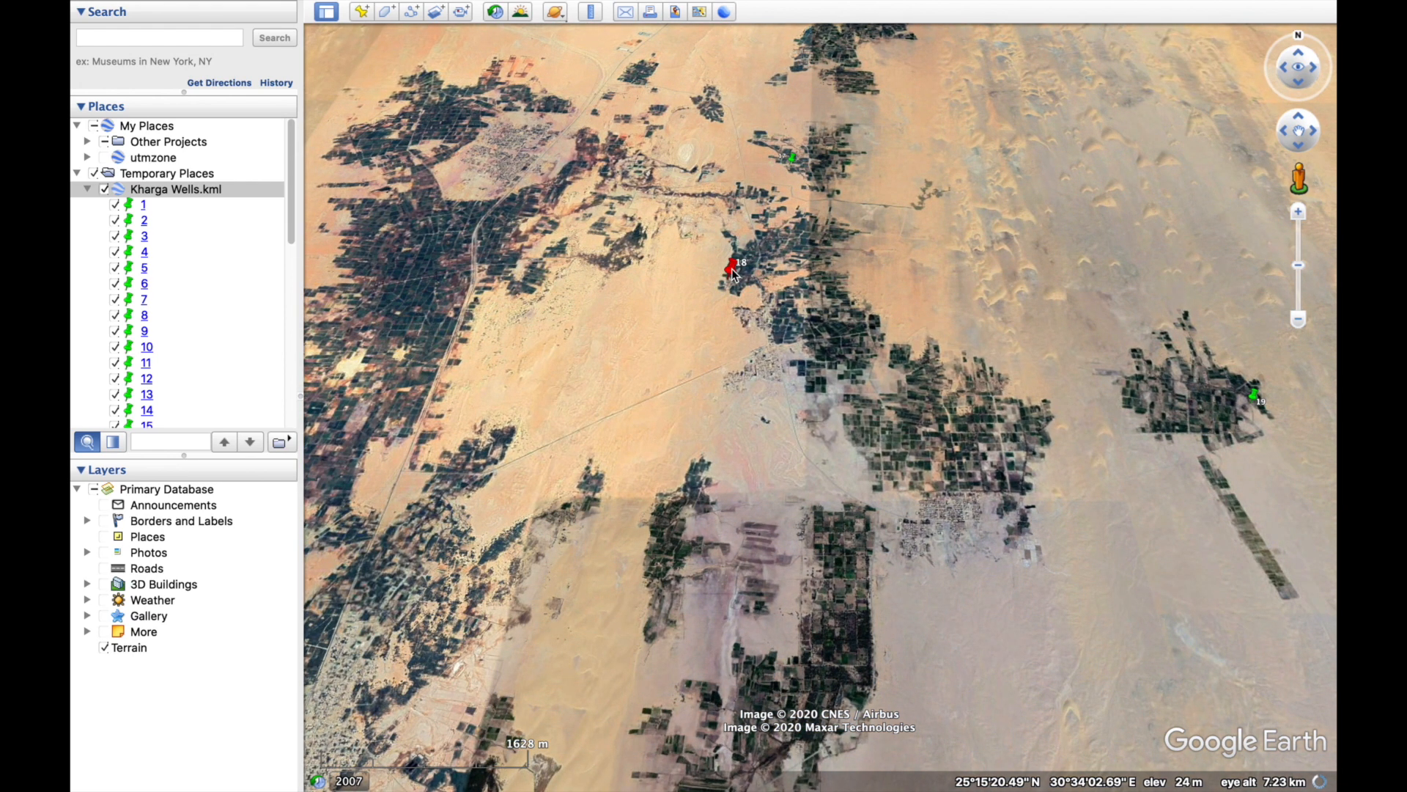
left_click(728, 269)
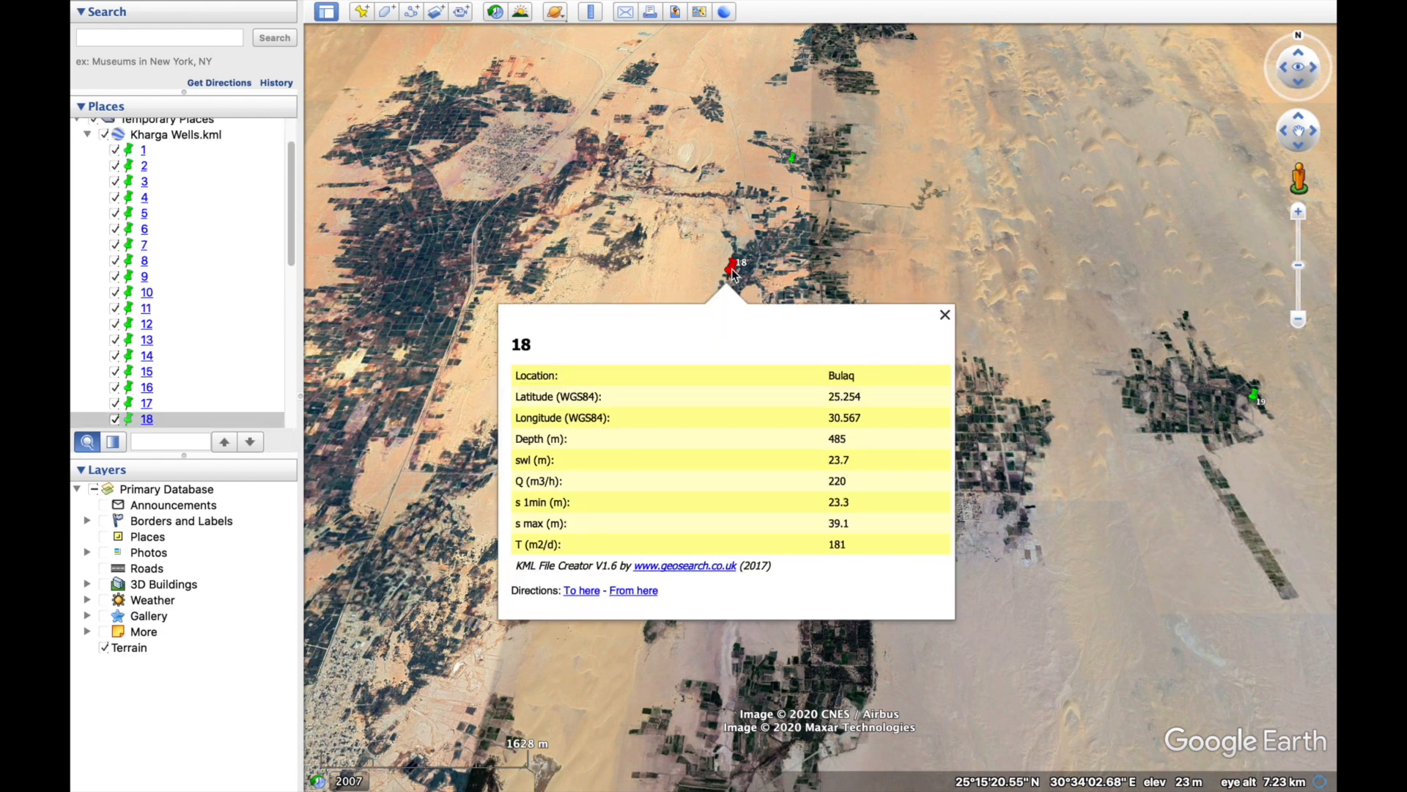
mouse_move(567, 549)
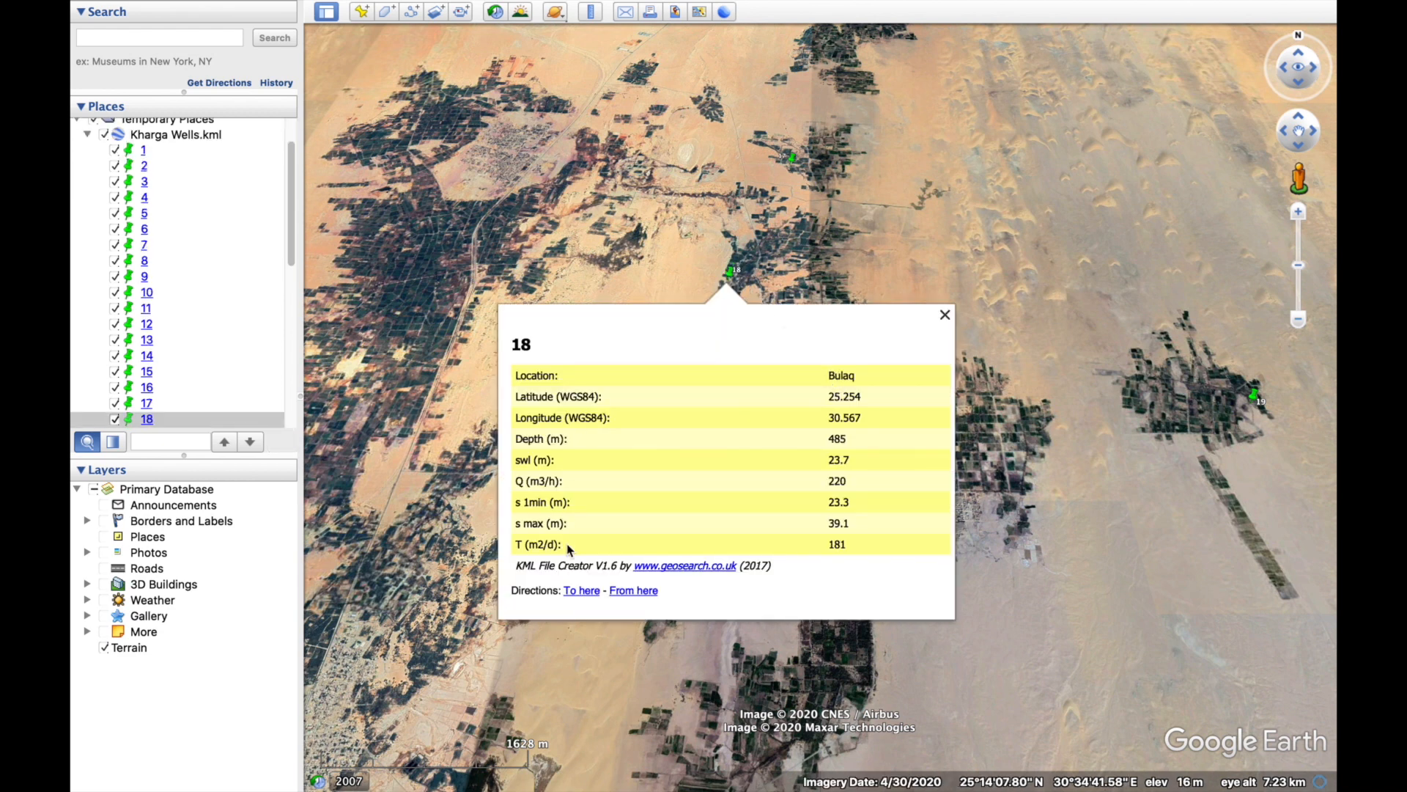
mouse_move(849, 545)
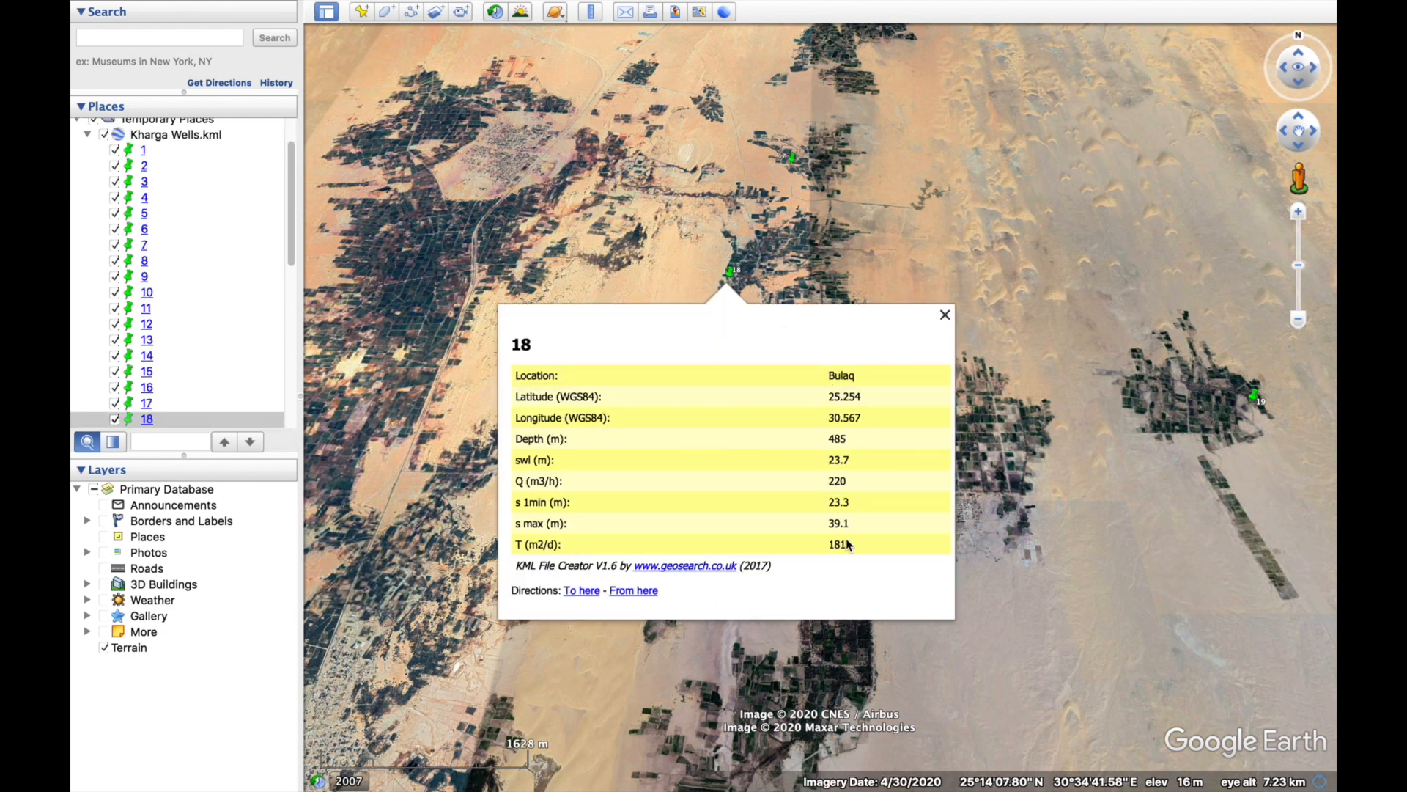
left_click(944, 314)
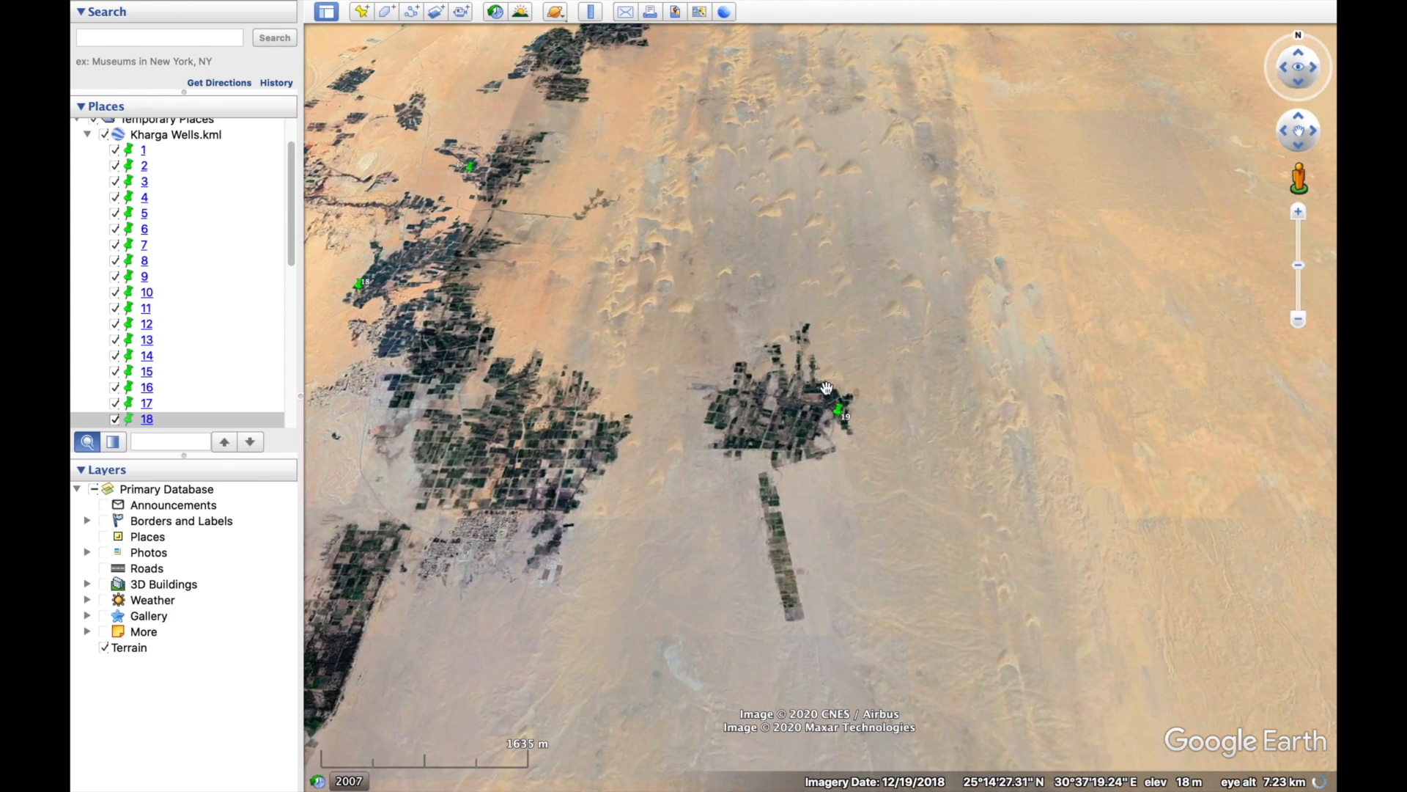
left_click(837, 413)
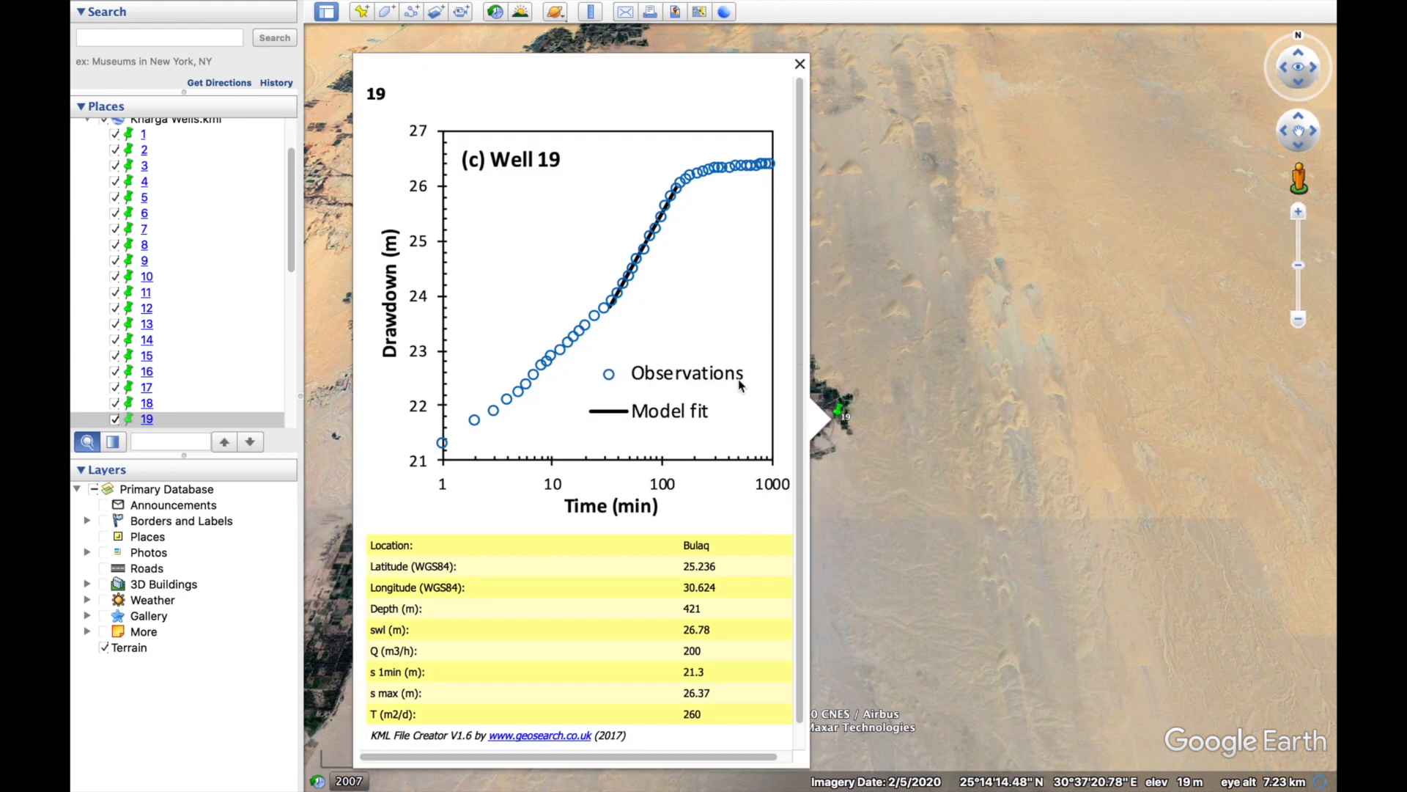
mouse_move(746, 349)
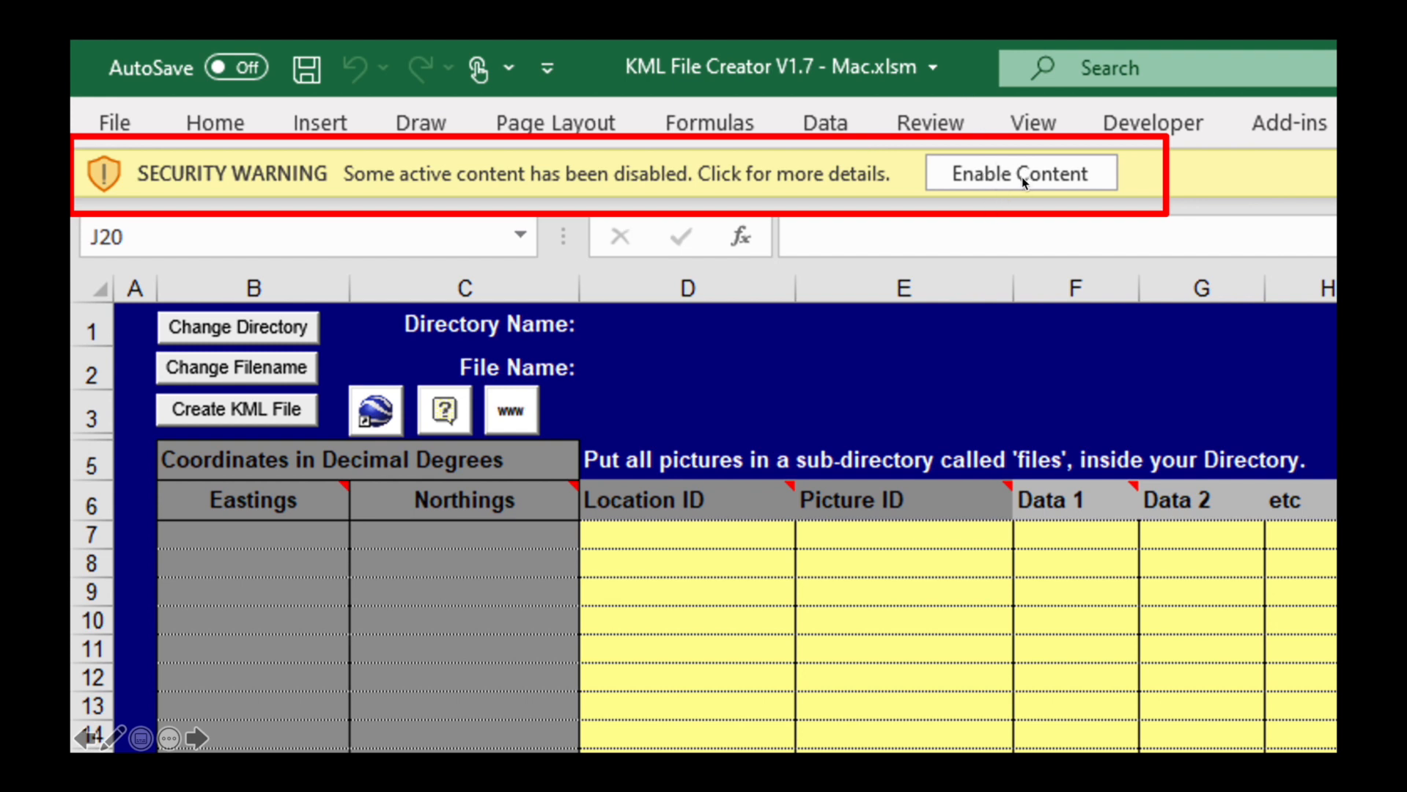
mouse_move(1040, 195)
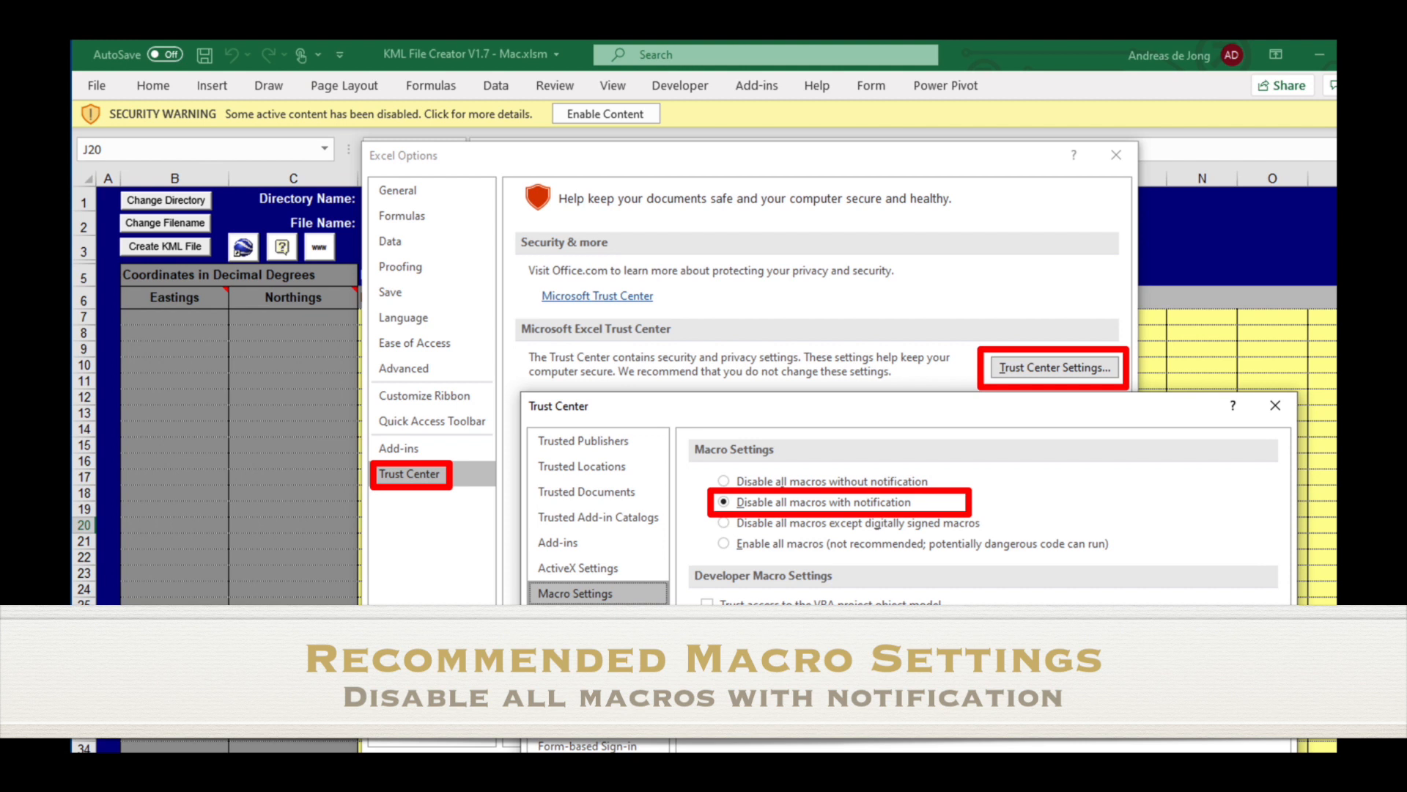
mouse_move(358, 80)
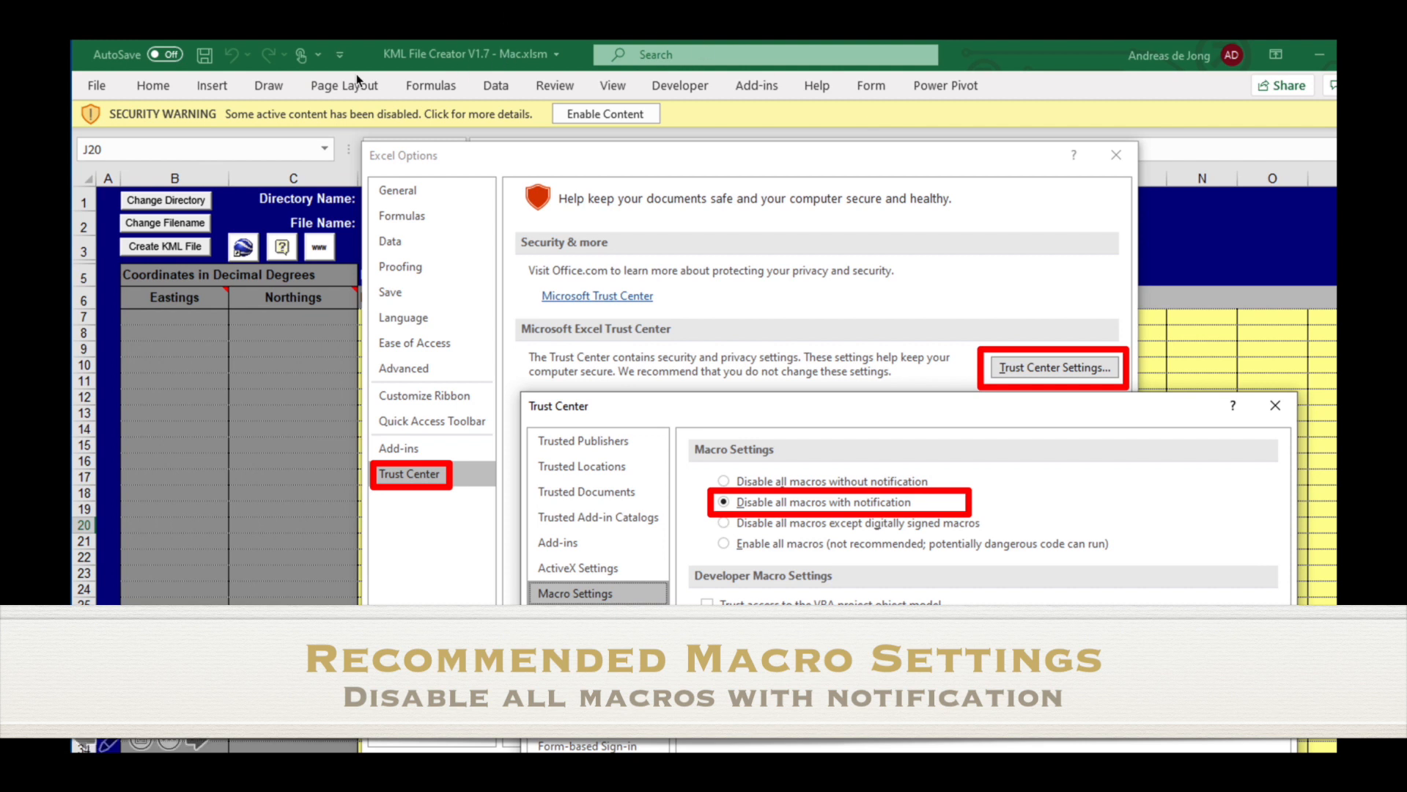
mouse_move(696, 129)
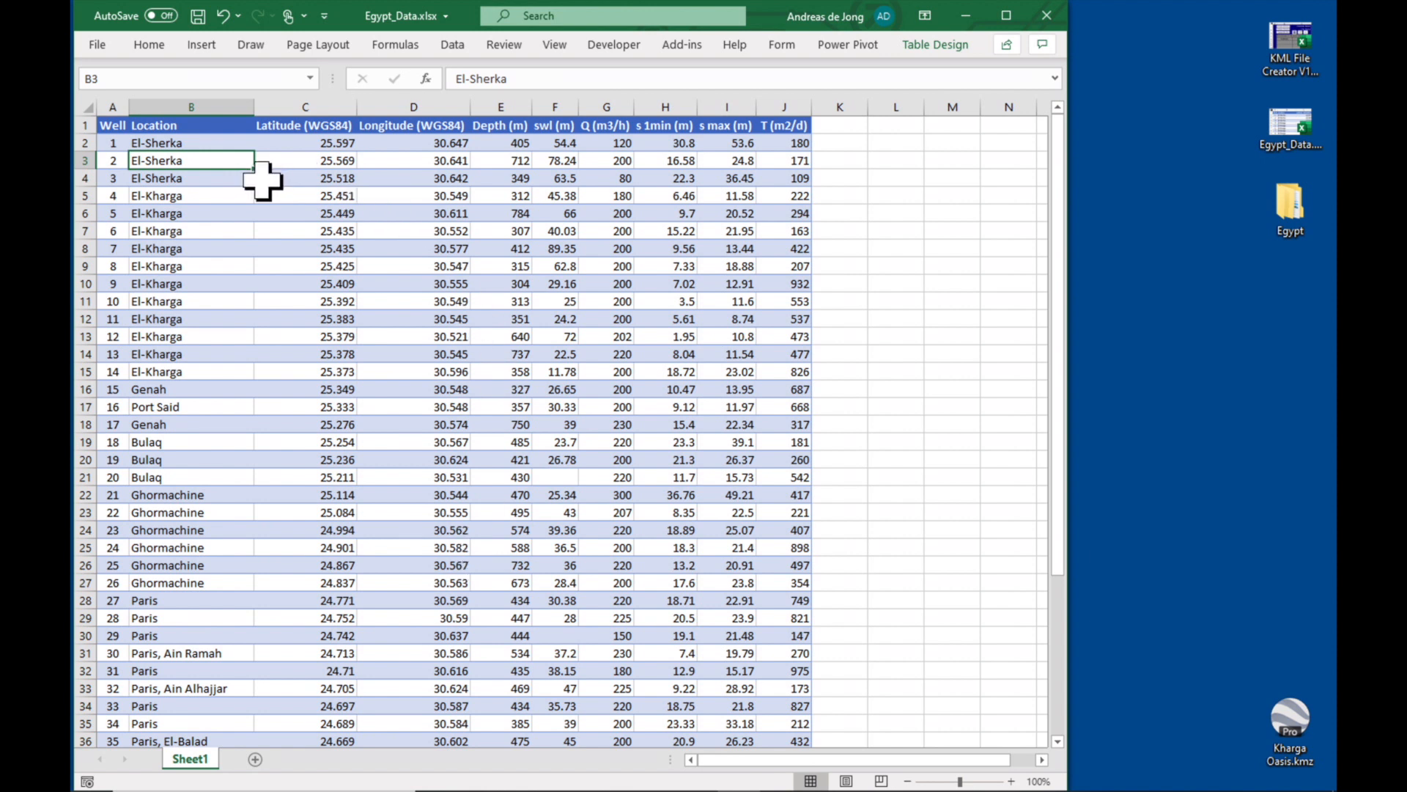
mouse_move(1167, 185)
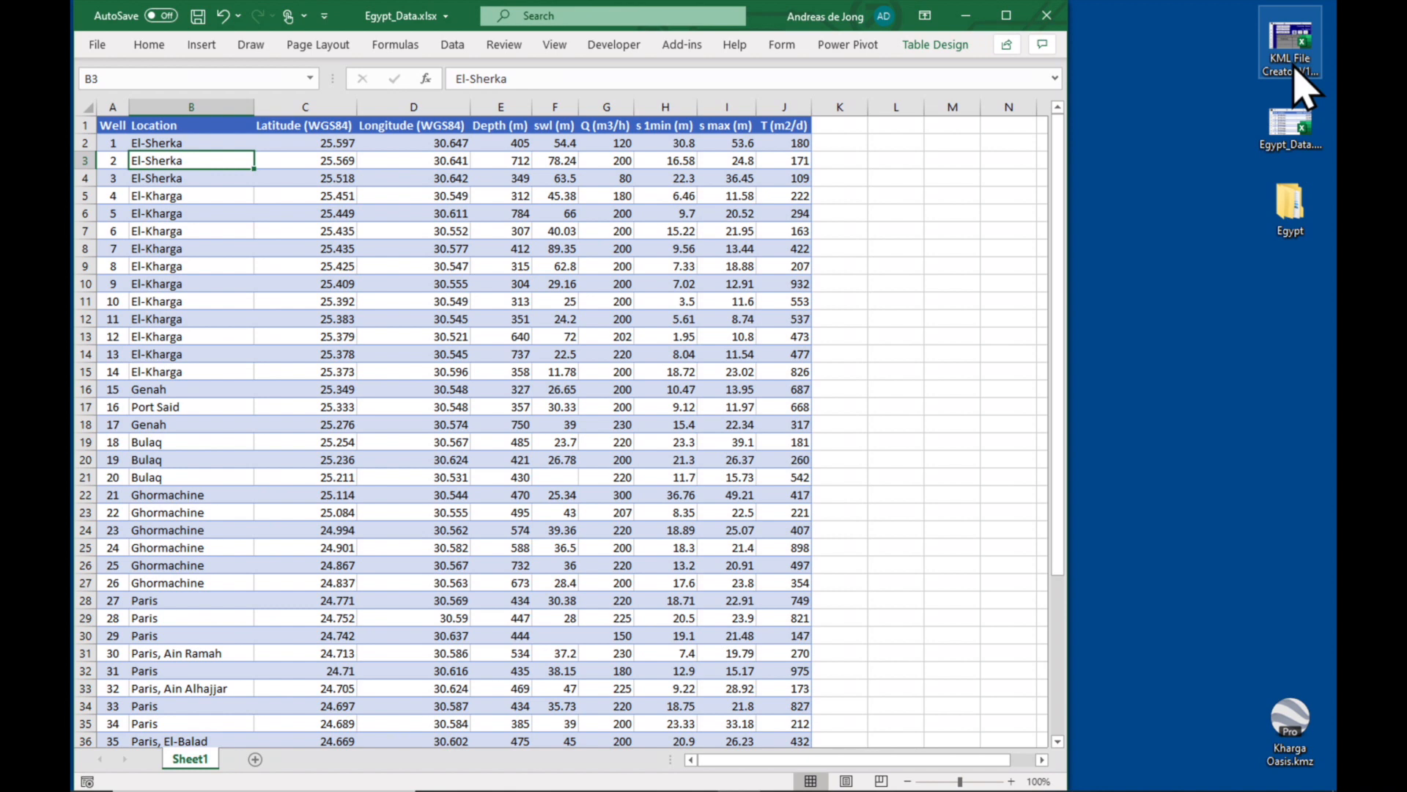
Open the KML File Creator V1.6 Egypt workbook with content enabled as a trusted document
double_click(1290, 43)
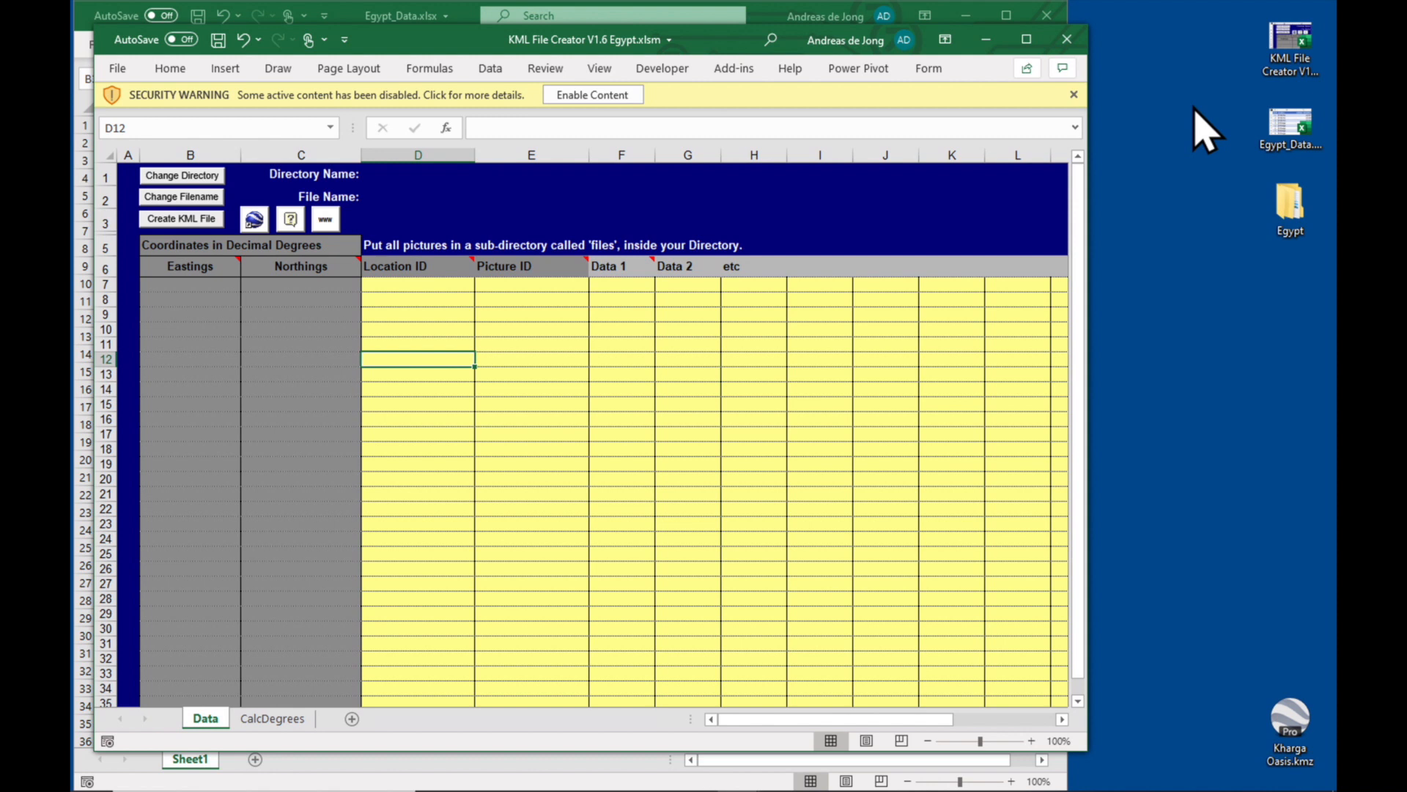
mouse_move(598, 144)
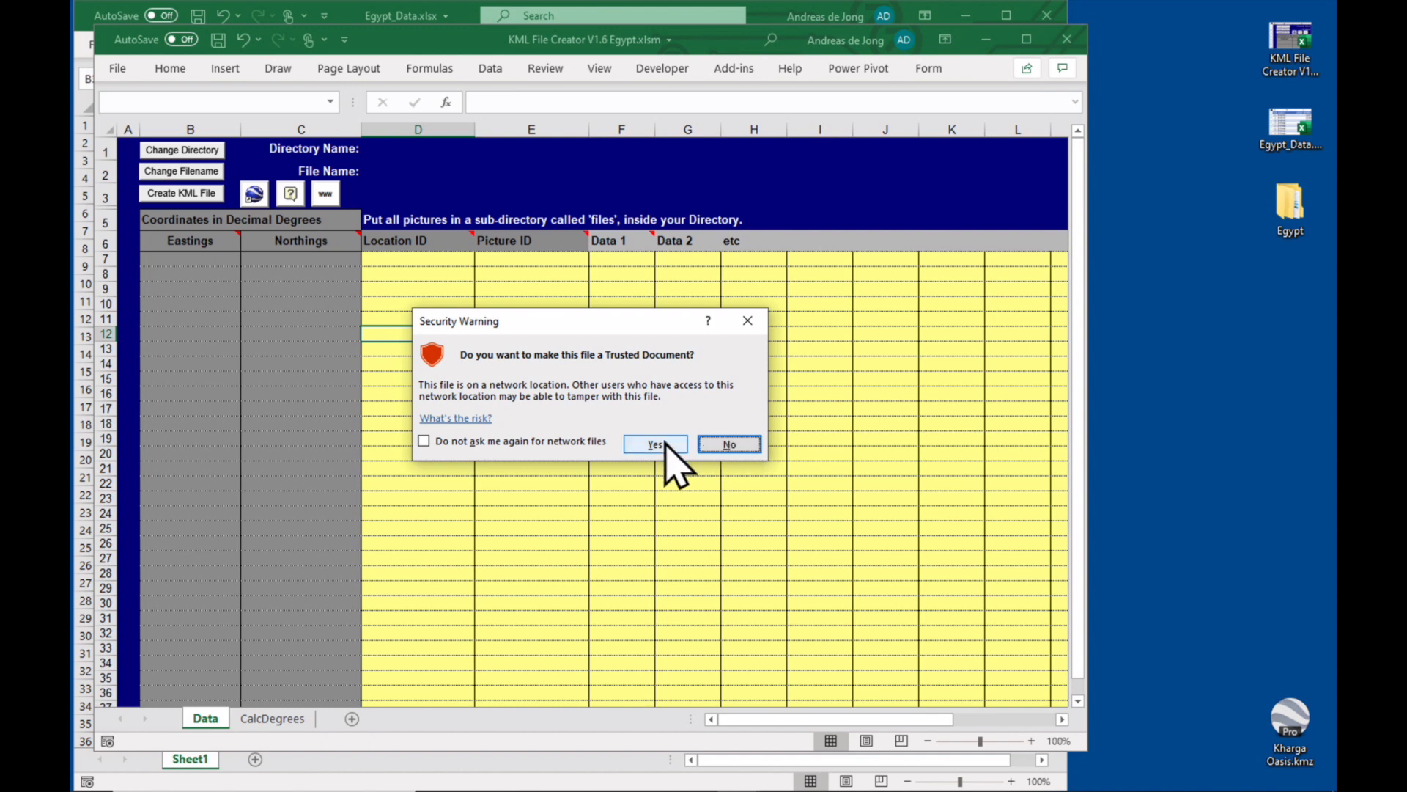
left_click(654, 444)
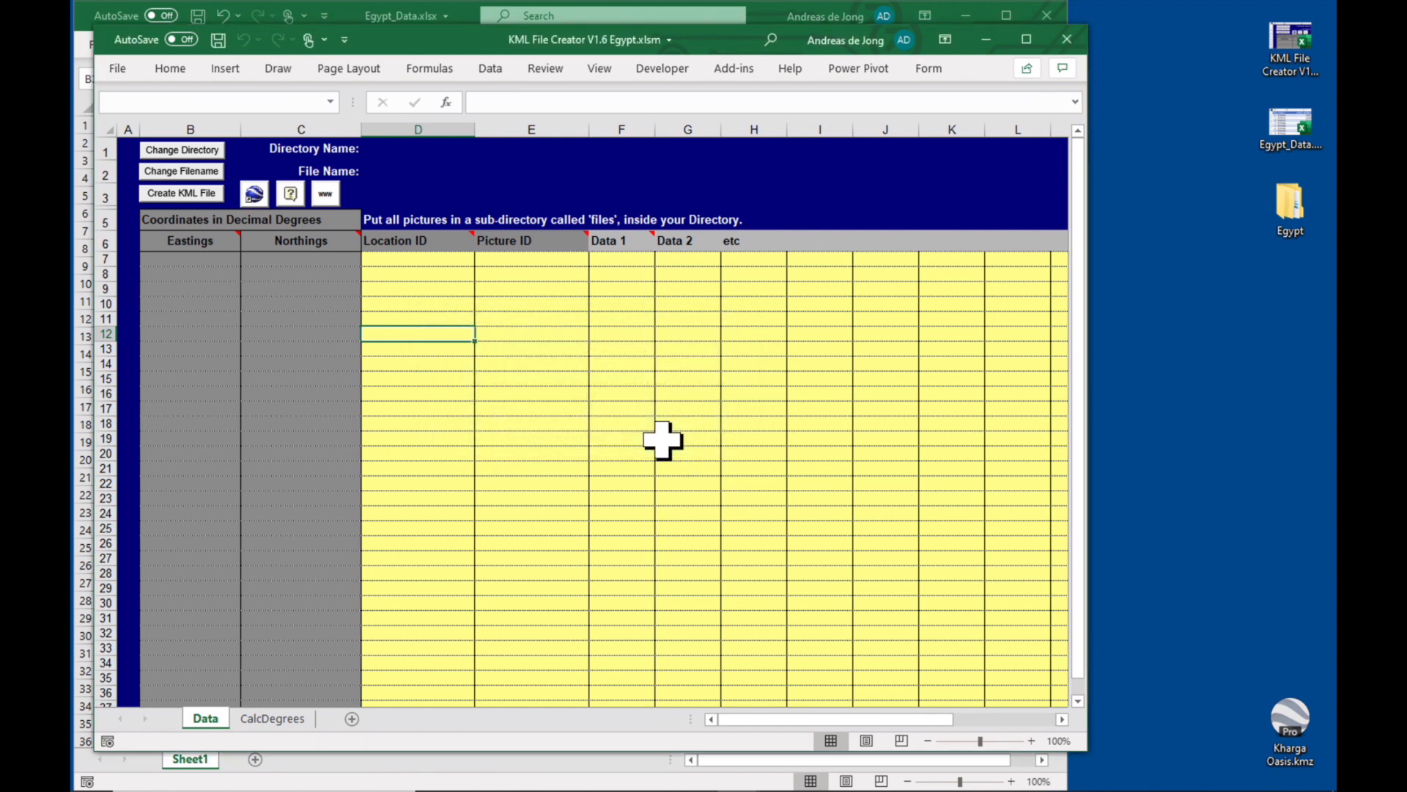
mouse_move(538, 107)
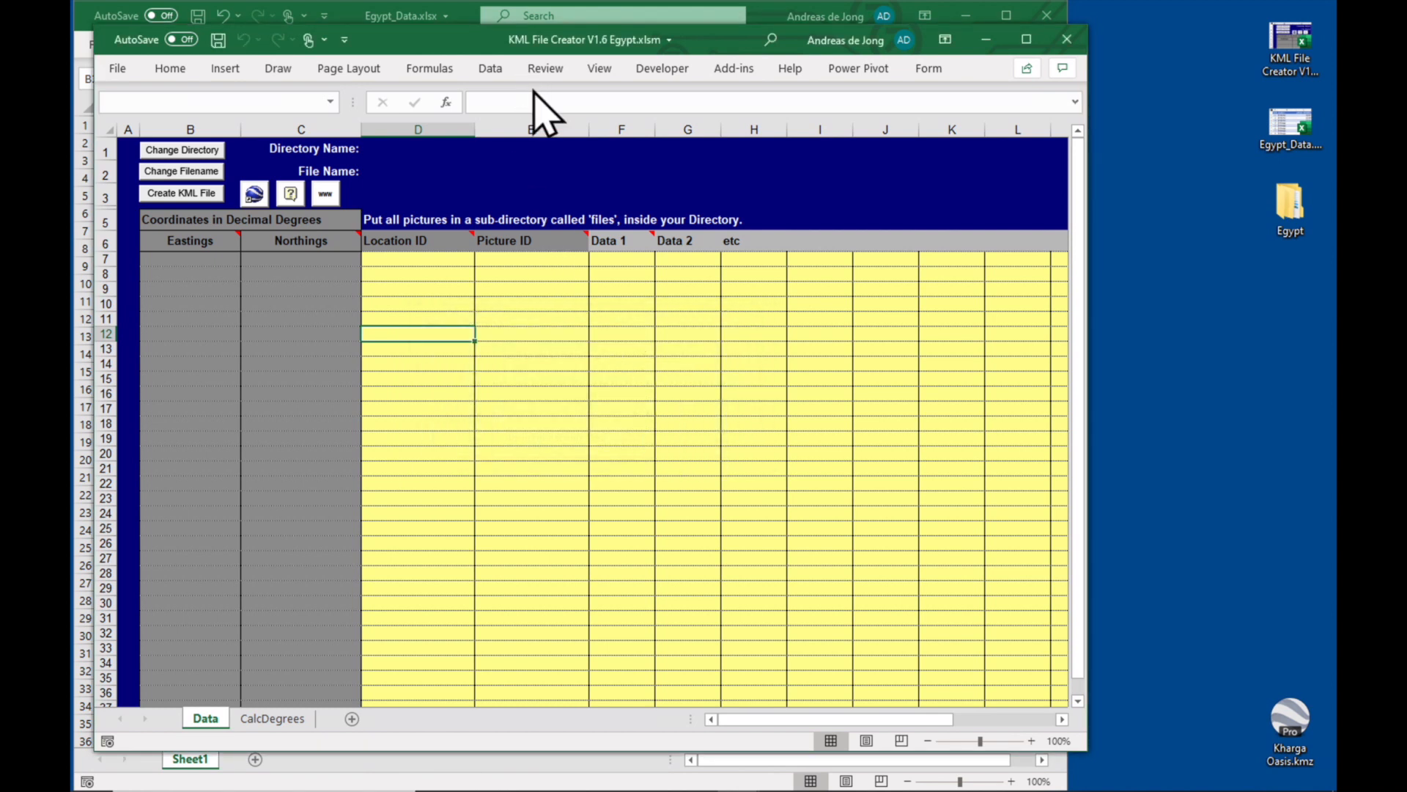
mouse_move(597, 76)
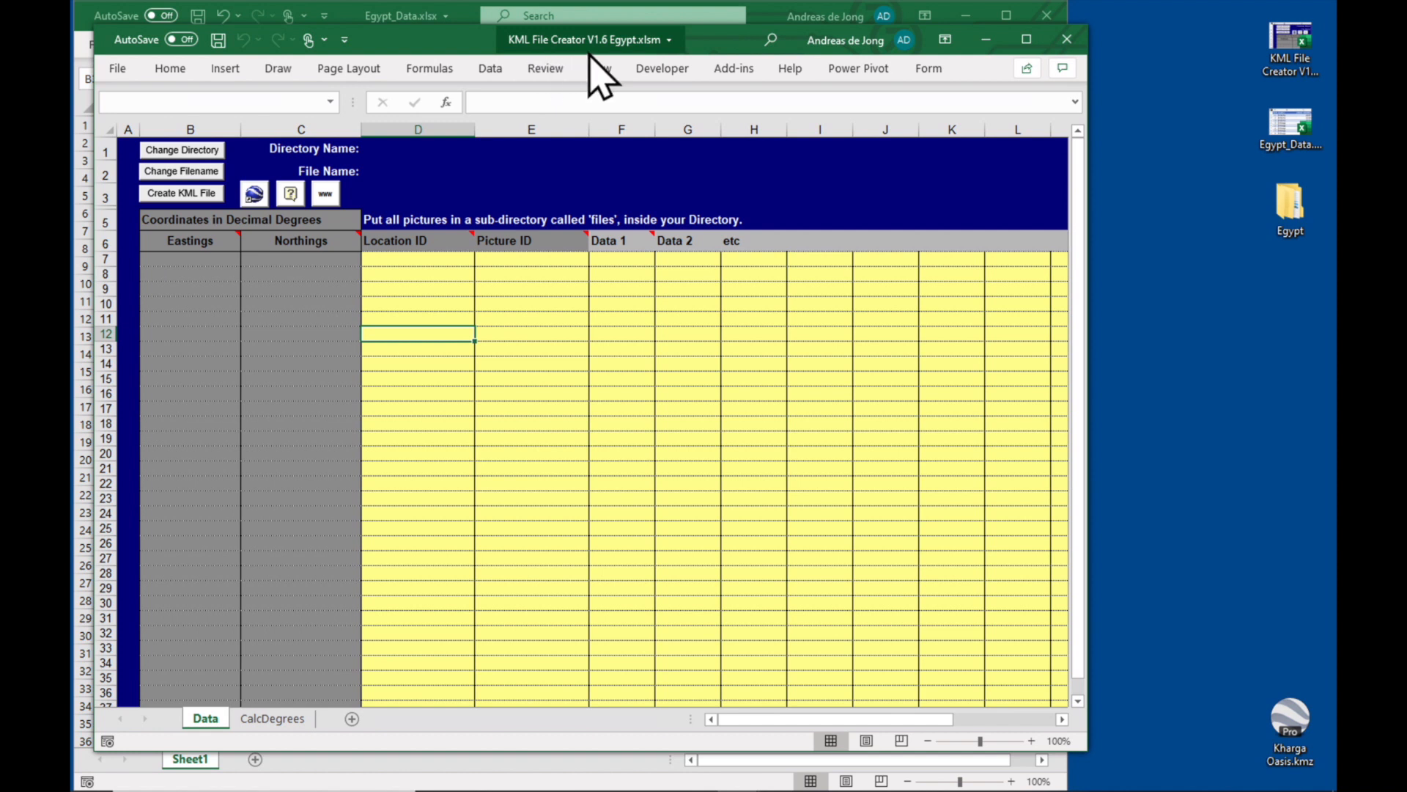
mouse_move(651, 63)
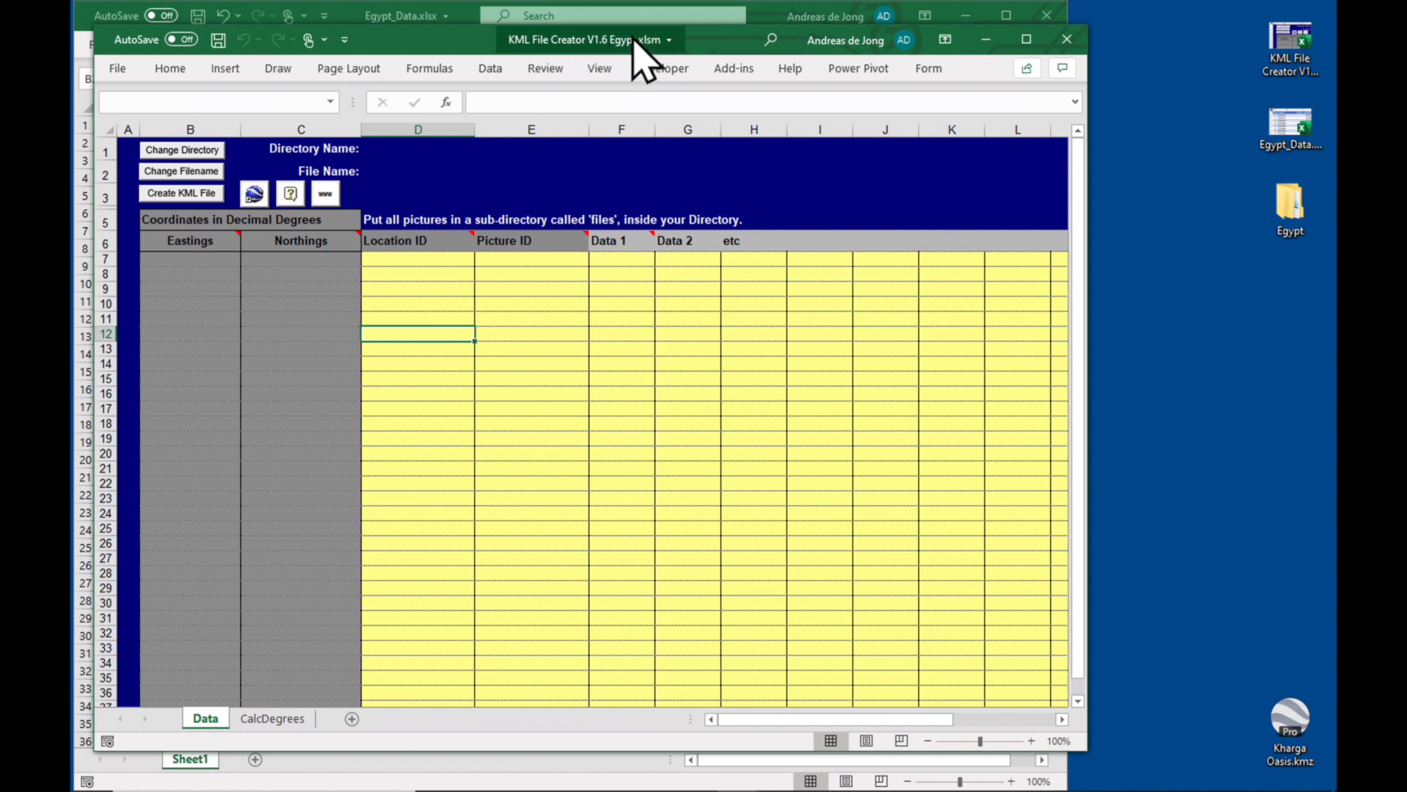
mouse_move(638, 63)
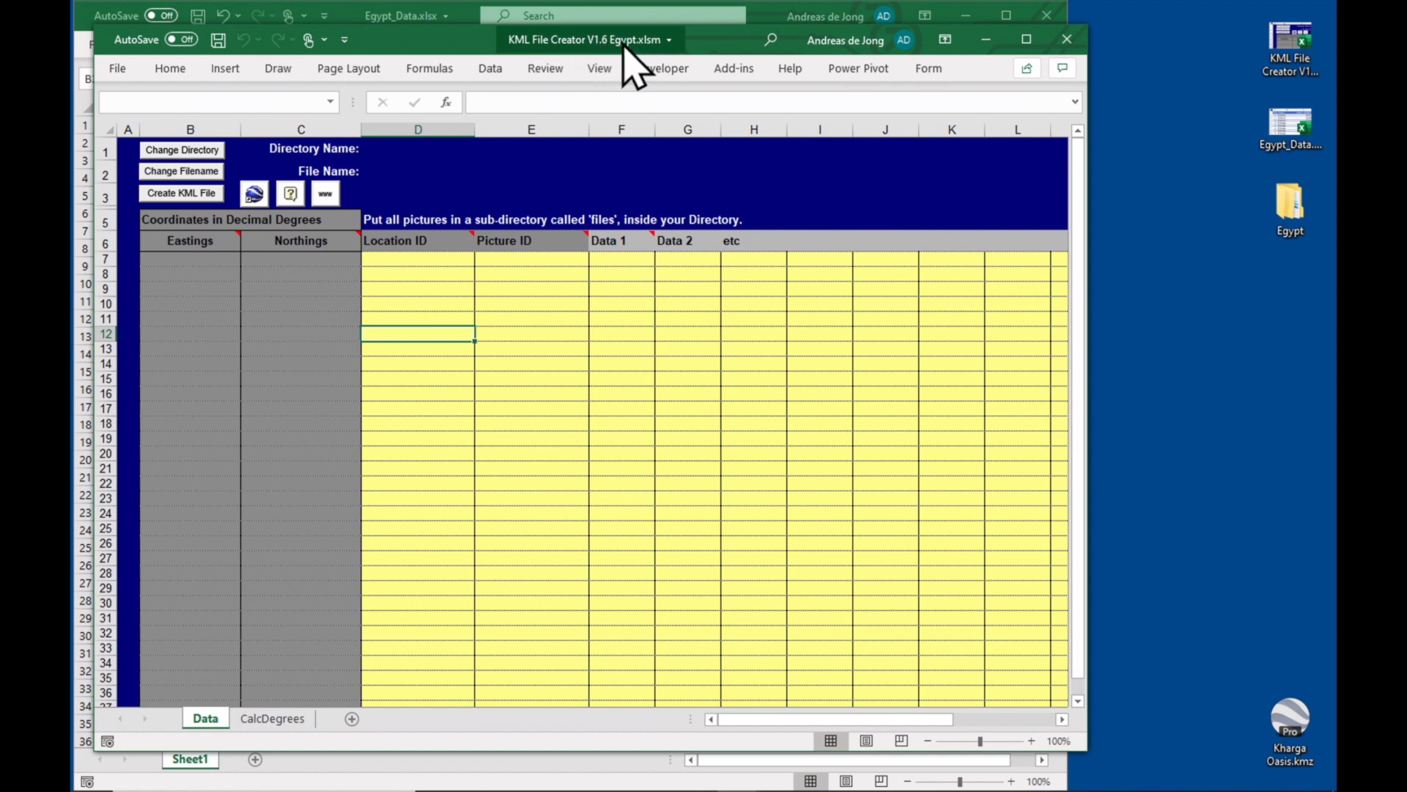
mouse_move(617, 368)
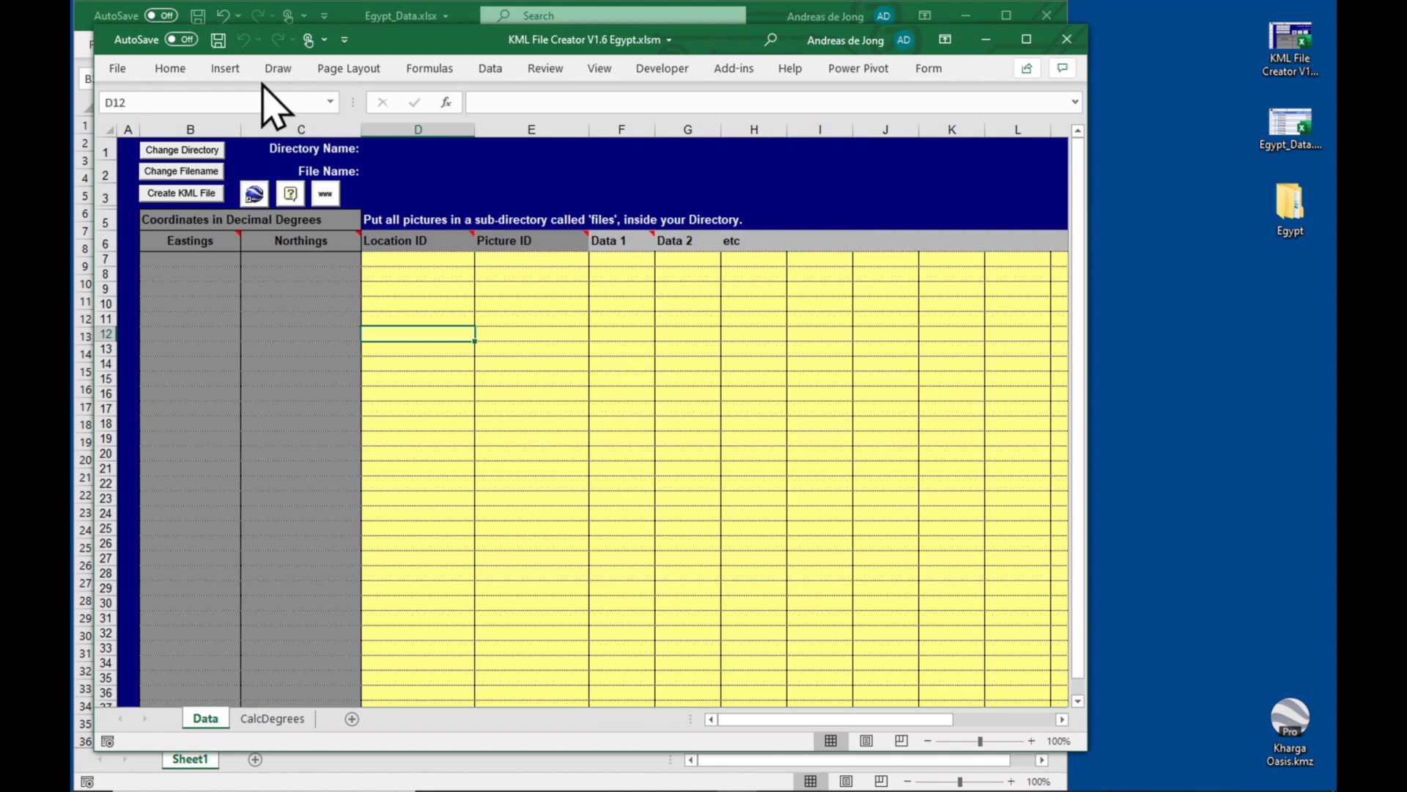
left_click(1026, 38)
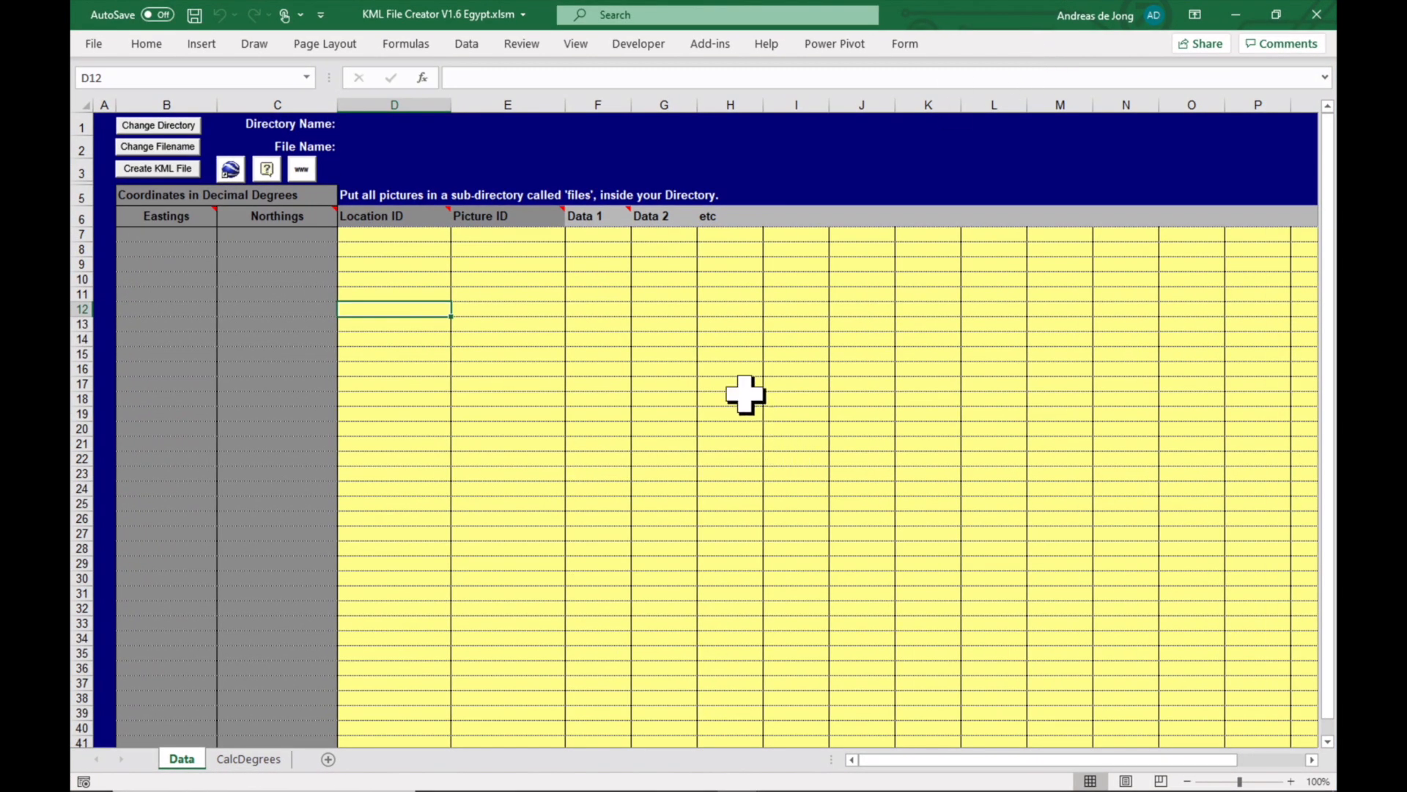
mouse_move(567, 364)
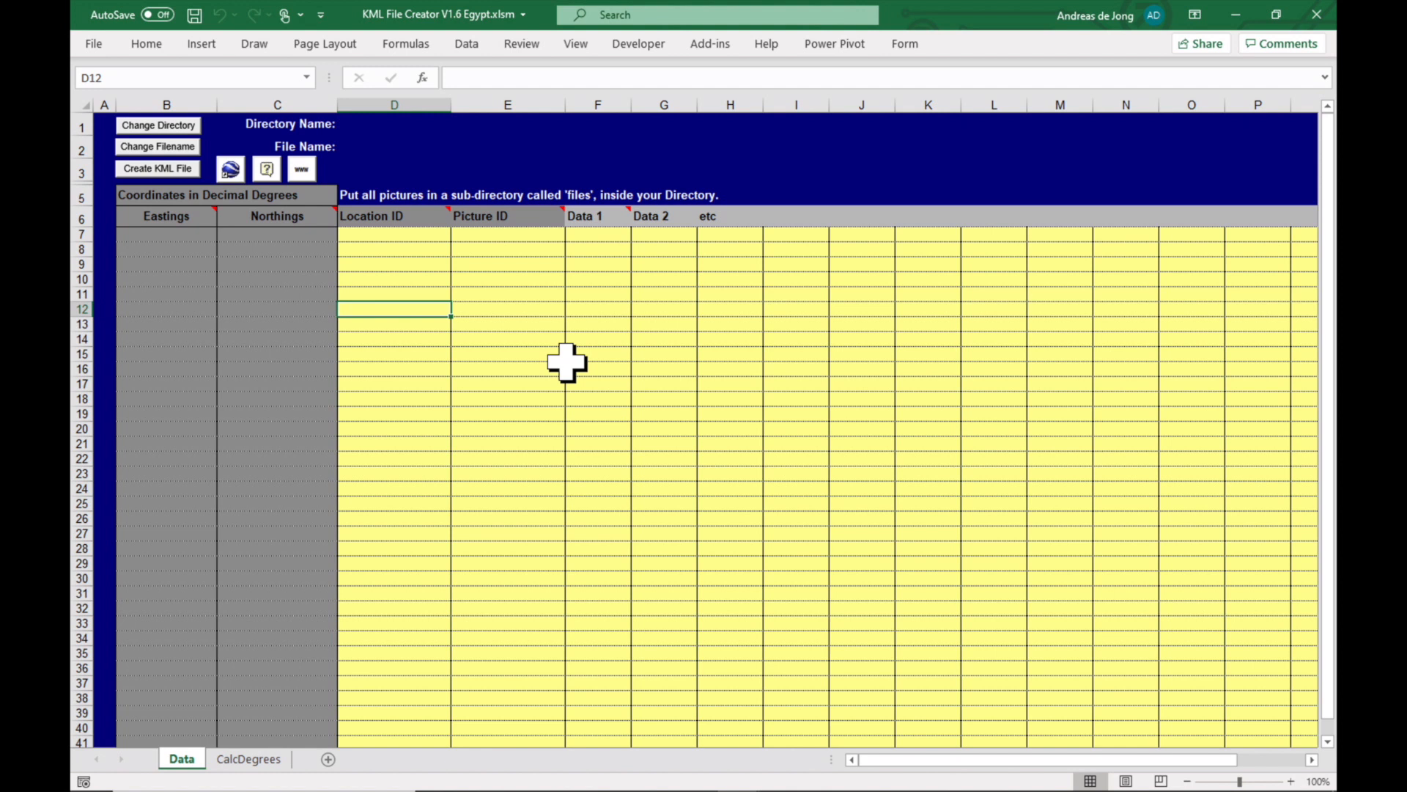
mouse_move(515, 350)
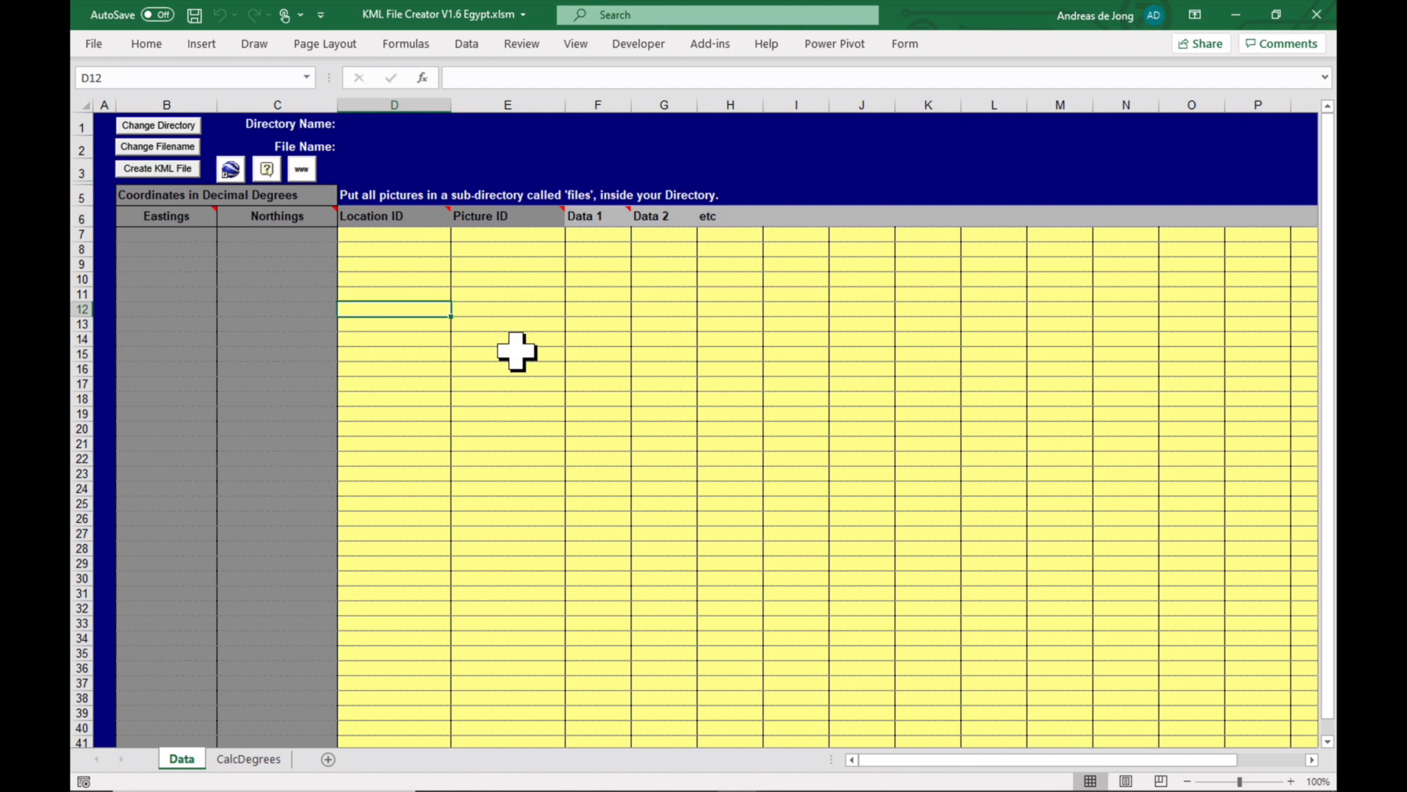
mouse_move(212, 265)
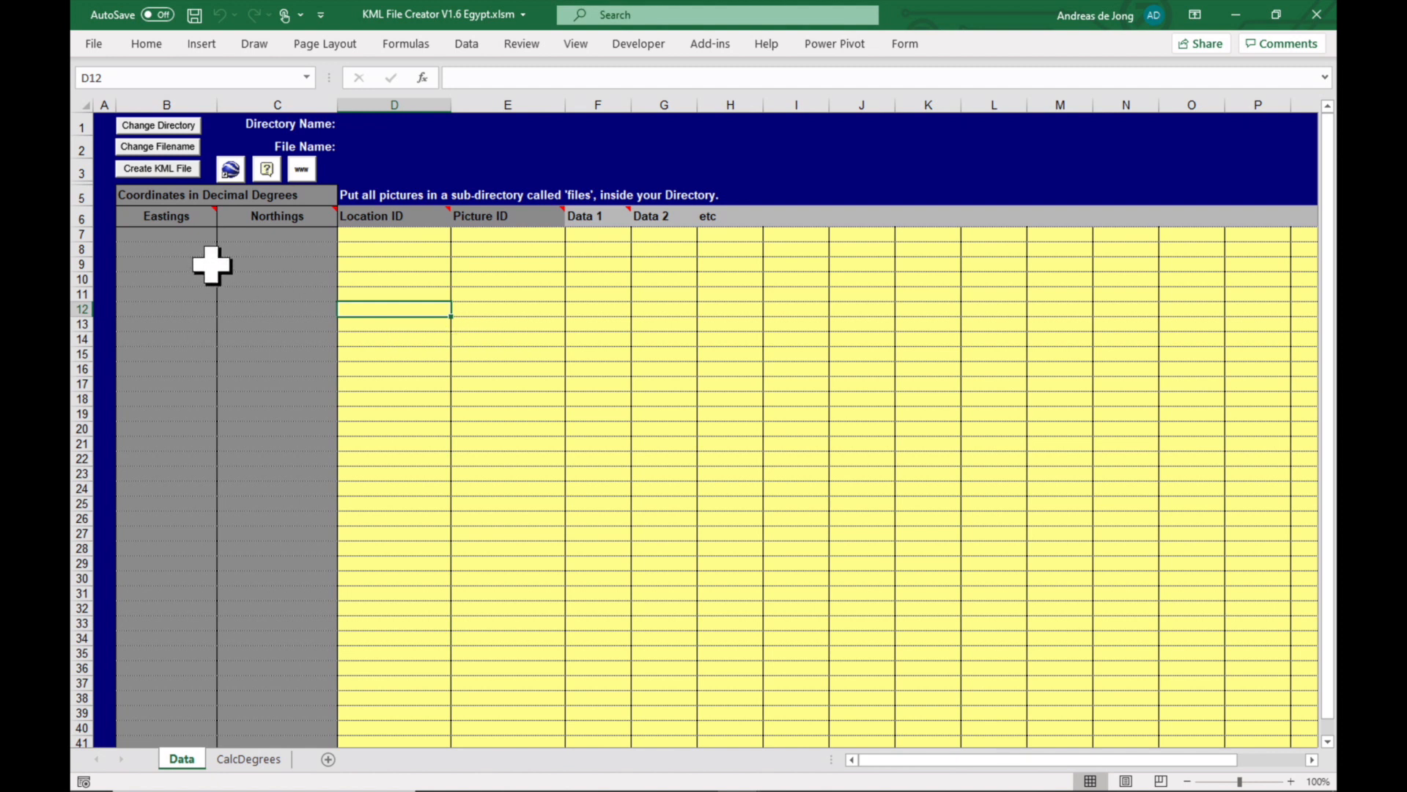
mouse_move(214, 261)
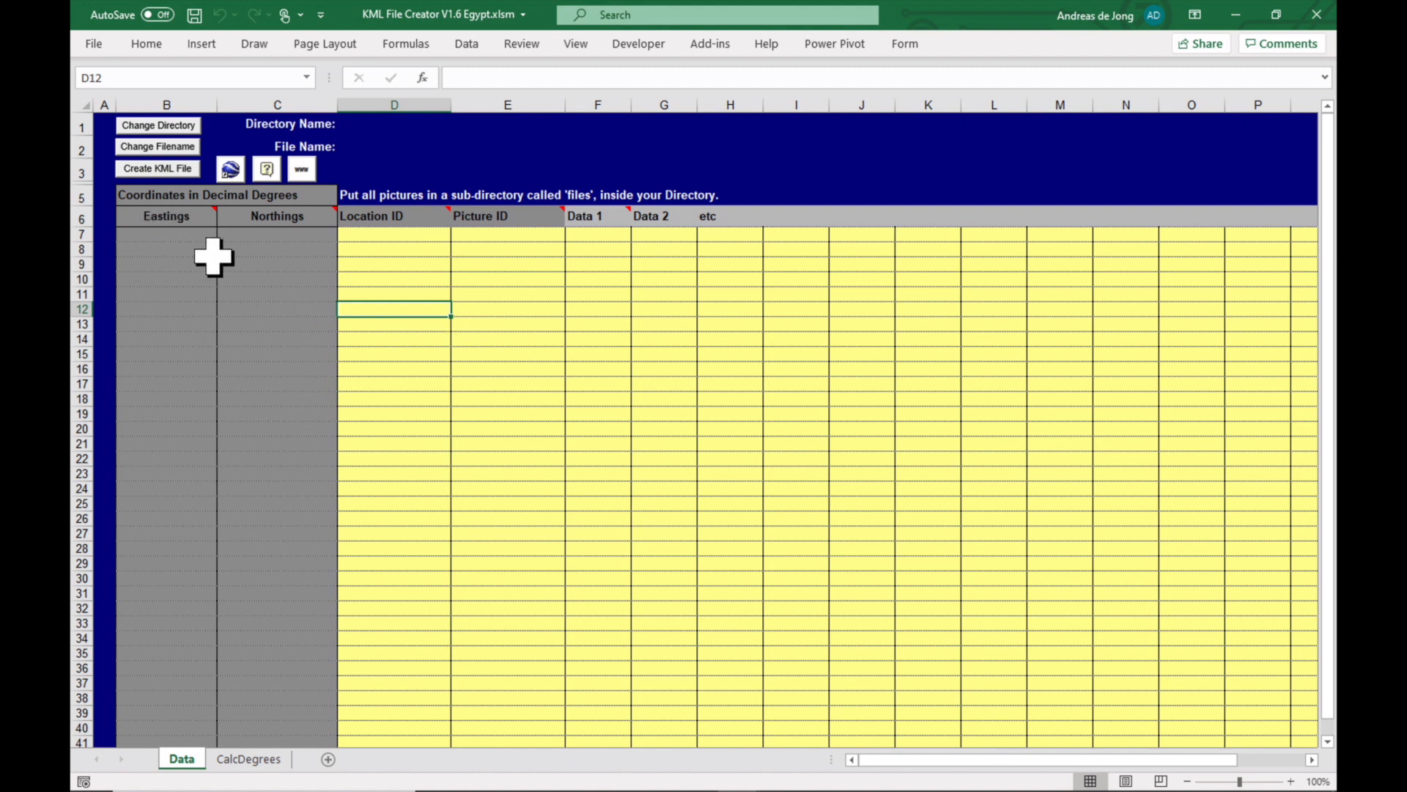
mouse_move(274, 234)
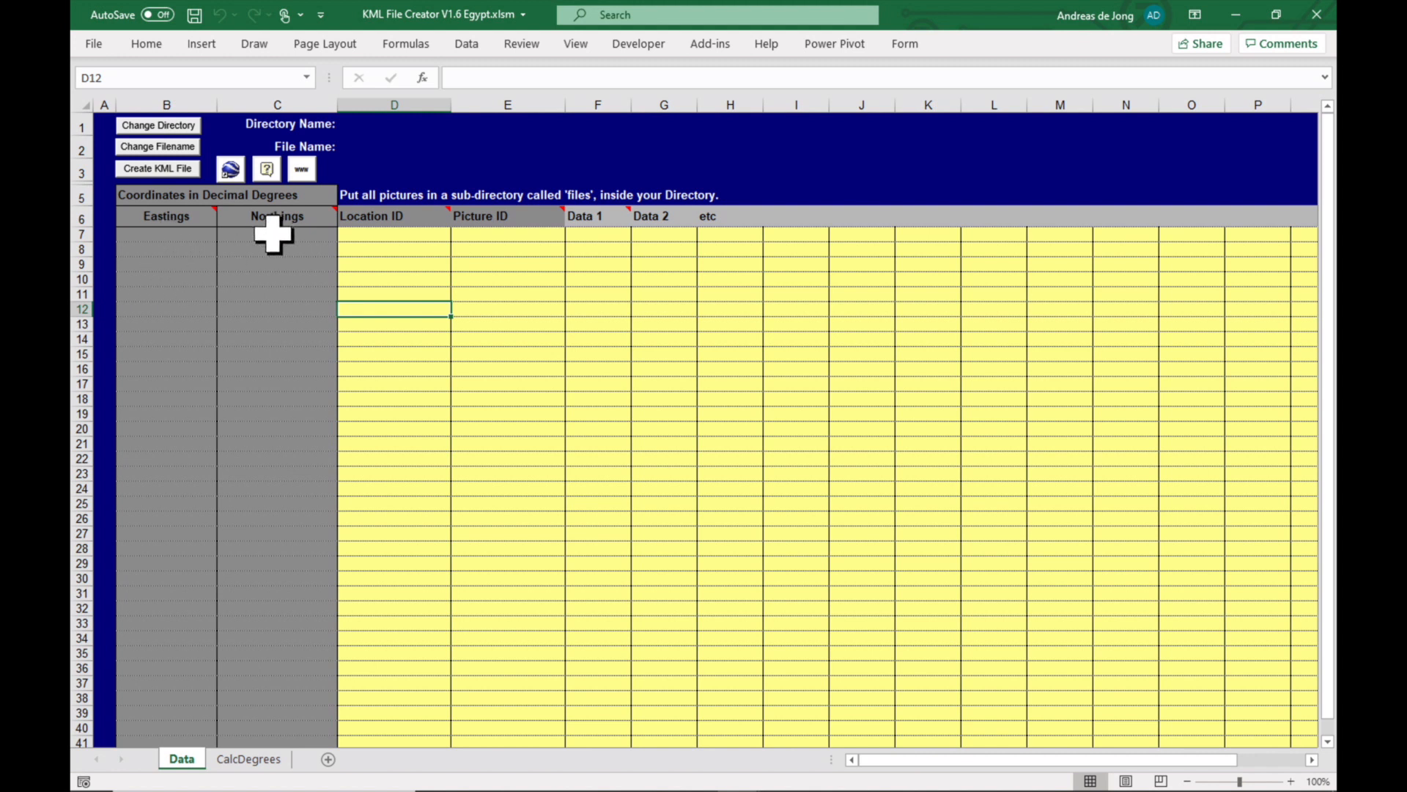
mouse_move(550, 274)
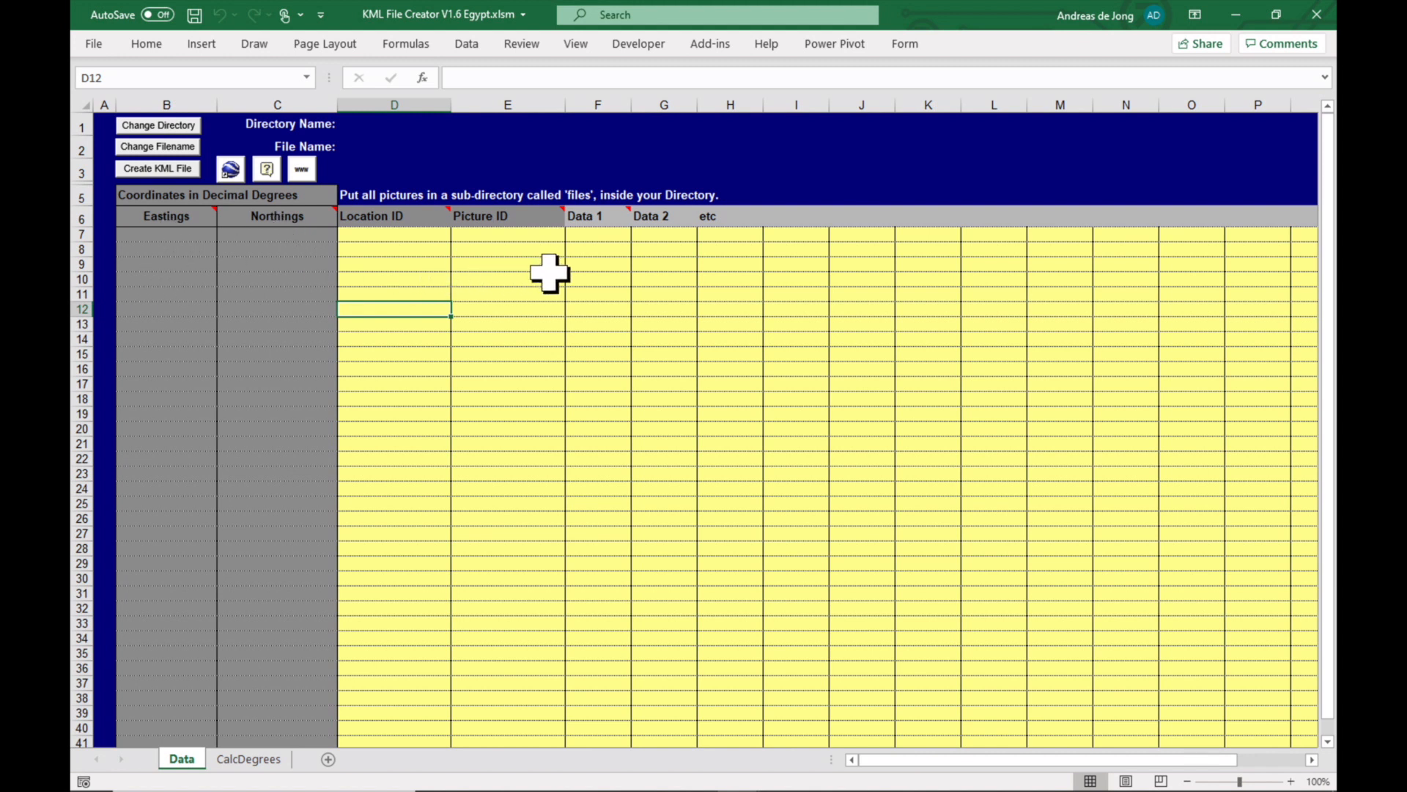
mouse_move(786, 300)
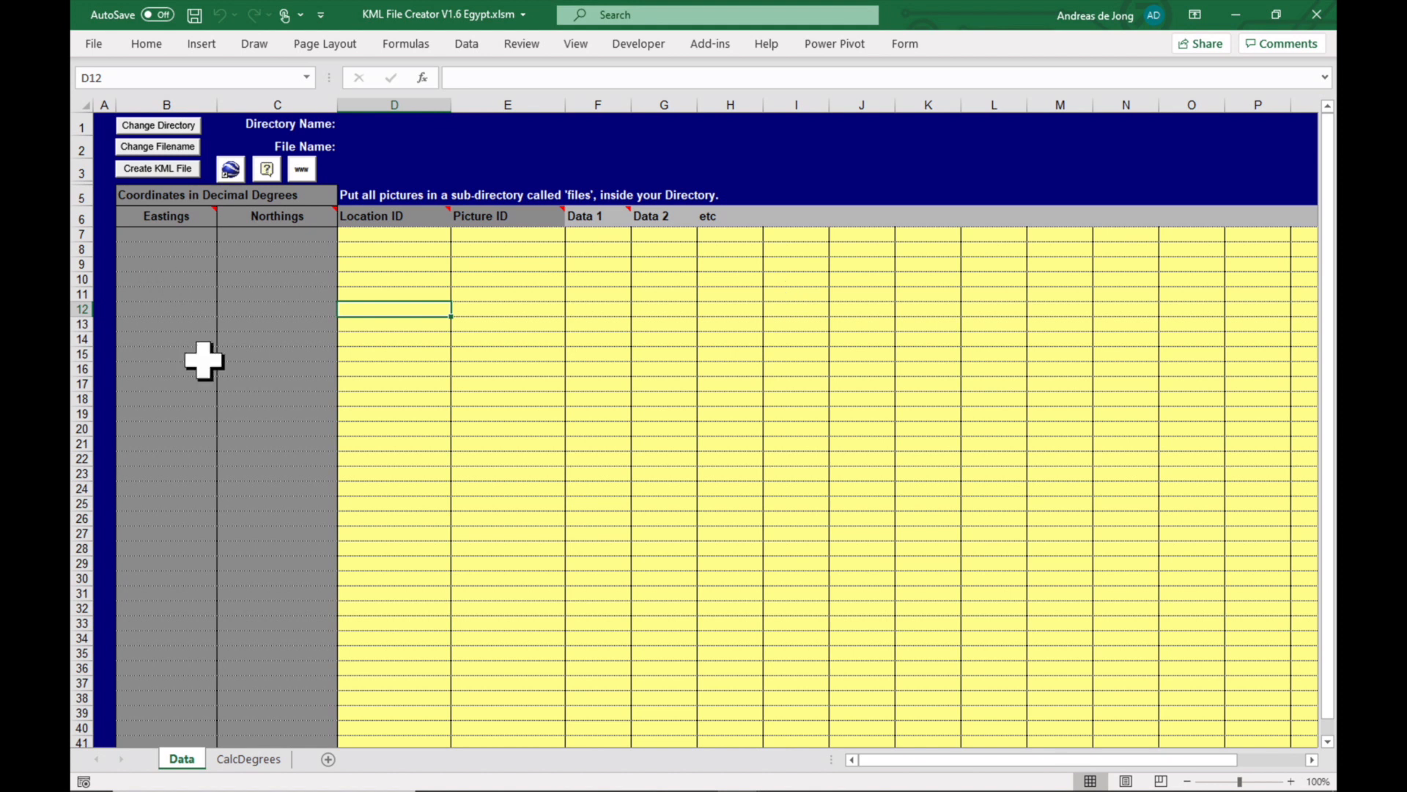
On CalcDegrees row 8 convert 100° 30′ to 100.5 decimal degrees, then return to the Data sheet
left_click(249, 758)
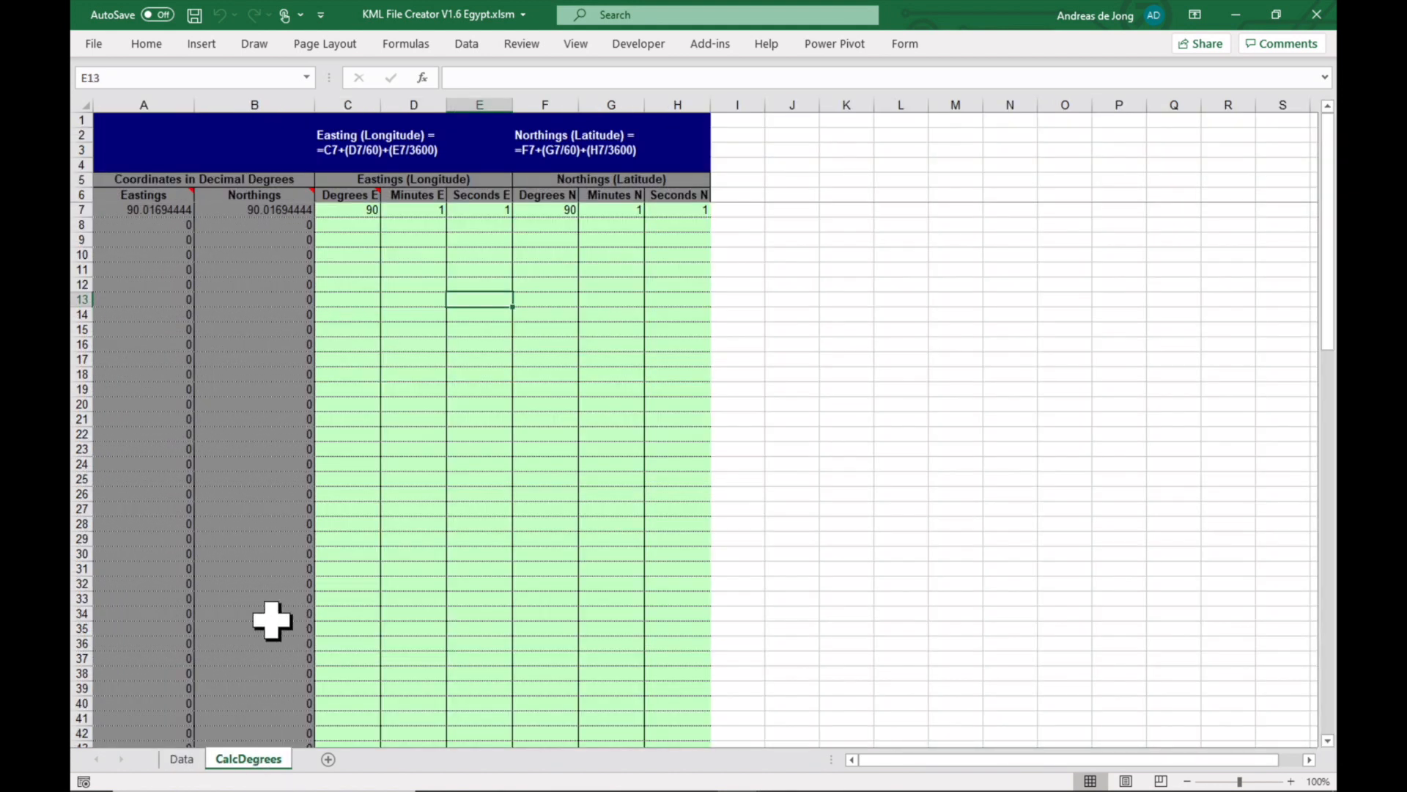
mouse_move(338, 234)
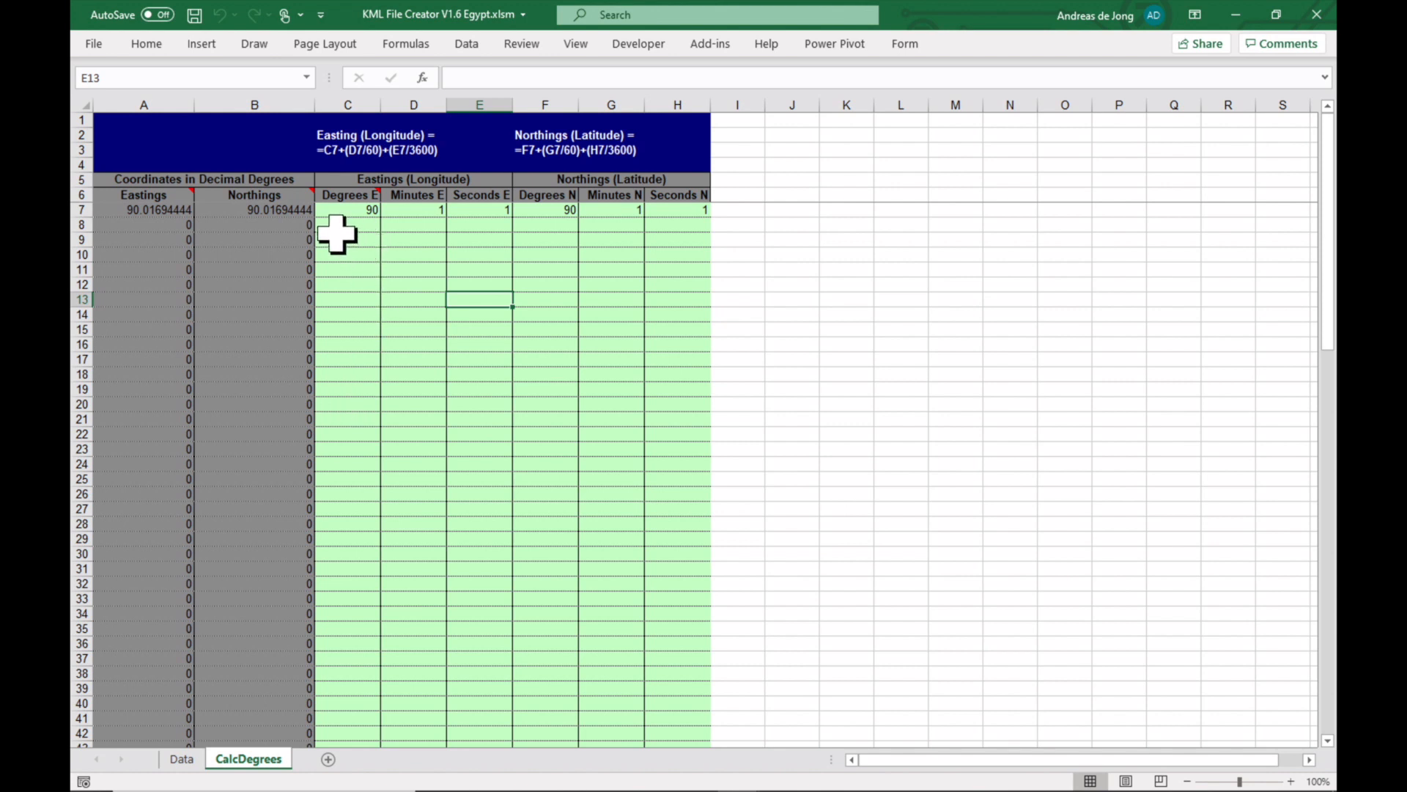
left_click(346, 224)
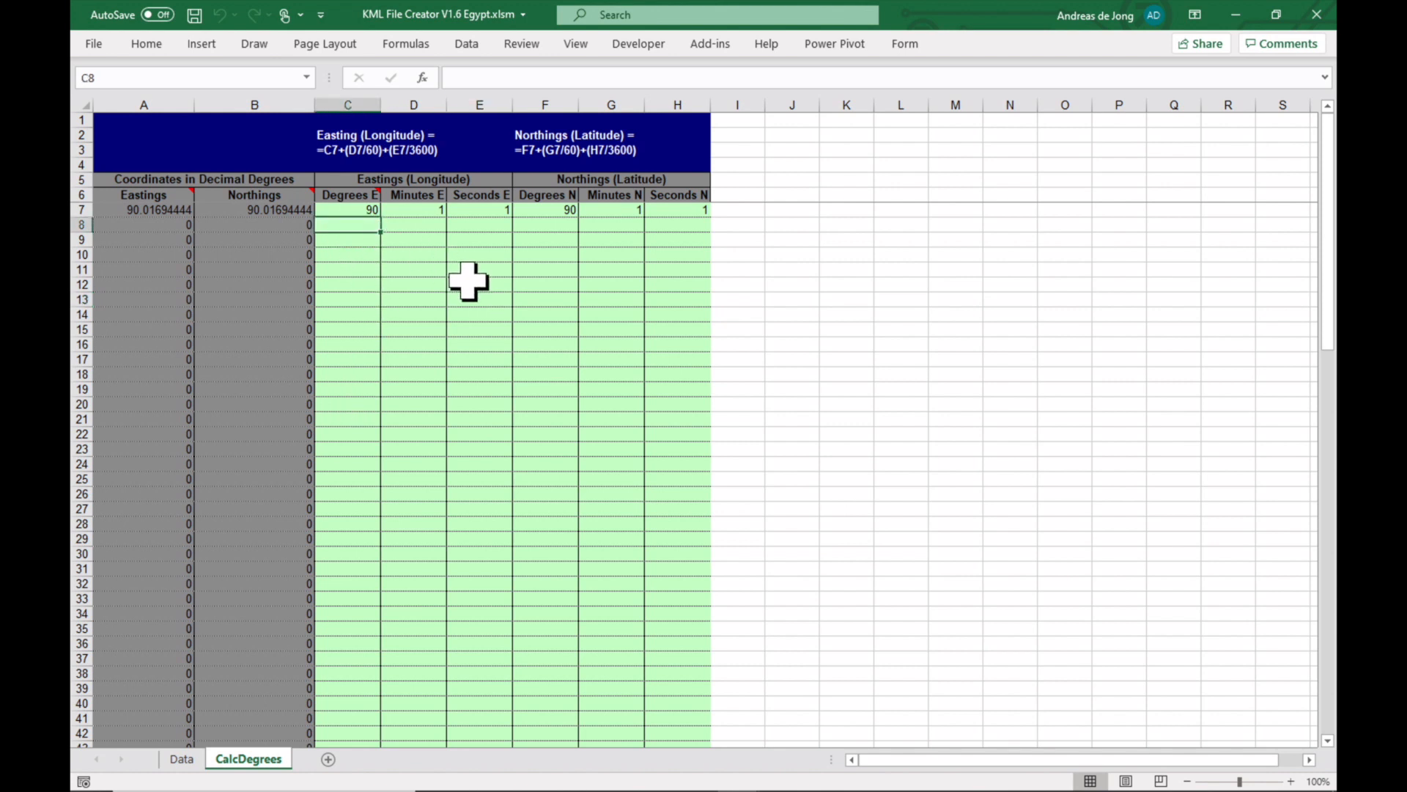
type("100")
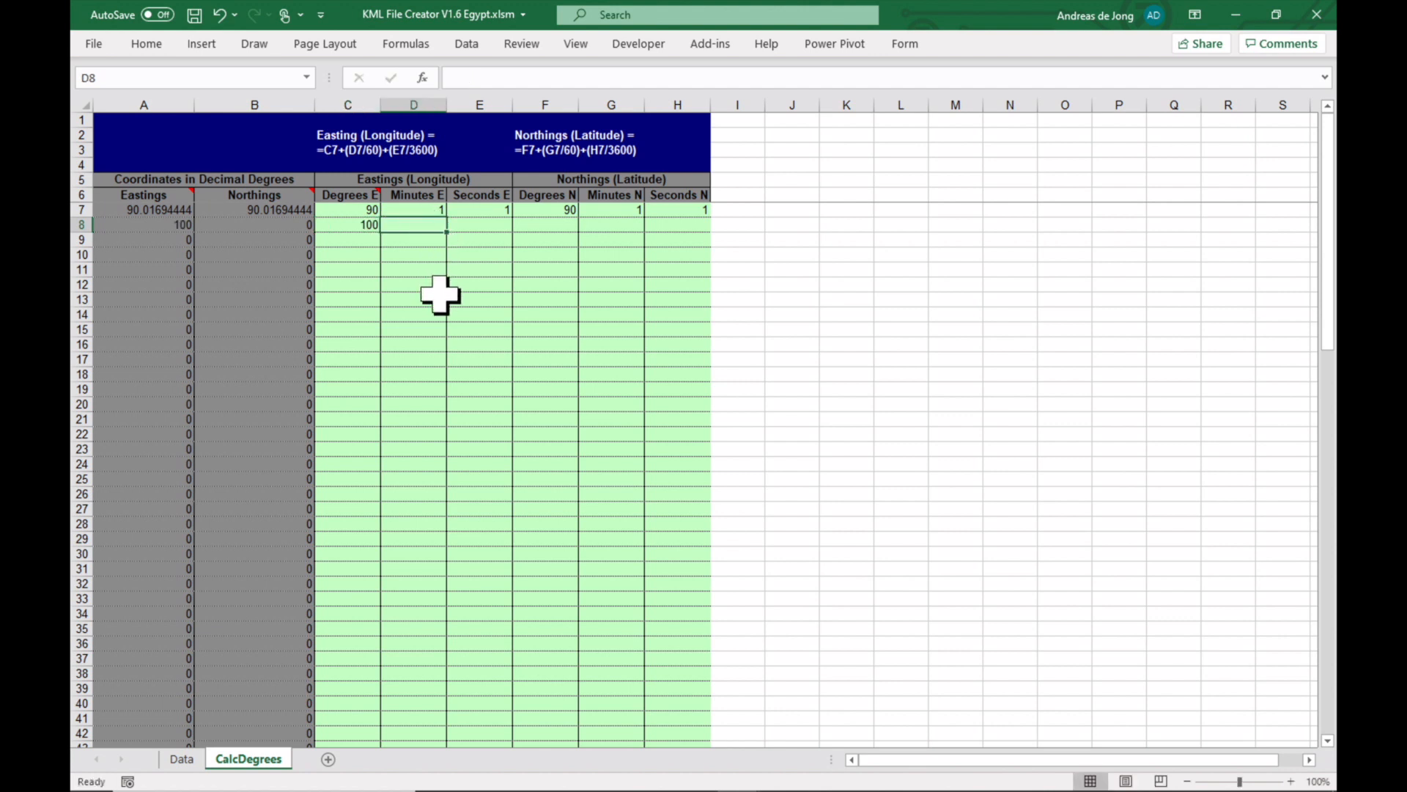
type("30")
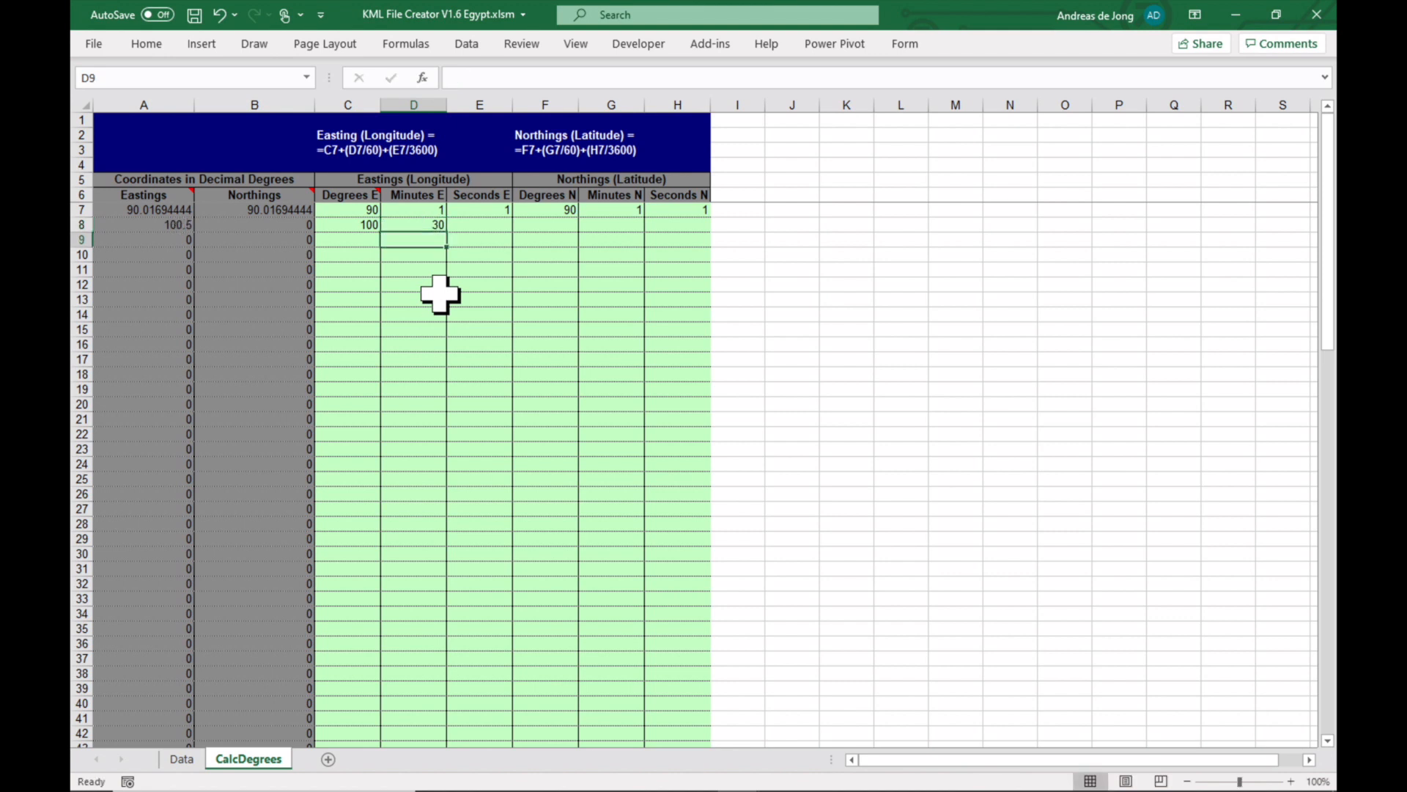
mouse_move(471, 225)
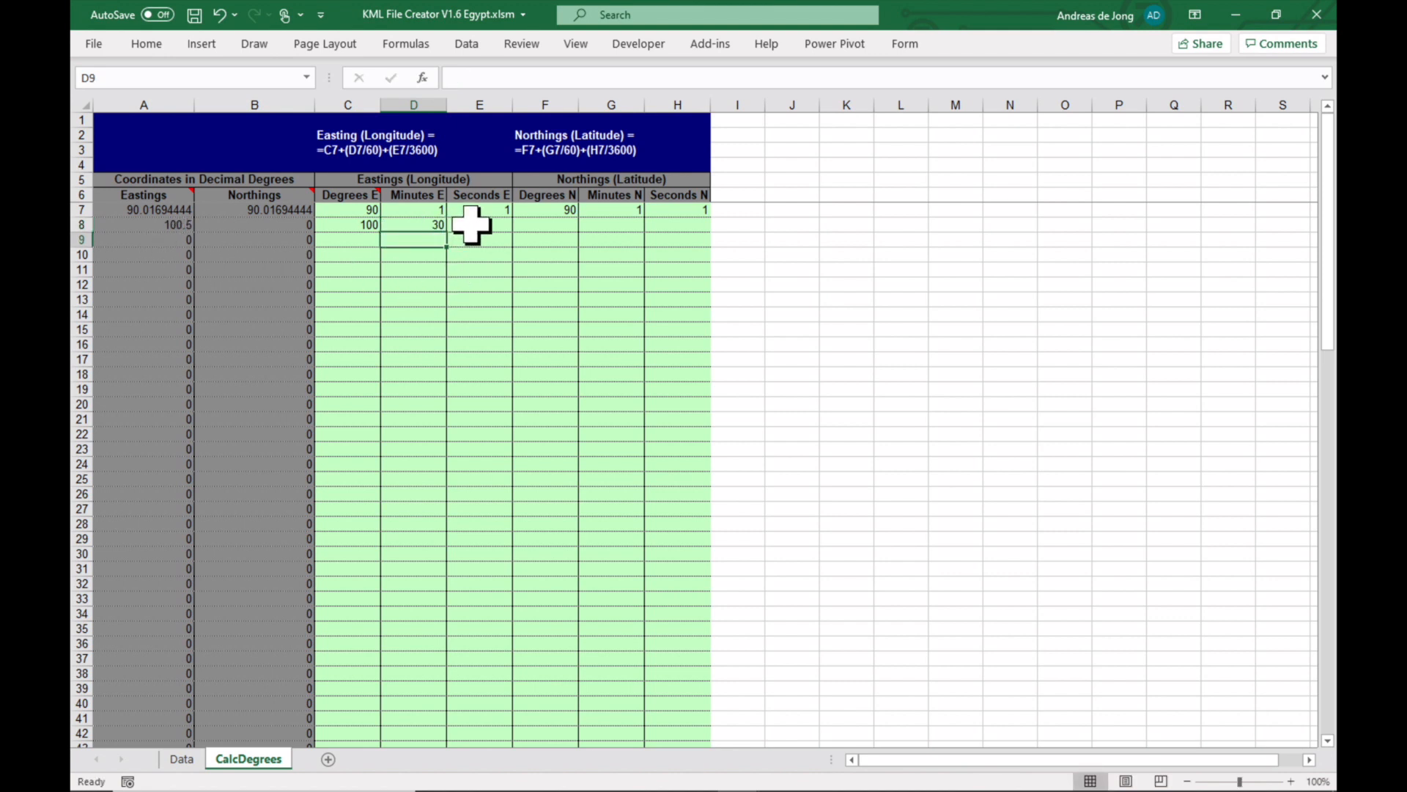
left_click(479, 224)
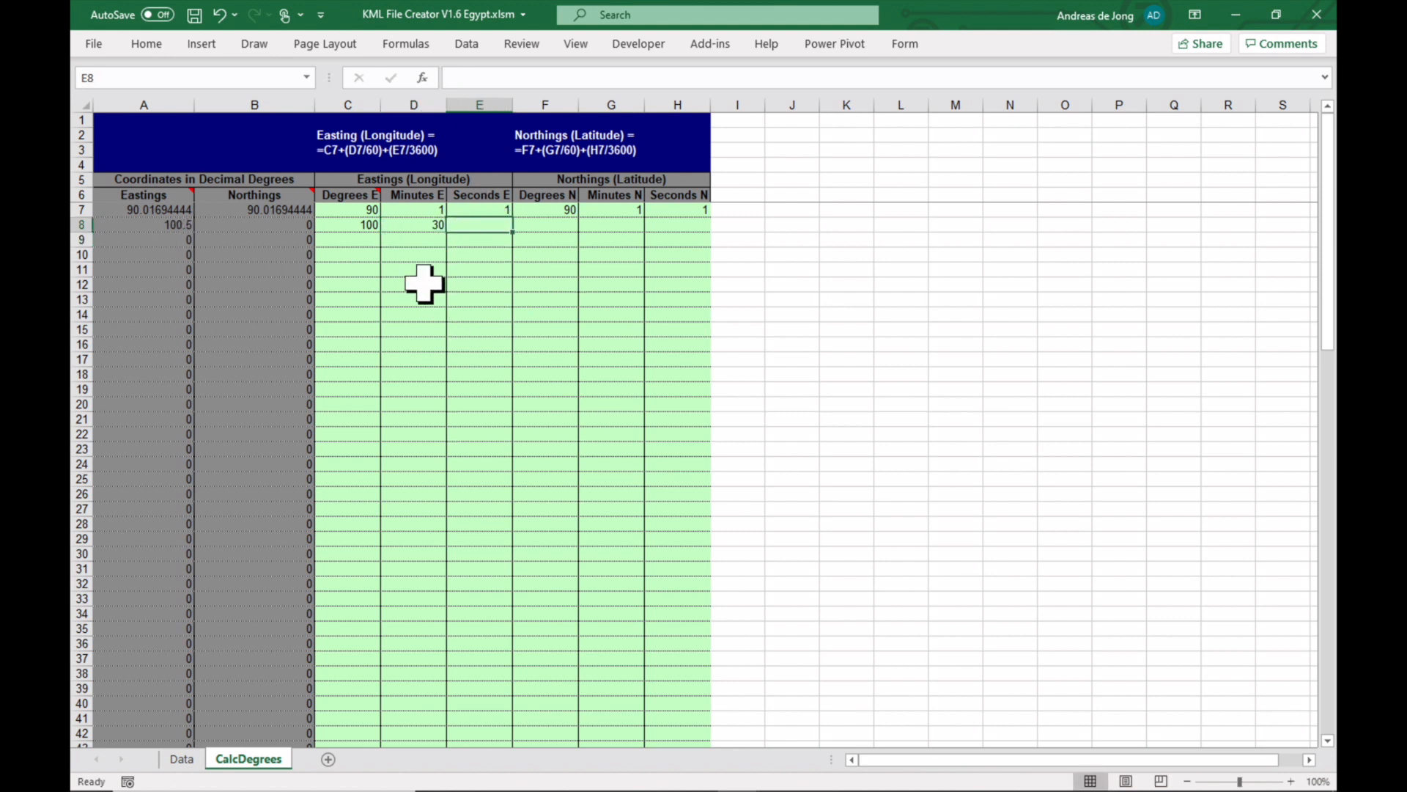
mouse_move(489, 255)
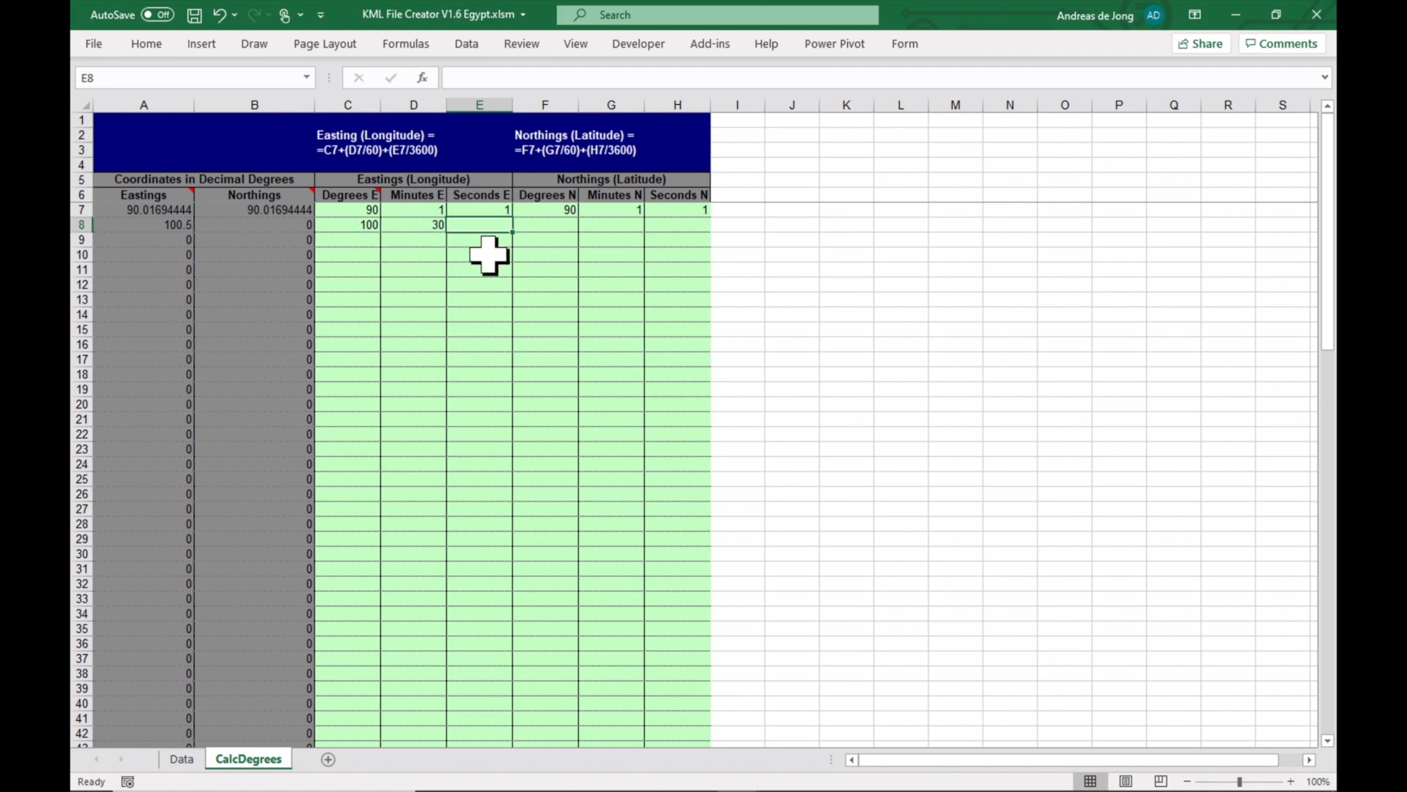
mouse_move(188, 329)
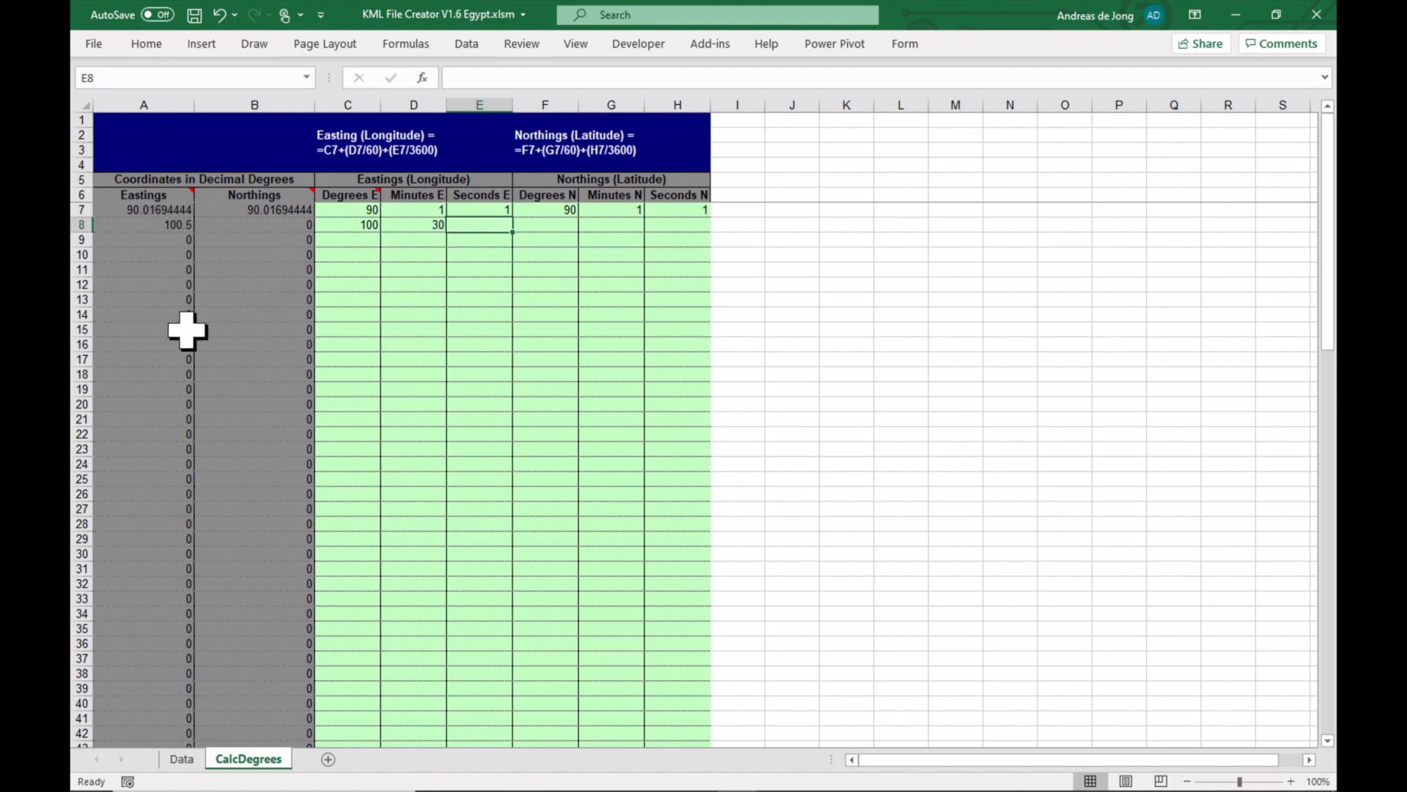
left_click(182, 758)
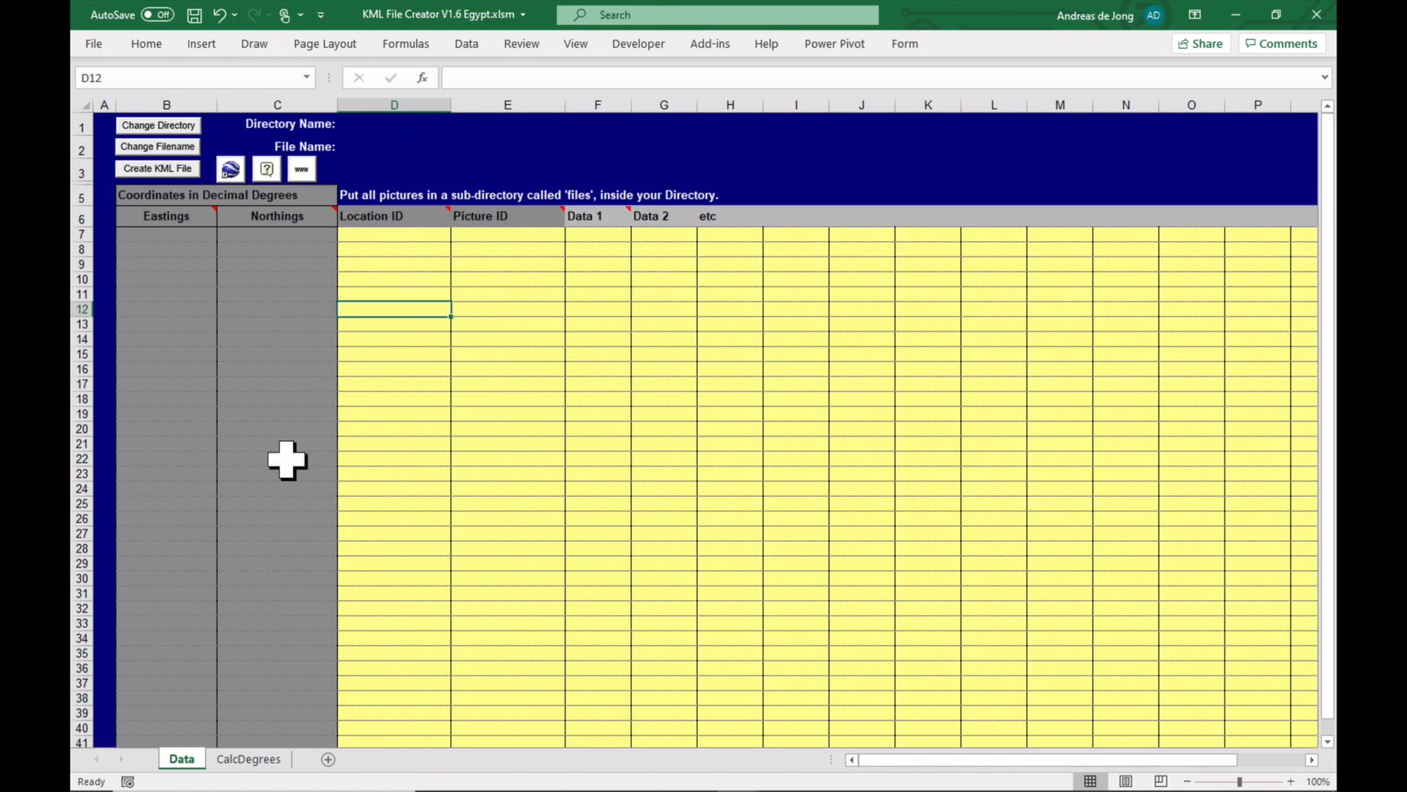
mouse_move(222, 376)
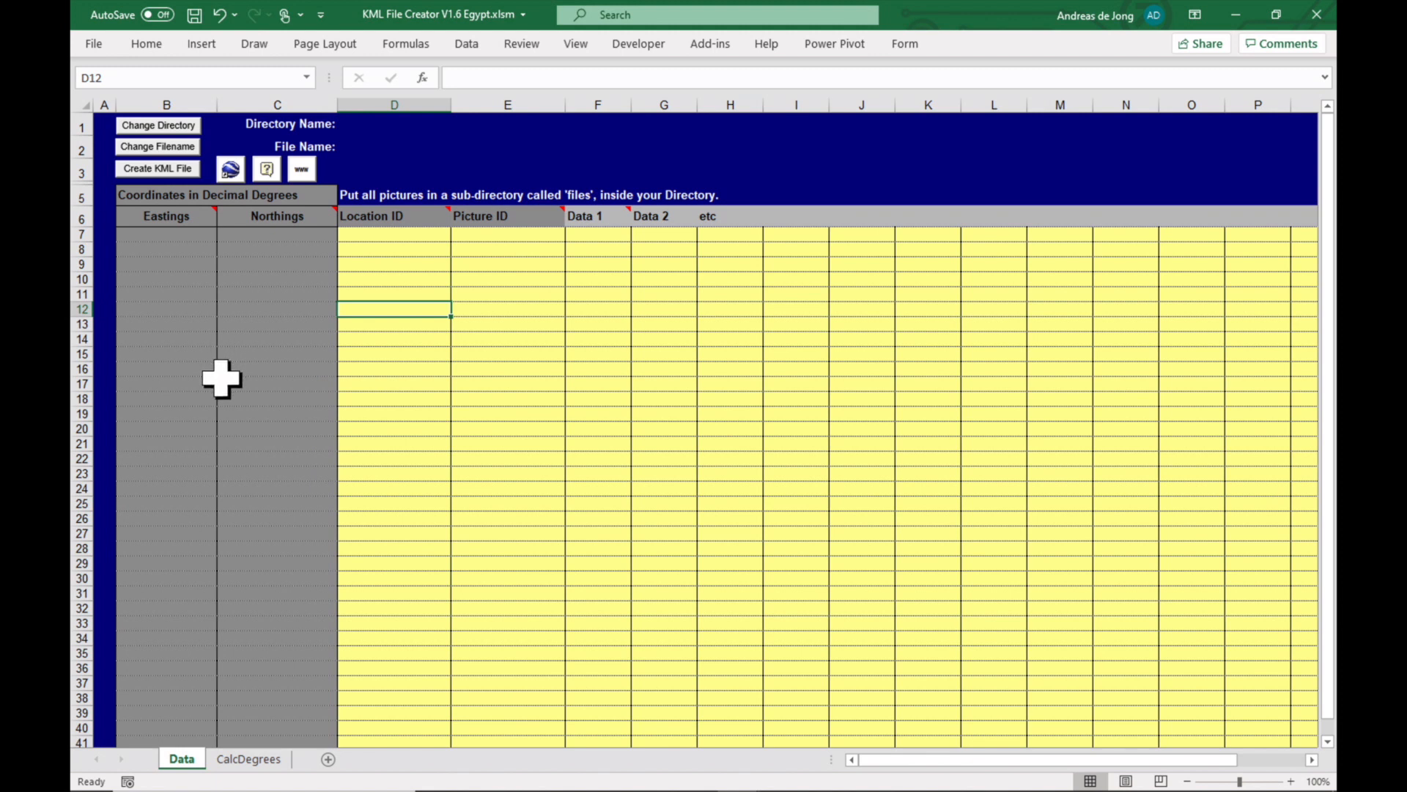
mouse_move(1293, 35)
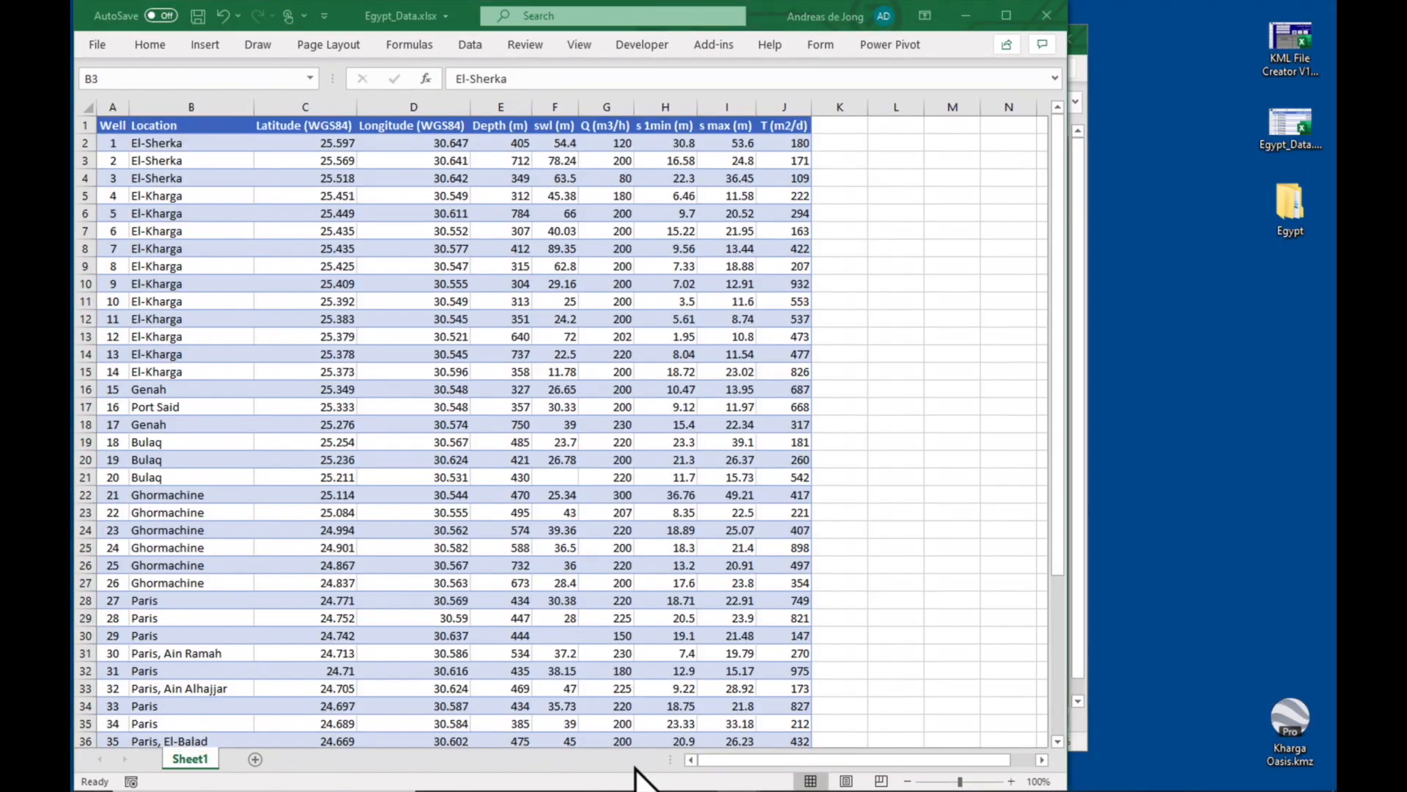
Copy the whole Egypt_Data well table and bring the KML File Creator workbook back in front
left_click(112, 124)
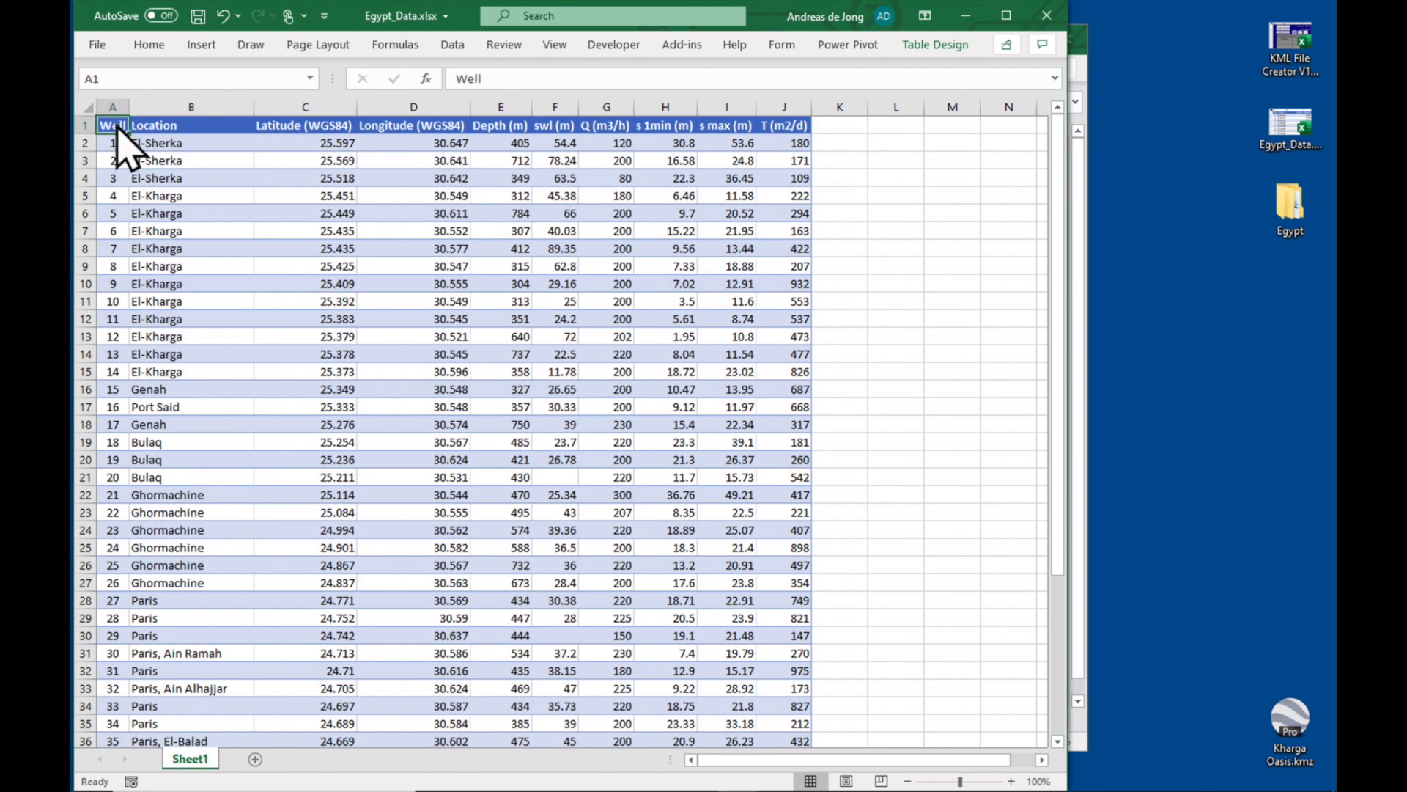
mouse_move(222, 213)
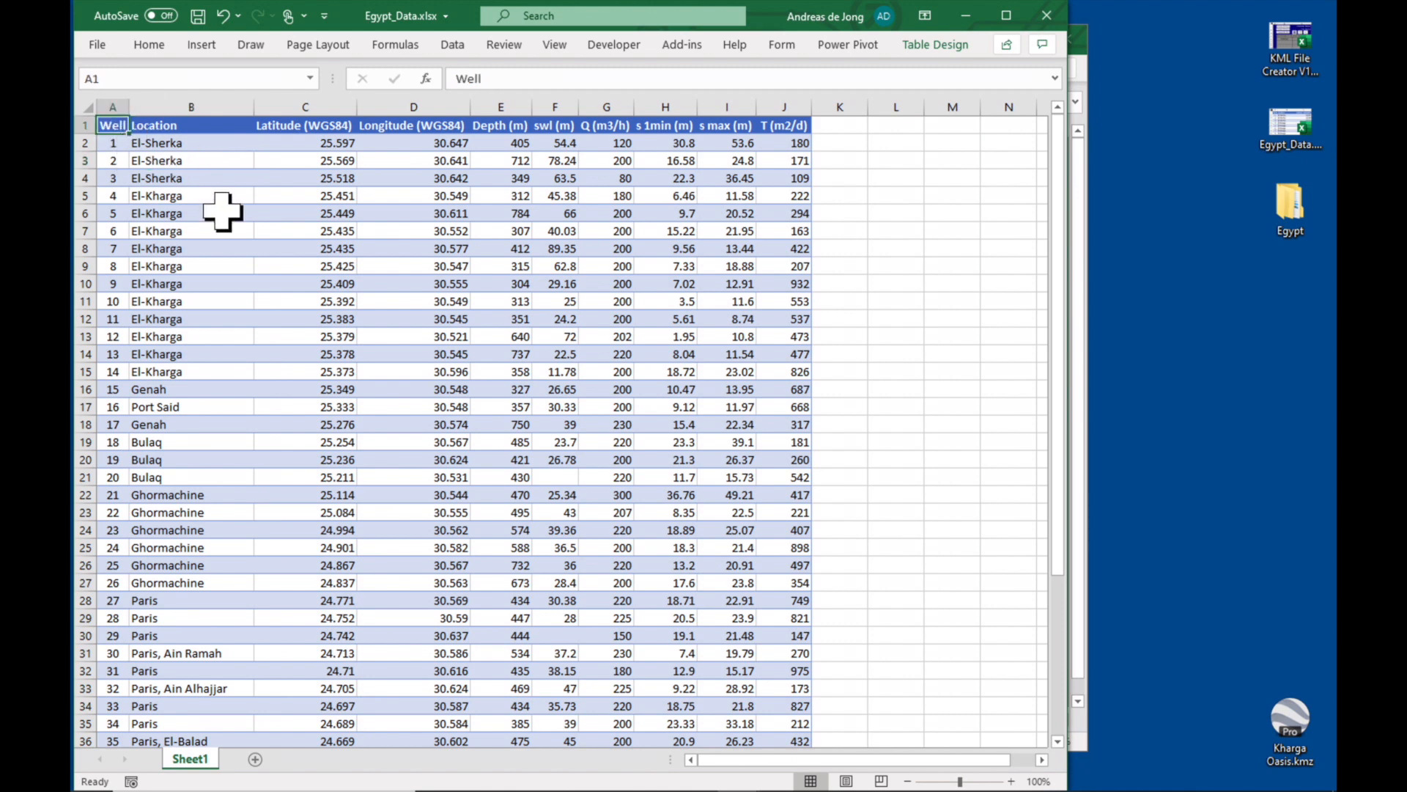
scroll("down", 3)
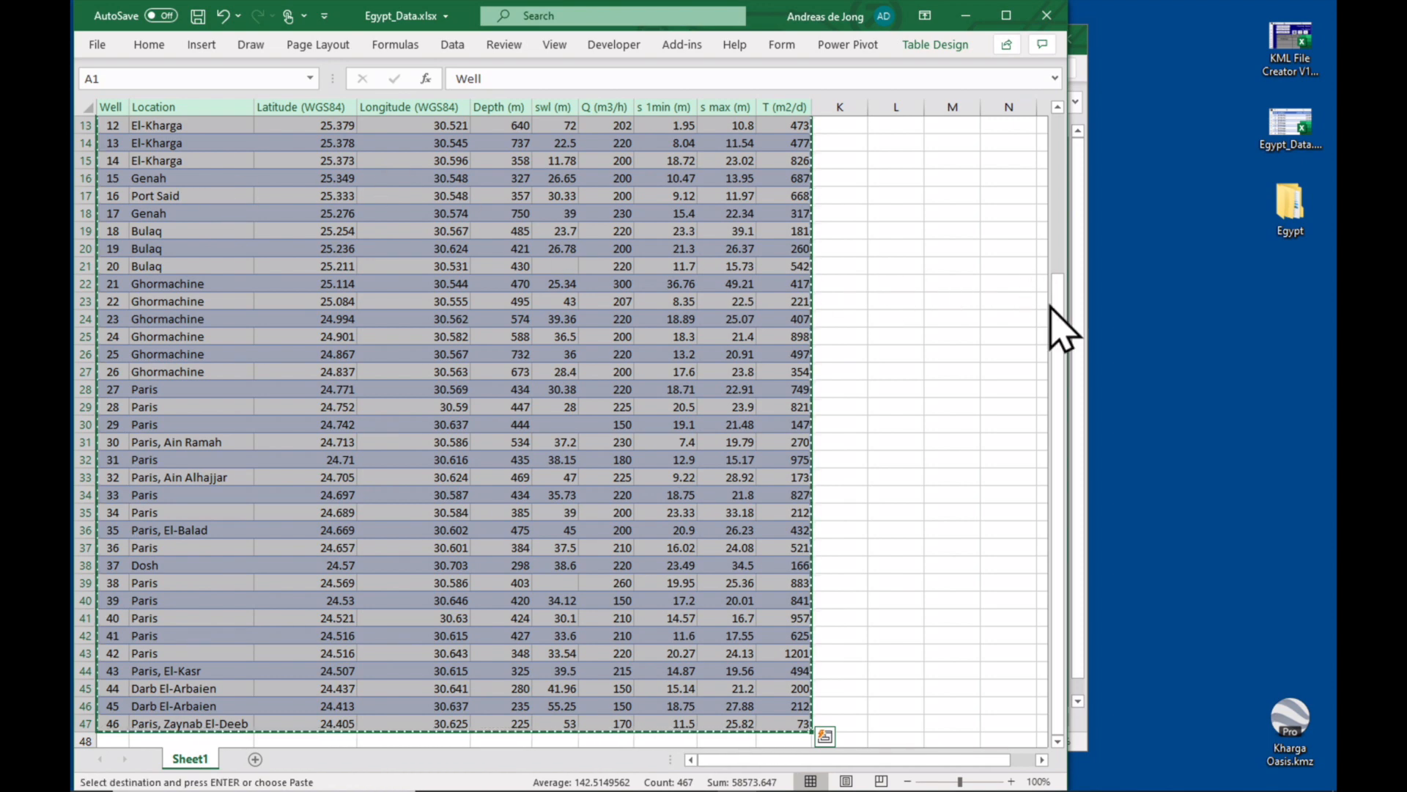
scroll("up", 3)
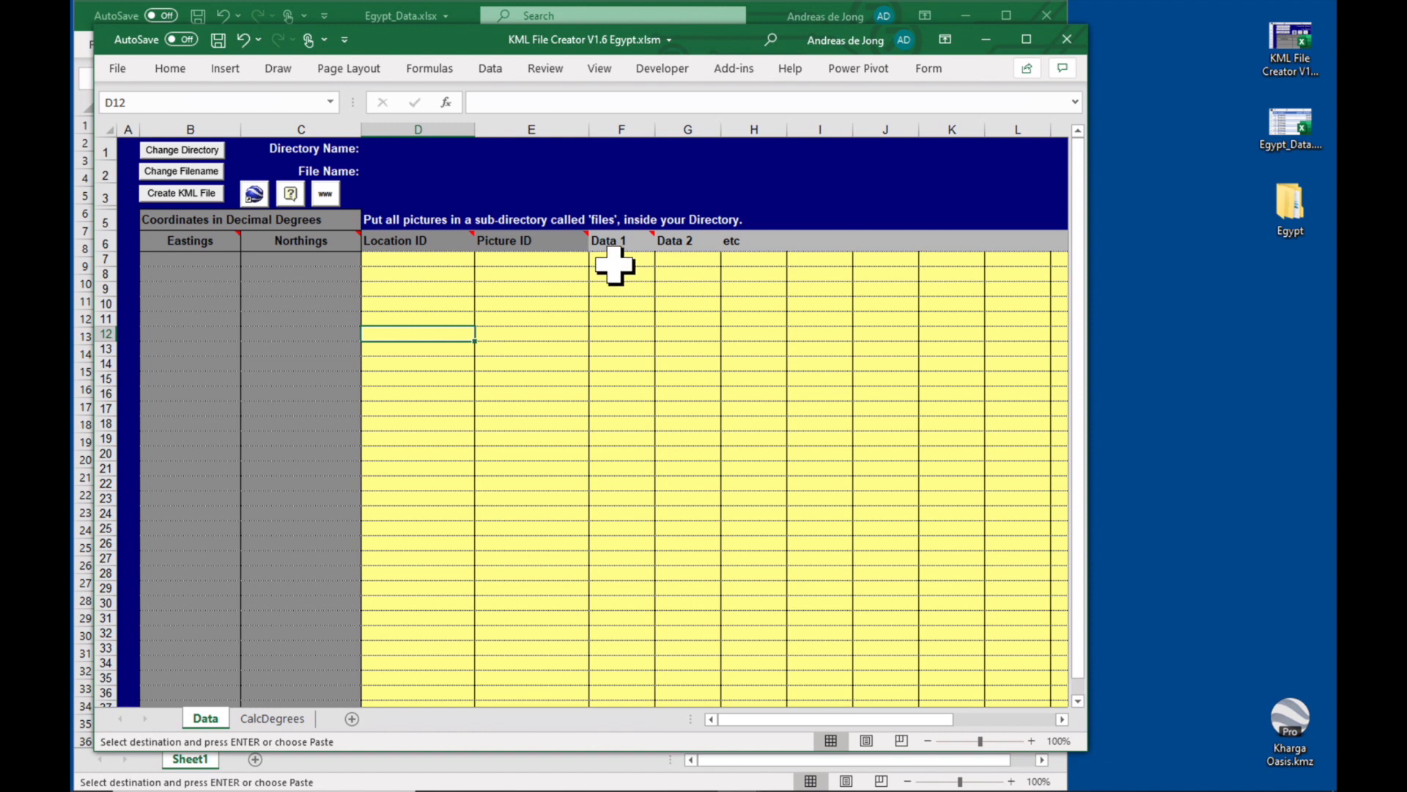
mouse_move(641, 272)
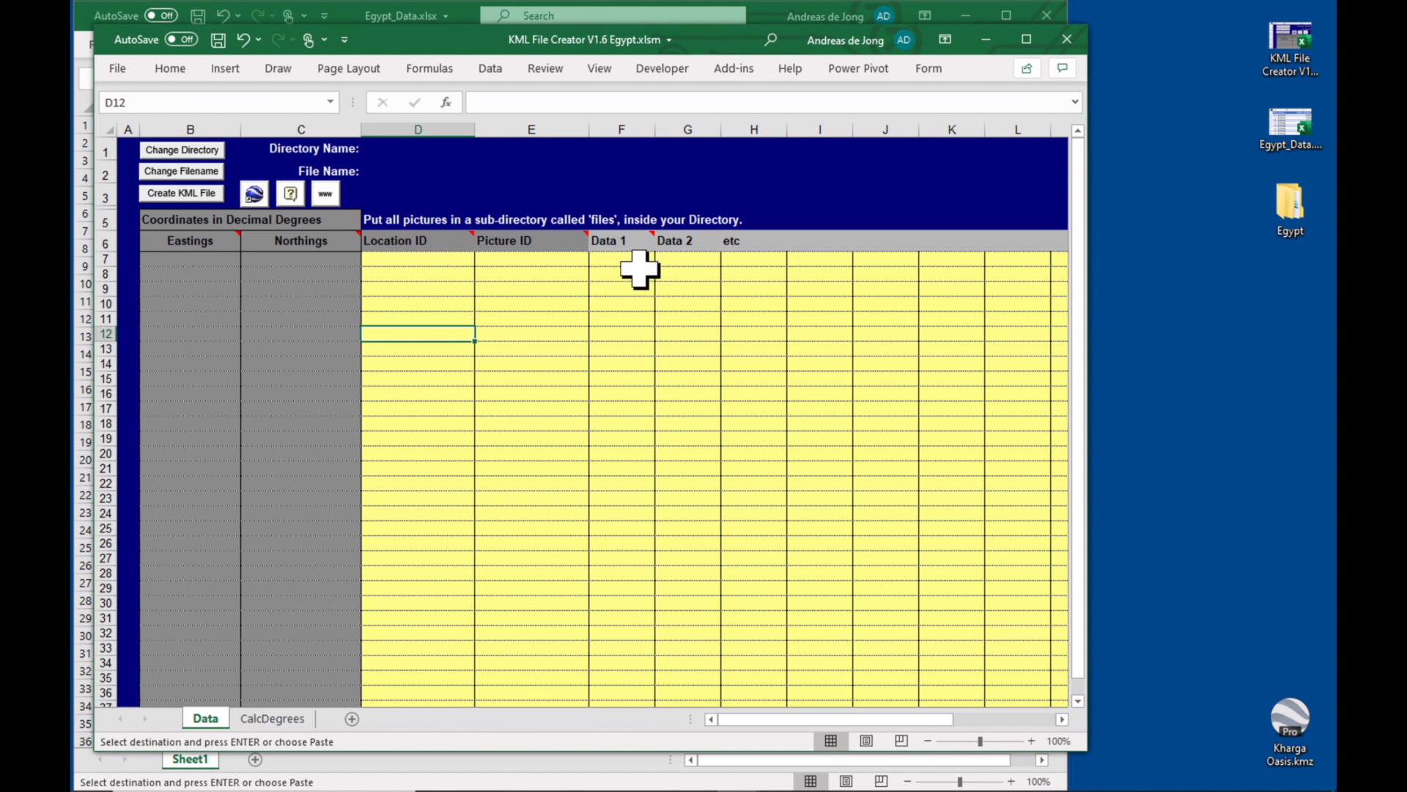
Paste the well table at F6 with Match Destination Formatting and move to the first Eastings cell
left_click(622, 239)
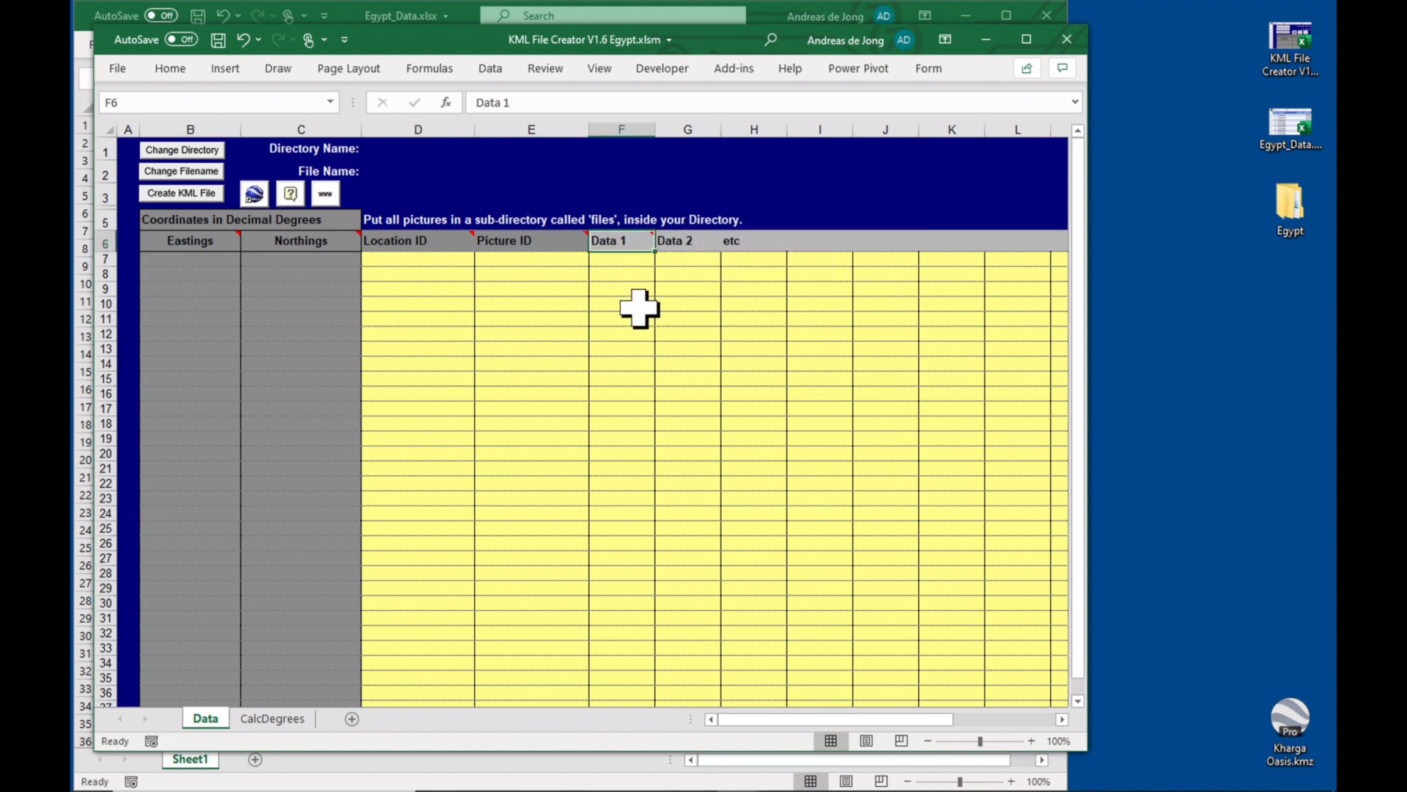
mouse_move(622, 239)
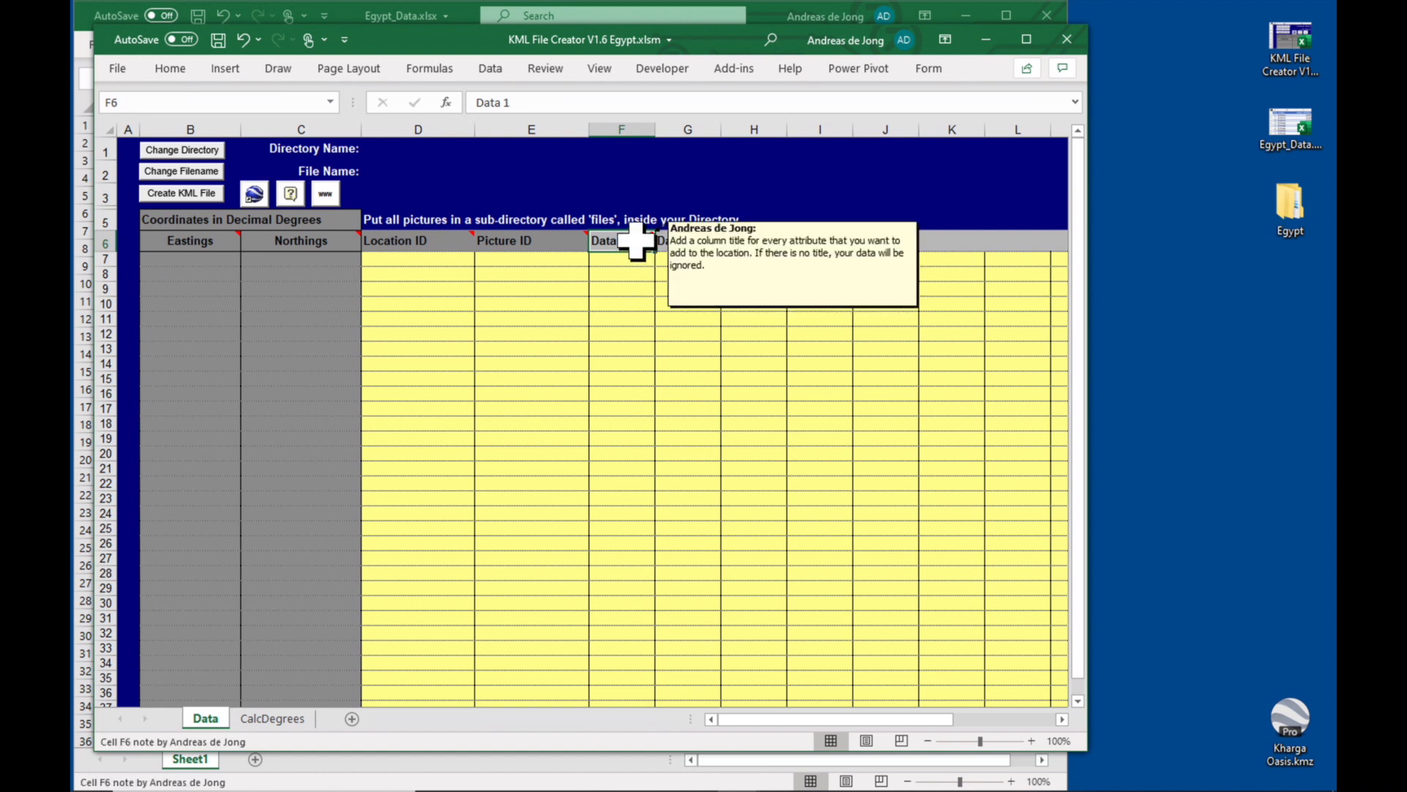
key("ctrl+v")
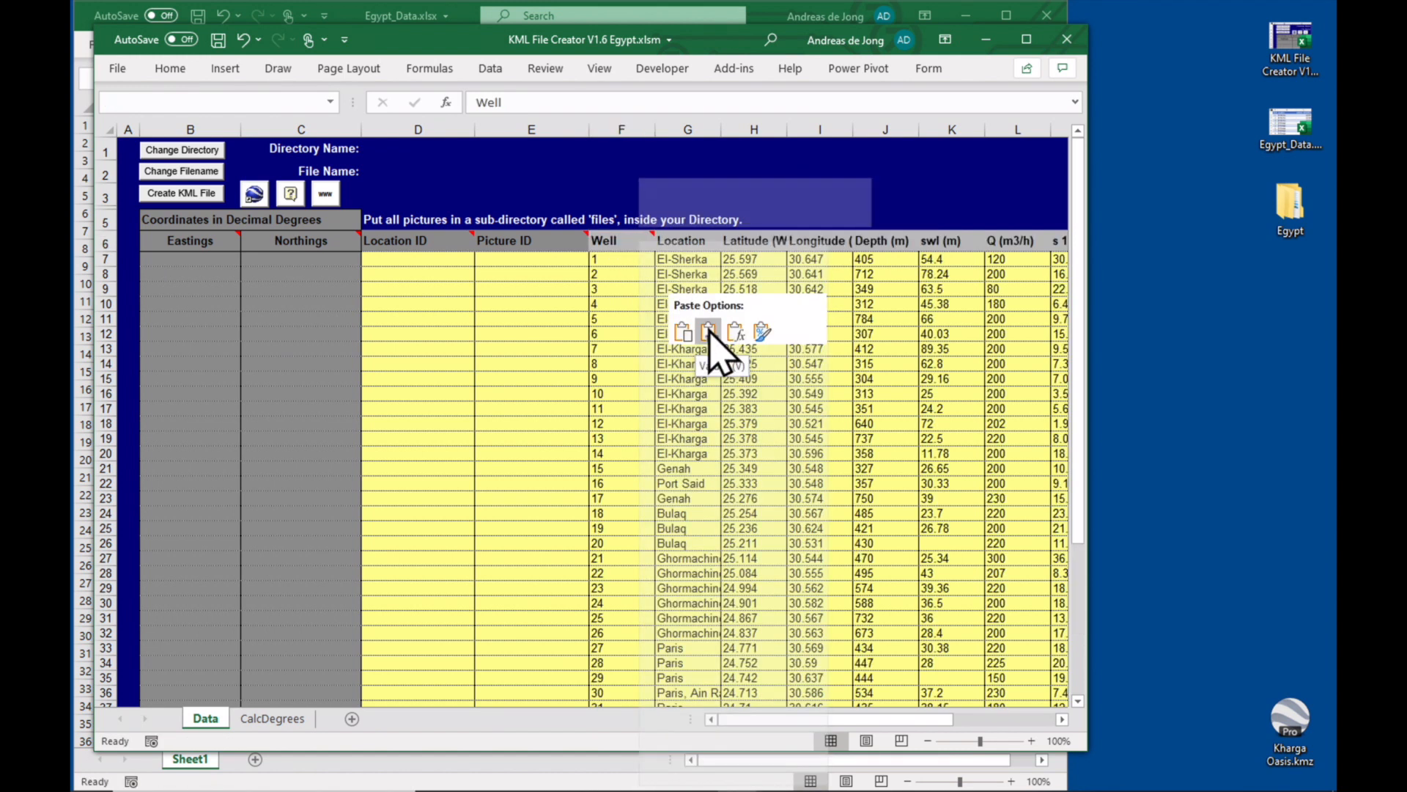
left_click(706, 331)
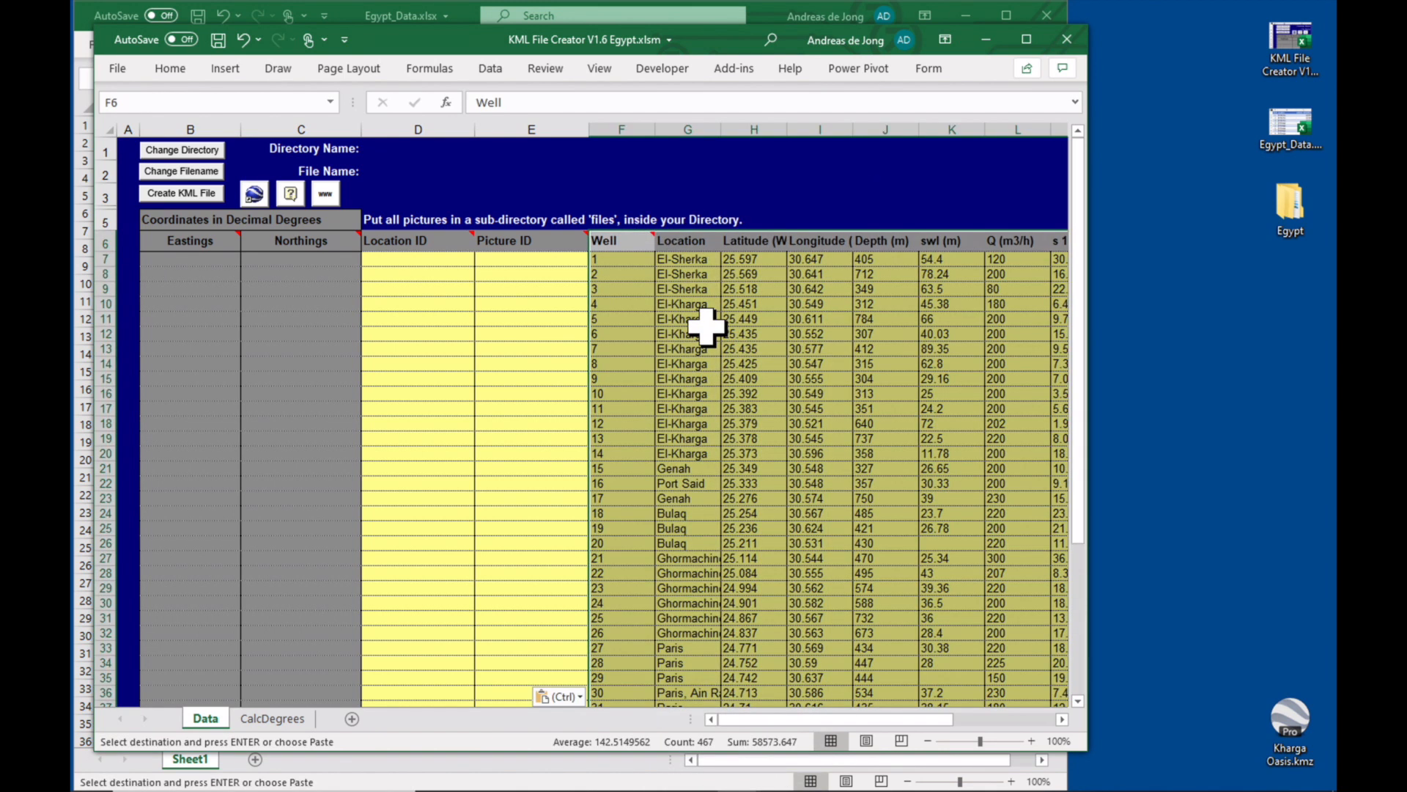
left_click(622, 289)
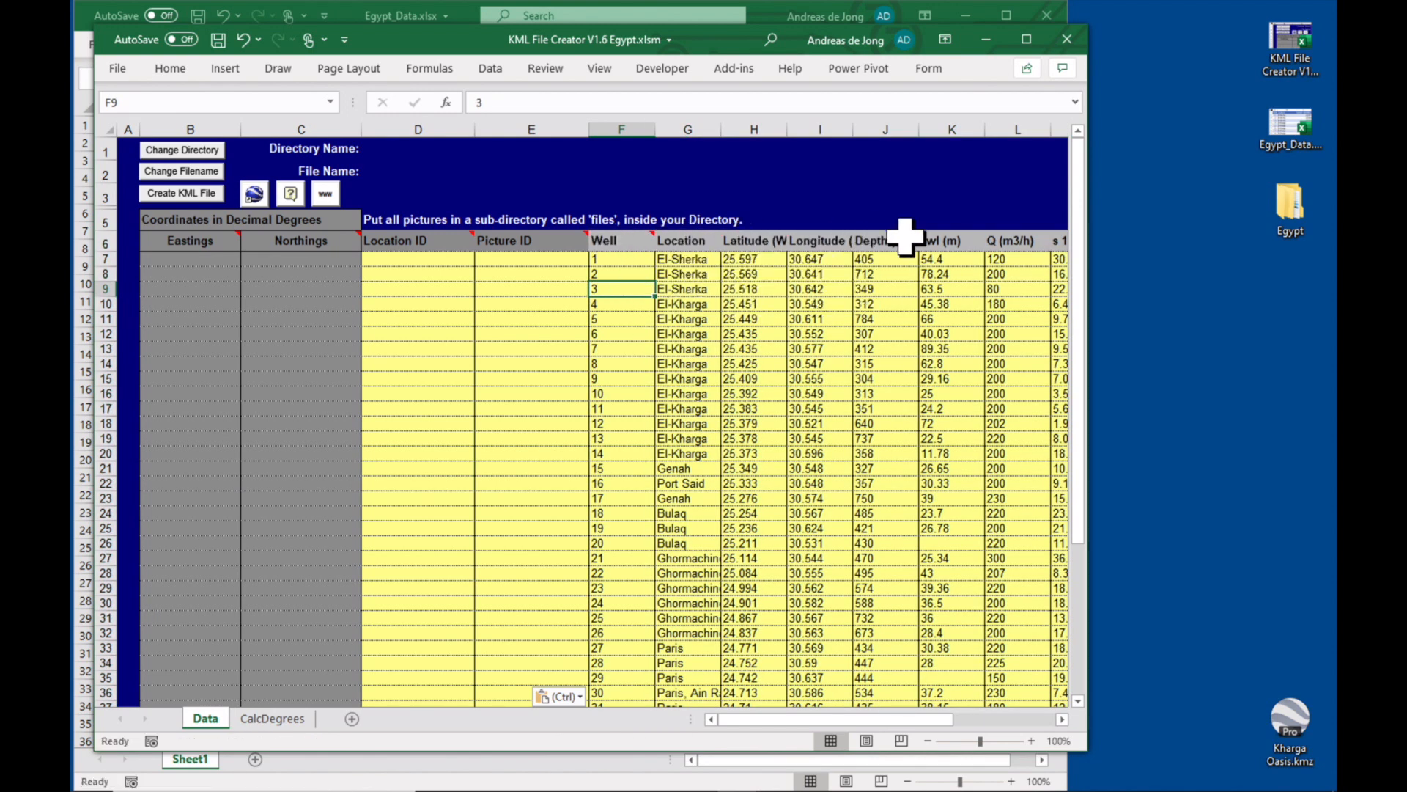
mouse_move(709, 394)
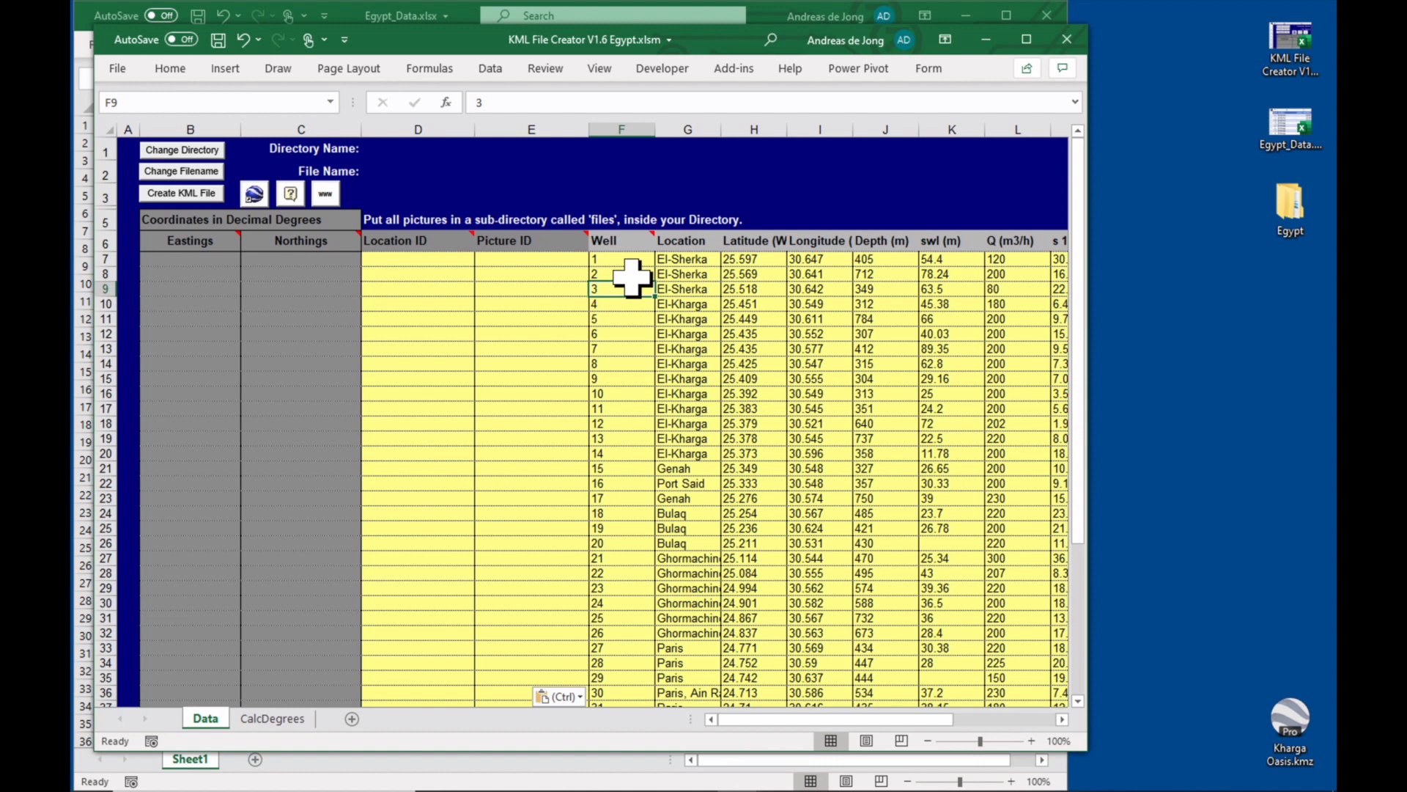
mouse_move(727, 337)
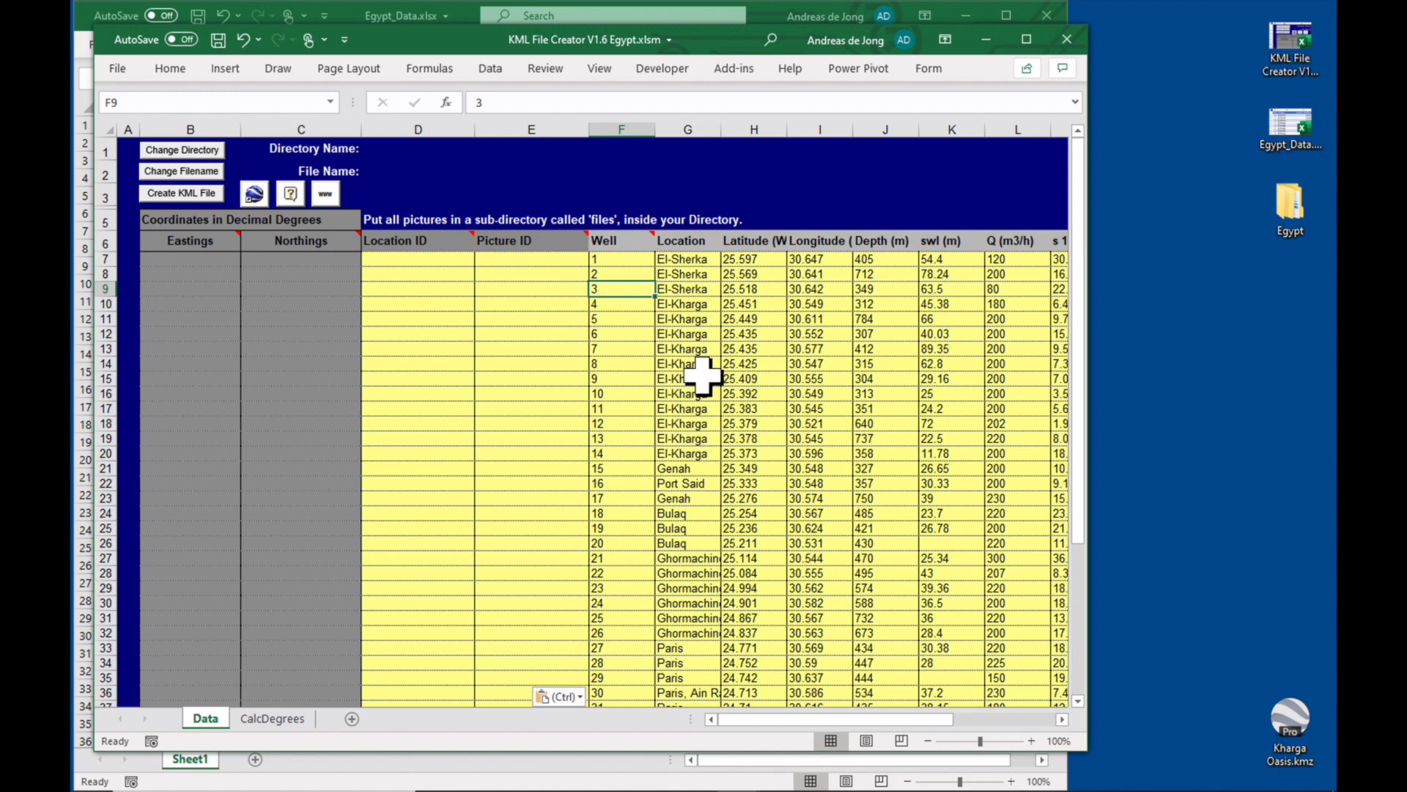
mouse_move(191, 261)
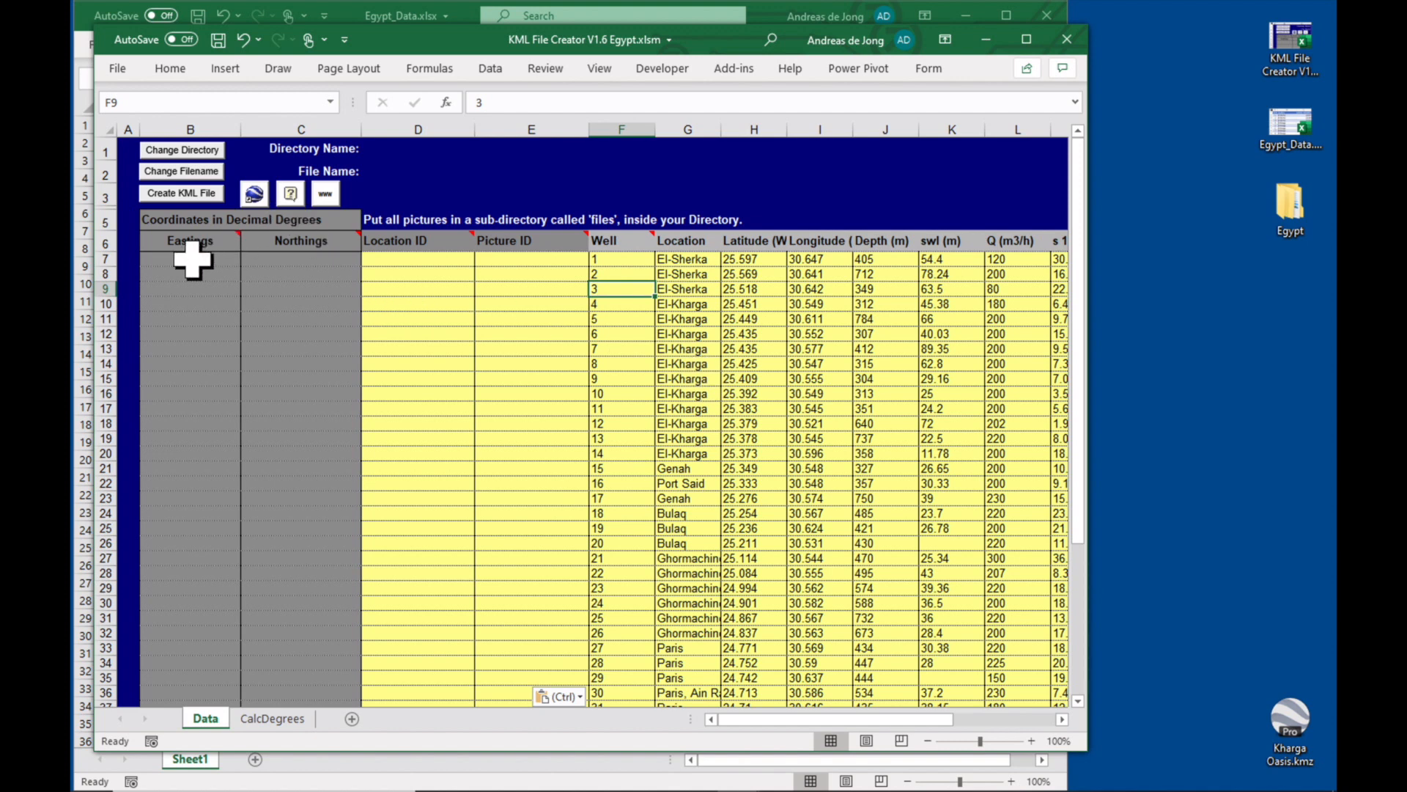
mouse_move(234, 271)
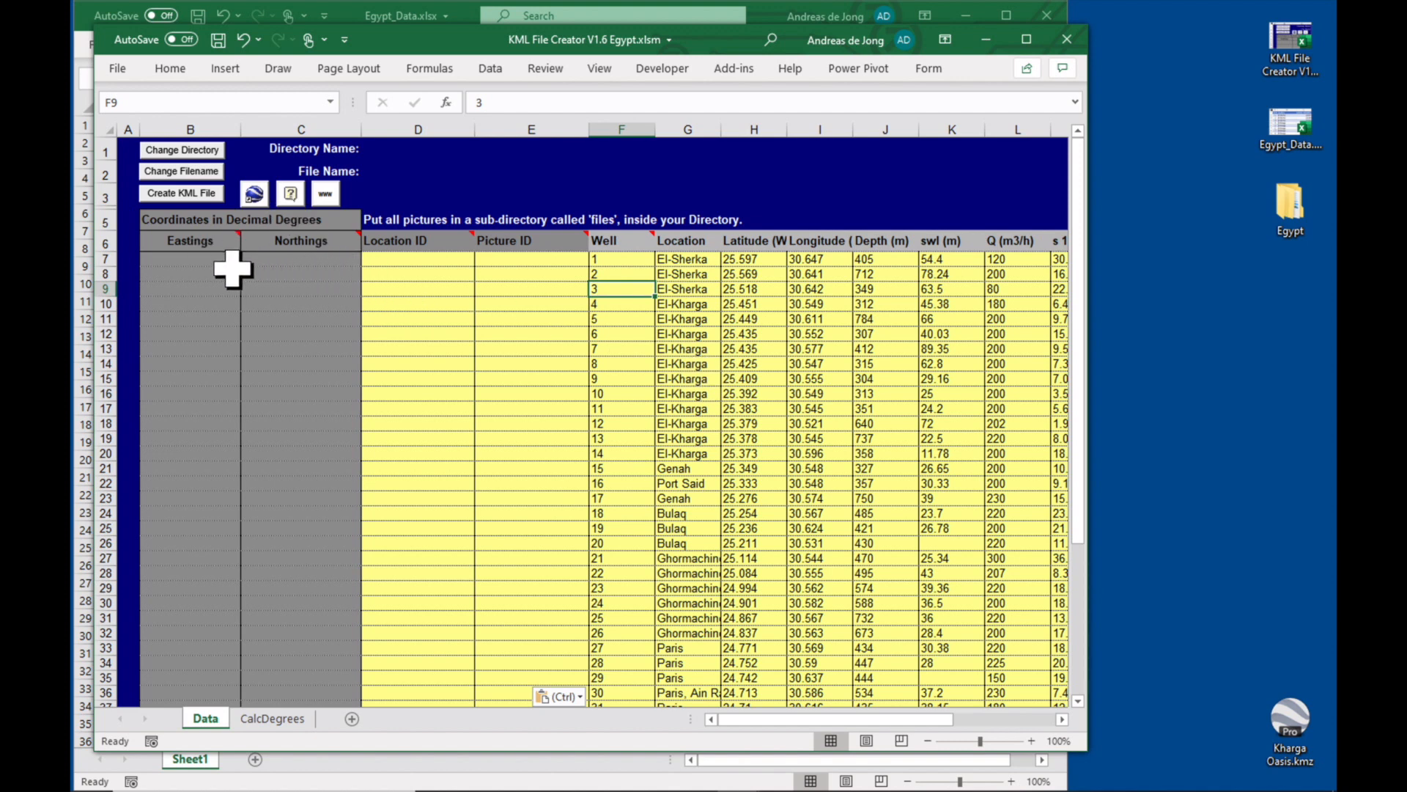
left_click(189, 258)
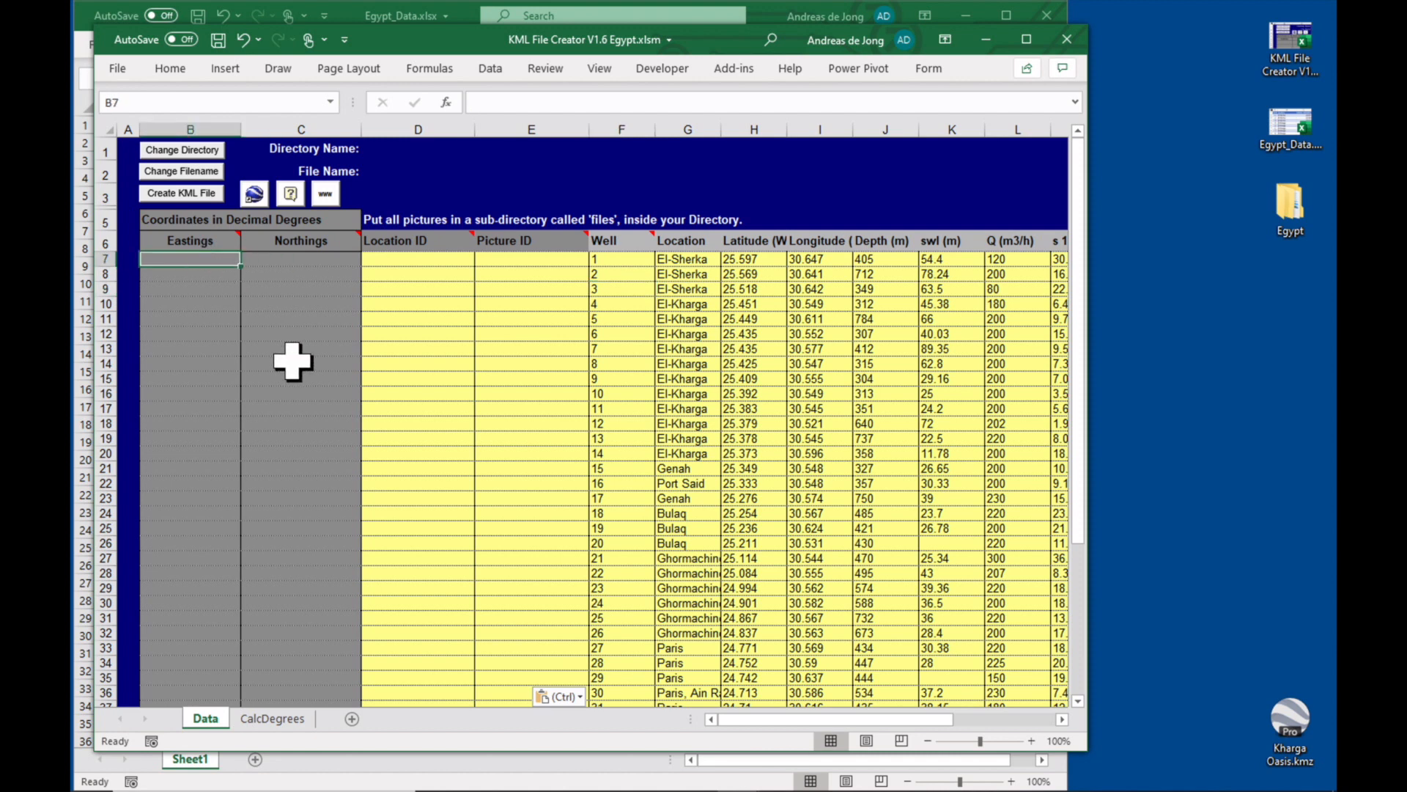
Link Eastings and Northings to each well's Longitude and Latitude (=I7 style) and fill down for all wells
type("=")
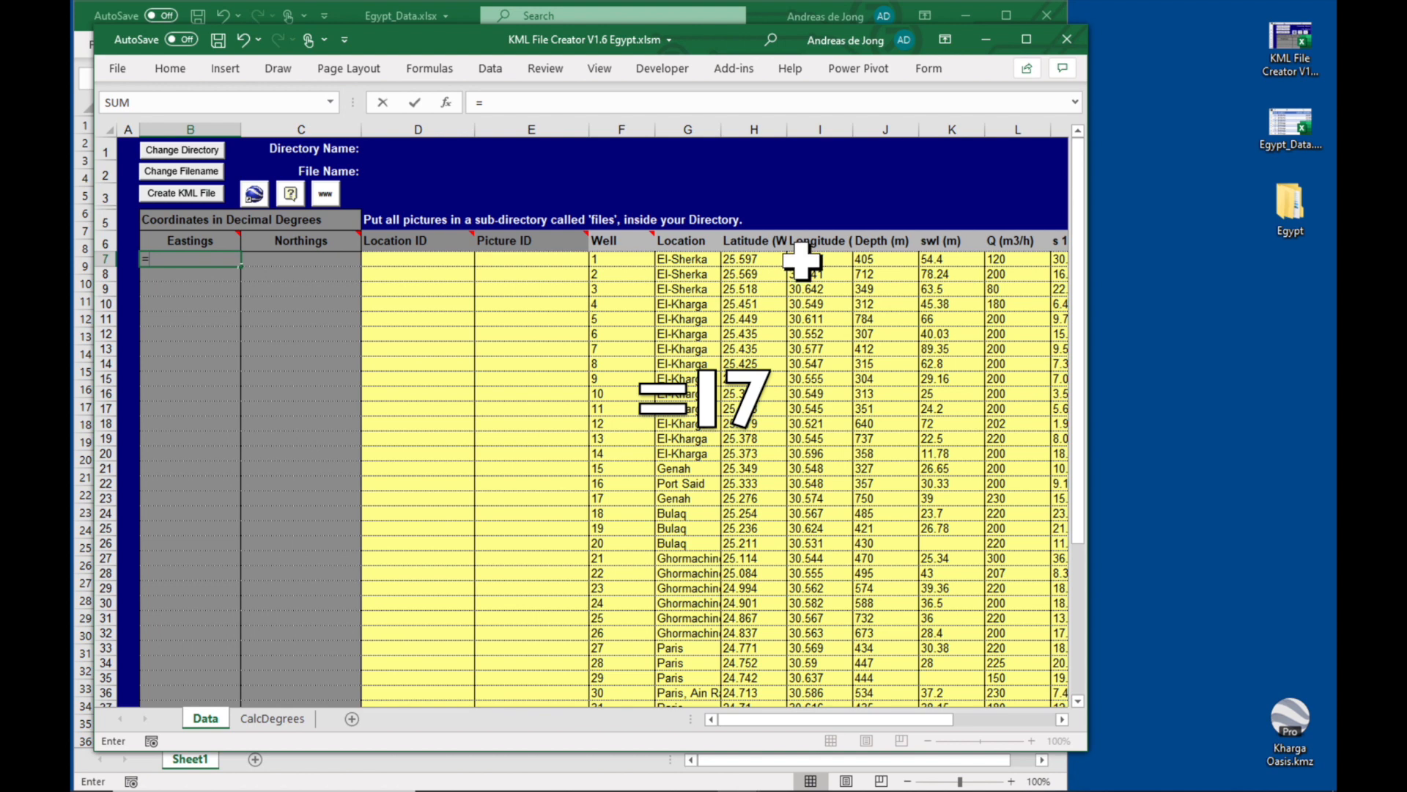
key("Return")
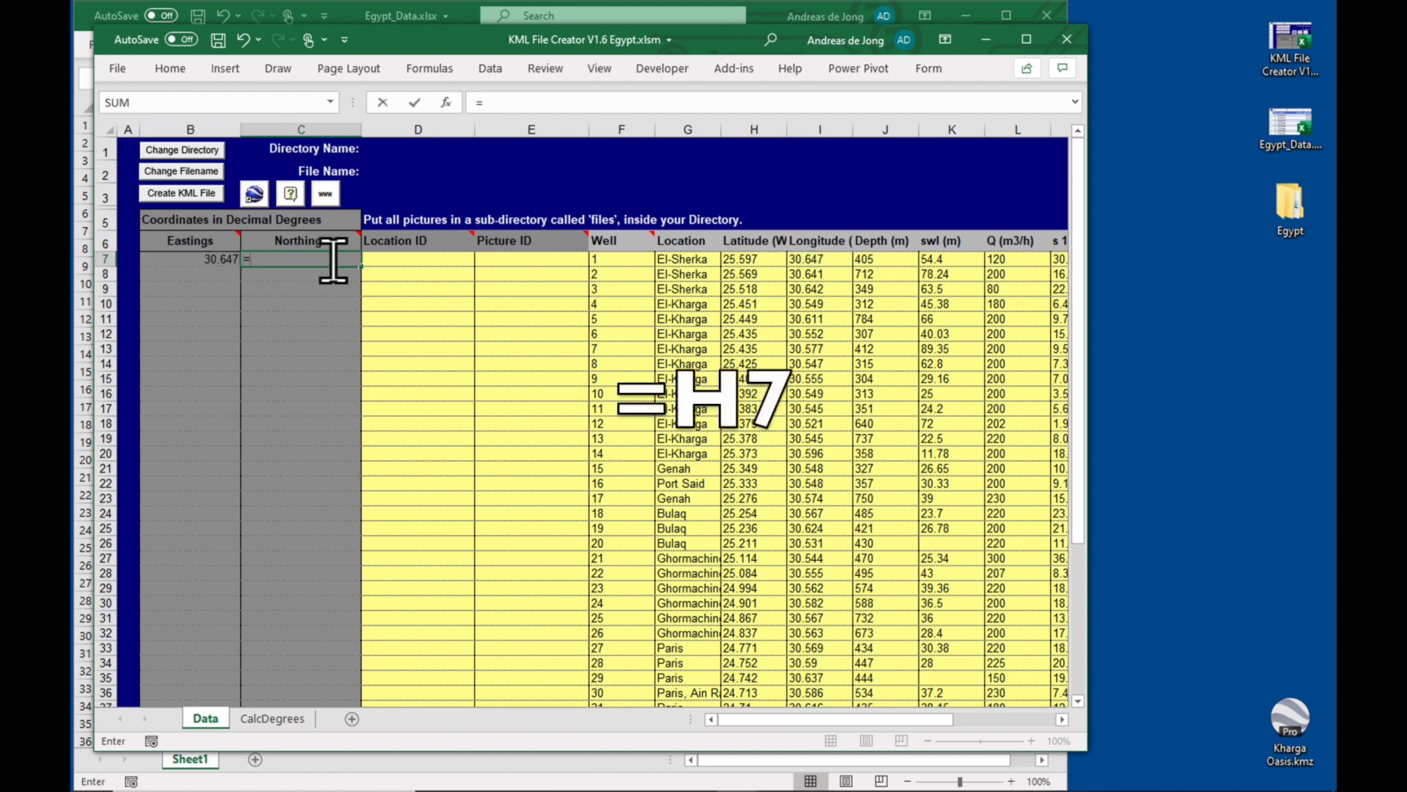
left_click(752, 258)
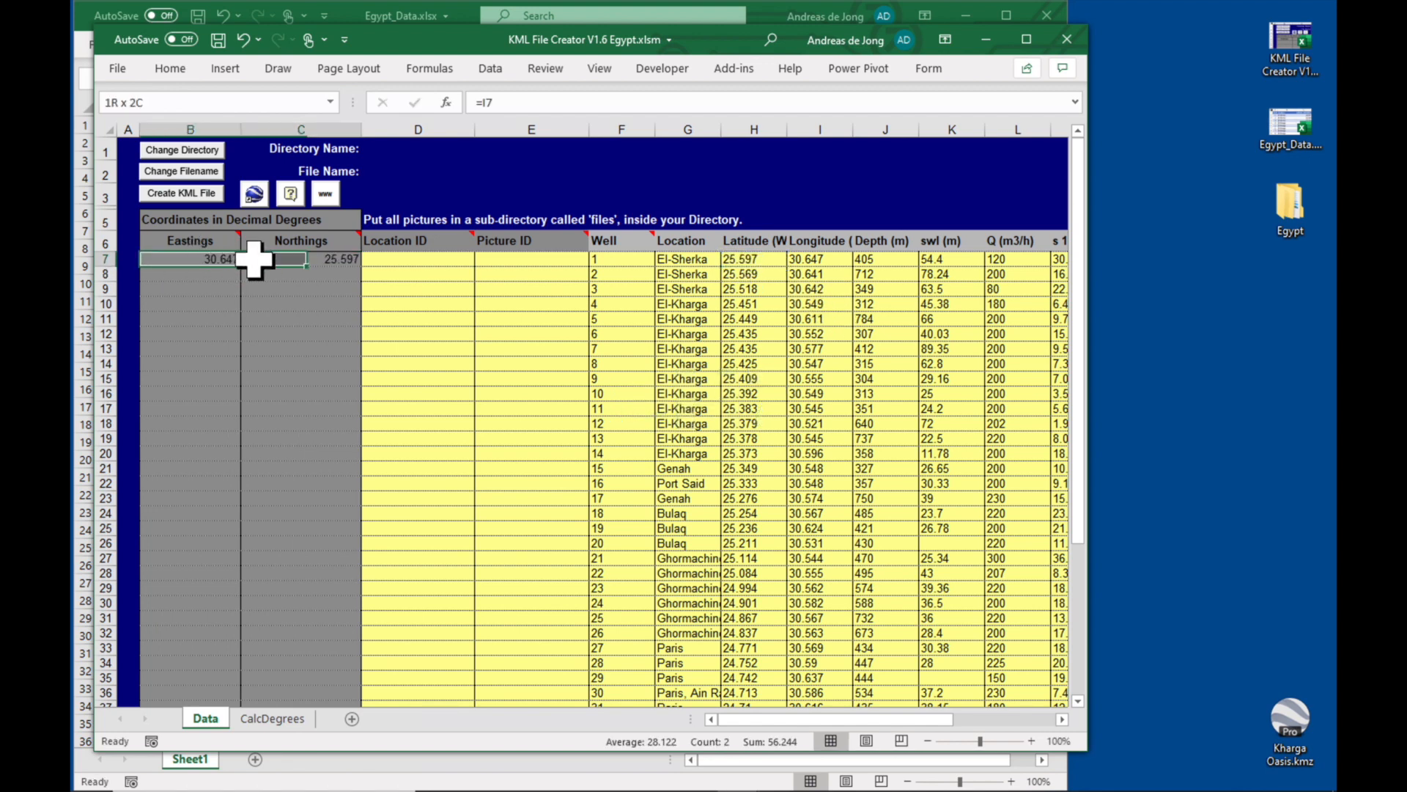
double_click(258, 259)
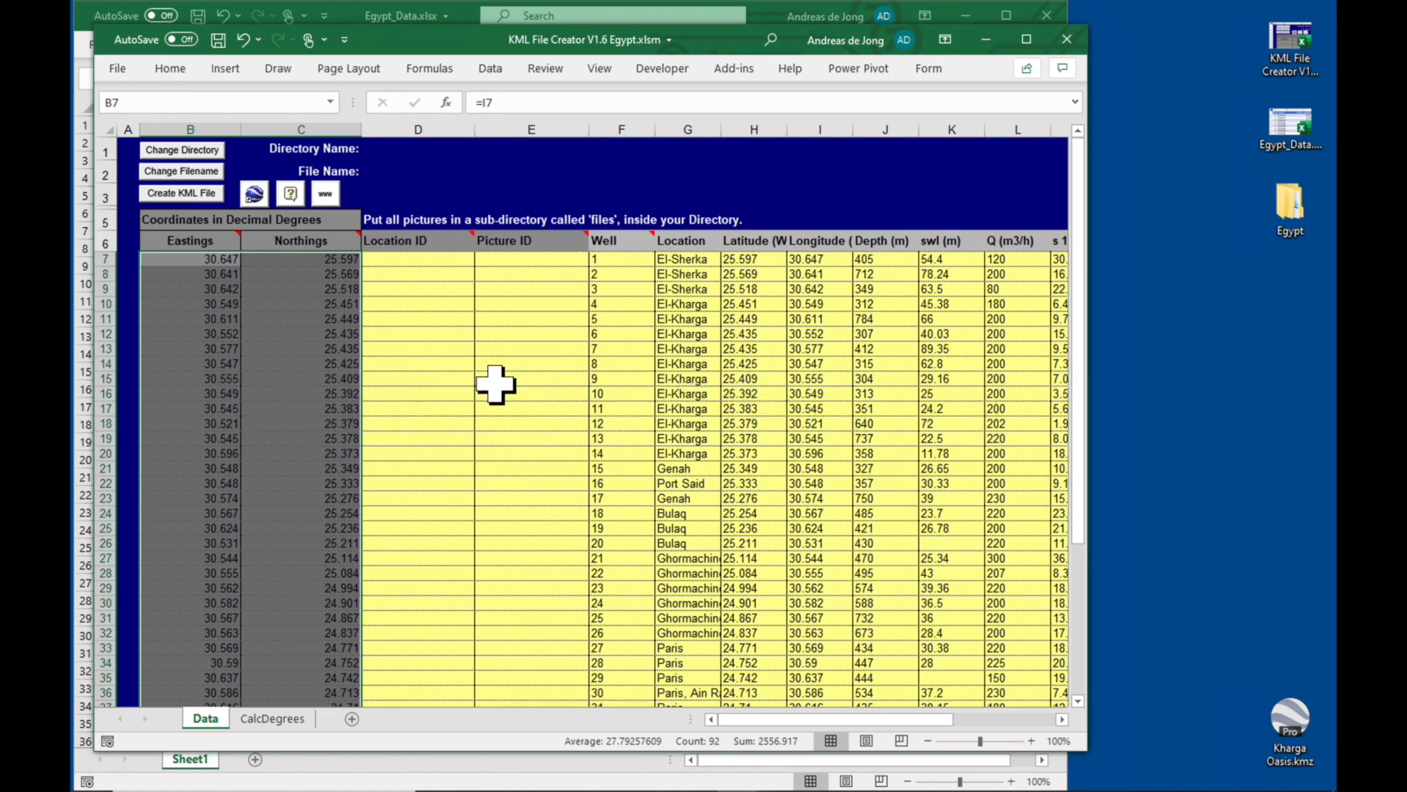
mouse_move(987, 59)
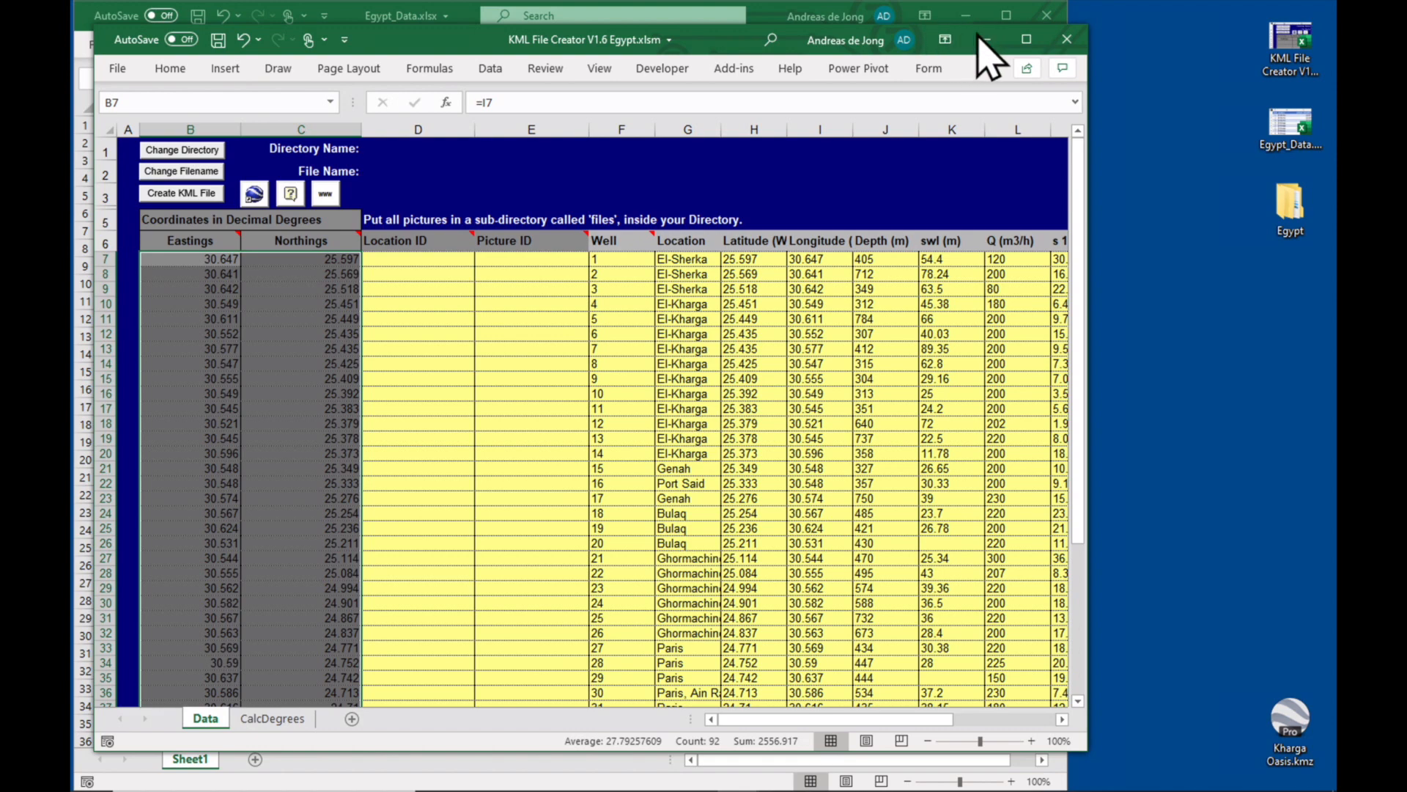
Maximize the workbook window and review the table headers from Well through T (m2/d)
left_click(1027, 38)
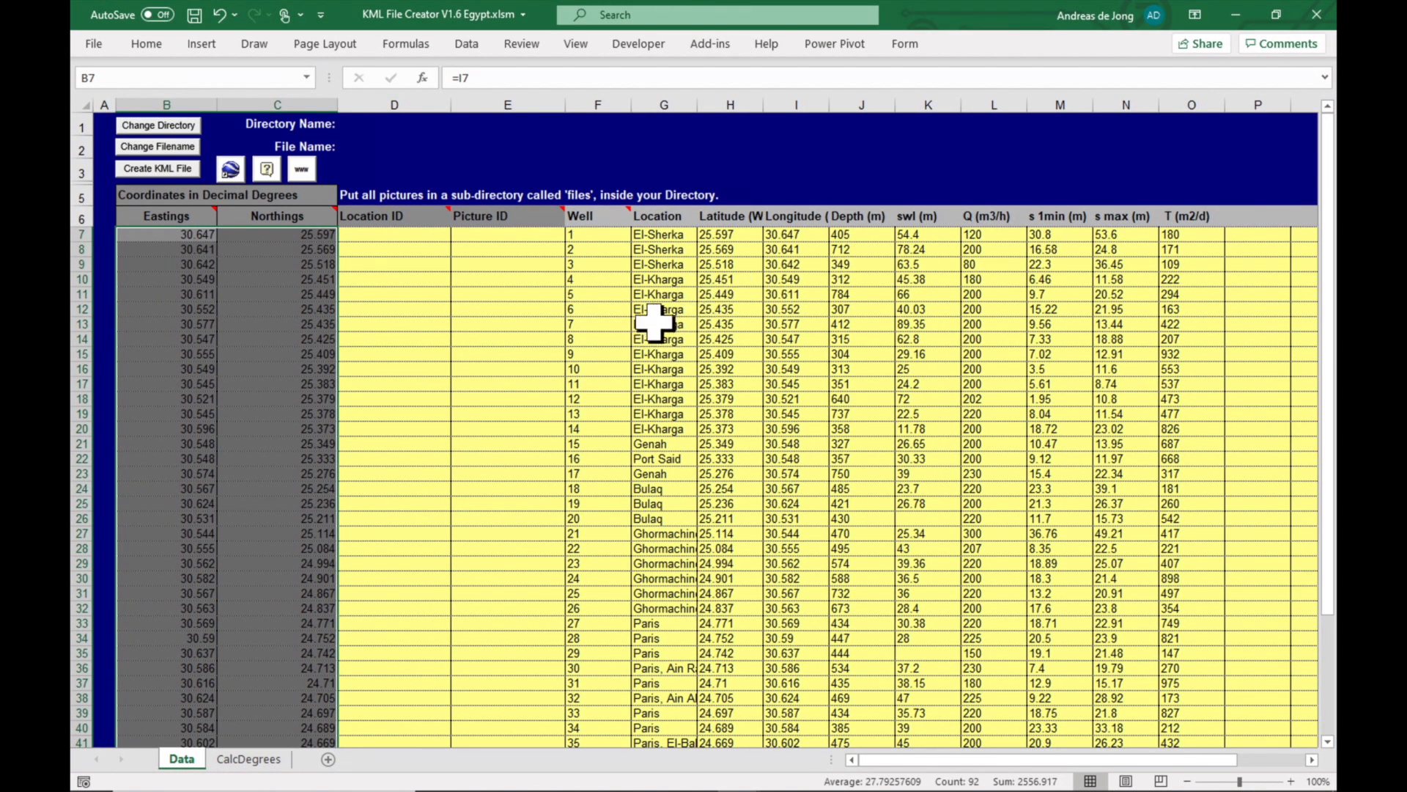
mouse_move(609, 225)
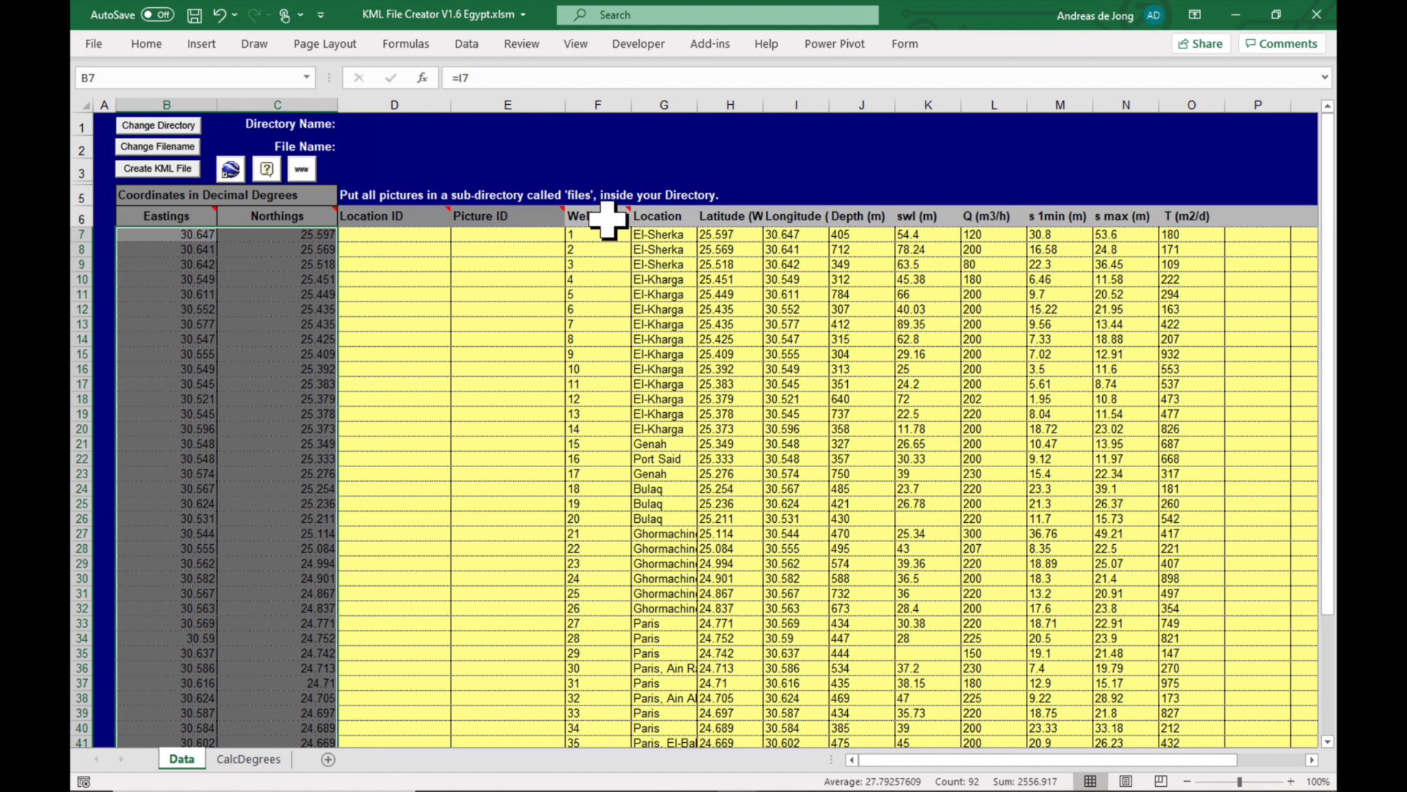
left_click(598, 216)
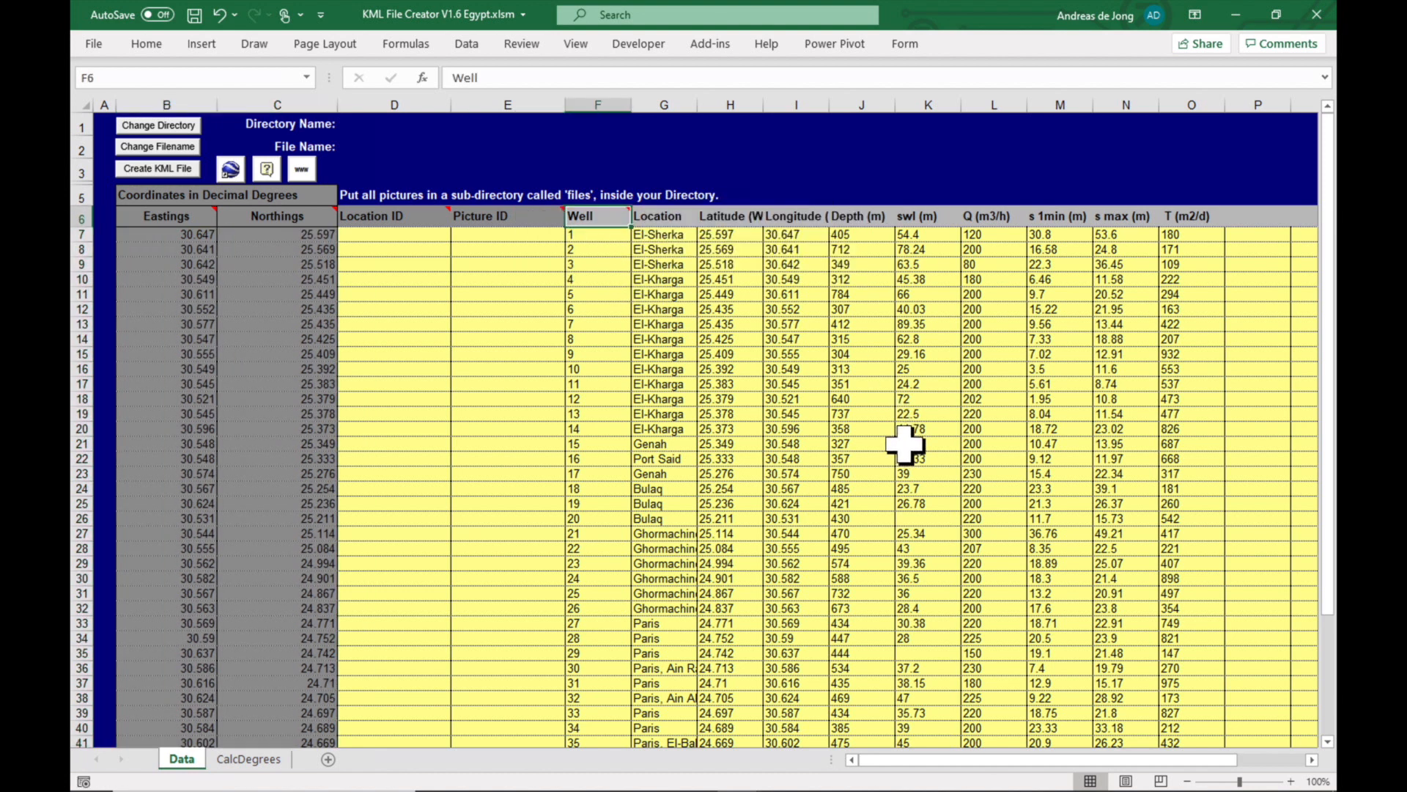
left_click(861, 216)
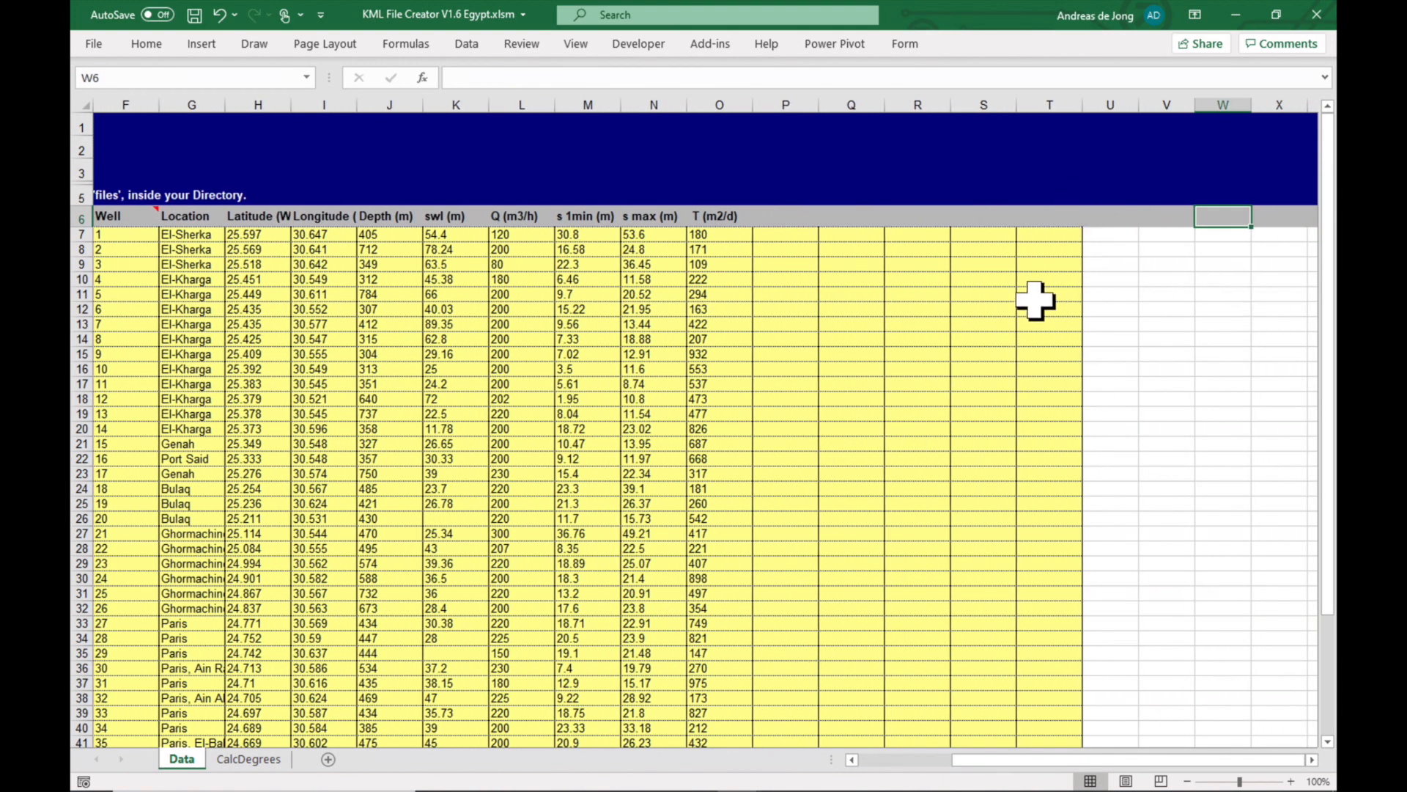
mouse_move(1050, 298)
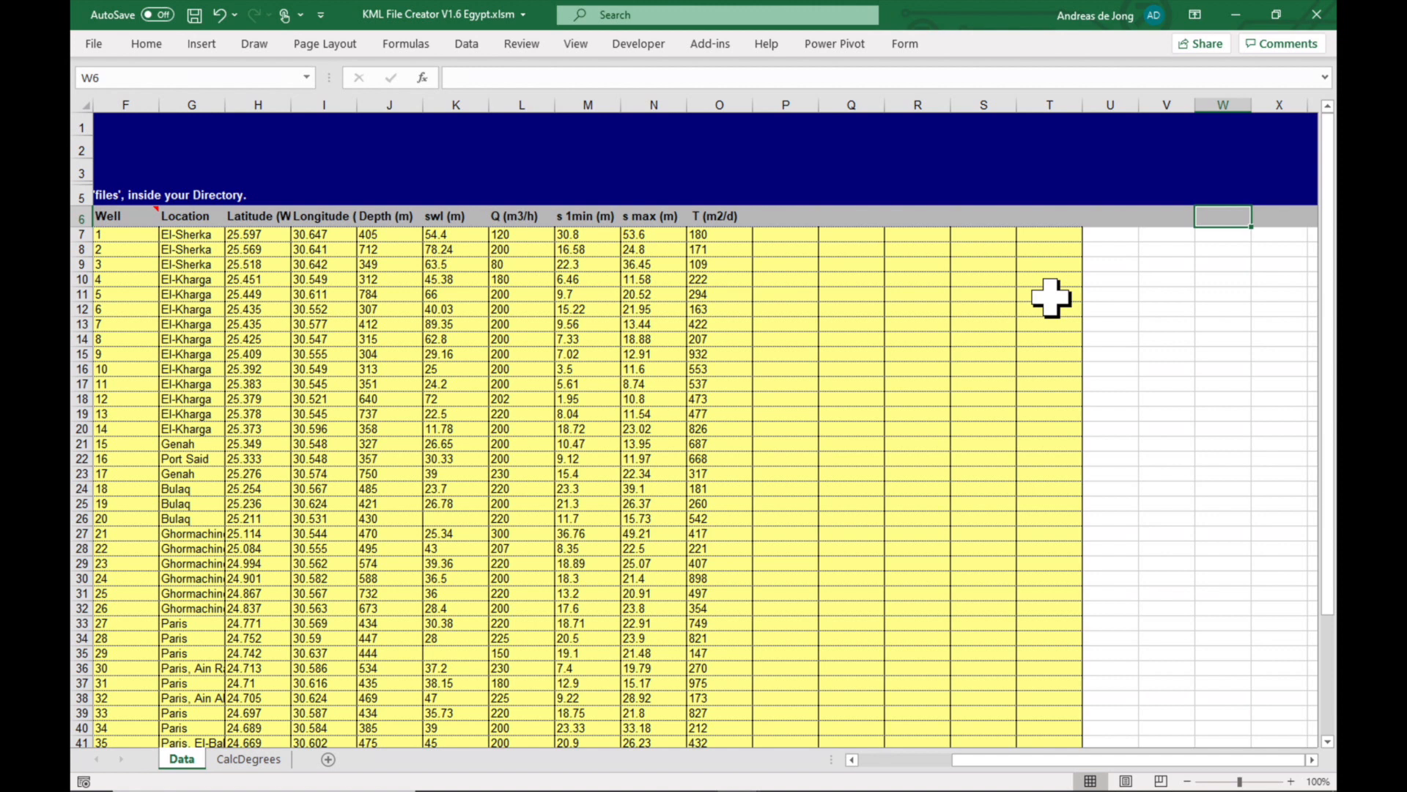
left_click(718, 216)
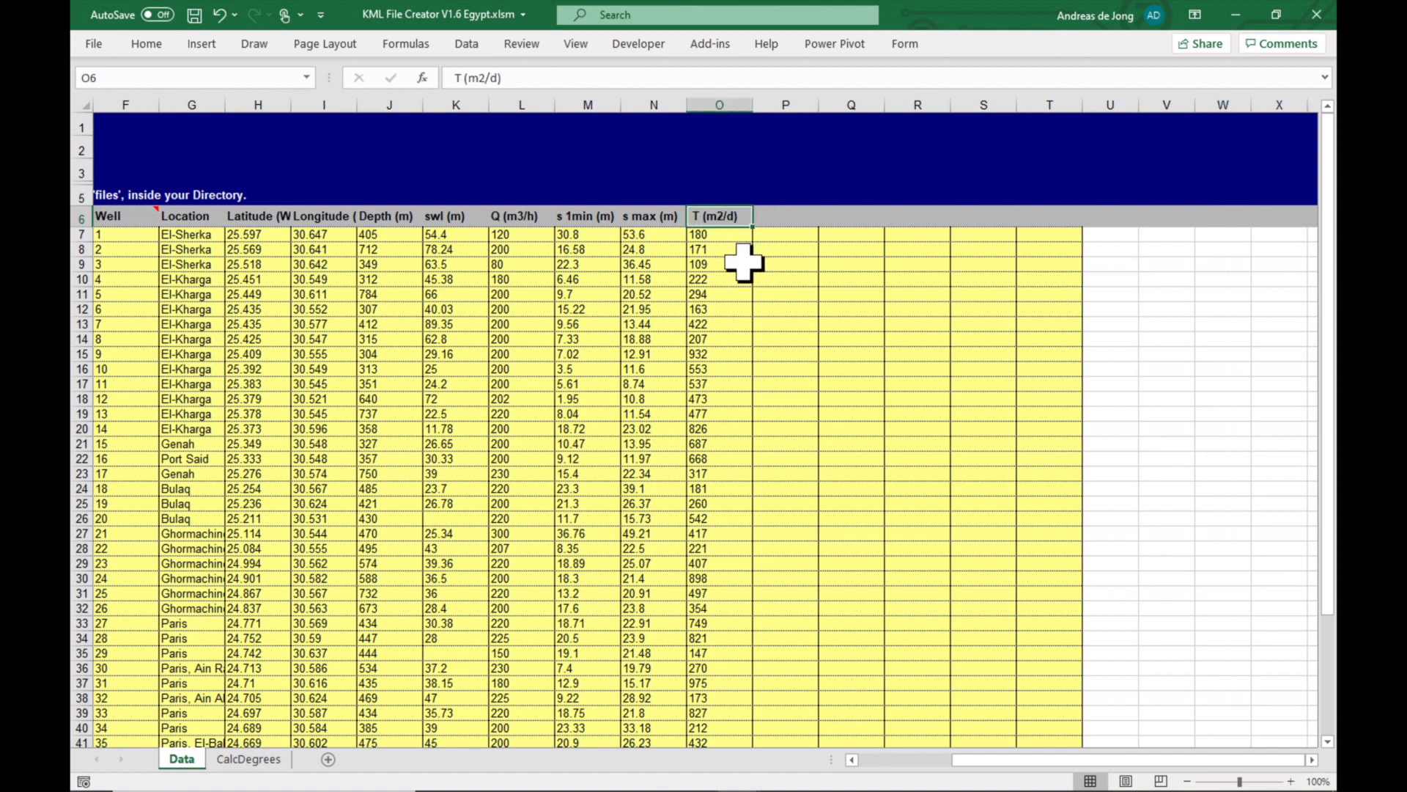
mouse_move(717, 643)
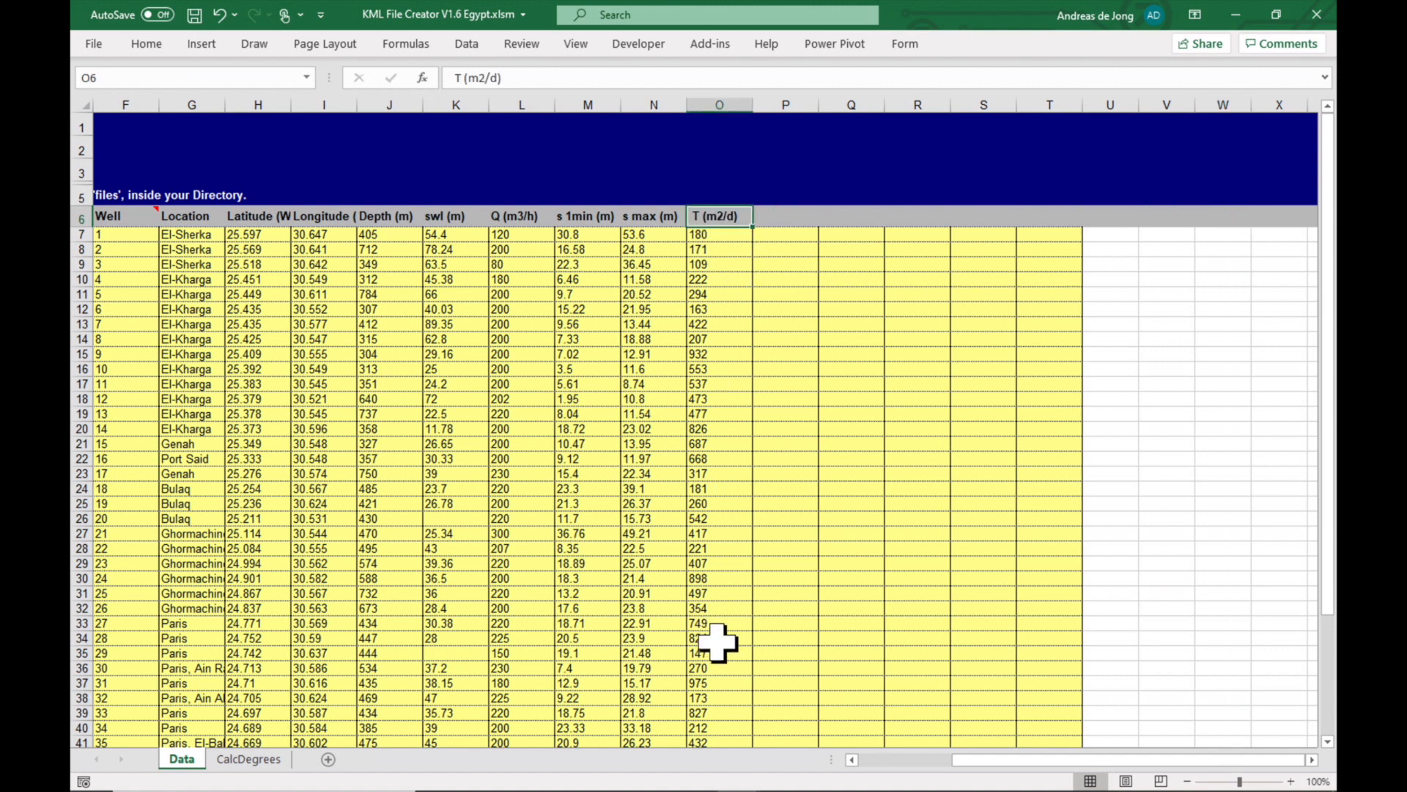
mouse_move(736, 359)
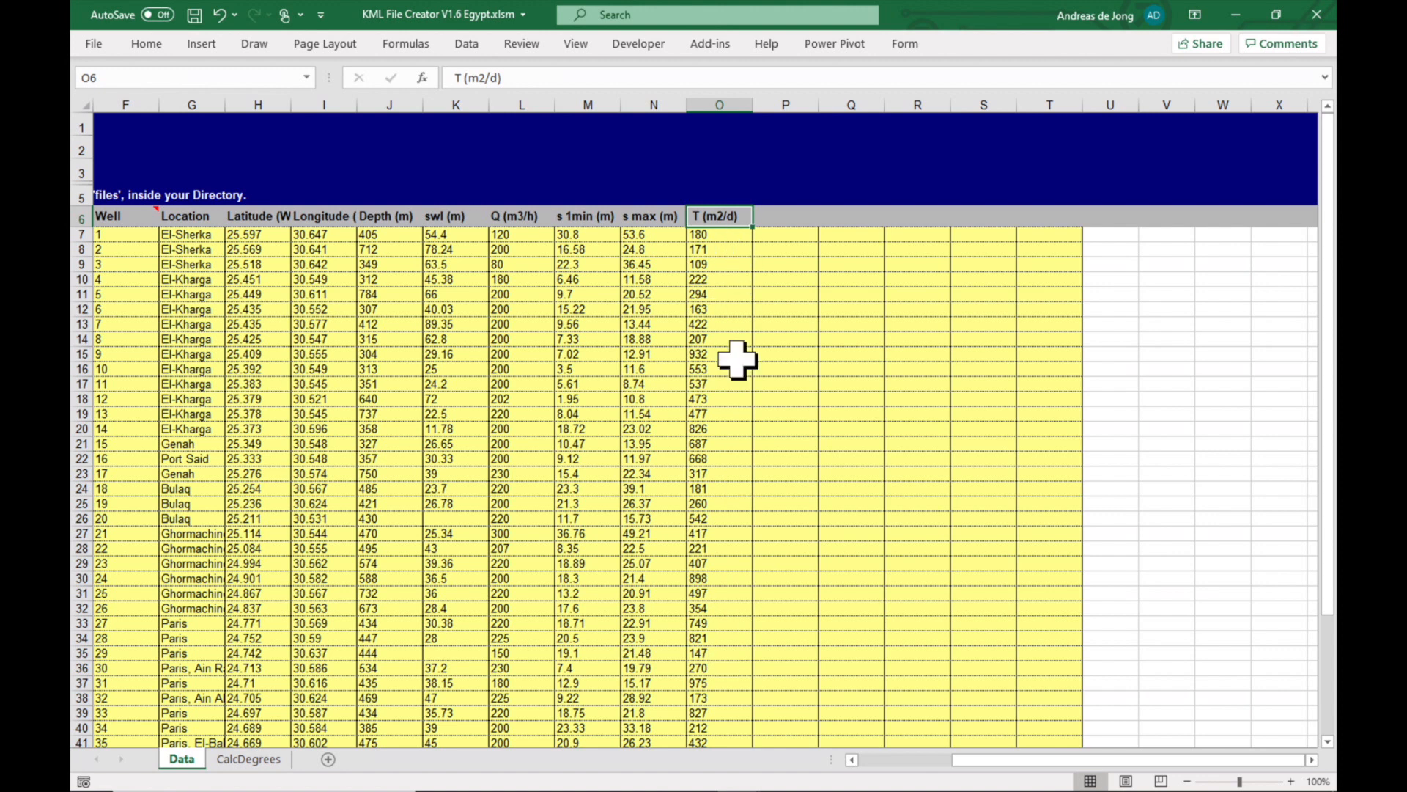
left_click(786, 215)
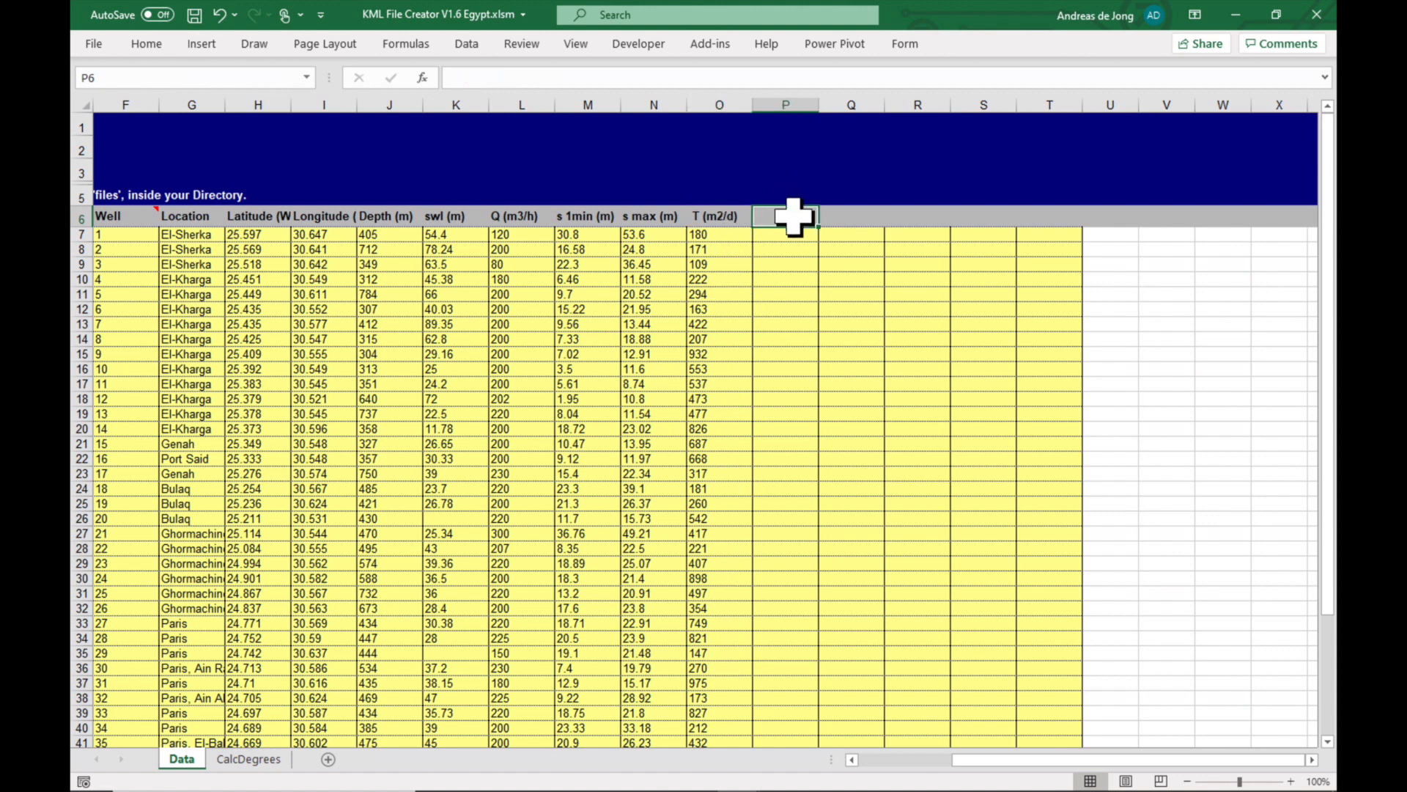
mouse_move(925, 539)
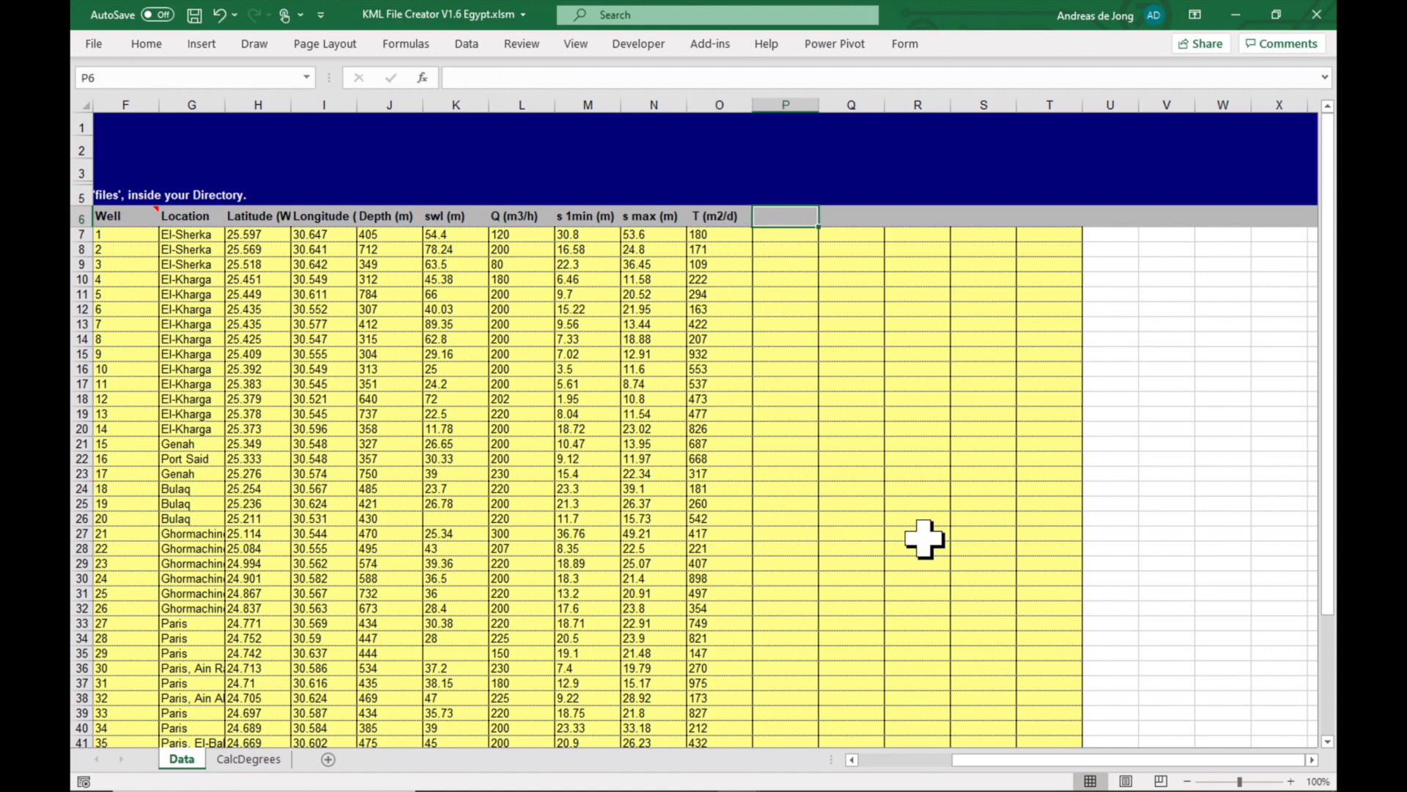
scroll("left", 3)
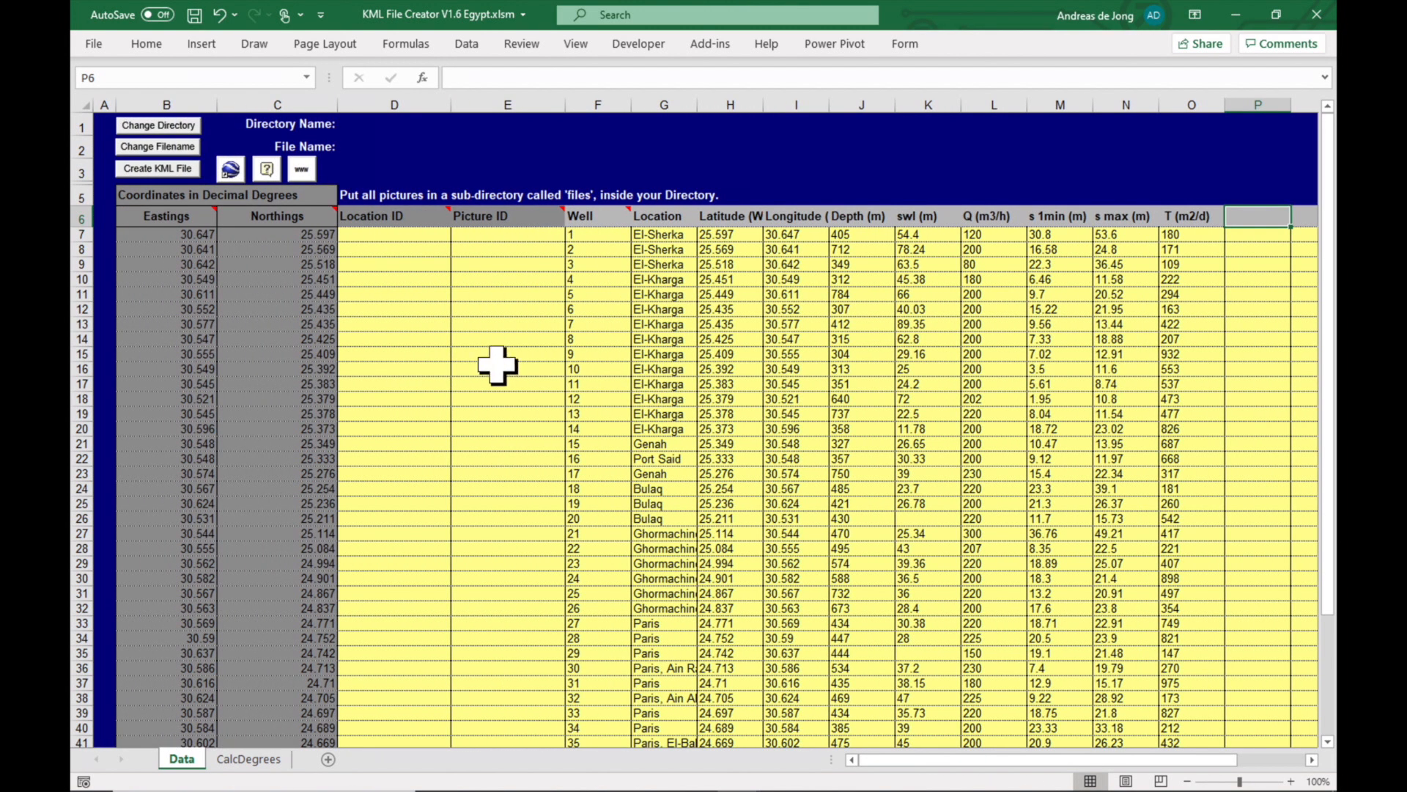
mouse_move(421, 288)
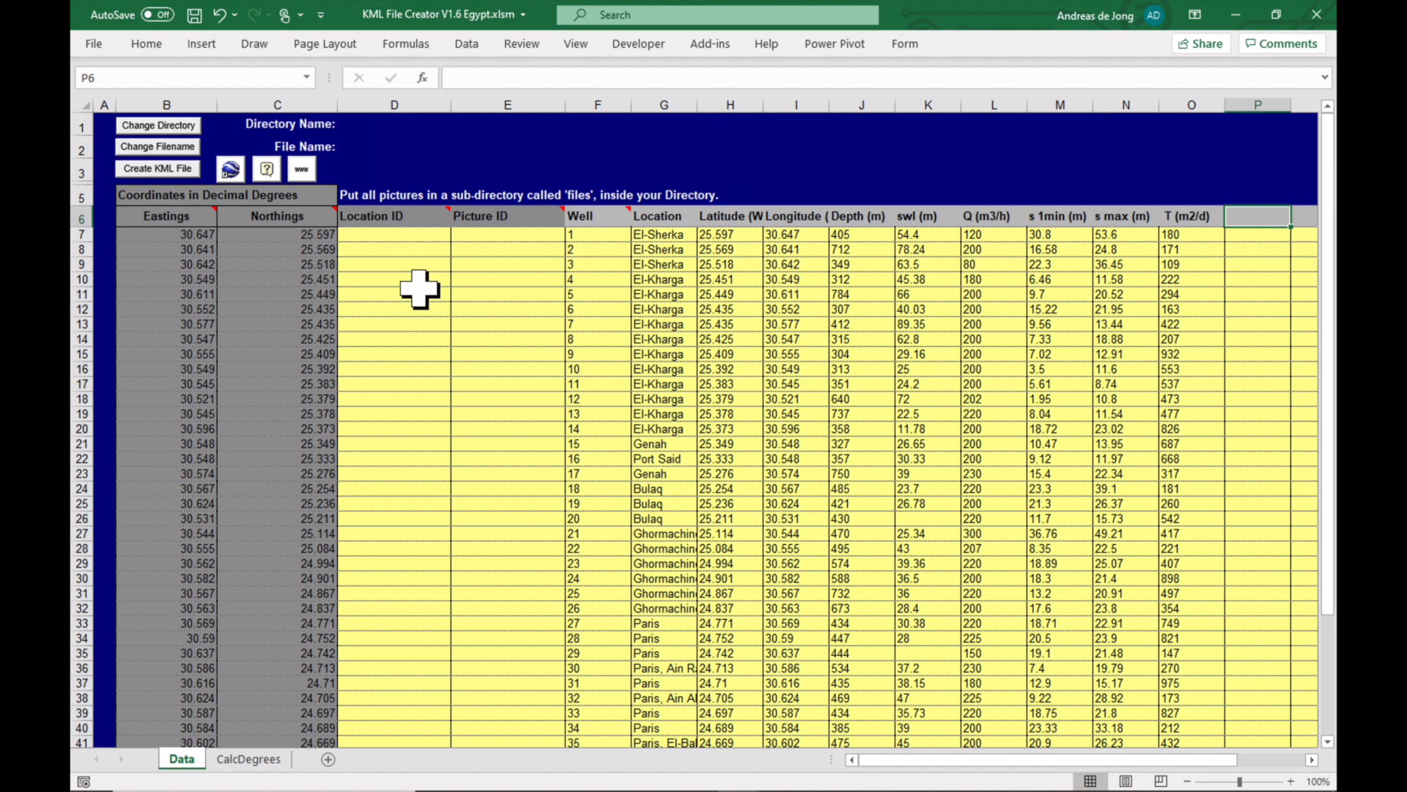
Set Location ID to =F7 and fill it down so it repeats well numbers 1 to 46
left_click(393, 233)
type("=")
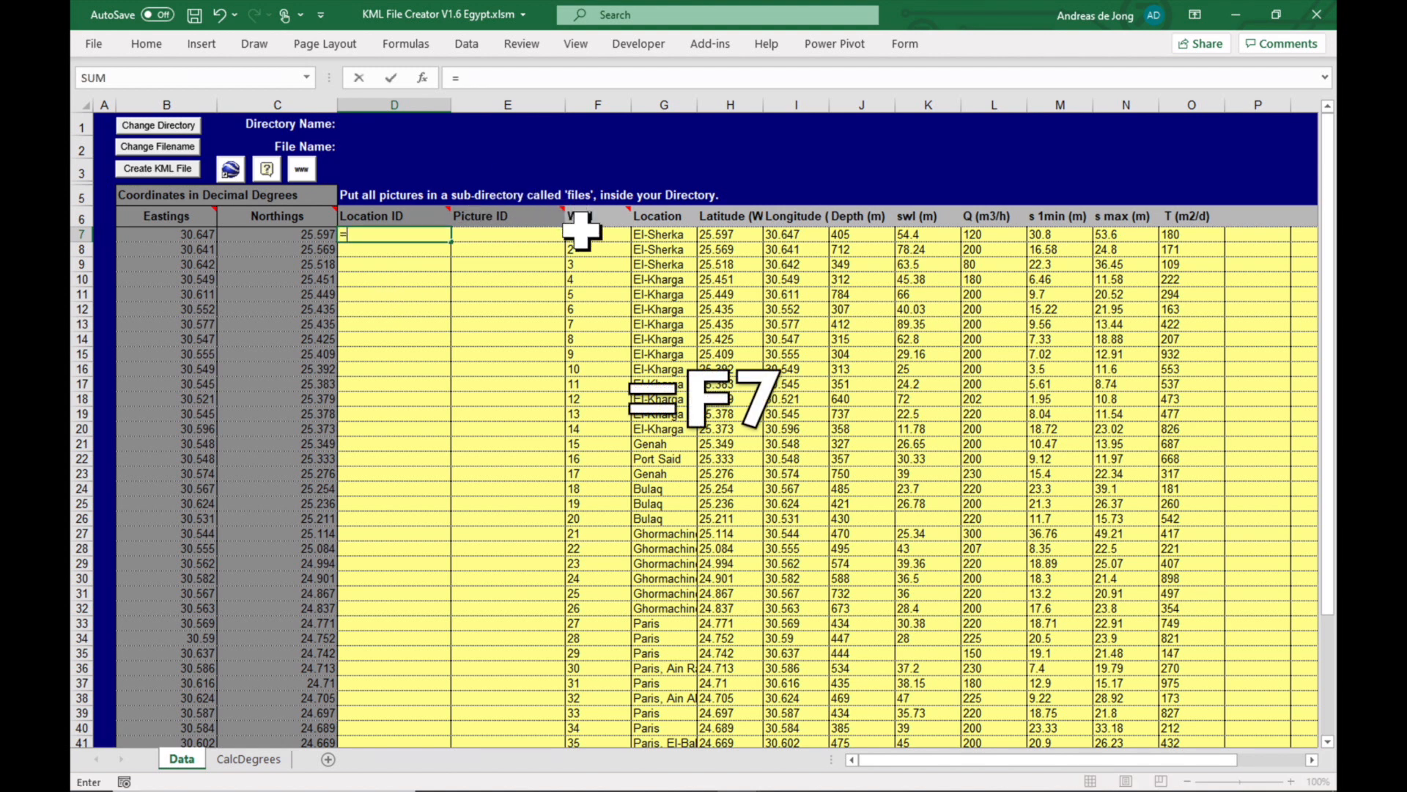
key("Return")
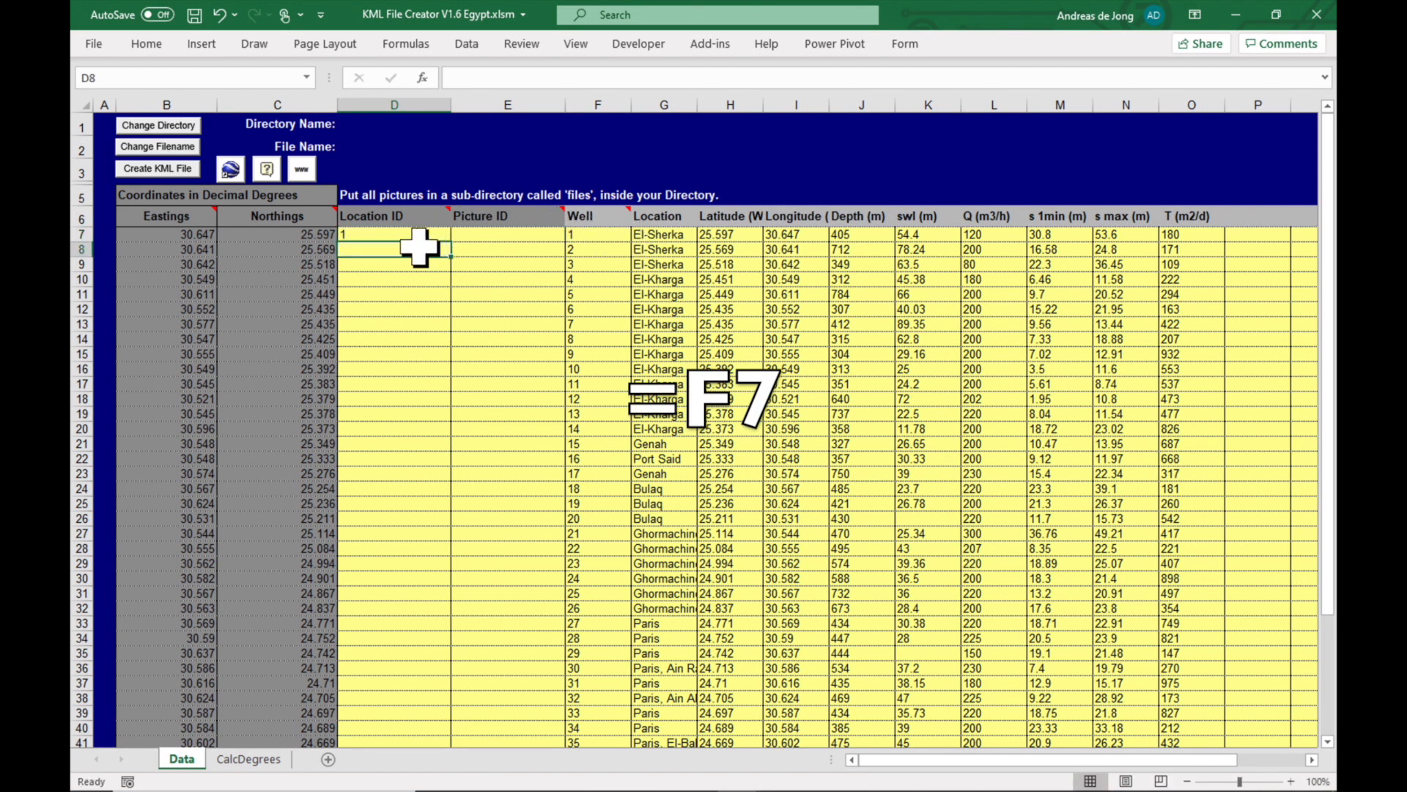
left_click(393, 234)
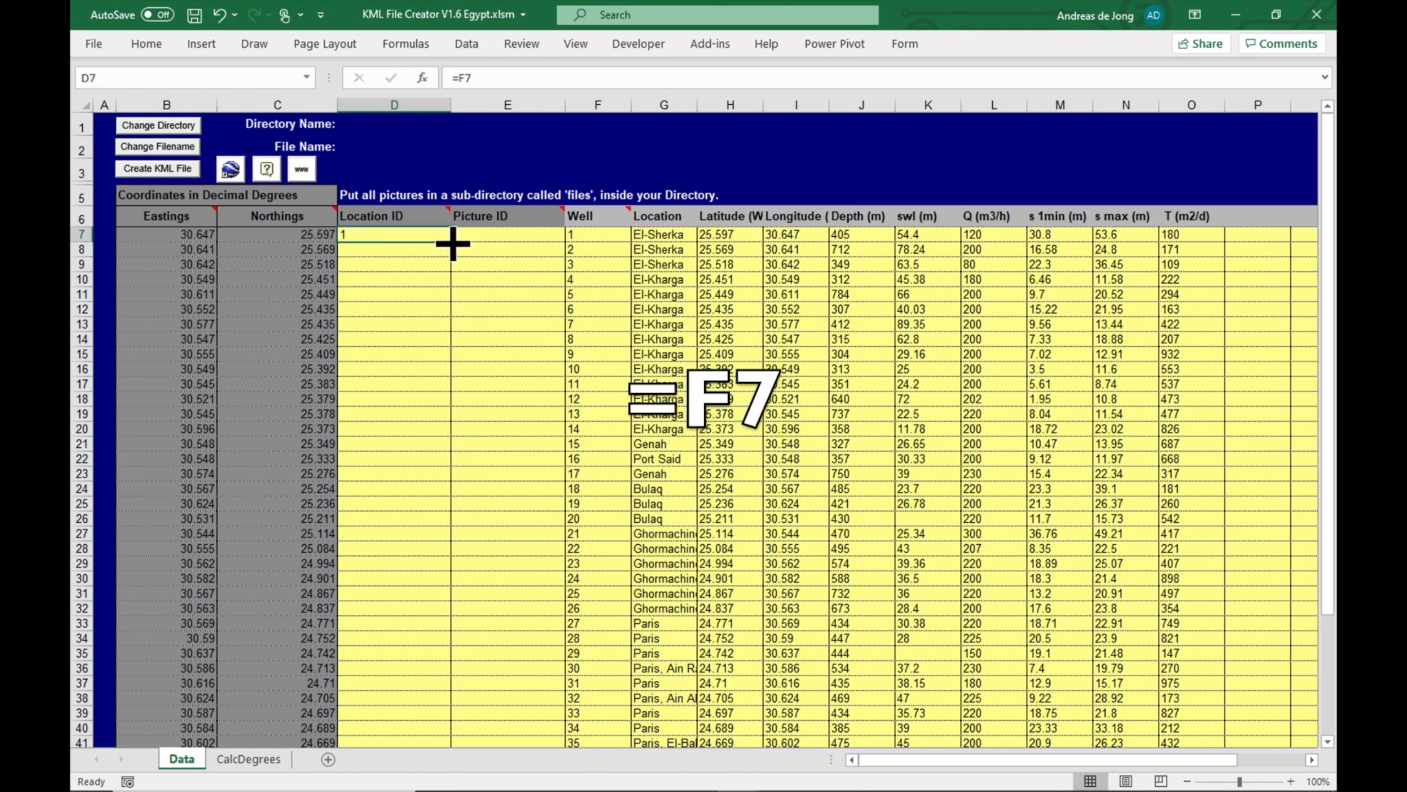
scroll("down", 3)
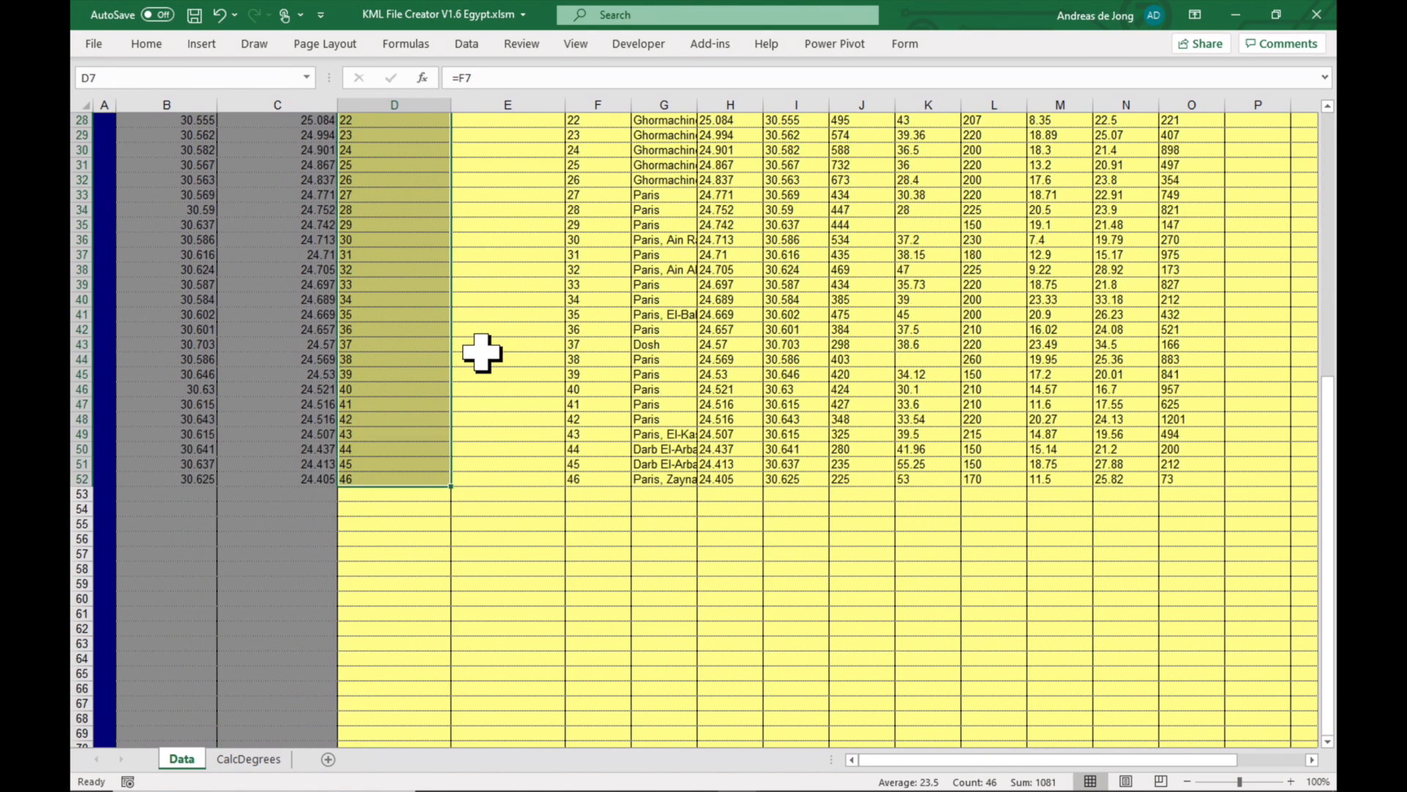
scroll("up", 3)
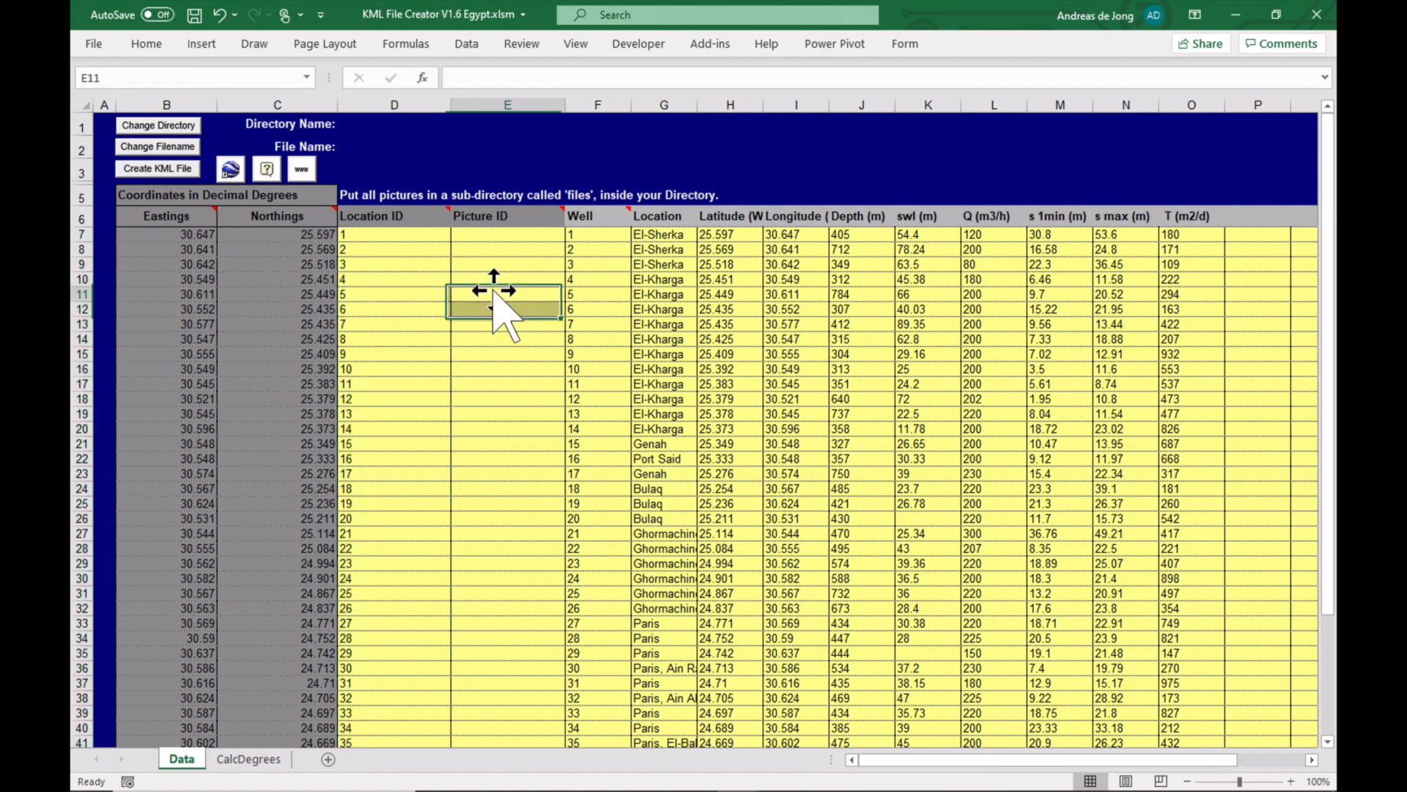
mouse_move(485, 416)
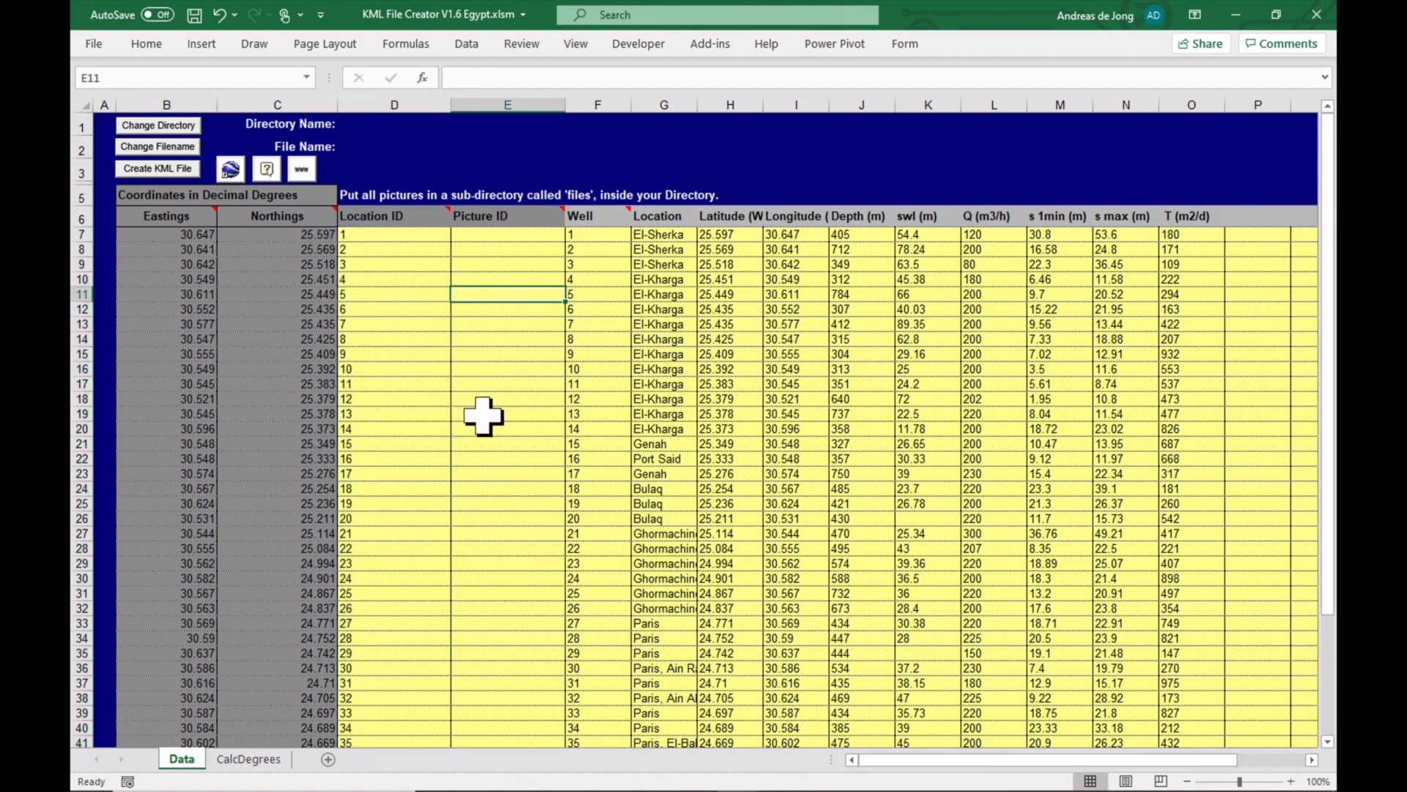
mouse_move(1221, 45)
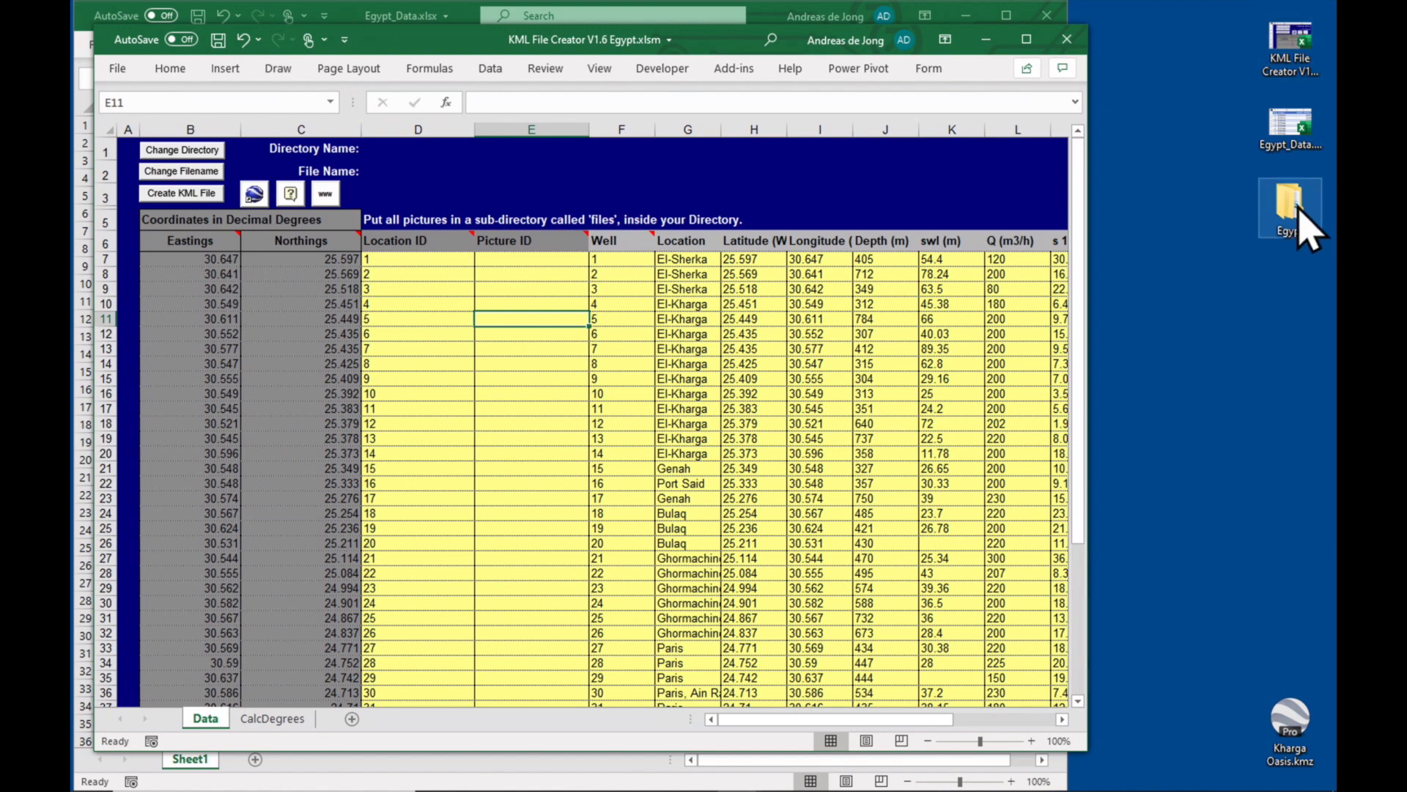
mouse_move(1298, 229)
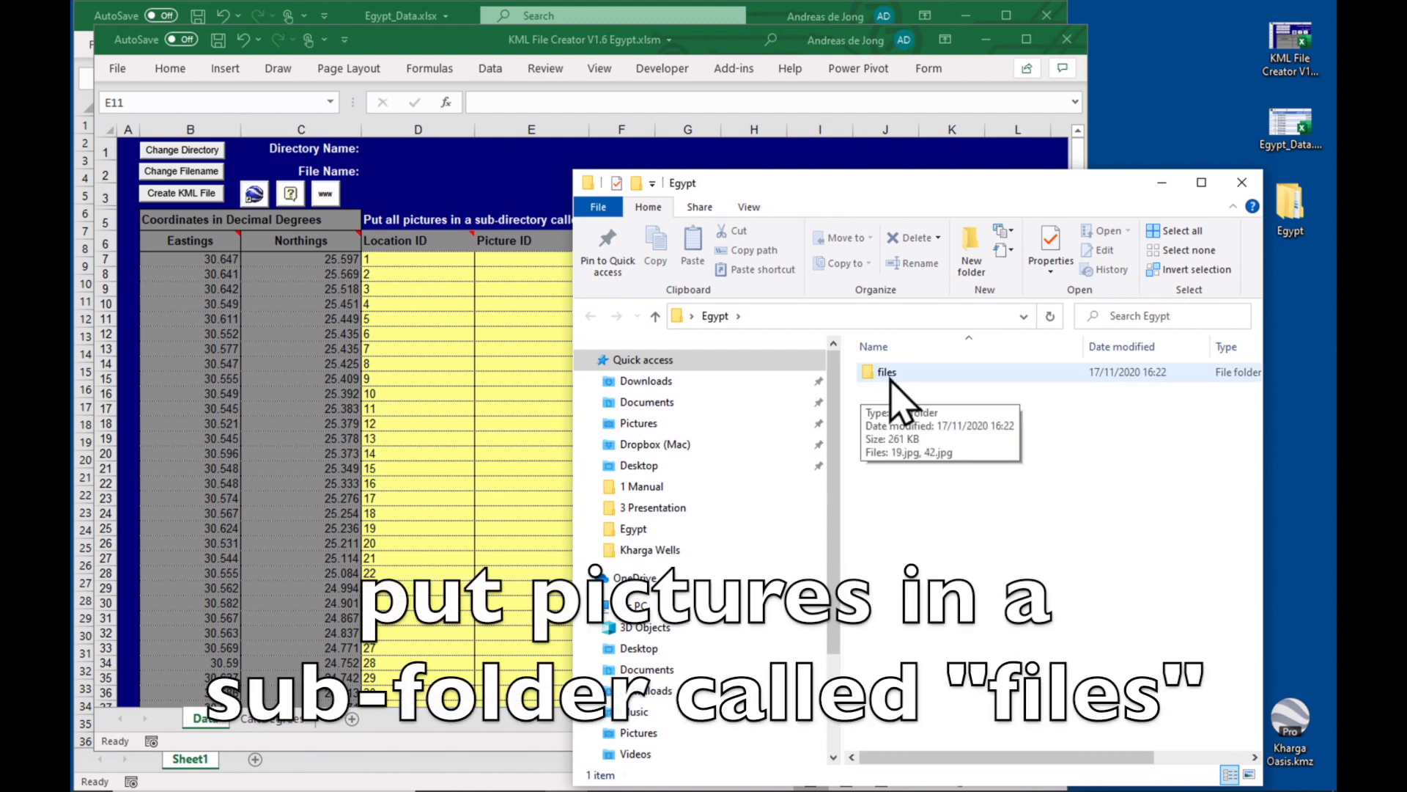
mouse_move(926, 399)
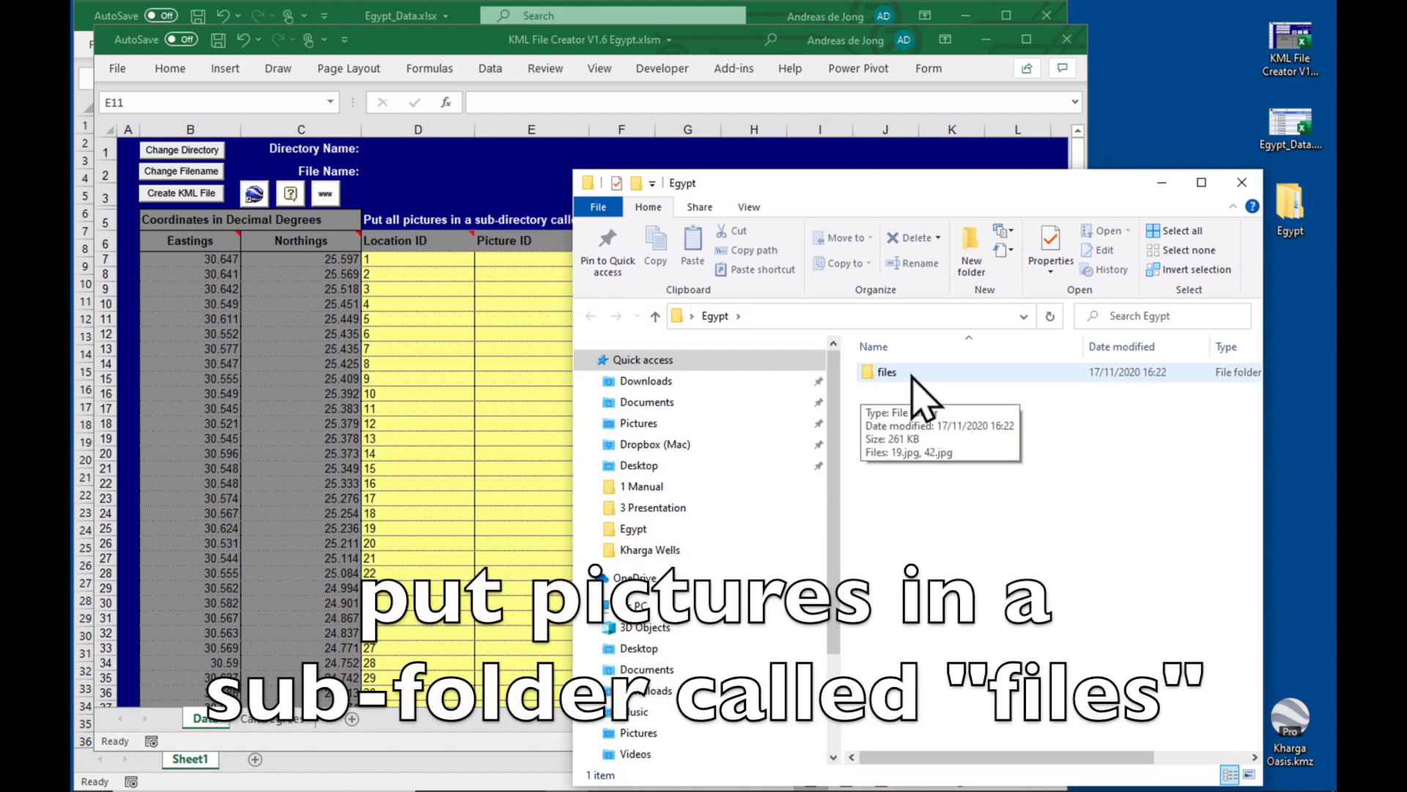
Inspect the Egypt folder's files subfolder with 19.jpg and 42.jpg, then close the Explorer window
left_click(887, 371)
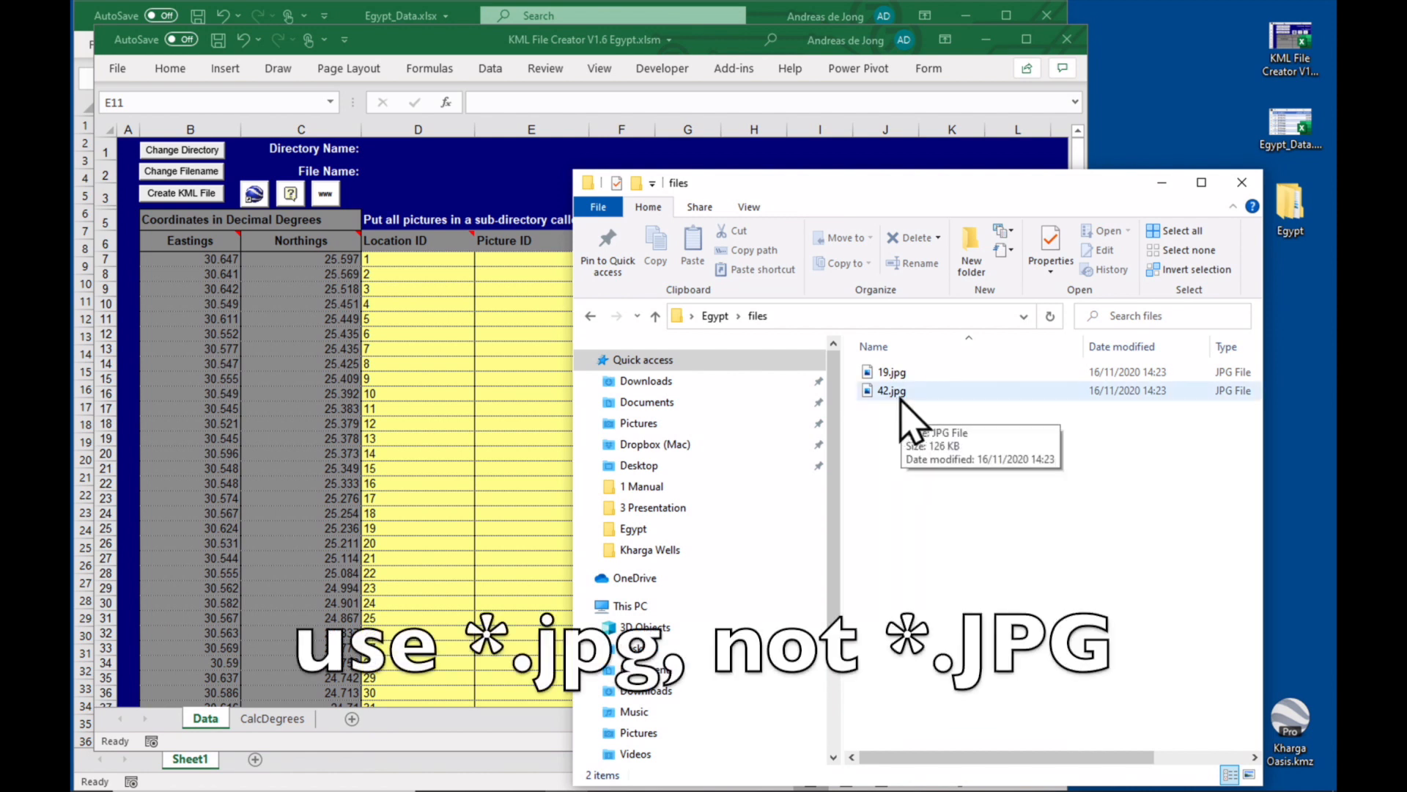
mouse_move(925, 423)
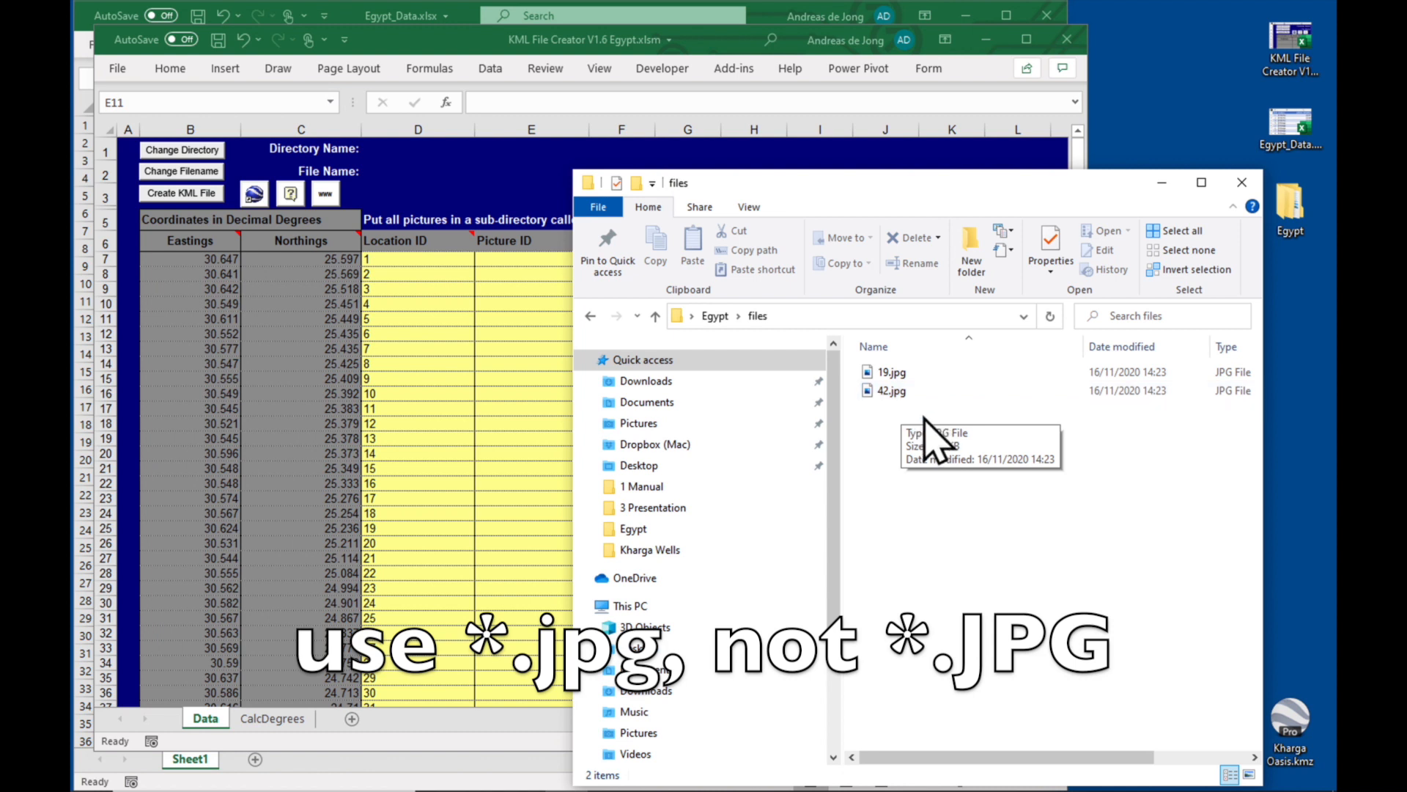
mouse_move(929, 449)
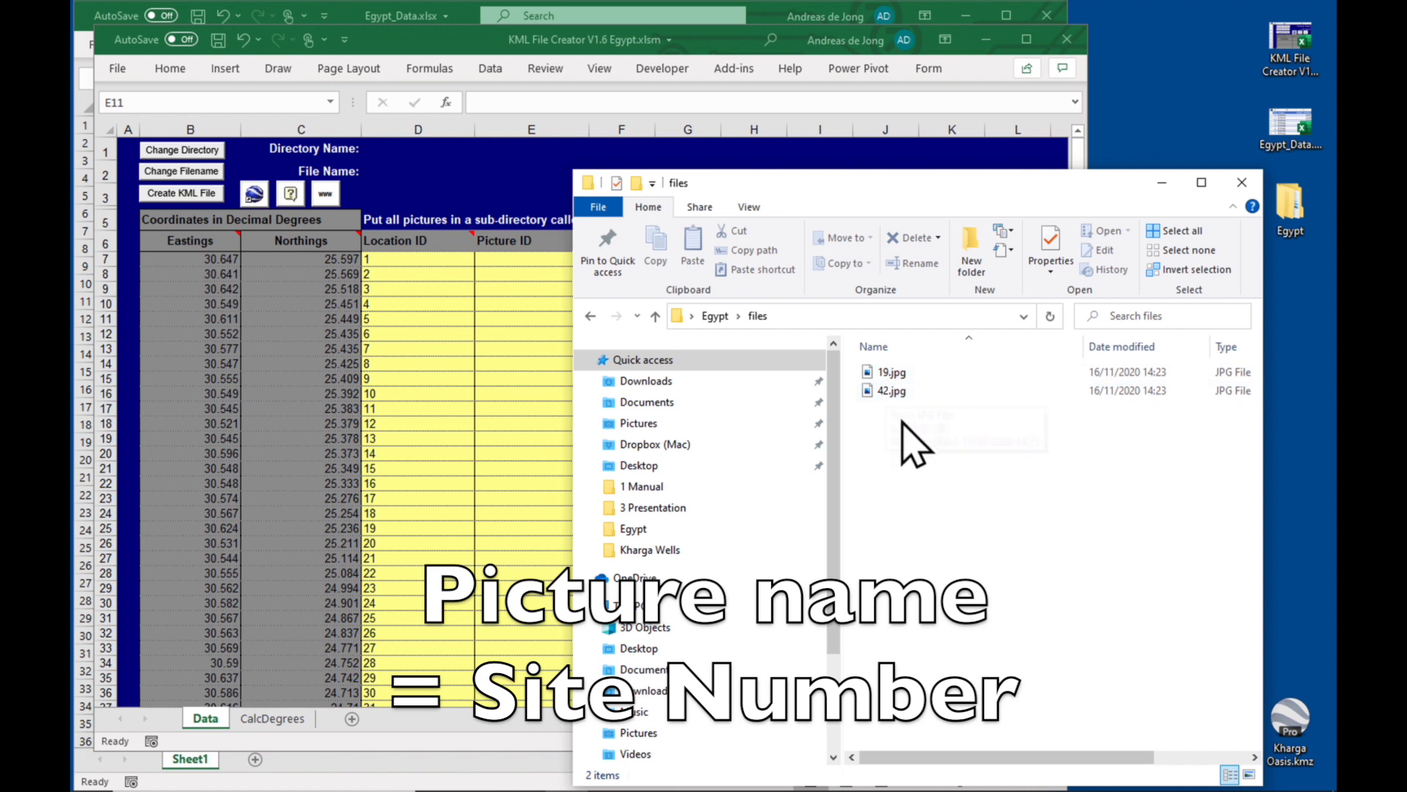
mouse_move(933, 490)
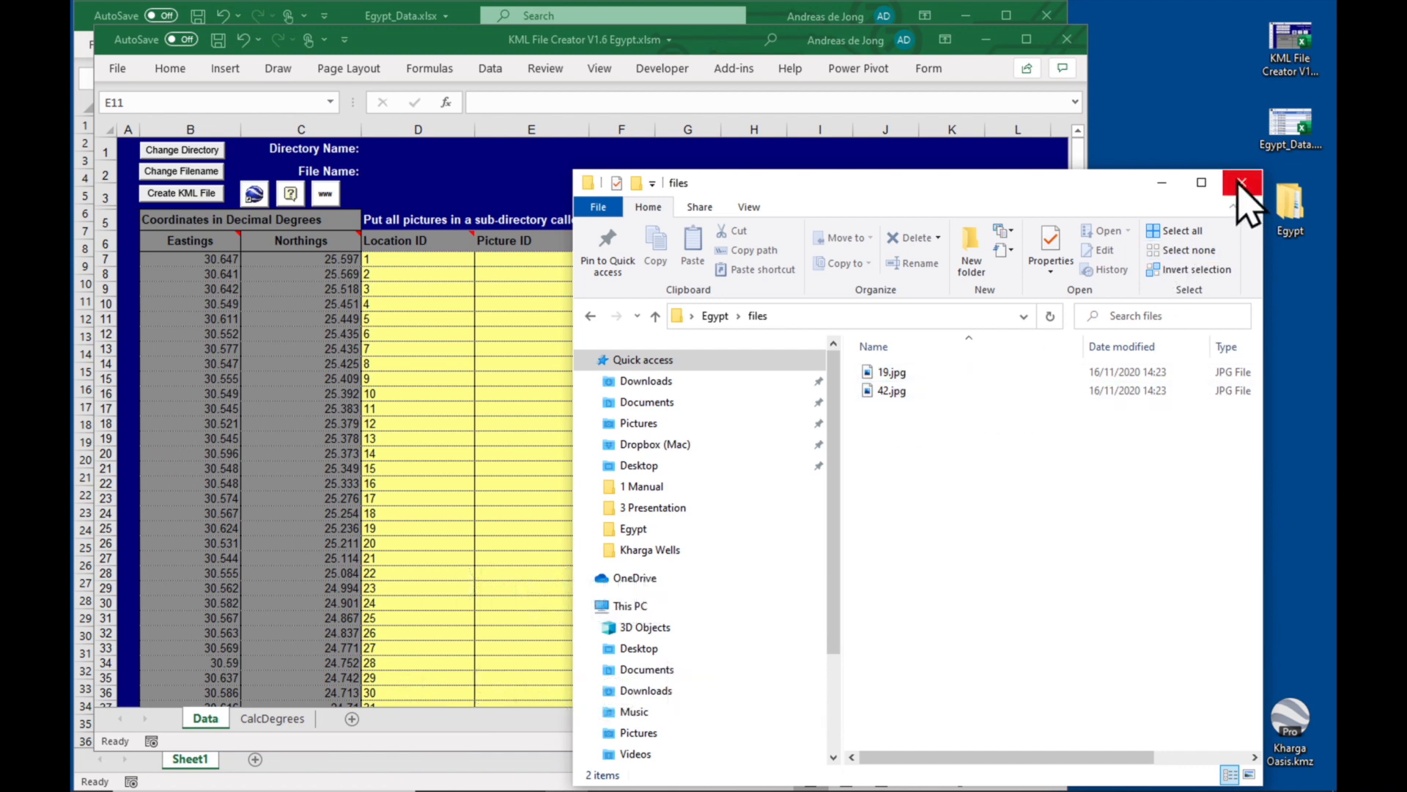
left_click(1245, 182)
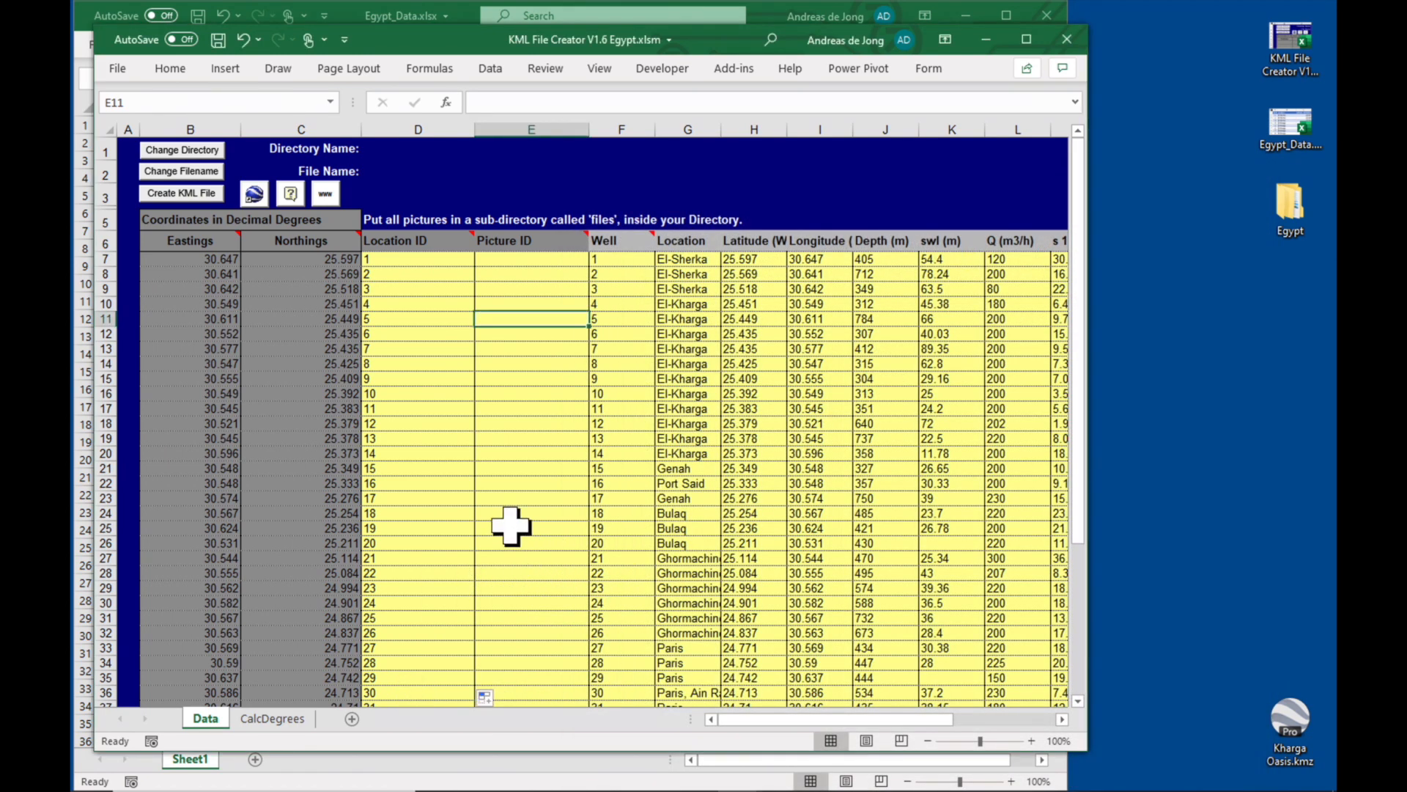
Enter 19 as the Picture ID for well 19
left_click(531, 528)
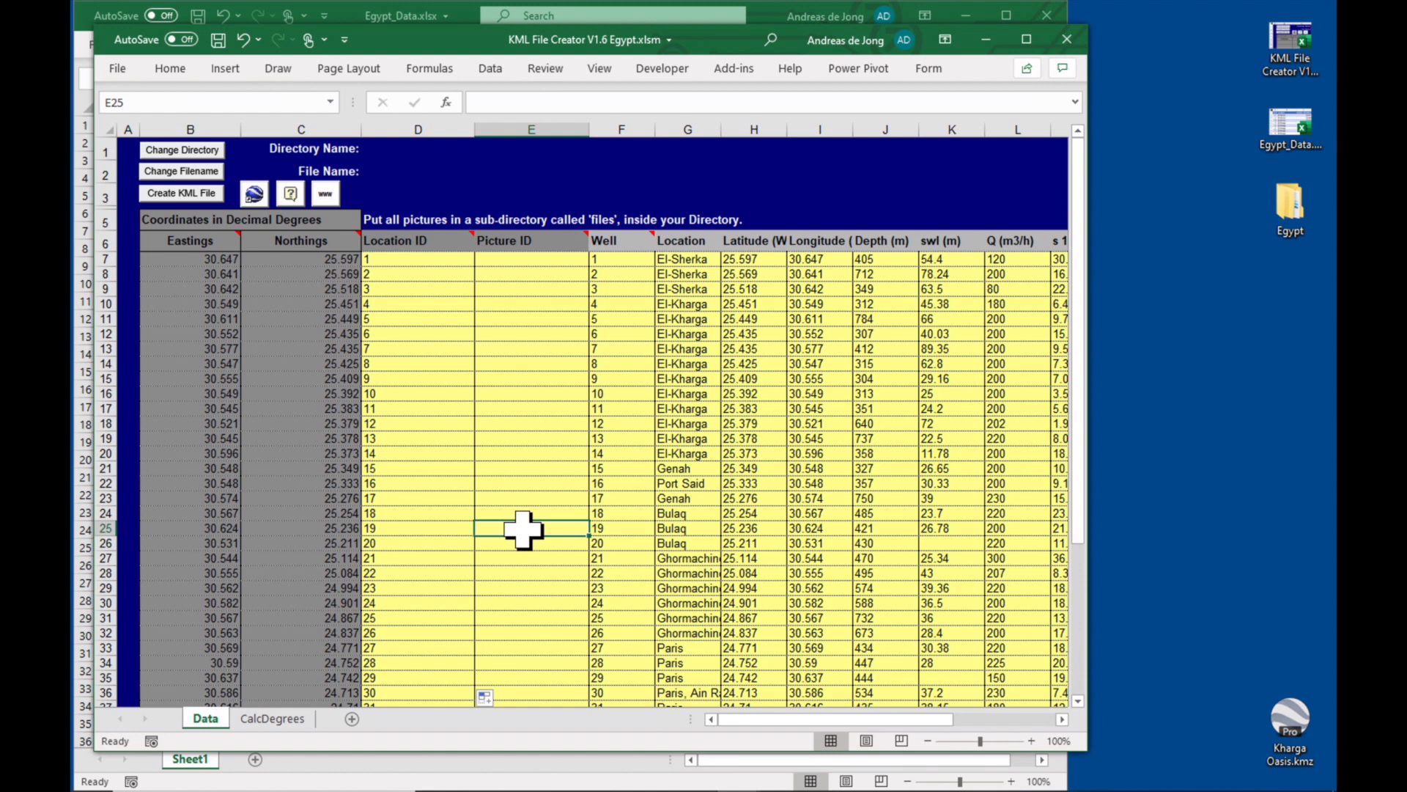
type("19.jpg")
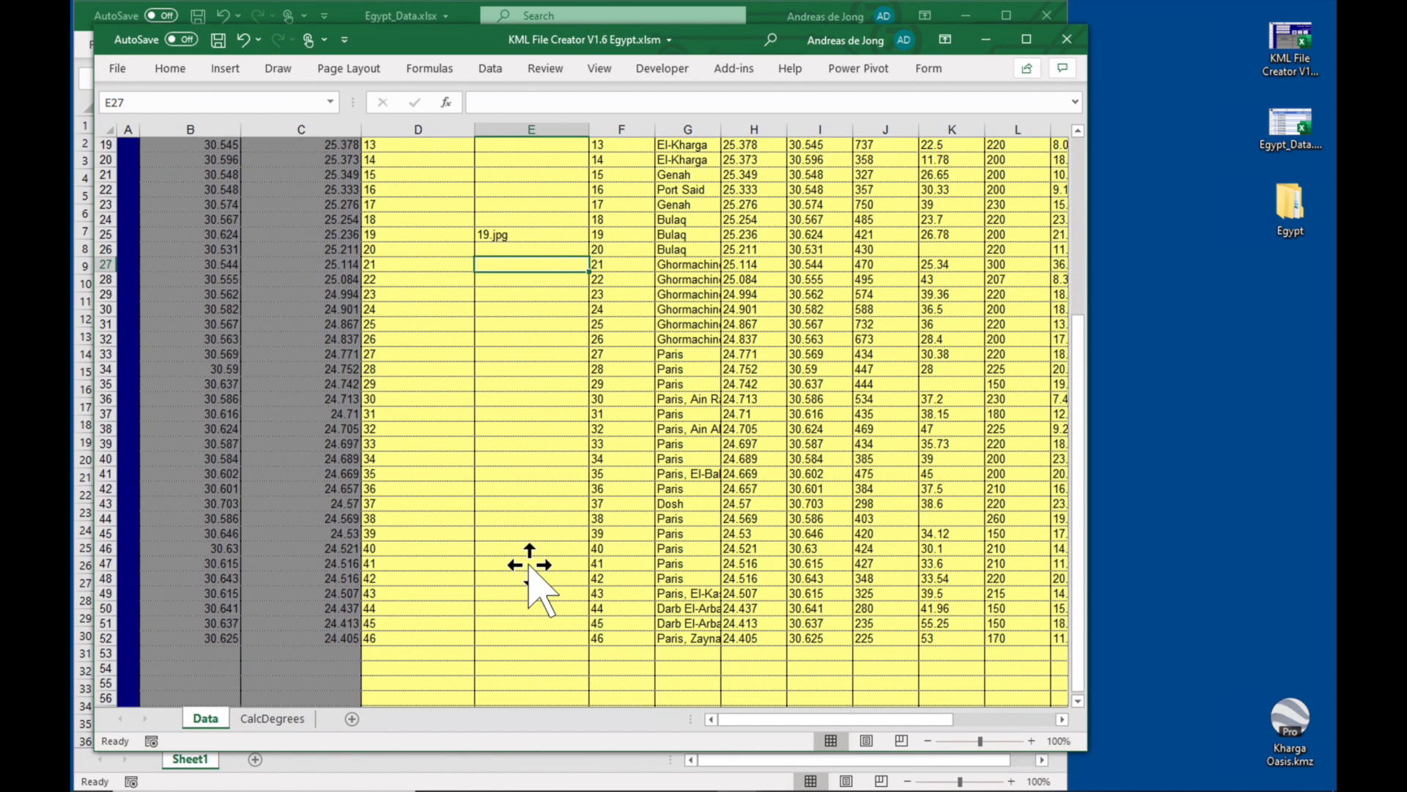
Build well 42's Picture ID as =CONCATENATE(D48,".jpg") and maximize the workbook window
left_click(531, 577)
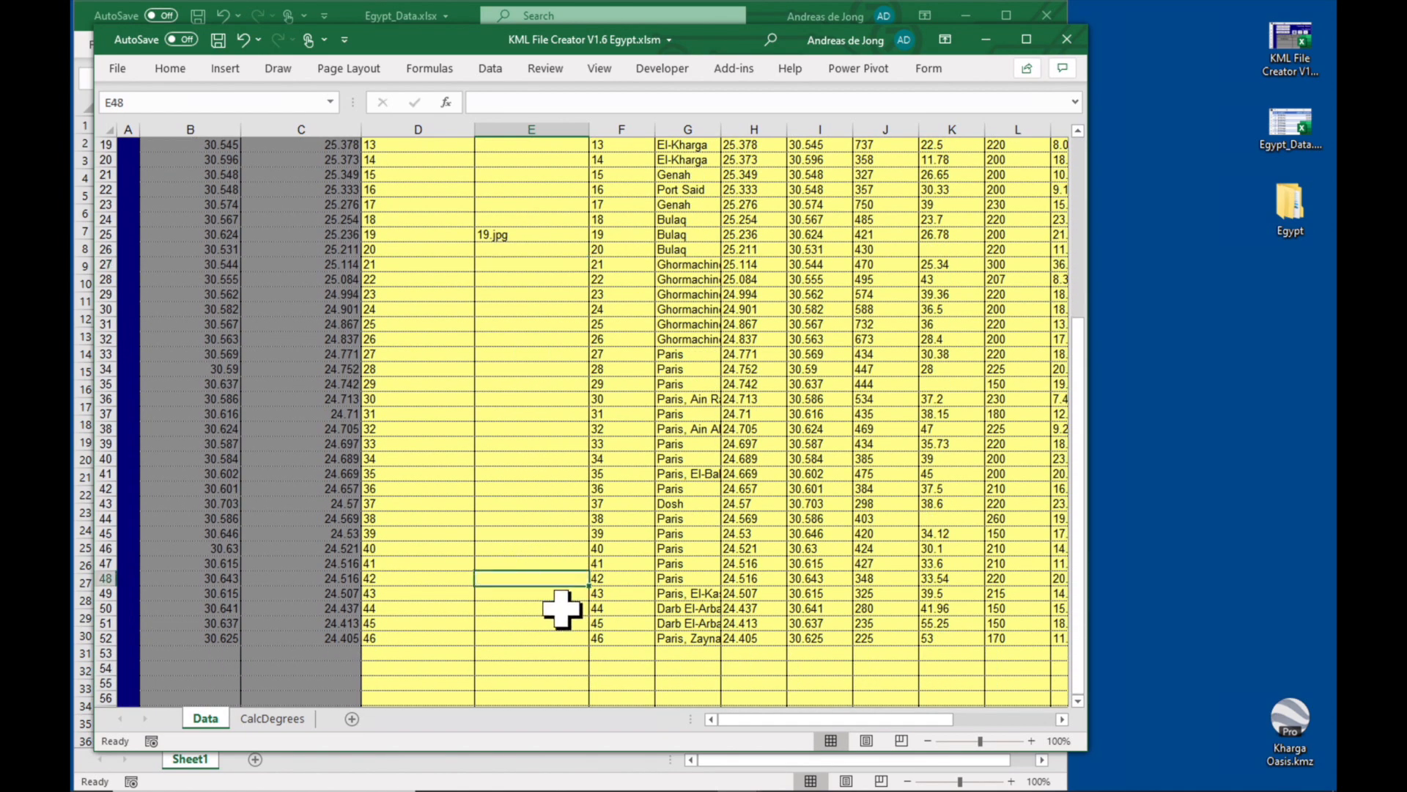
type("=")
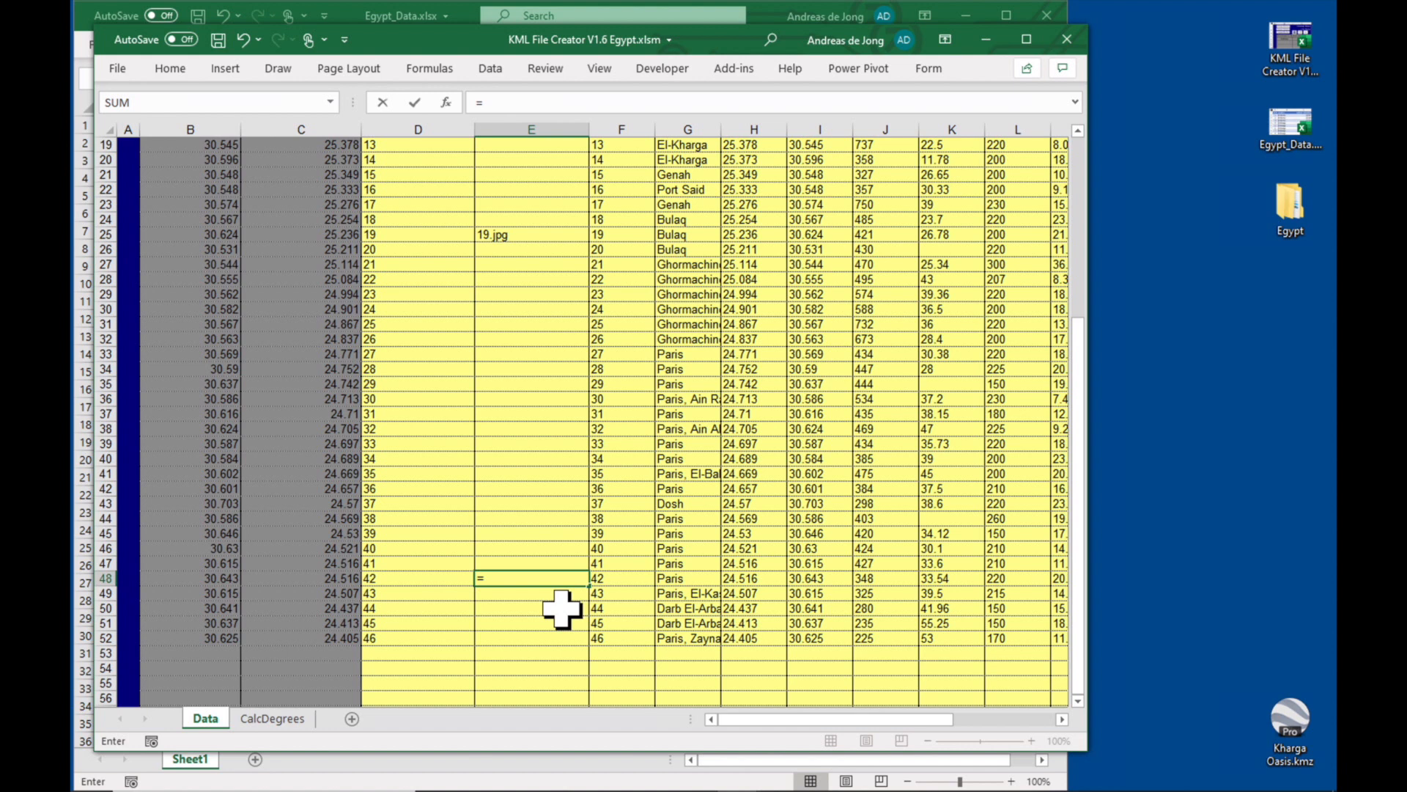
type("Con")
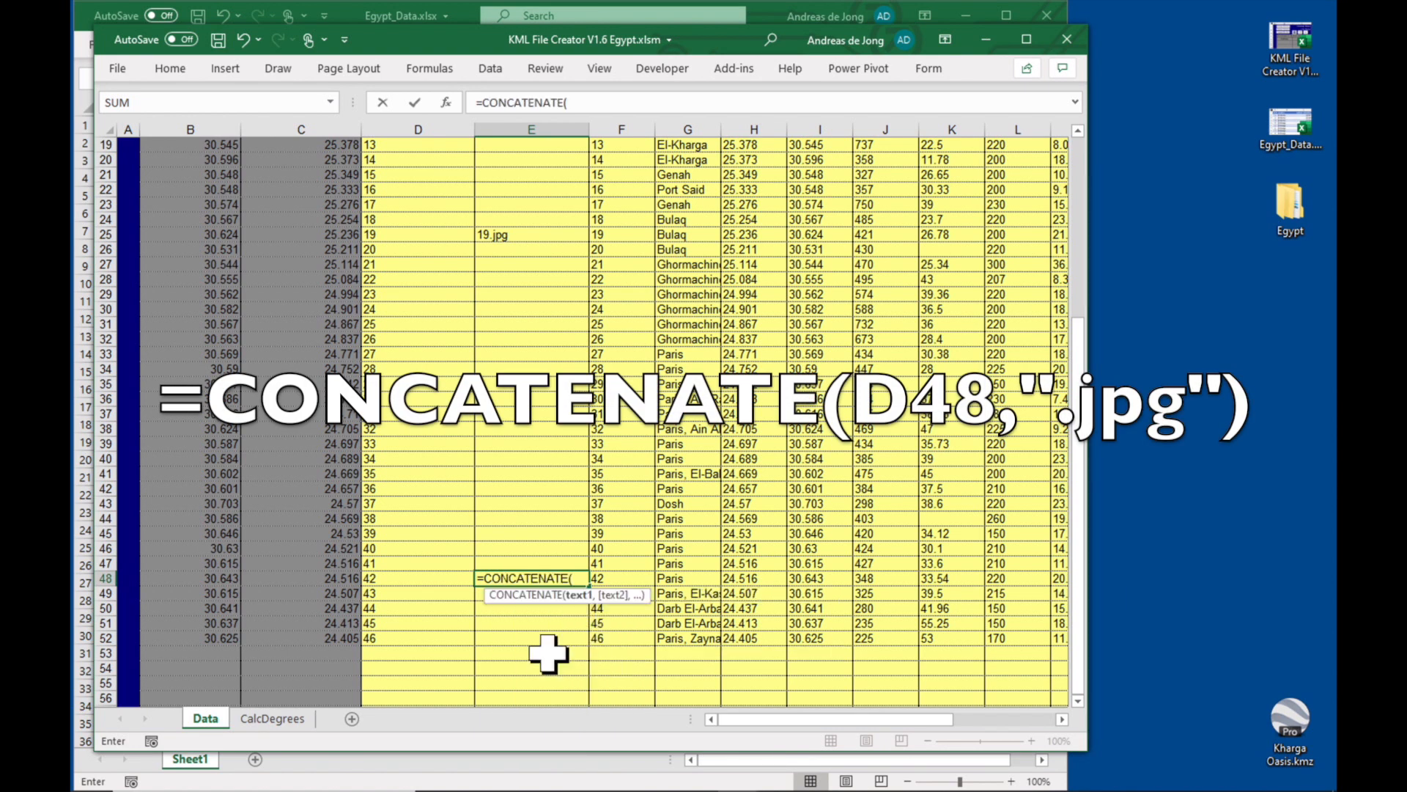
mouse_move(428, 587)
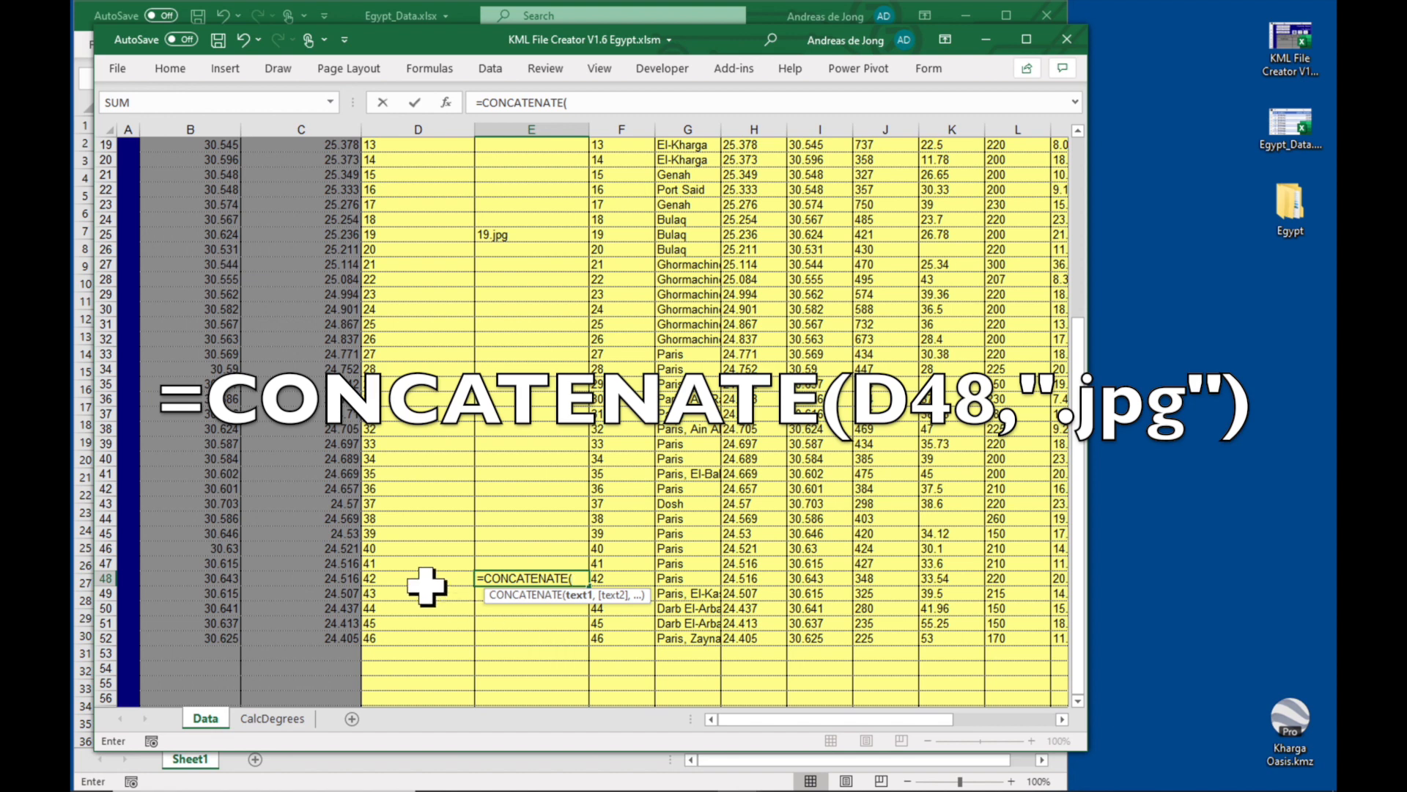
left_click(416, 579)
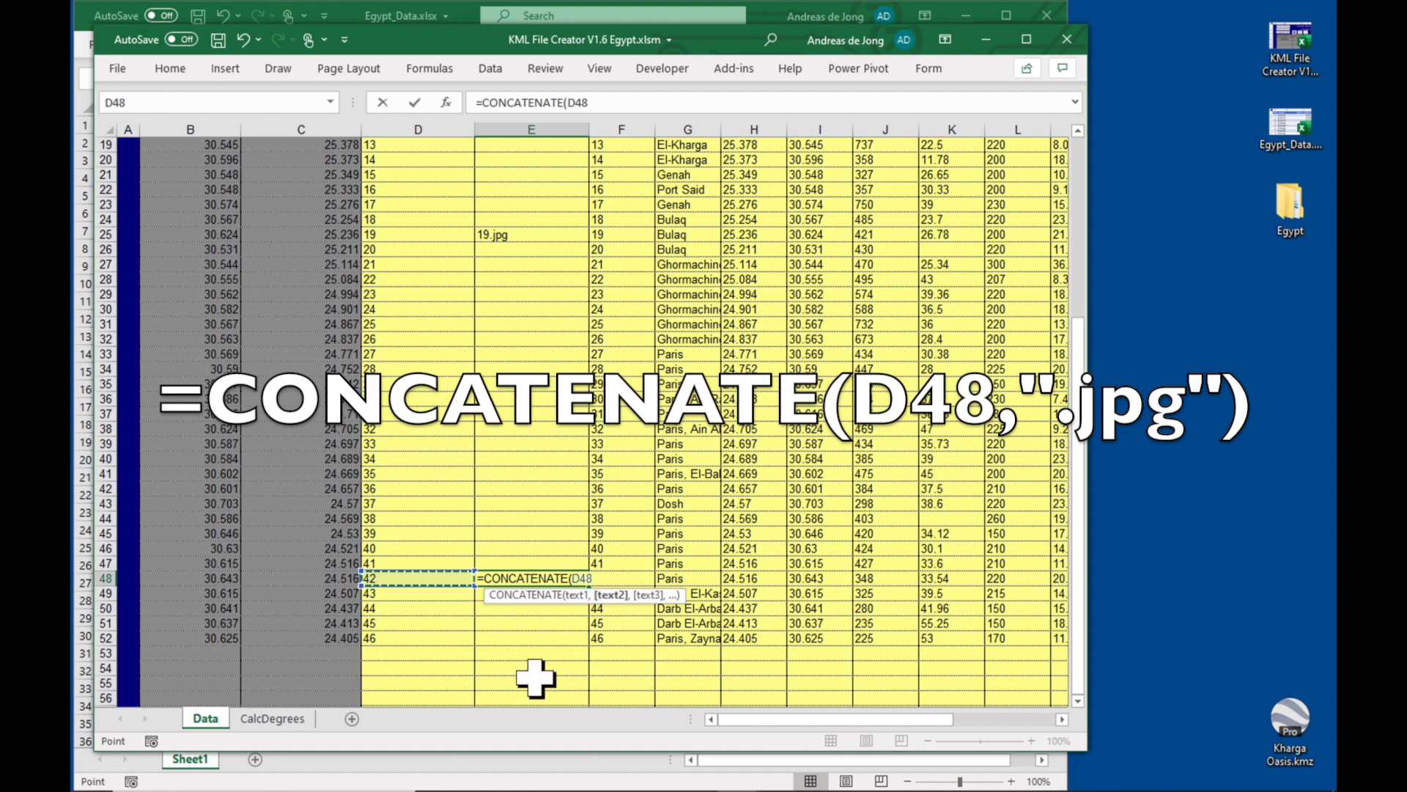
type(",\"")
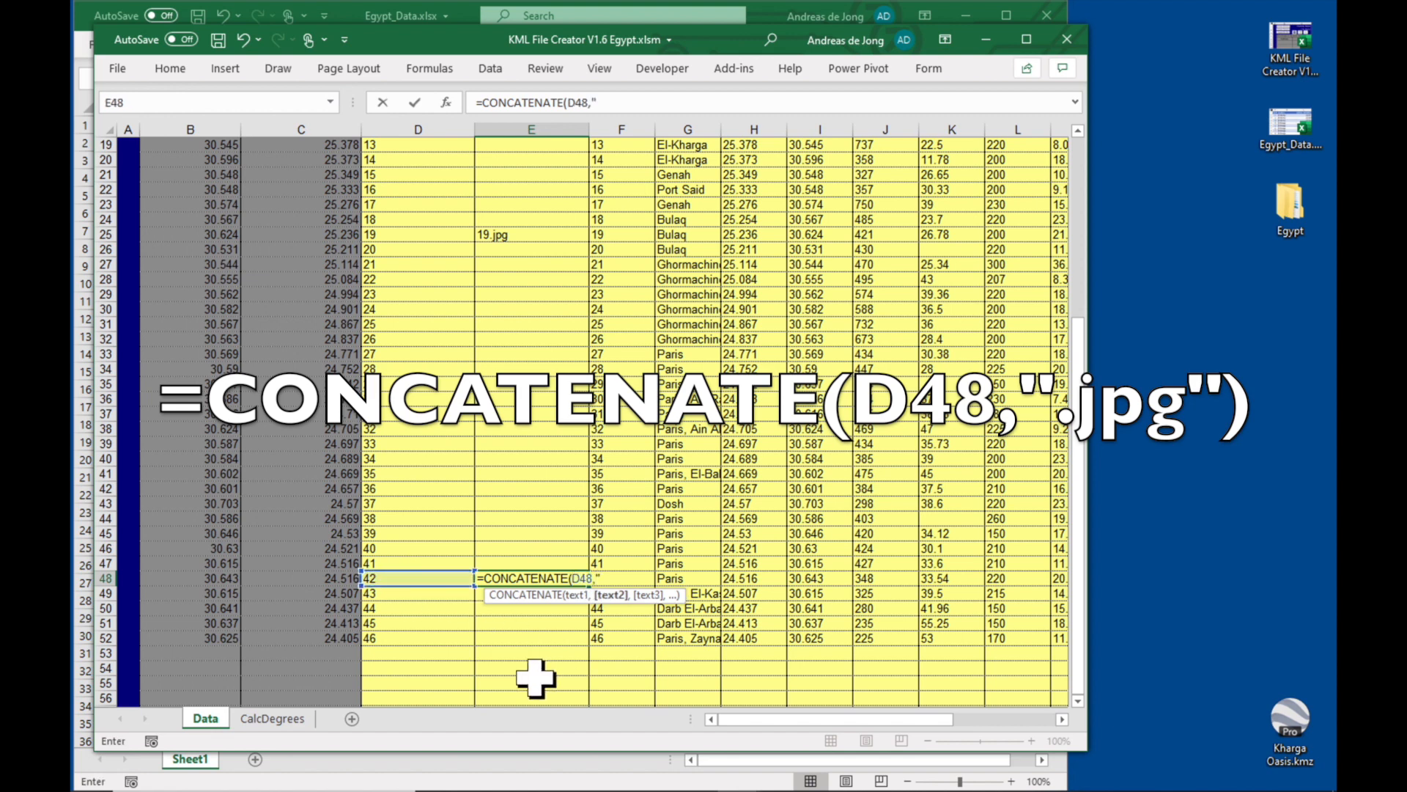
type(".jpg")
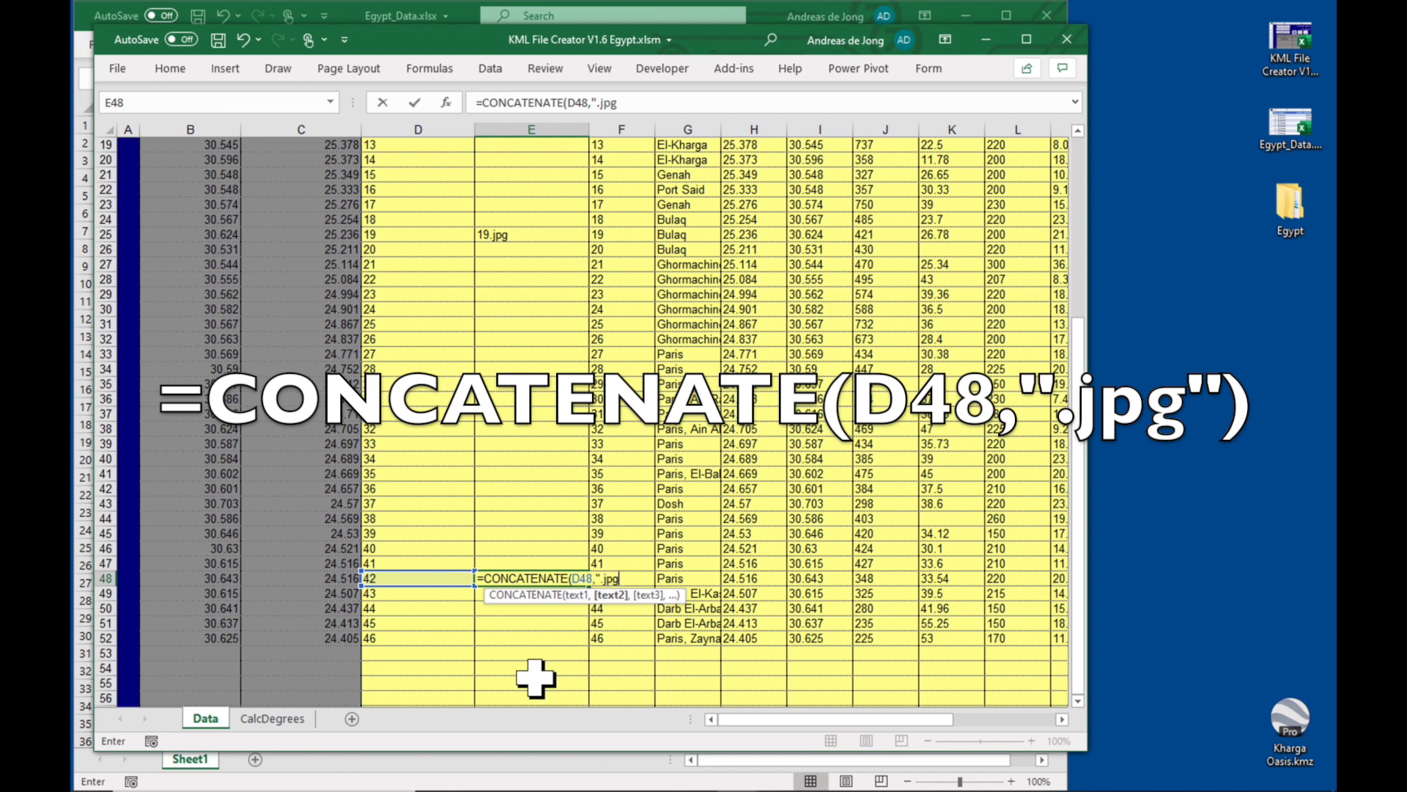
key("Return")
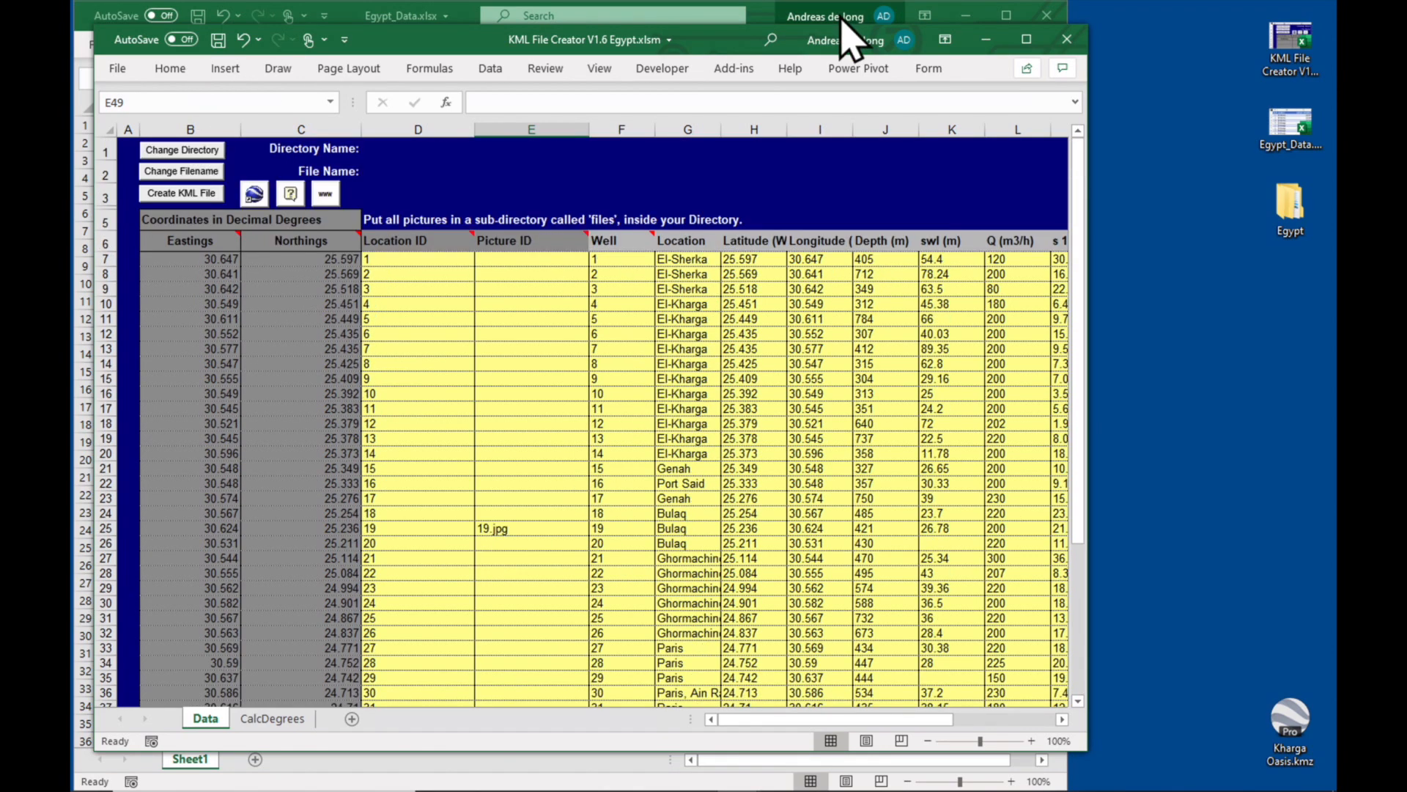
left_click(1024, 38)
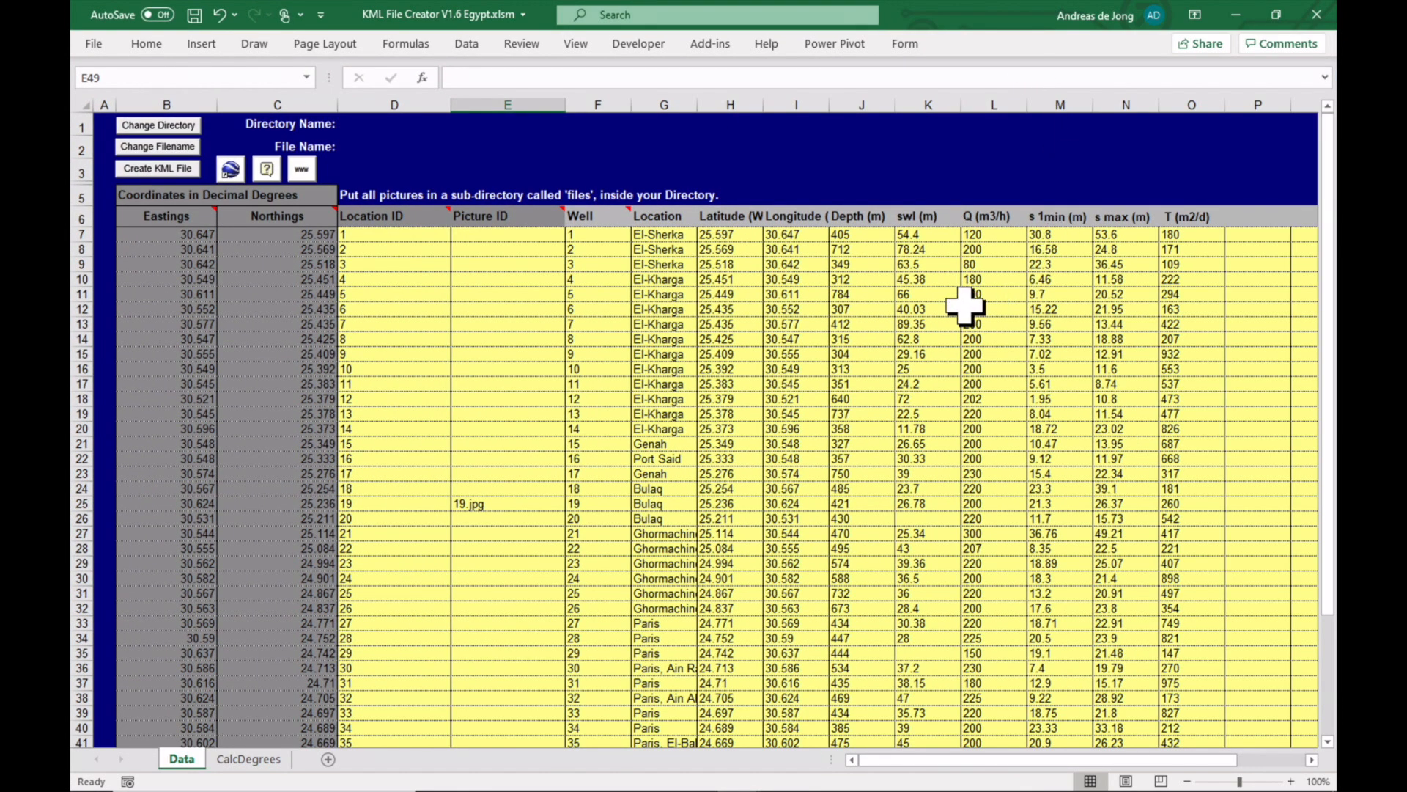
mouse_move(767, 343)
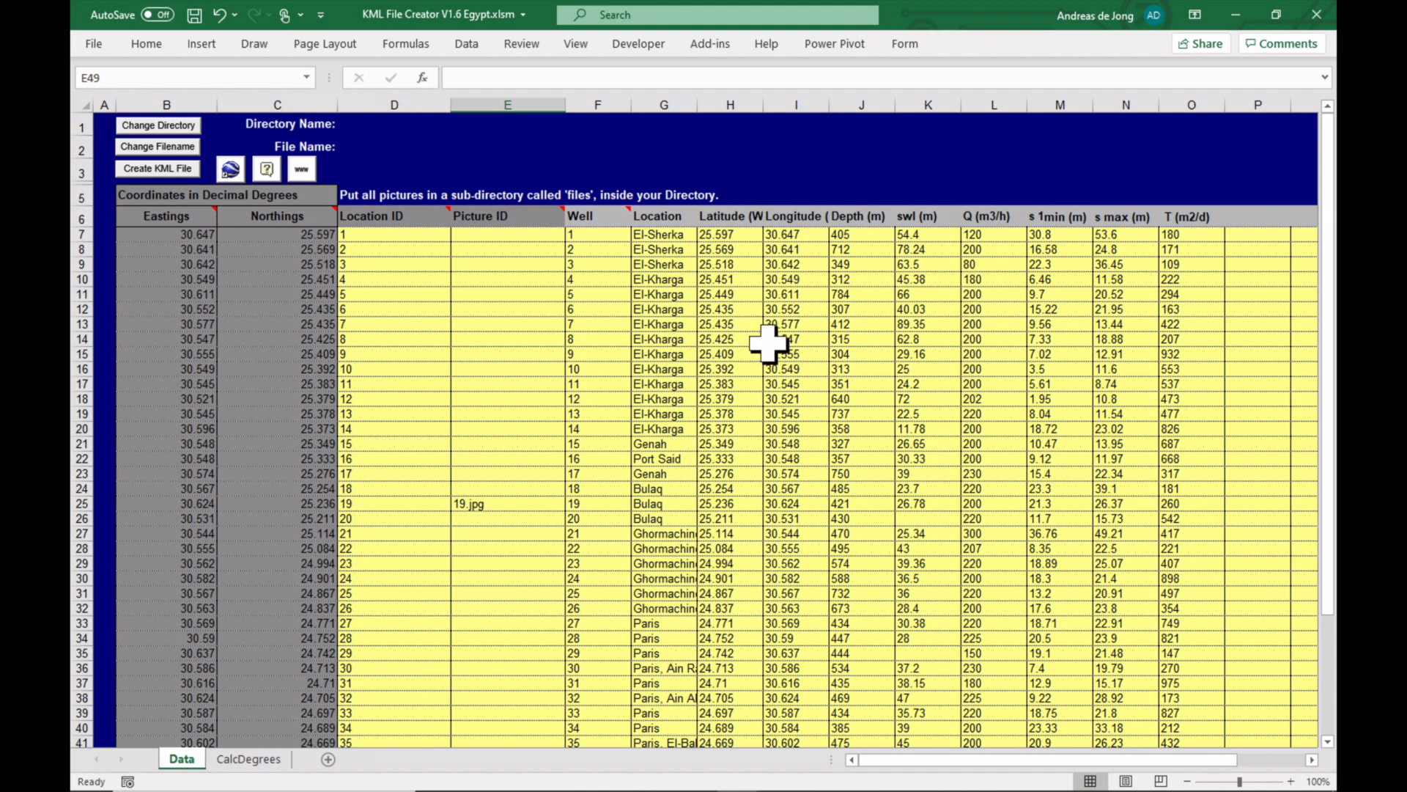
mouse_move(239, 365)
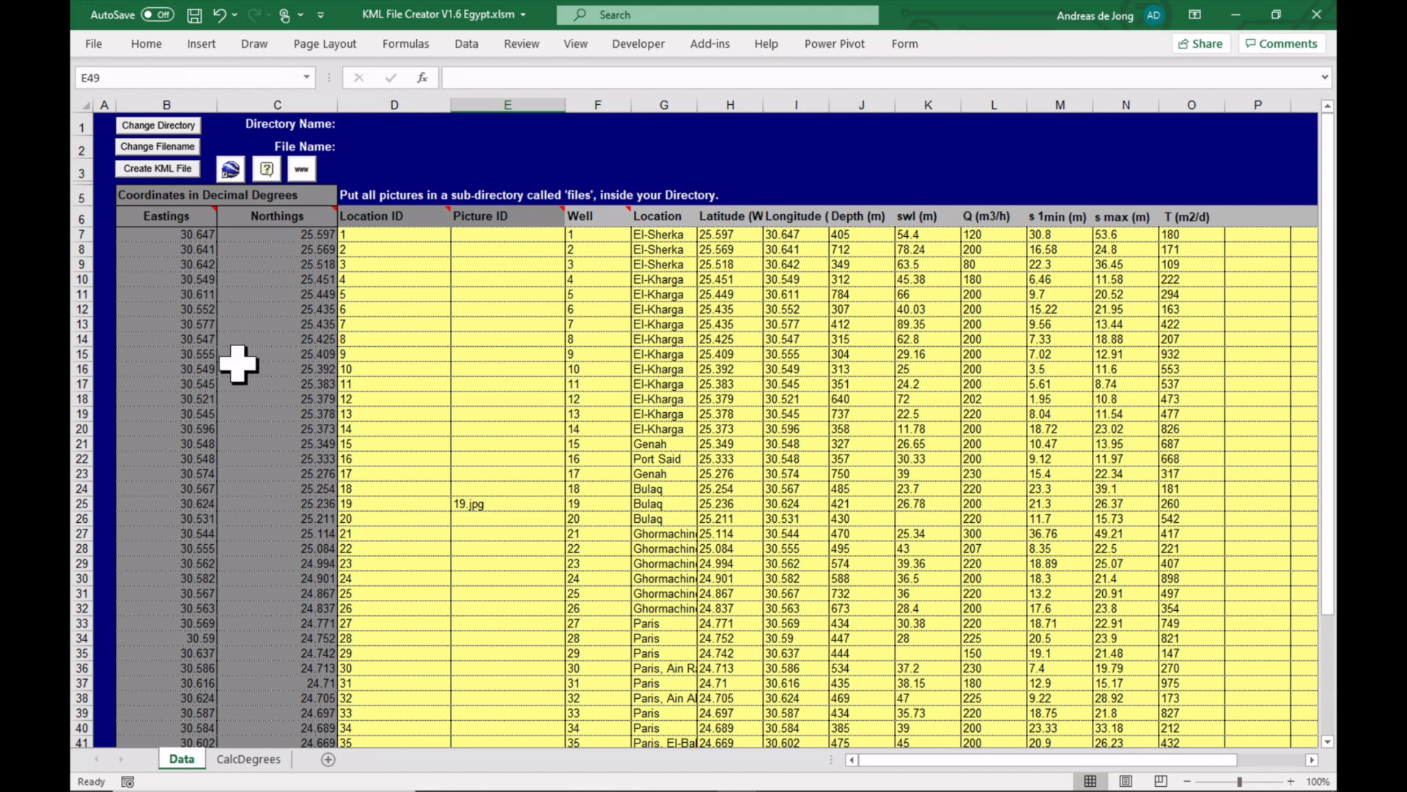
mouse_move(159, 124)
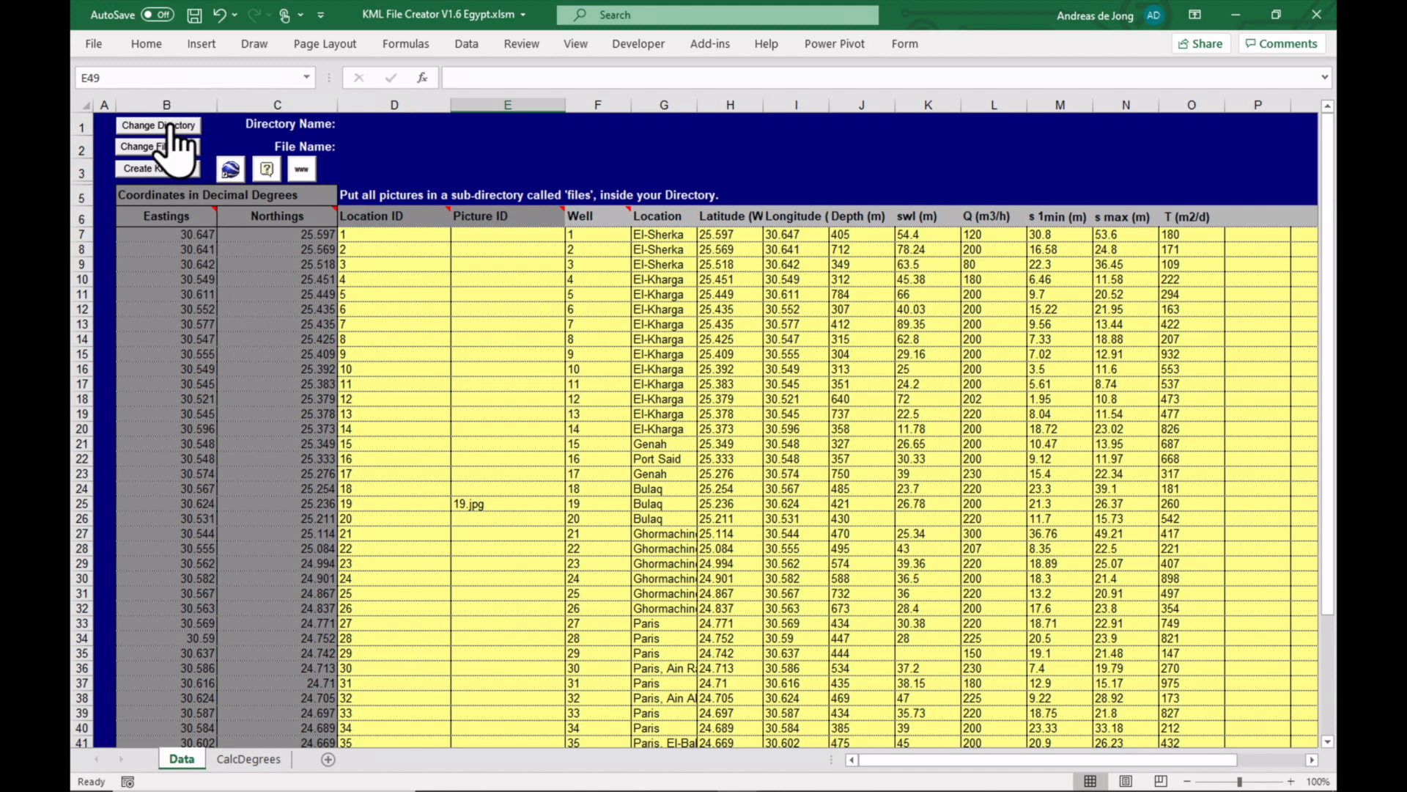
Set the Directory Name to the Desktop's Egypt folder via Change Directory
left_click(159, 124)
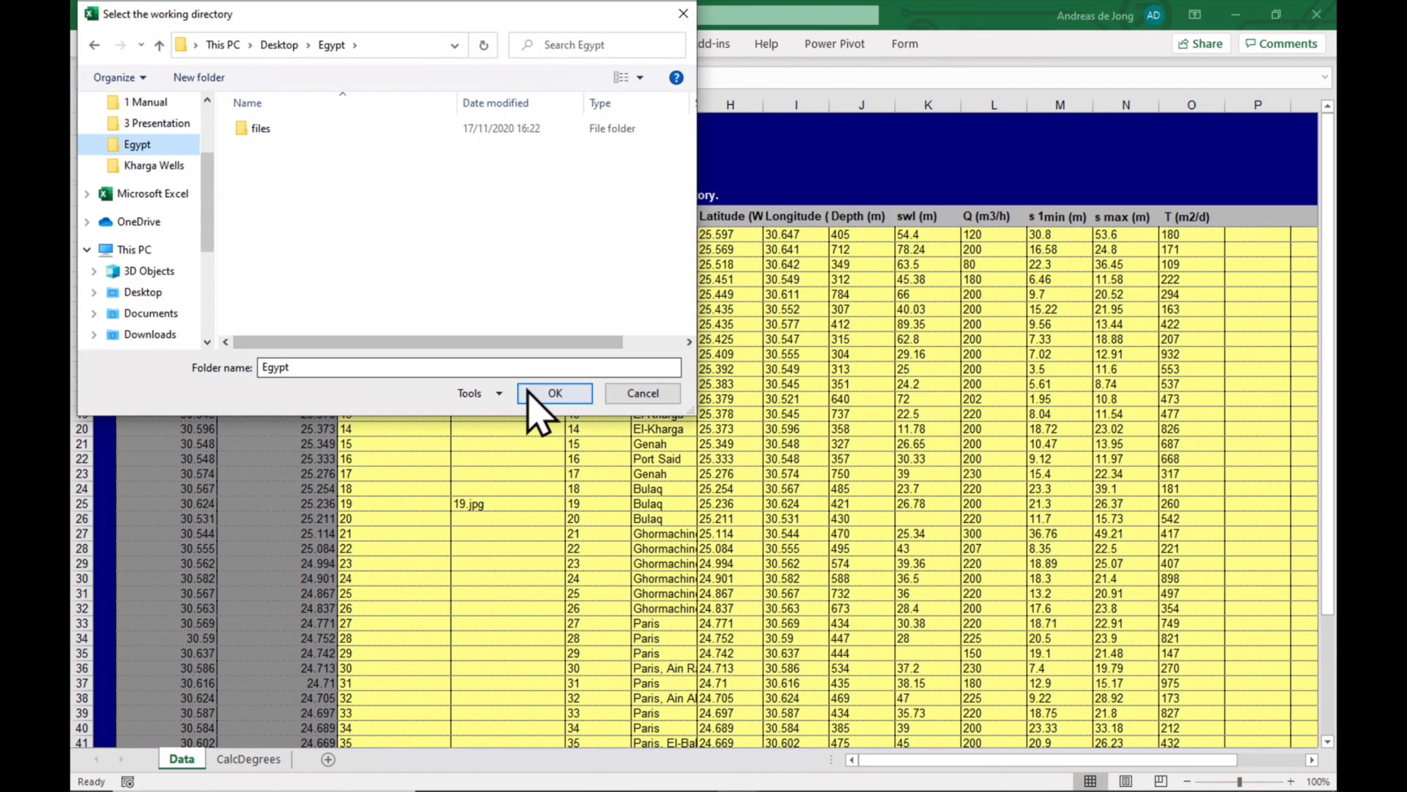
left_click(554, 393)
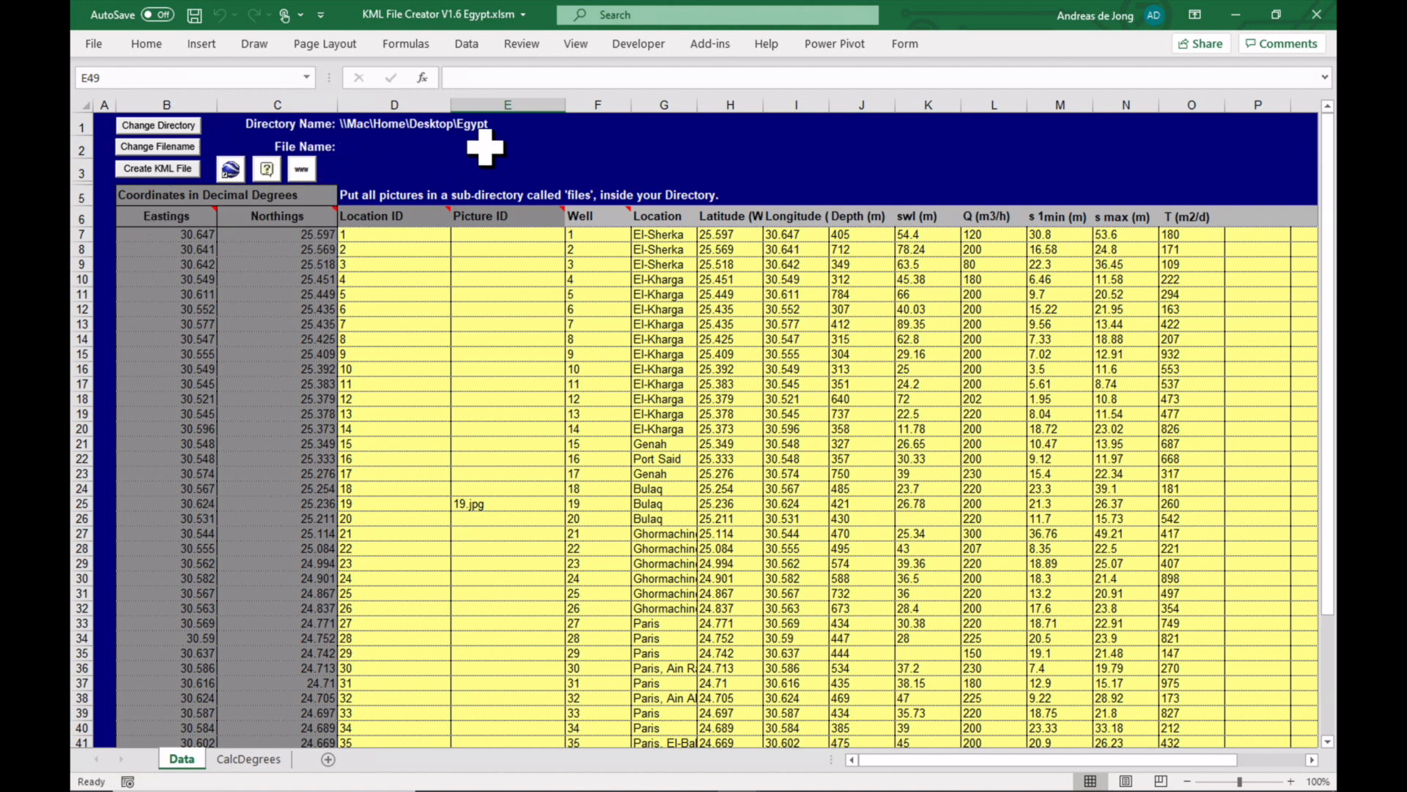
Name the KML output file Kharga Oasis.kml via Change Filename
left_click(157, 167)
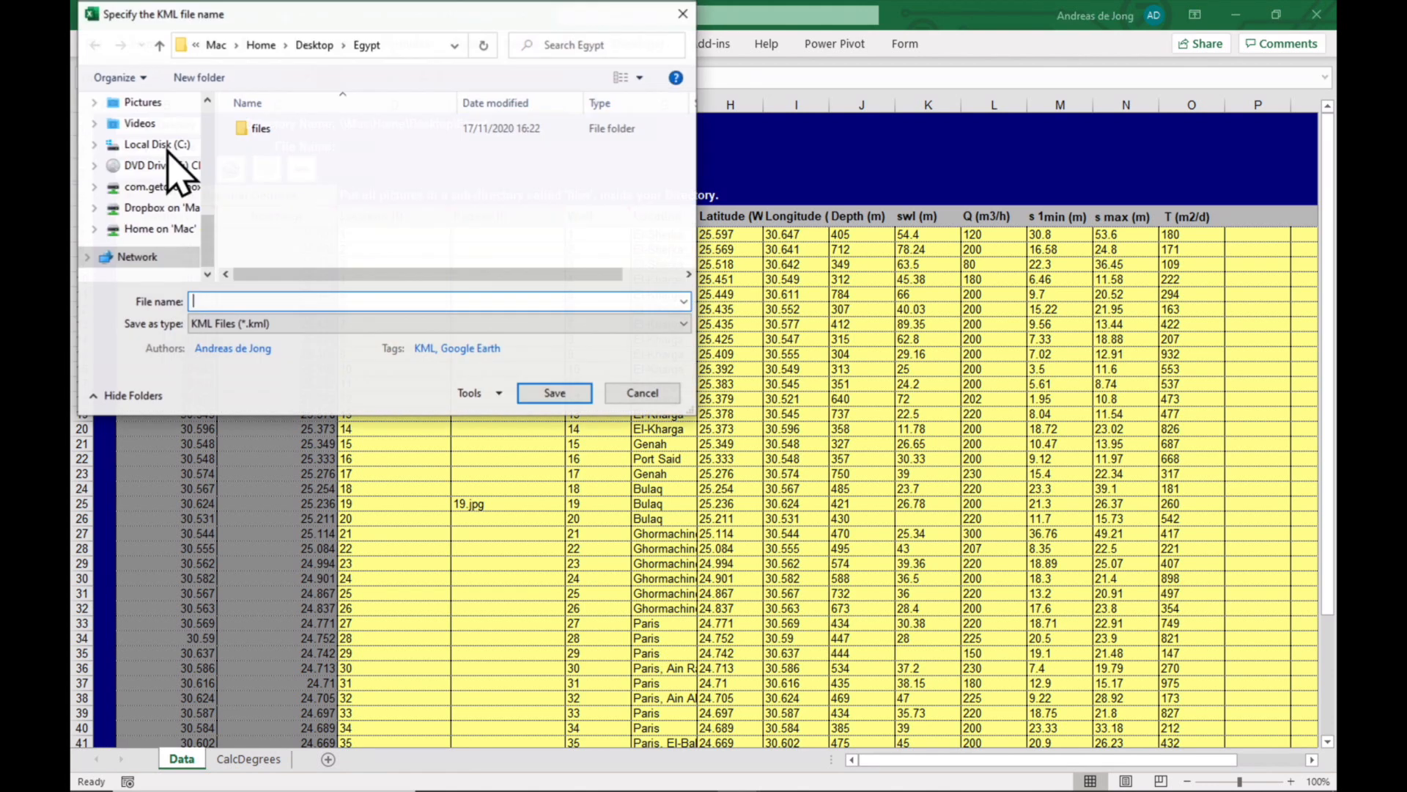
mouse_move(216, 301)
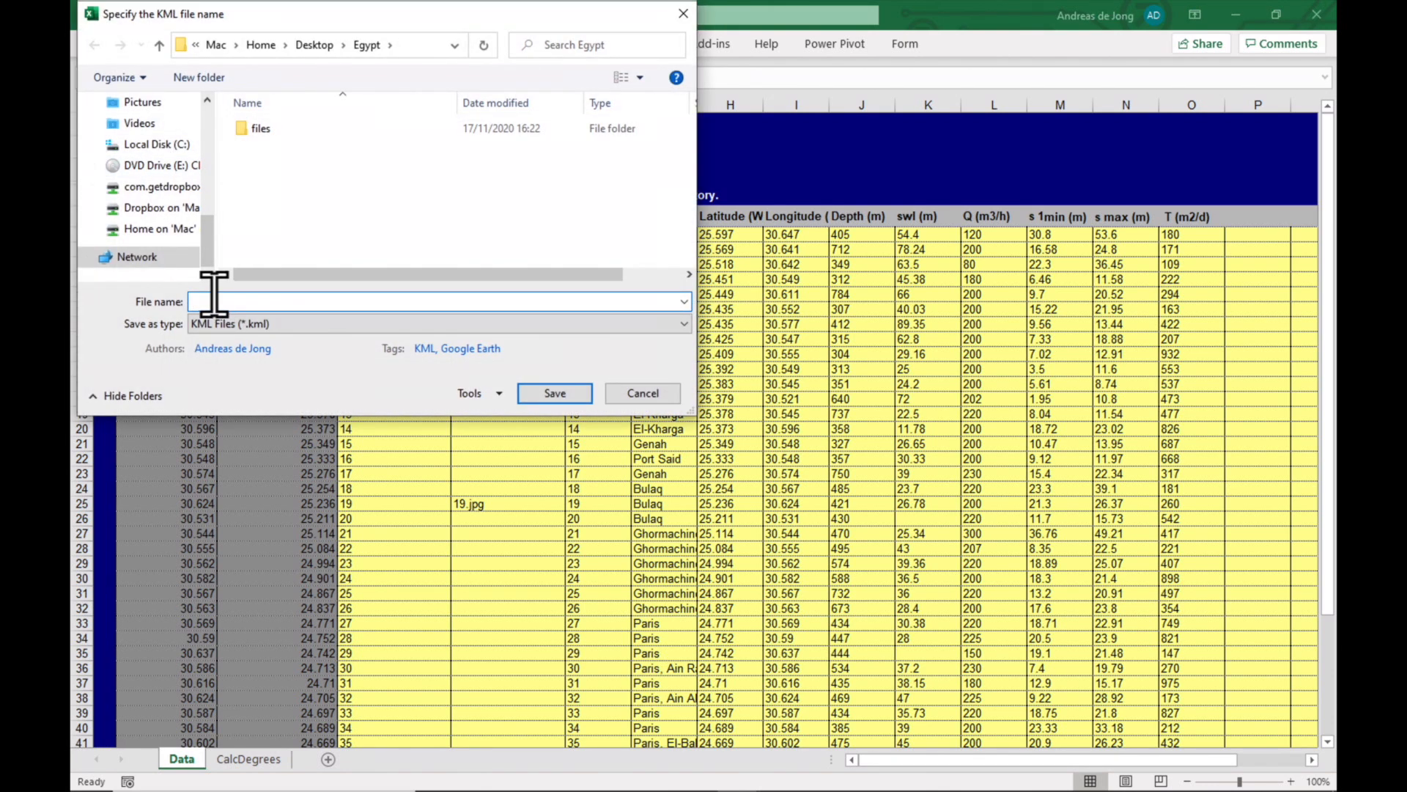
type("Kharga")
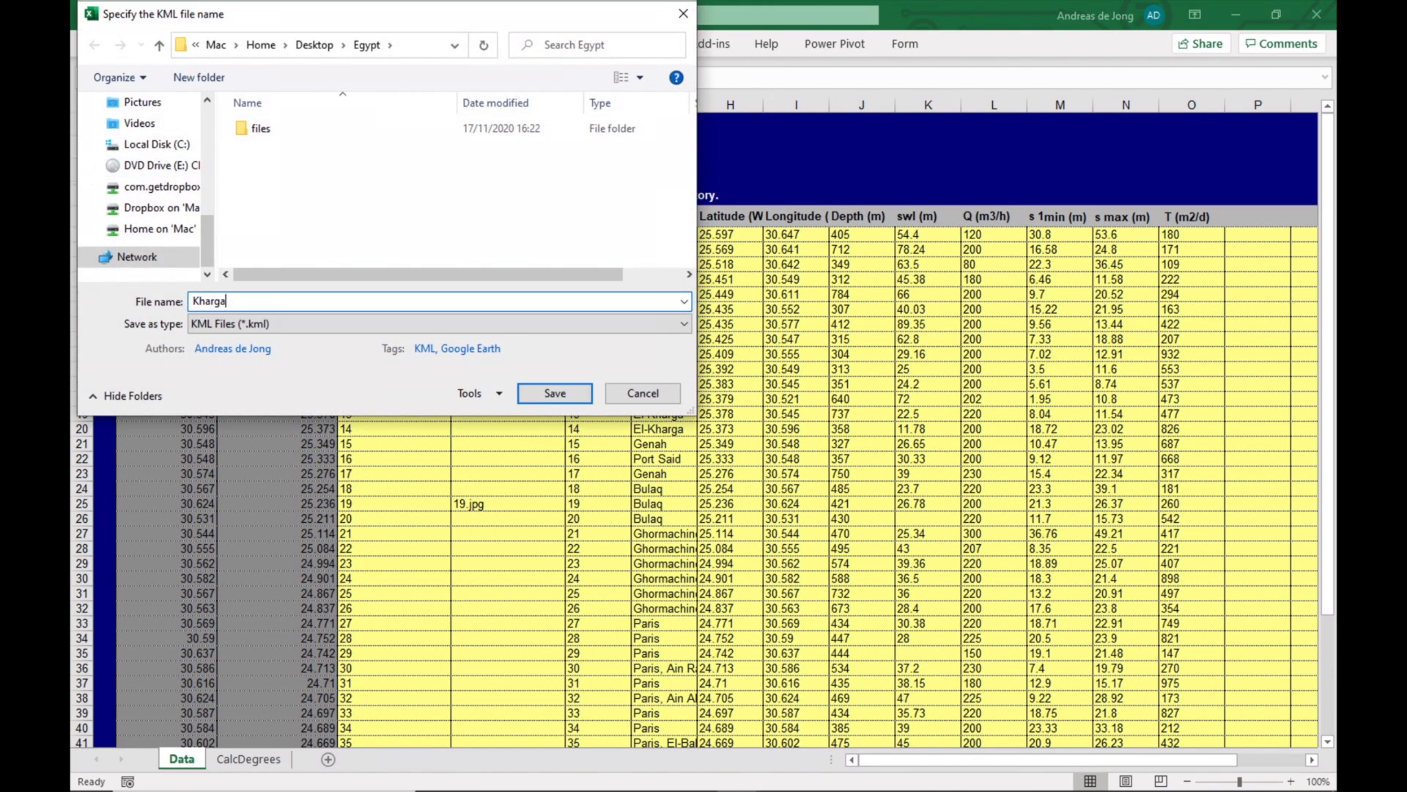
type("Oasis")
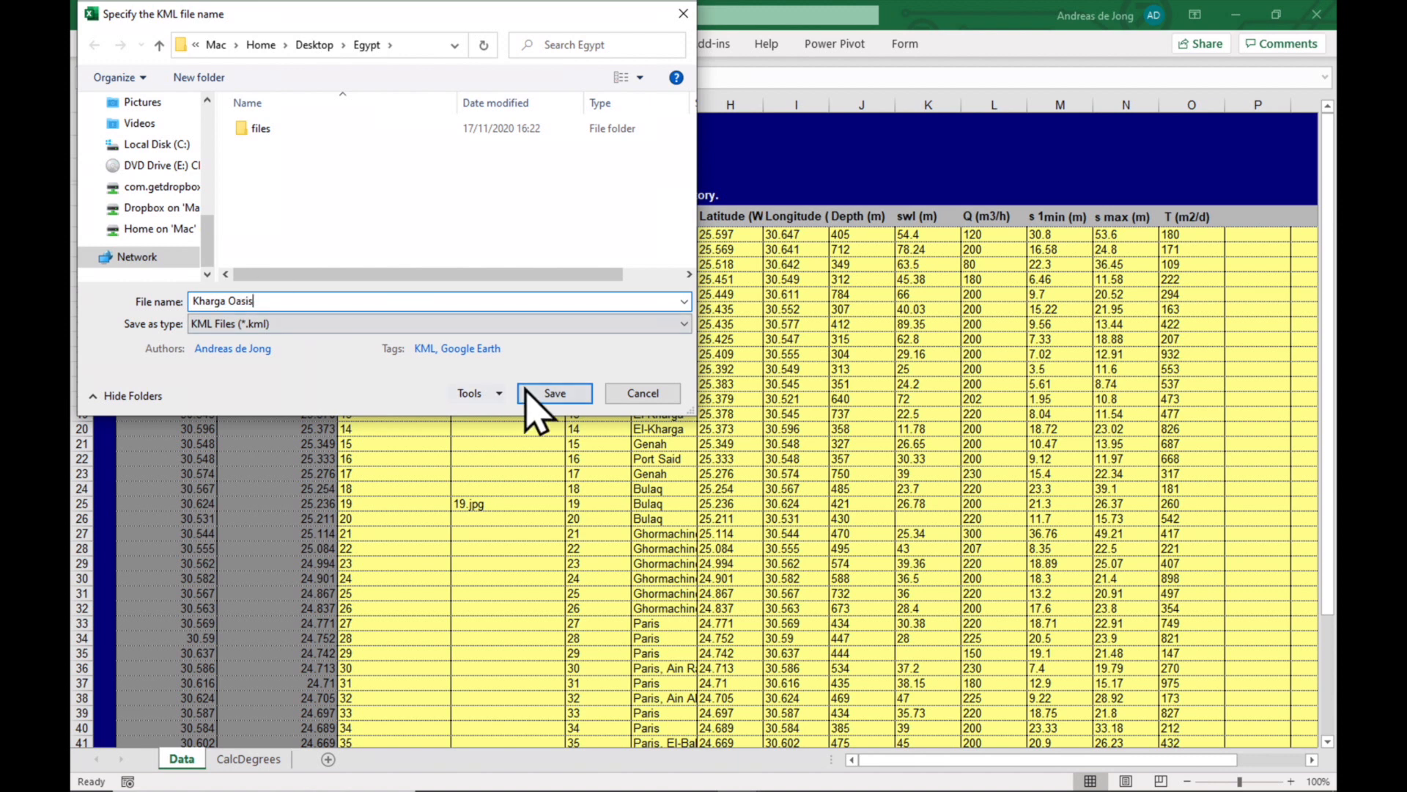
left_click(554, 393)
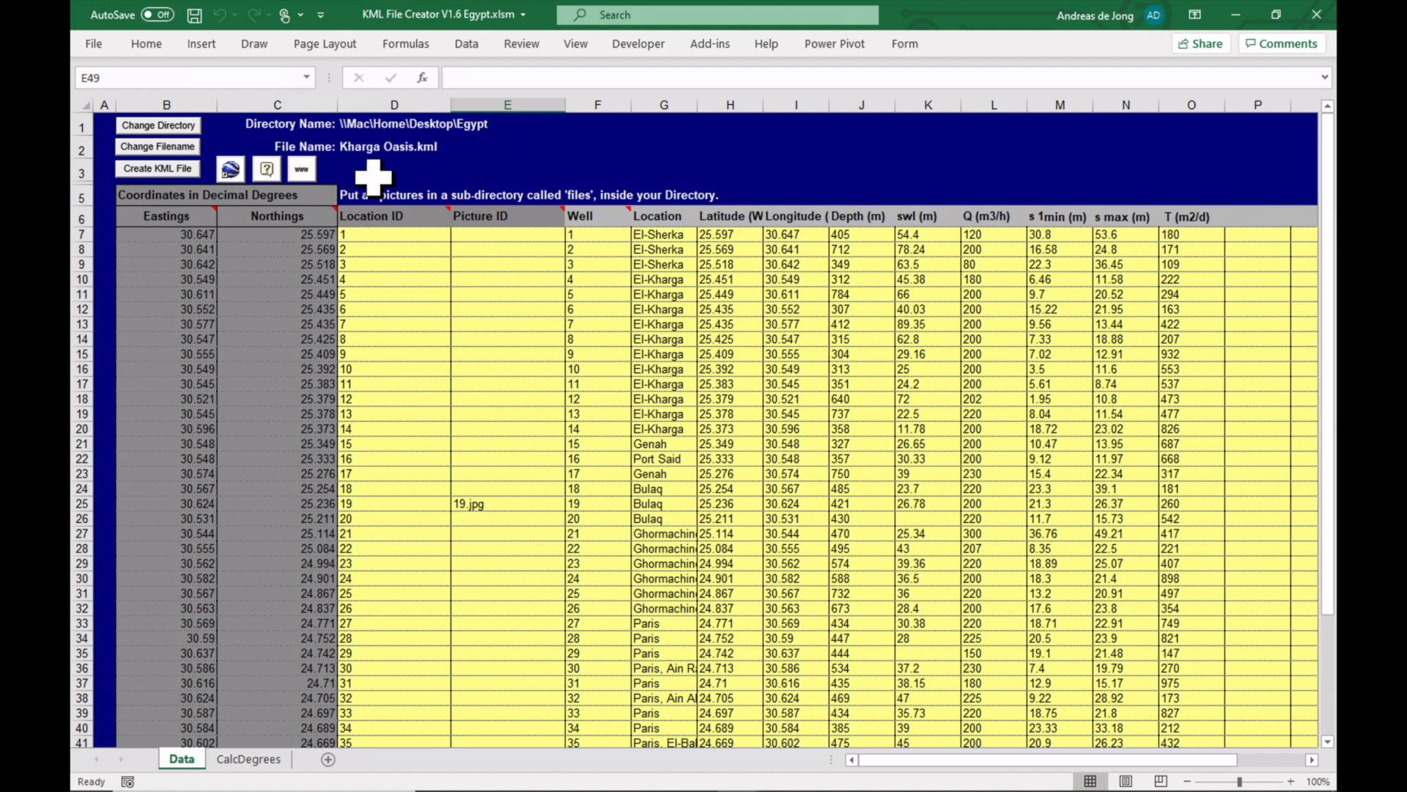
mouse_move(440, 168)
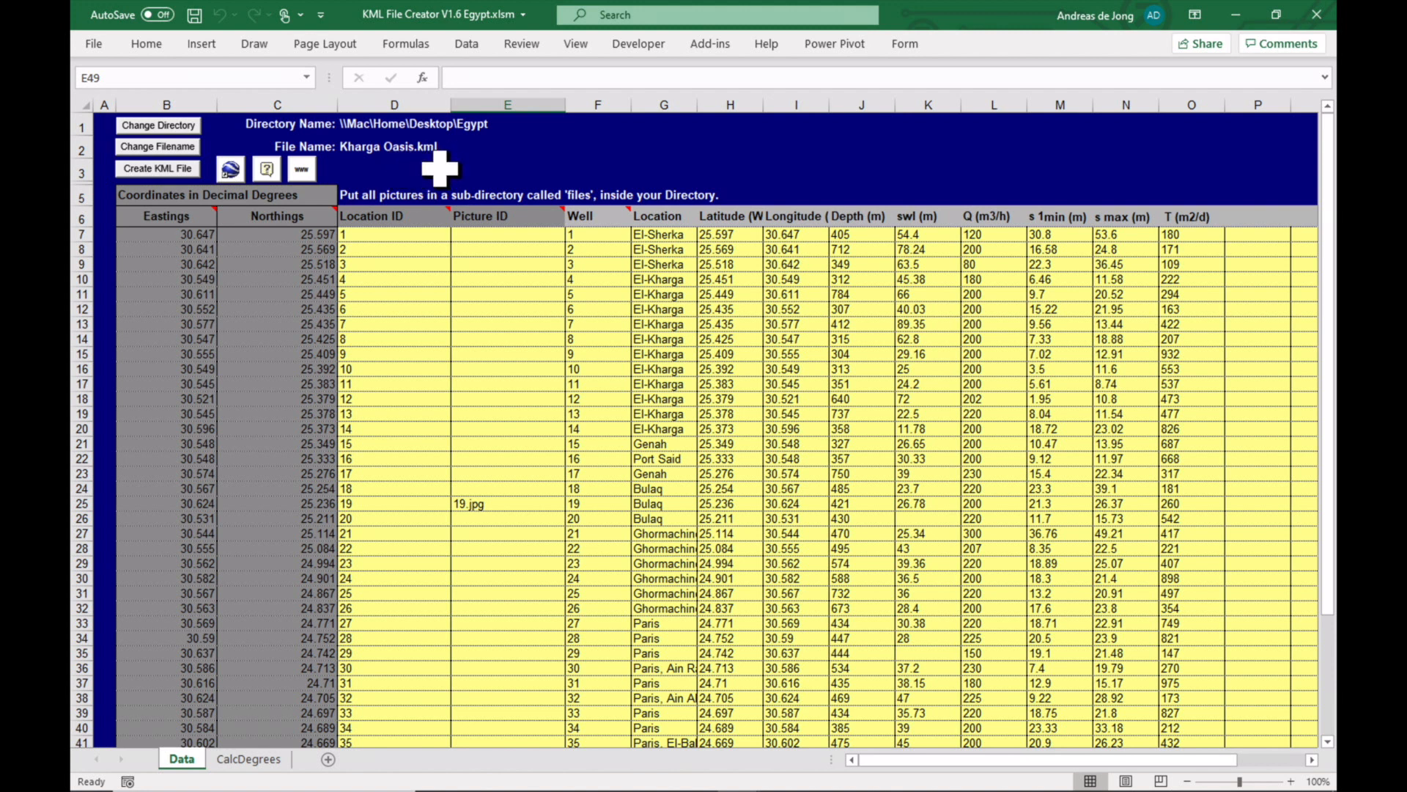
mouse_move(445, 296)
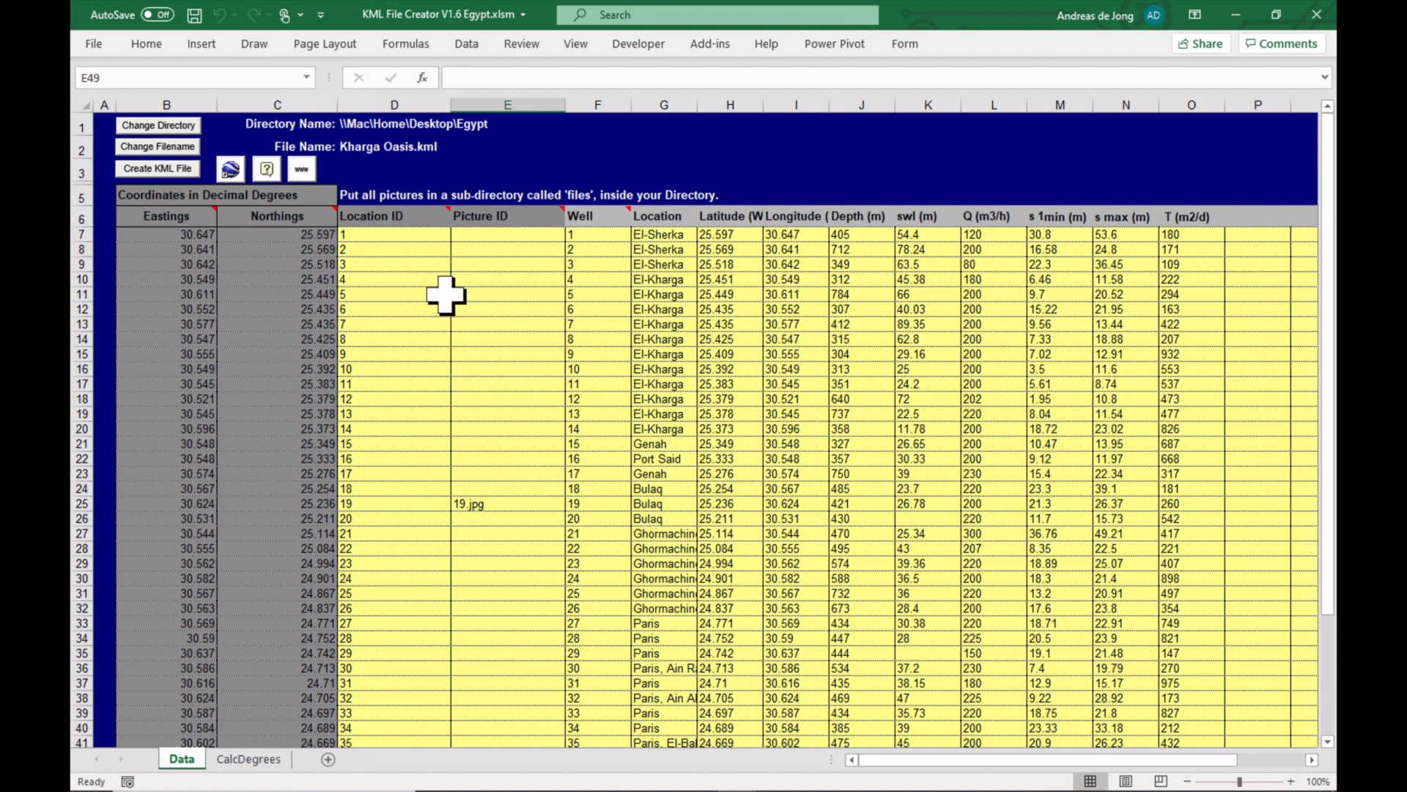
mouse_move(139, 198)
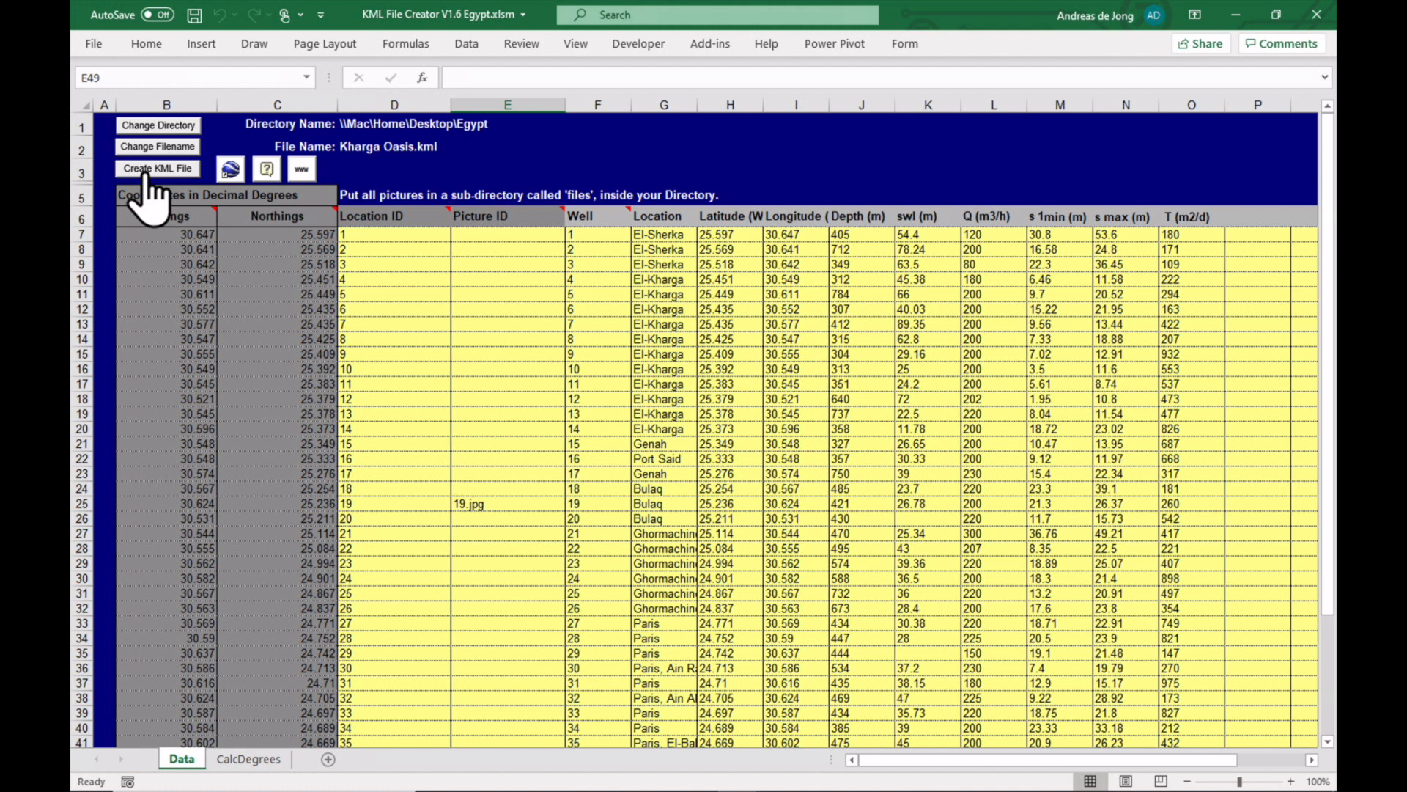
Generate Kharga Oasis.kml from the well data with Create KML File
left_click(157, 168)
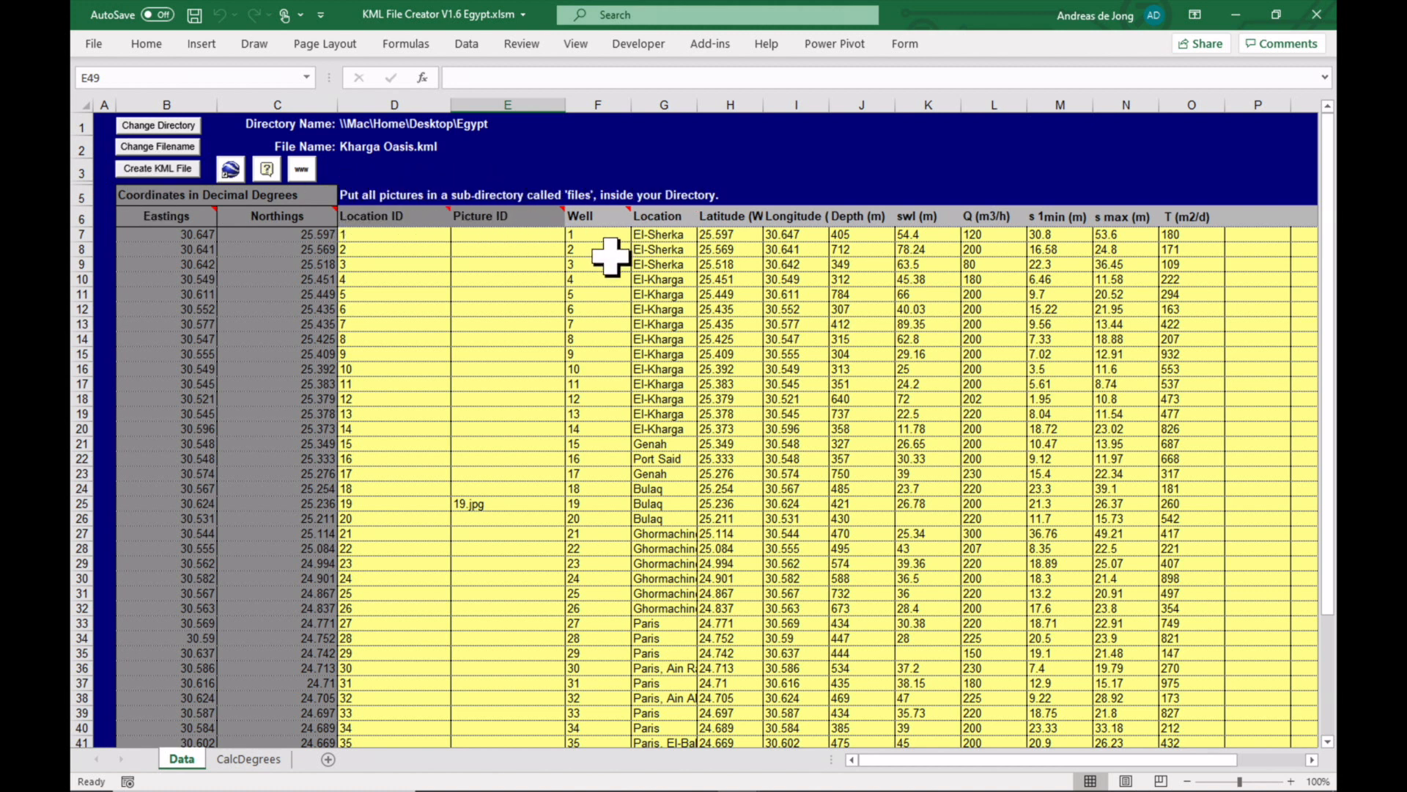
left_click(1277, 15)
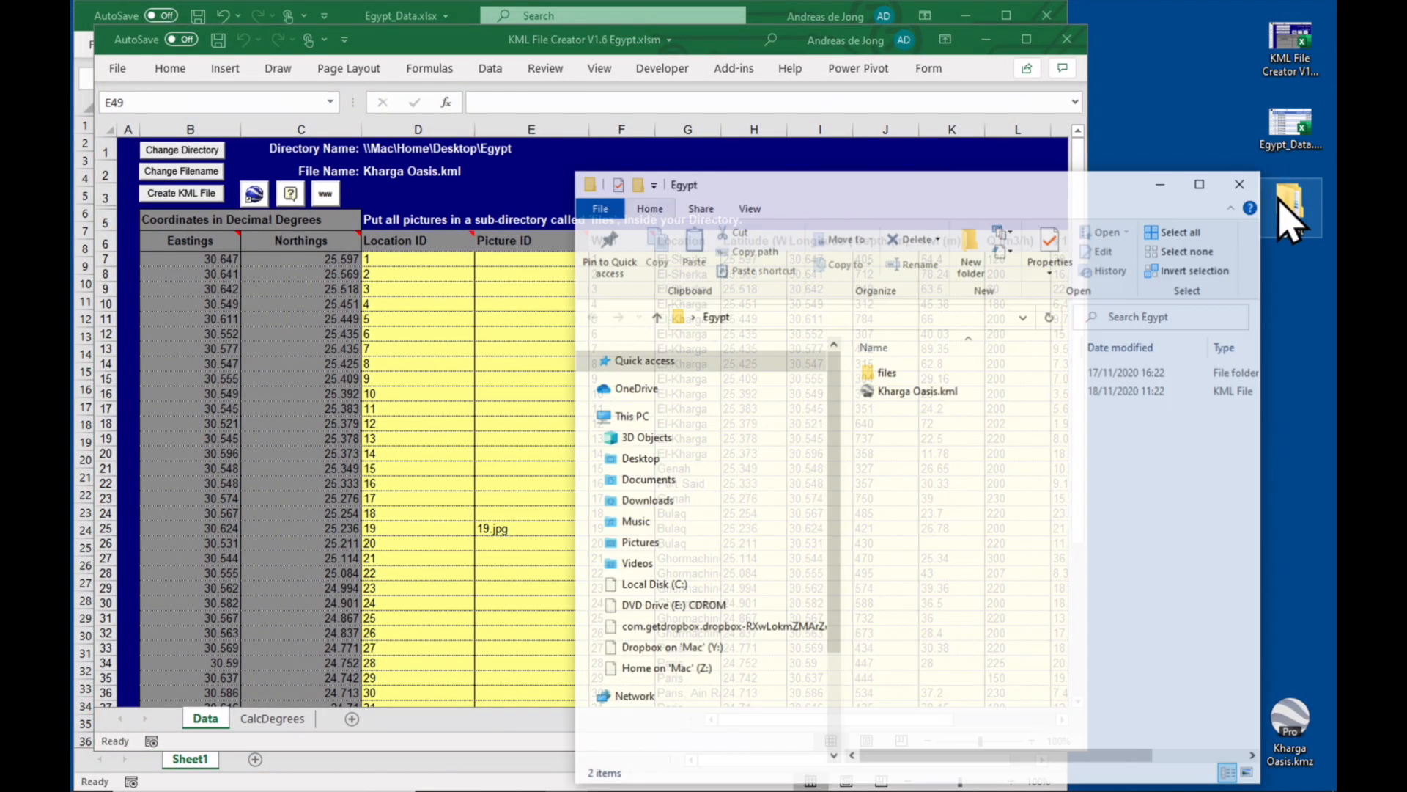
Launch Kharga Oasis.kml from the Egypt folder into Google Earth
left_click(918, 390)
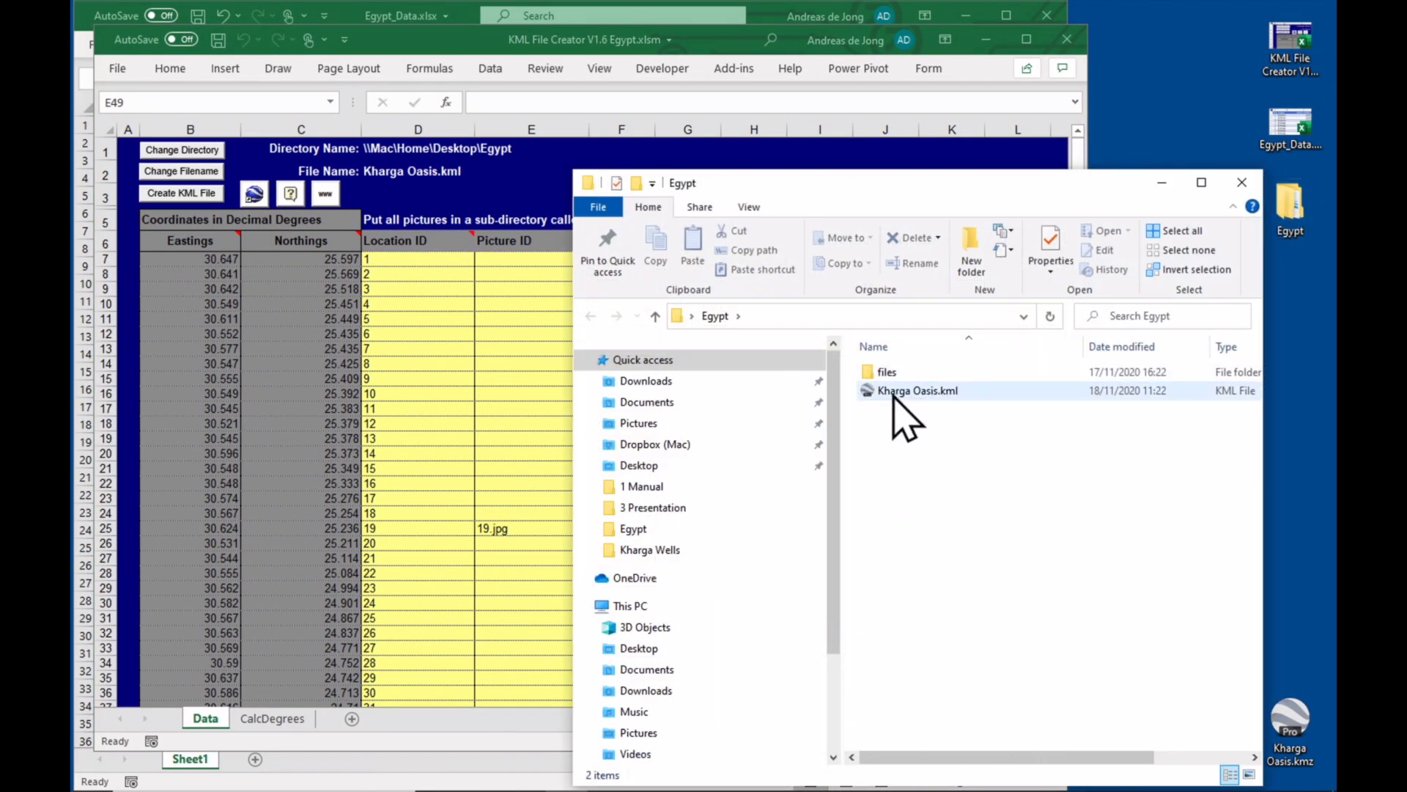
mouse_move(918, 390)
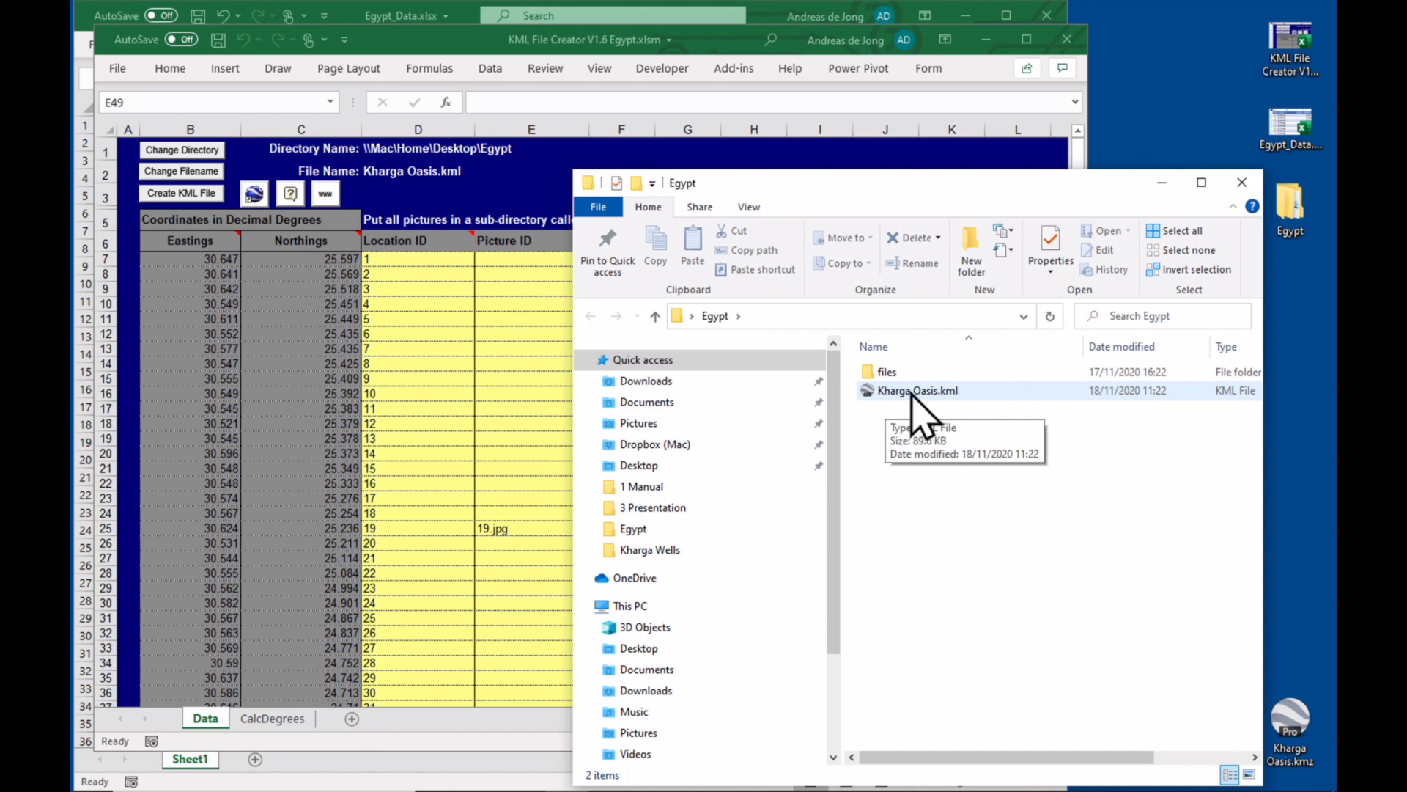
double_click(917, 390)
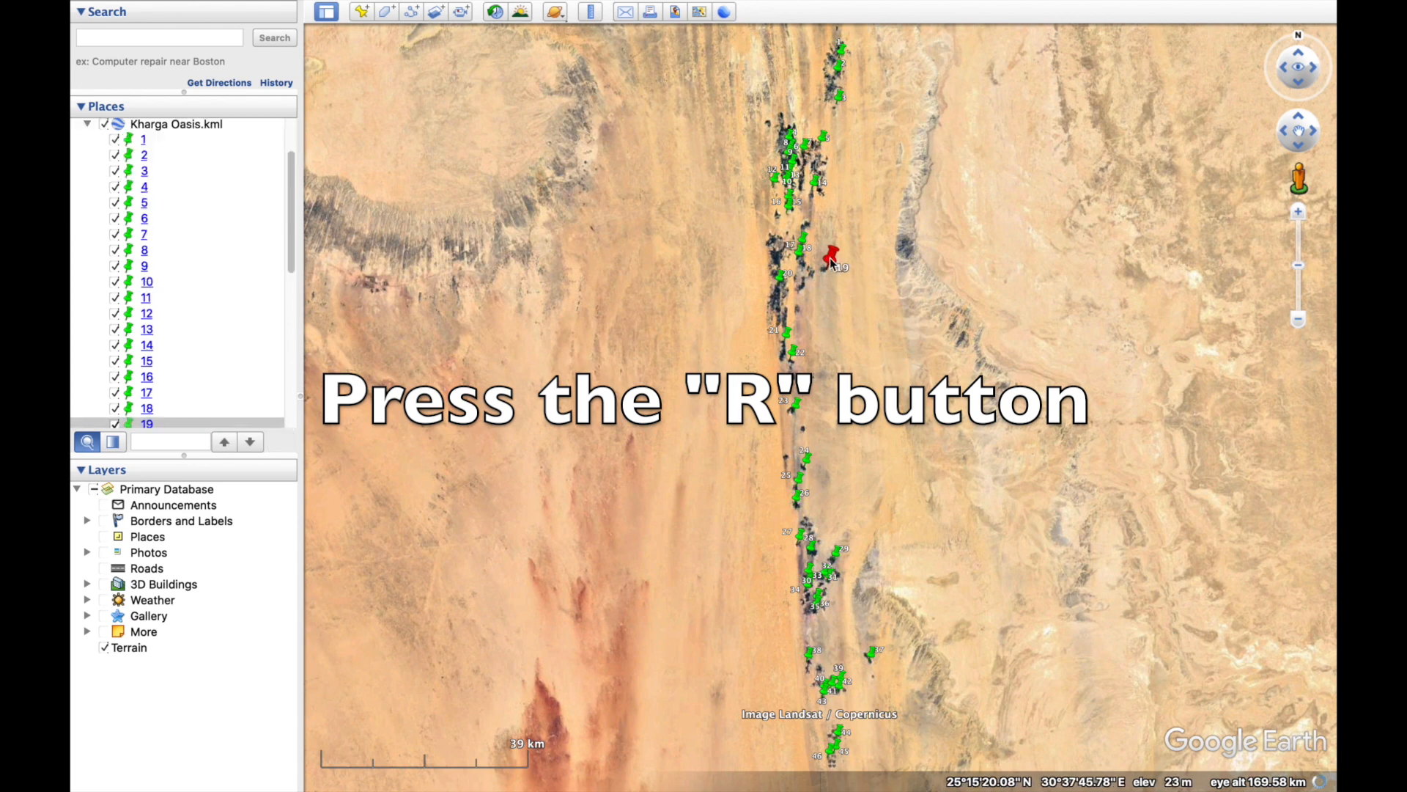
left_click(783, 270)
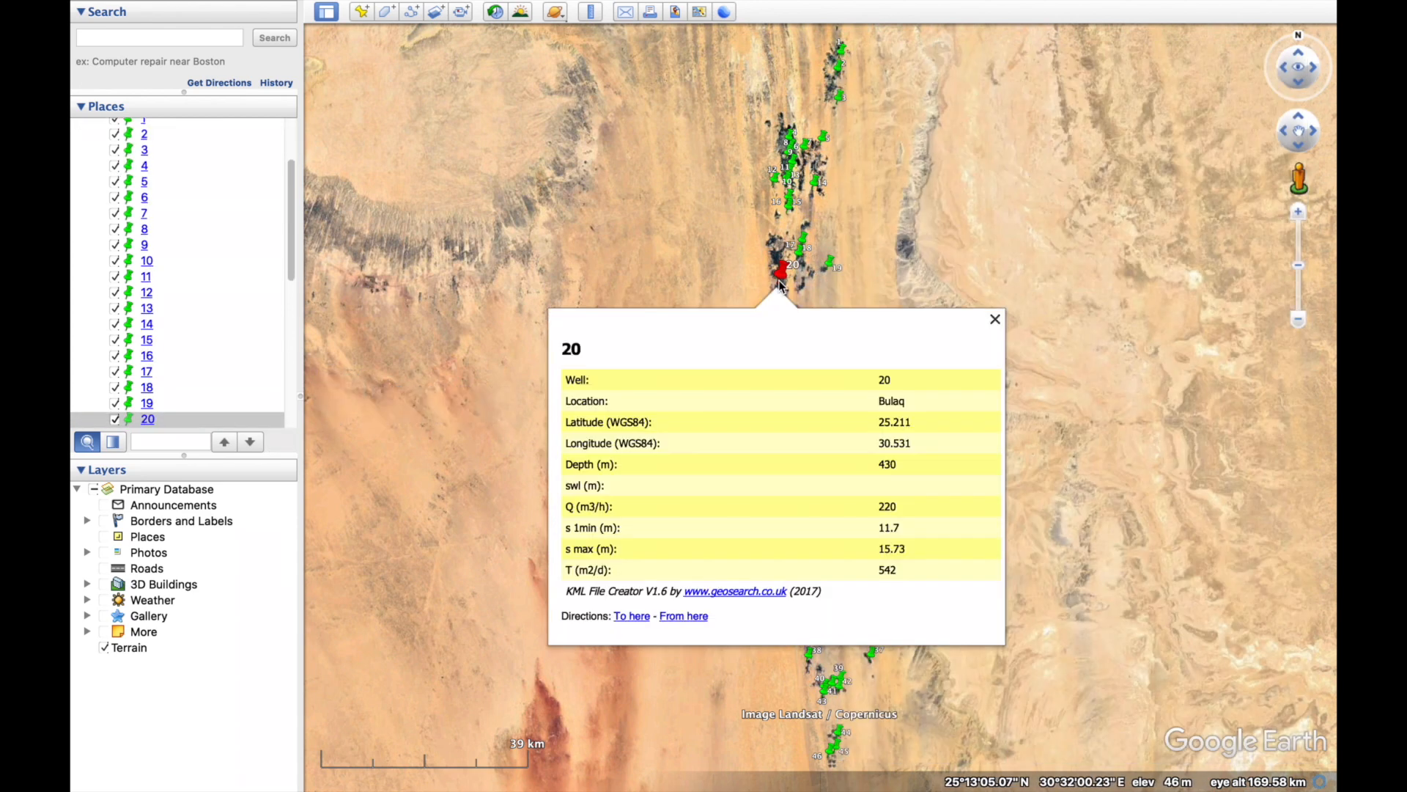
left_click(787, 203)
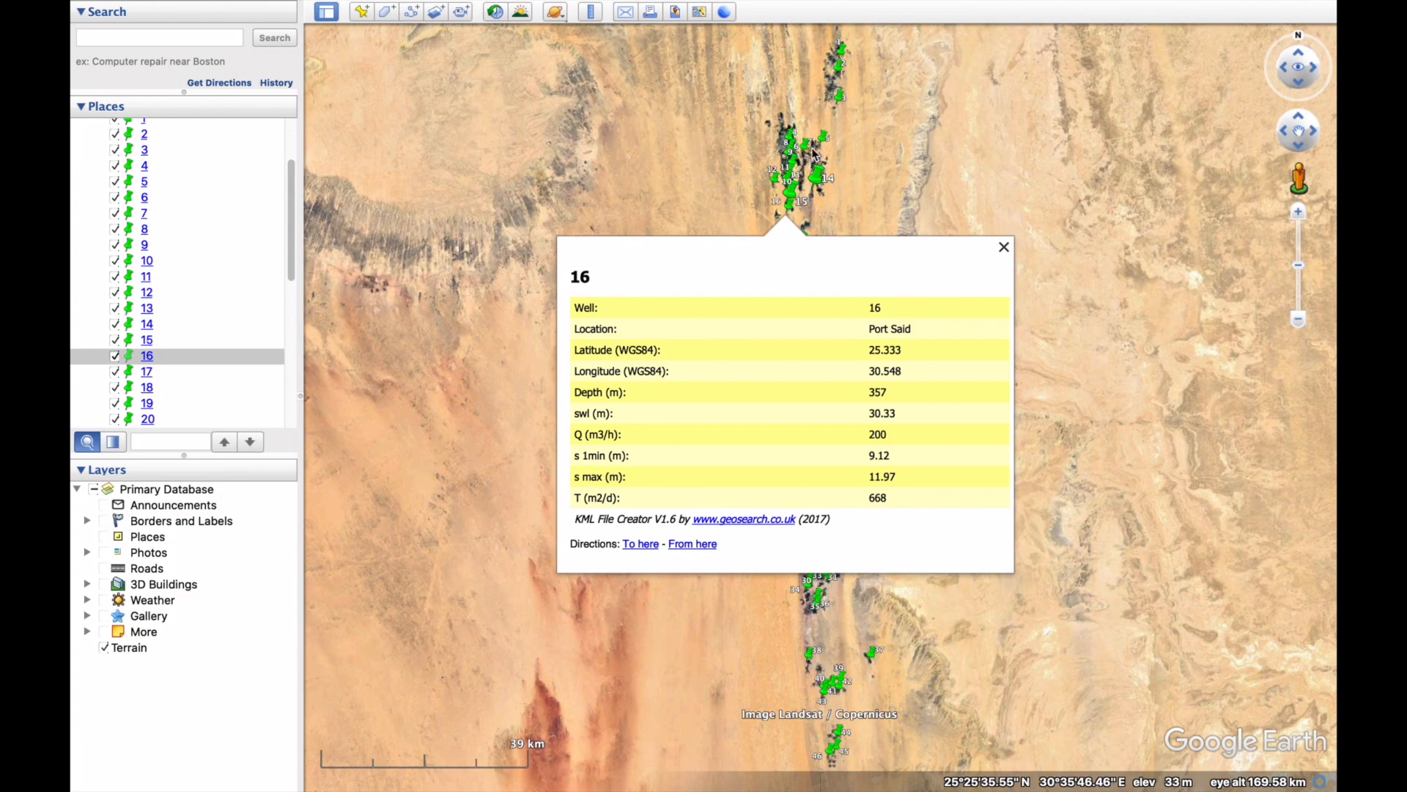
left_click(1002, 246)
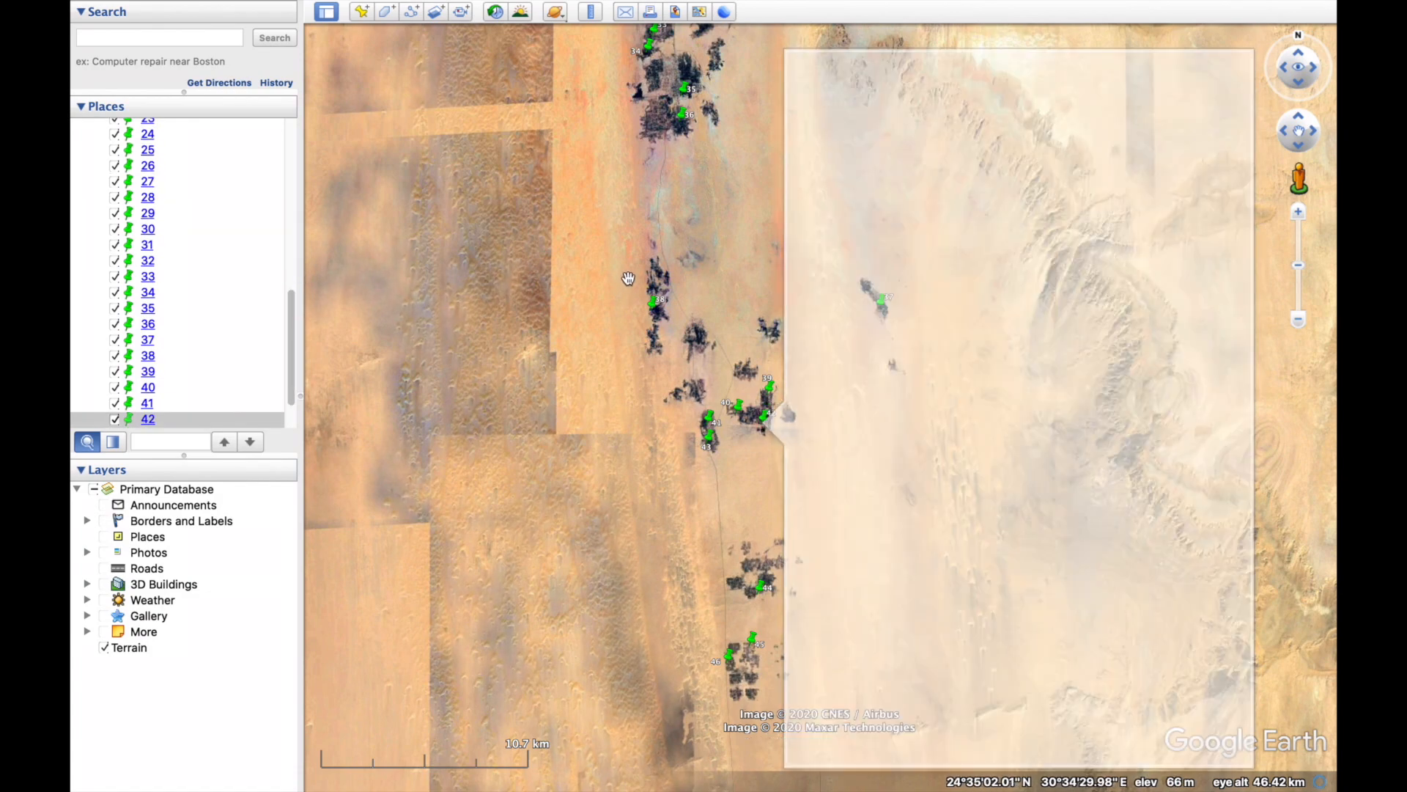
scroll("down", 3)
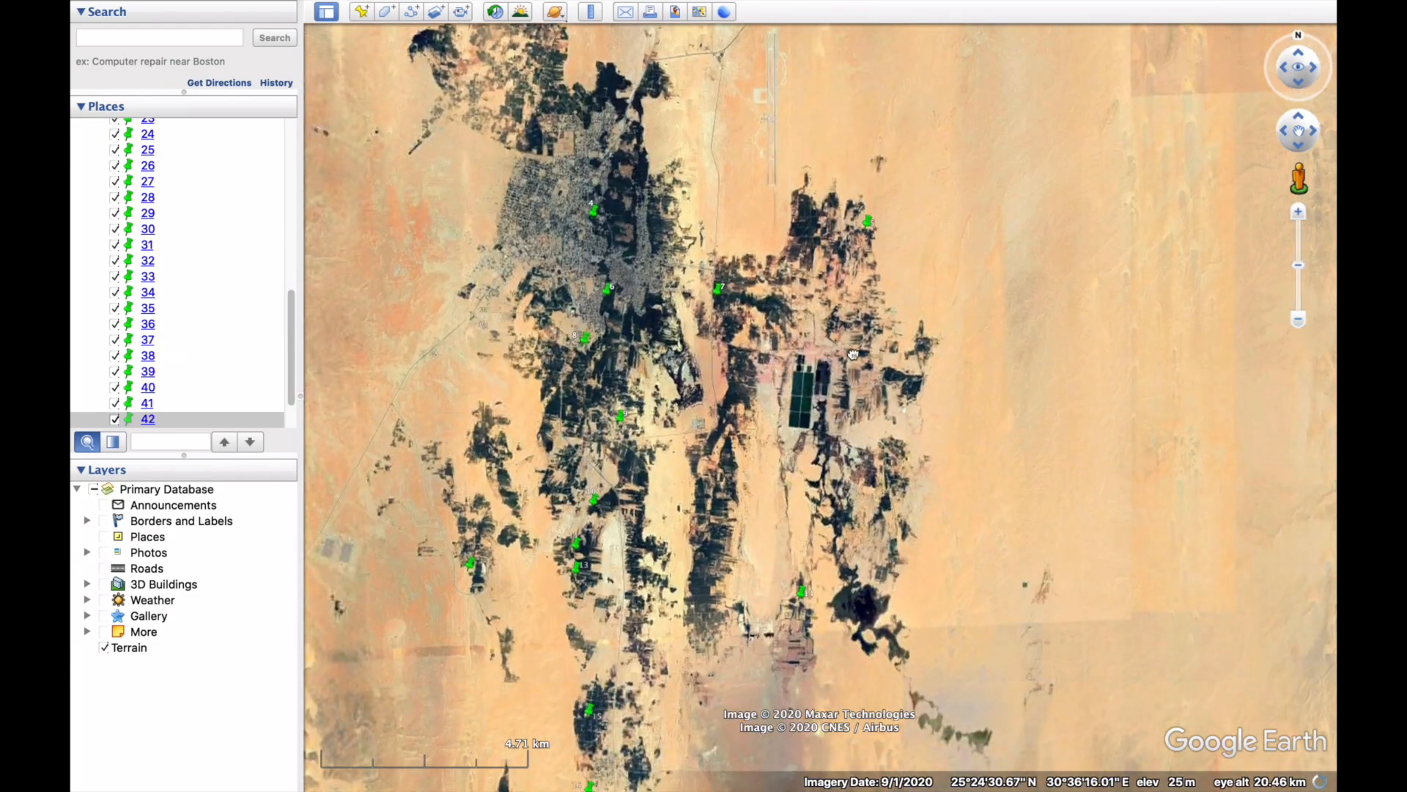
scroll("down", 3)
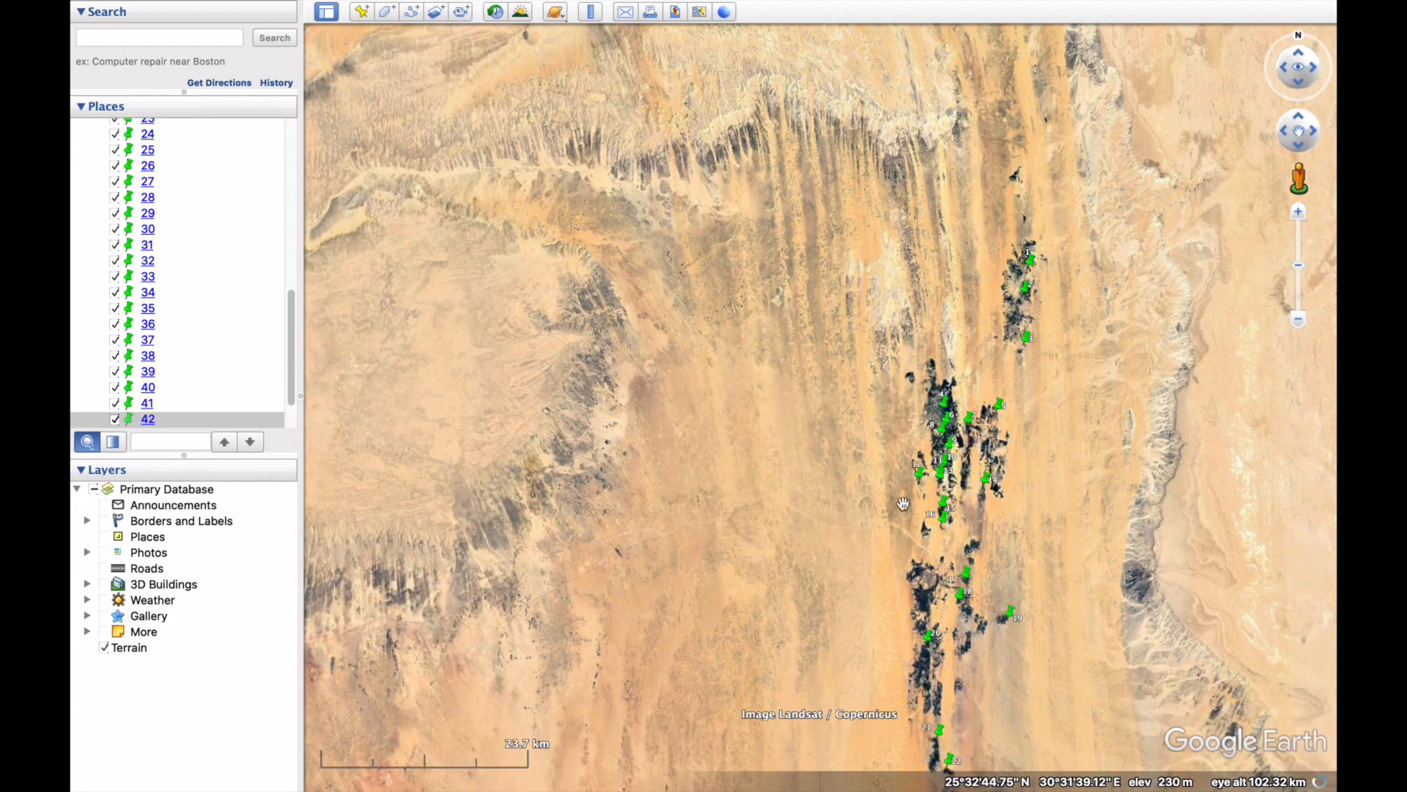
left_click(986, 470)
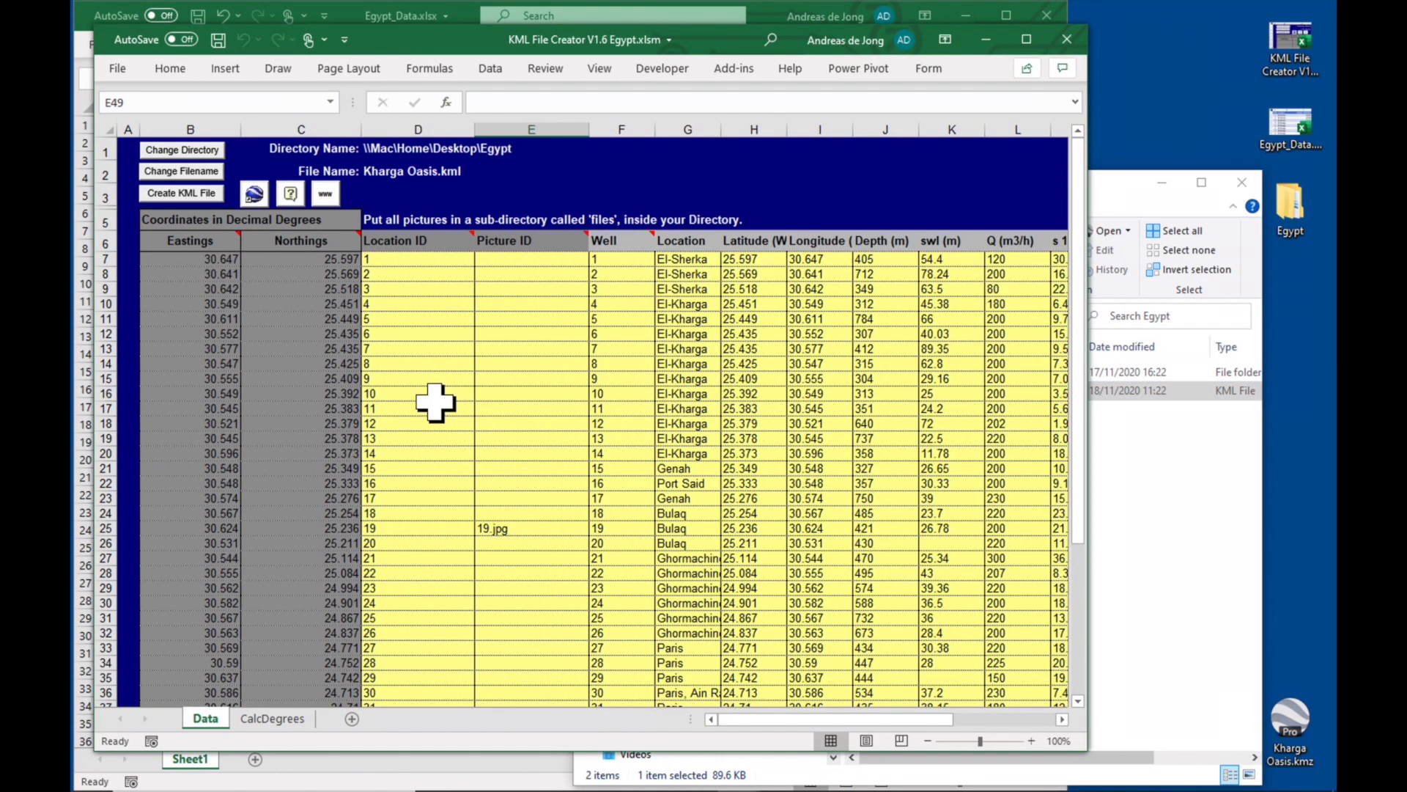
mouse_move(418, 305)
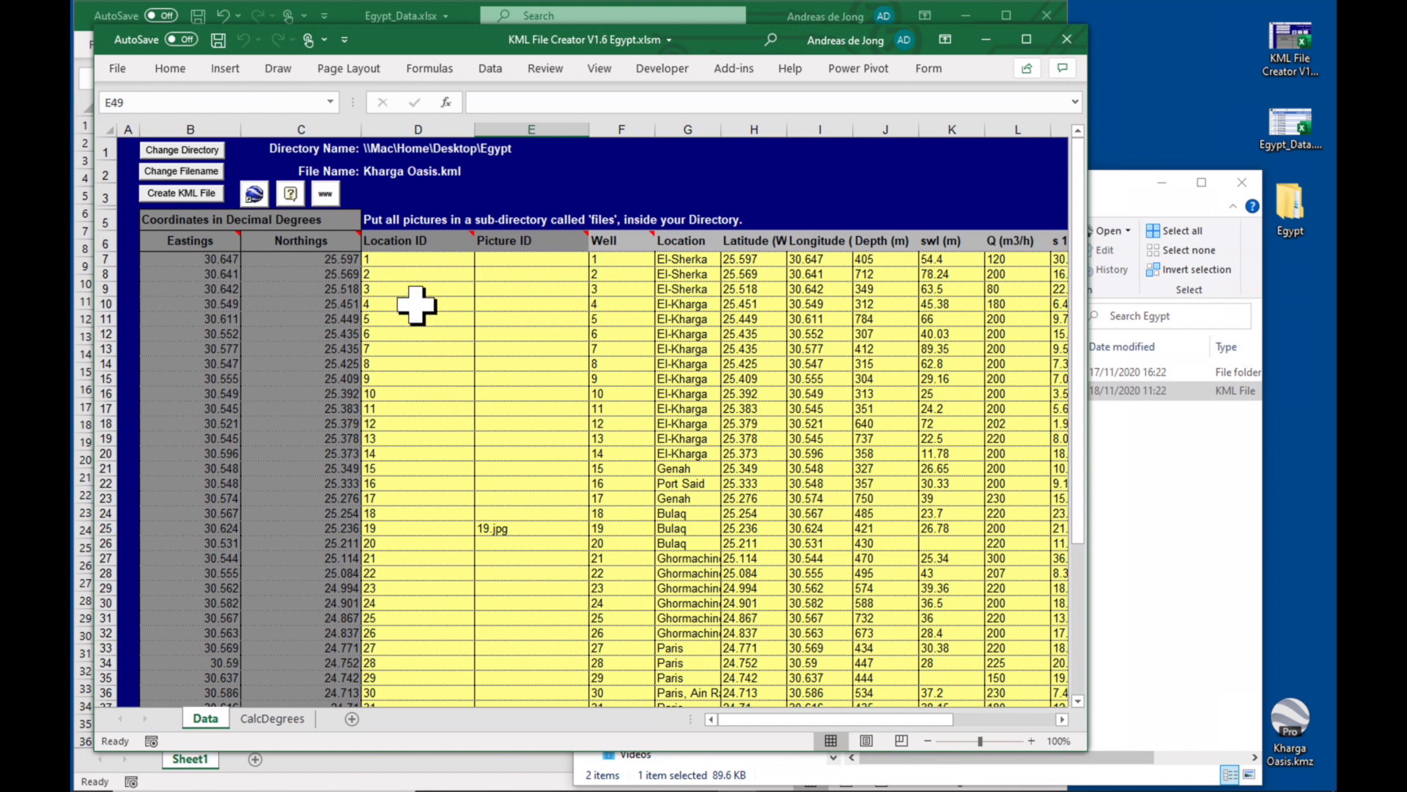
Point Location IDs at the depth column (=J7), regenerate the KML and reopen it in Google Earth
left_click(417, 258)
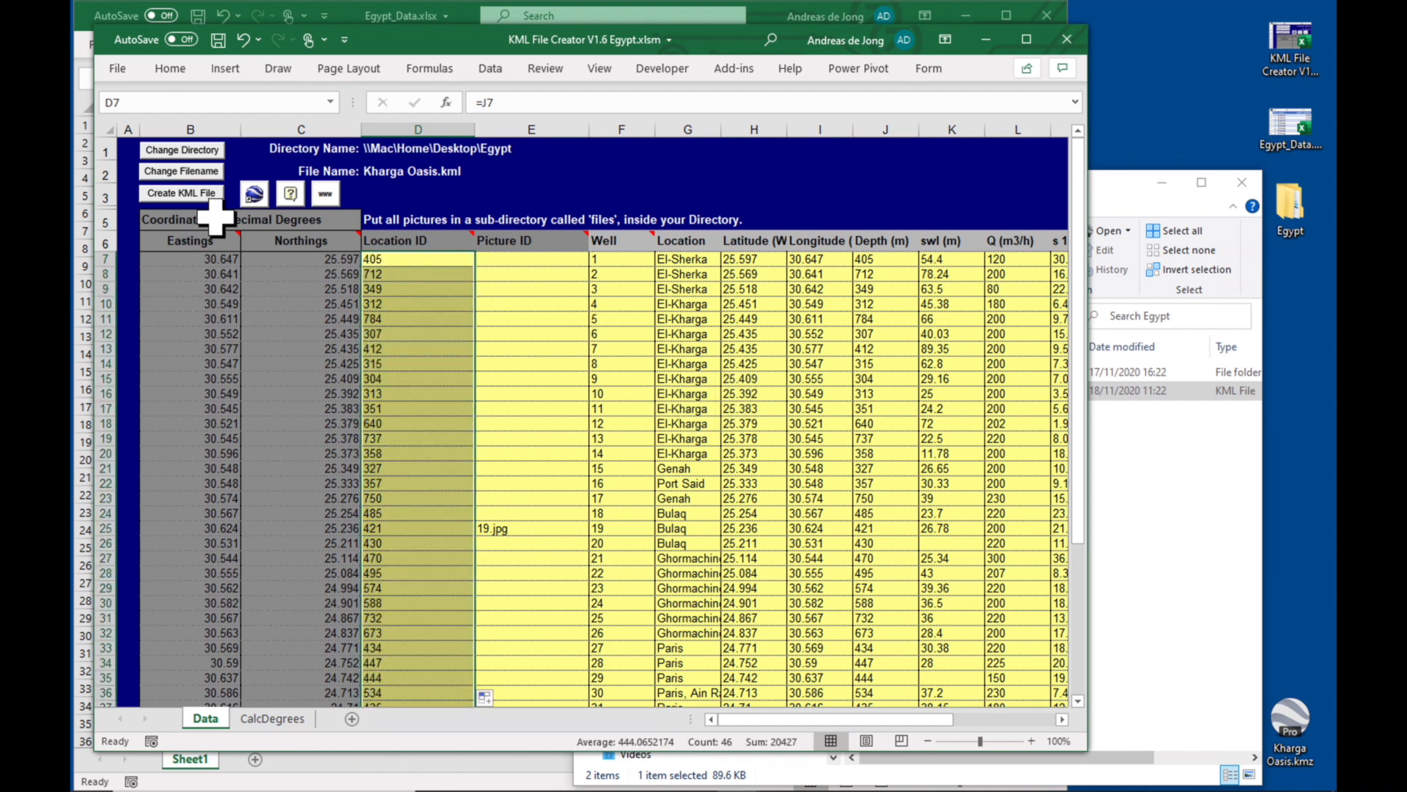
left_click(182, 193)
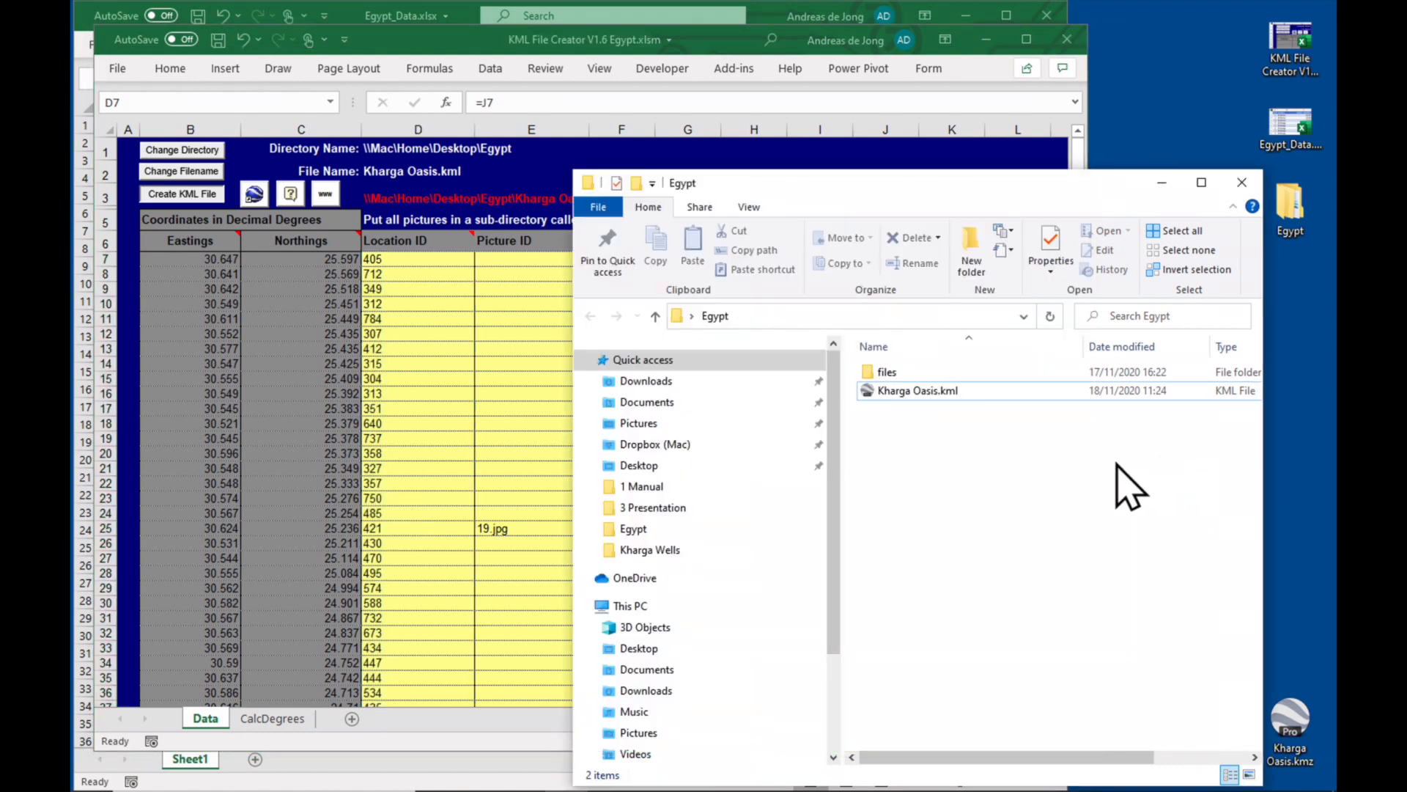
mouse_move(918, 390)
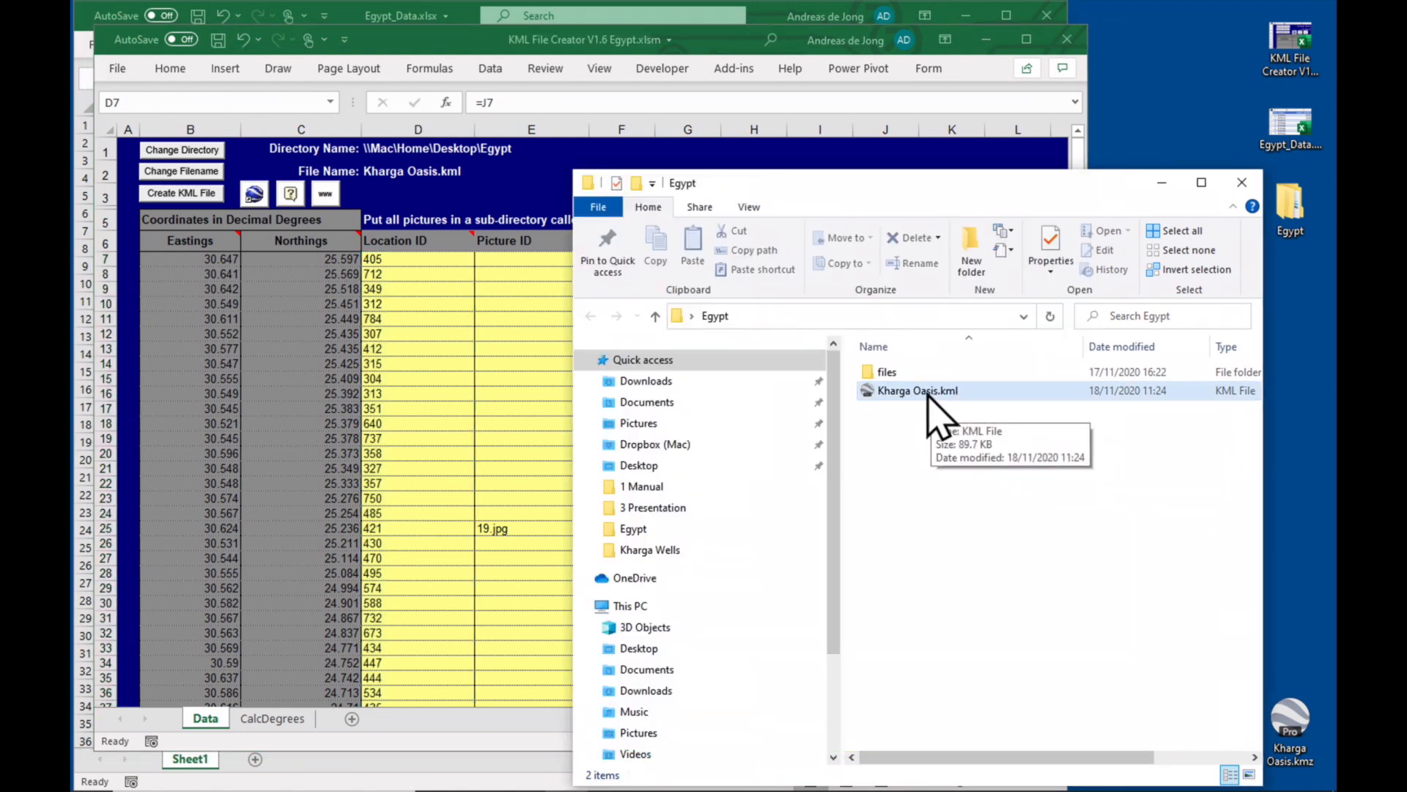
double_click(917, 390)
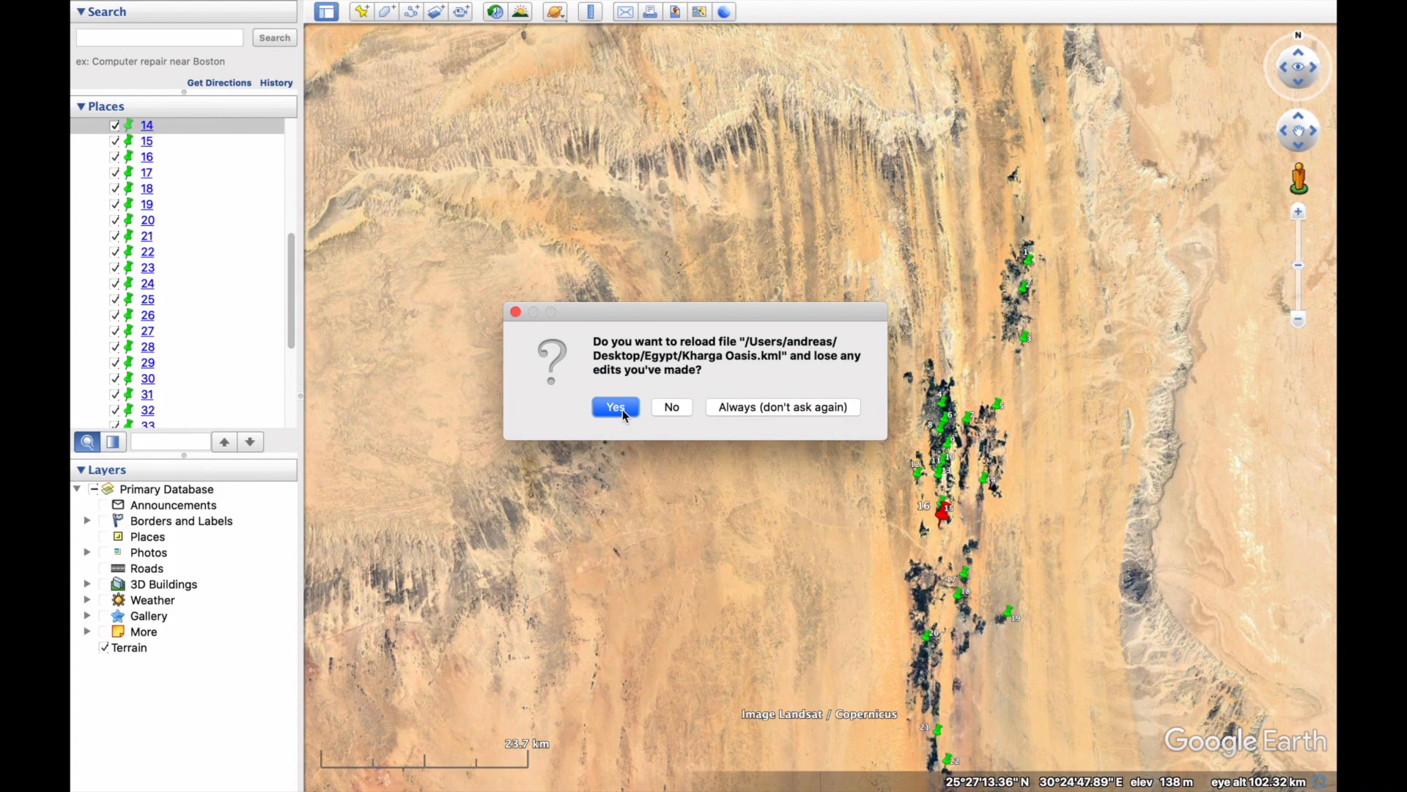
Reload Kharga Oasis.kml and view the depth-labelled placemarks (405, 712, 349...) in Places
left_click(615, 406)
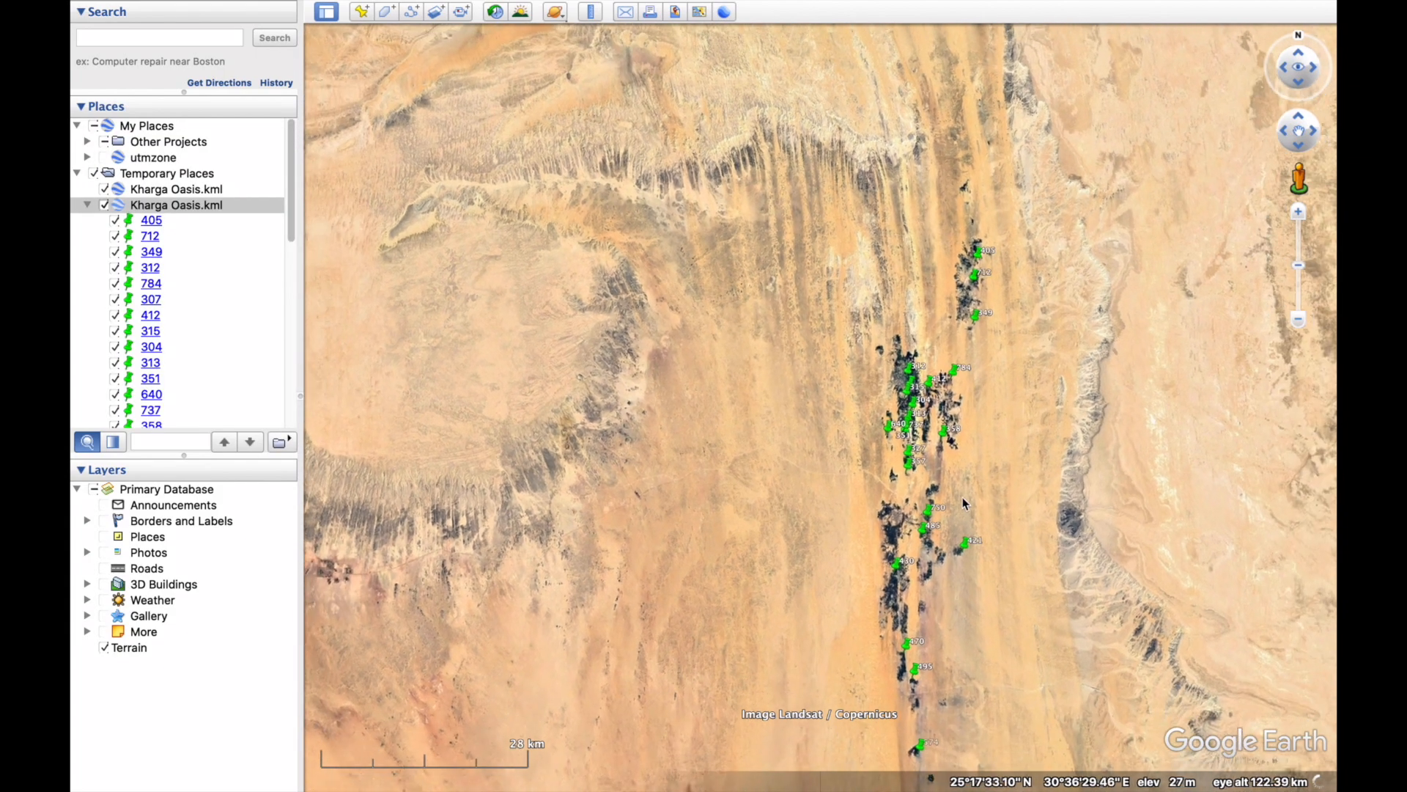
scroll("up", 3)
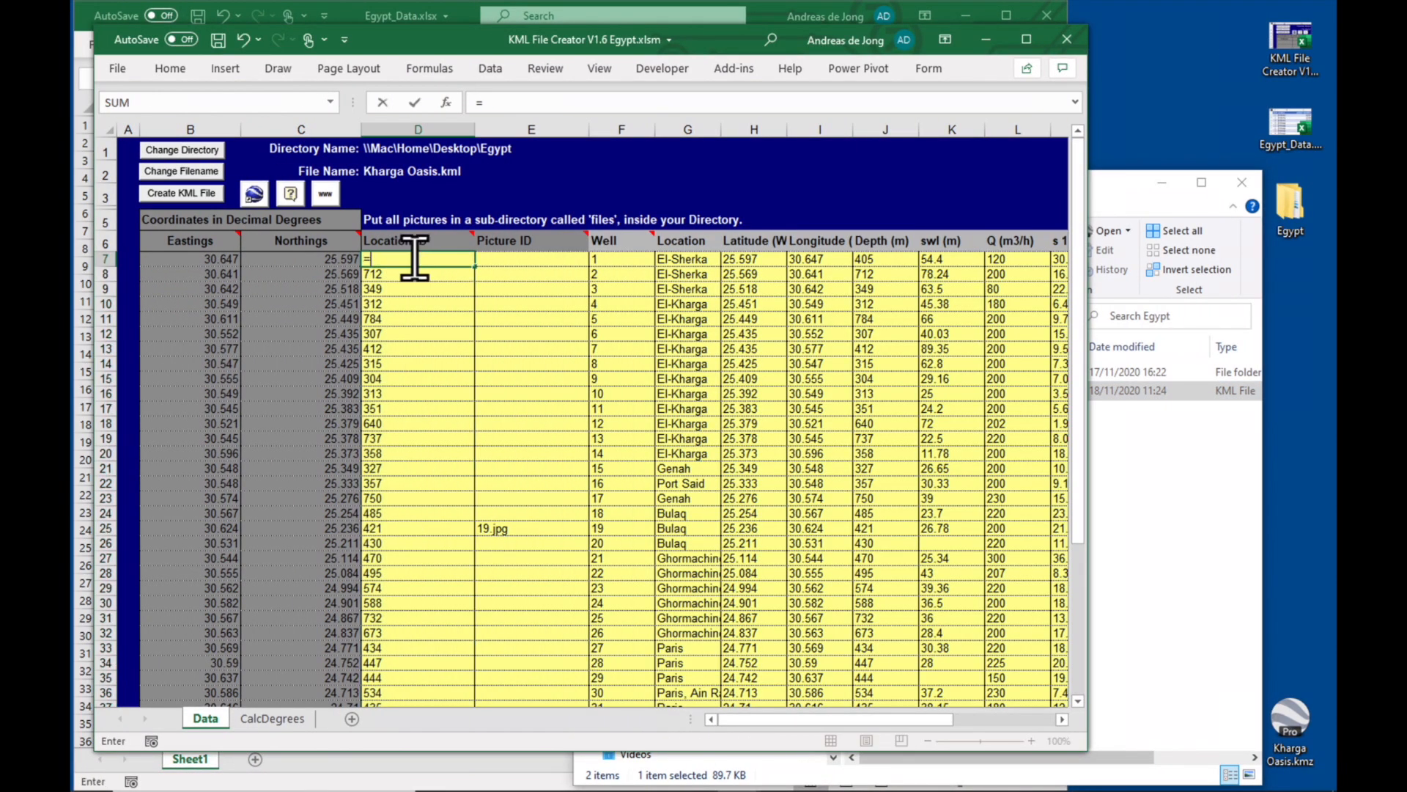
Point Location IDs back at the Well column (=F7), regenerate the KML and reopen it in Google Earth
left_click(622, 258)
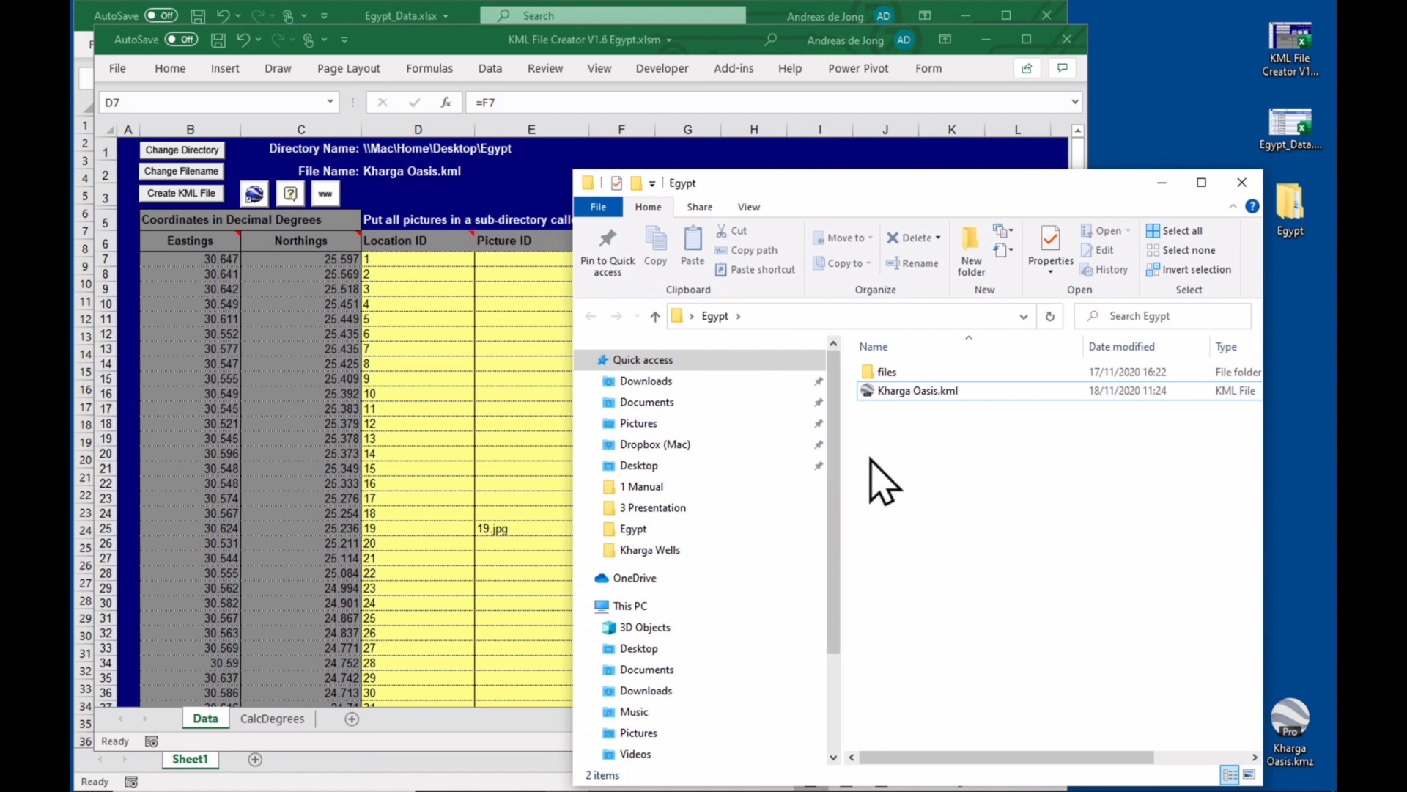
left_click(914, 390)
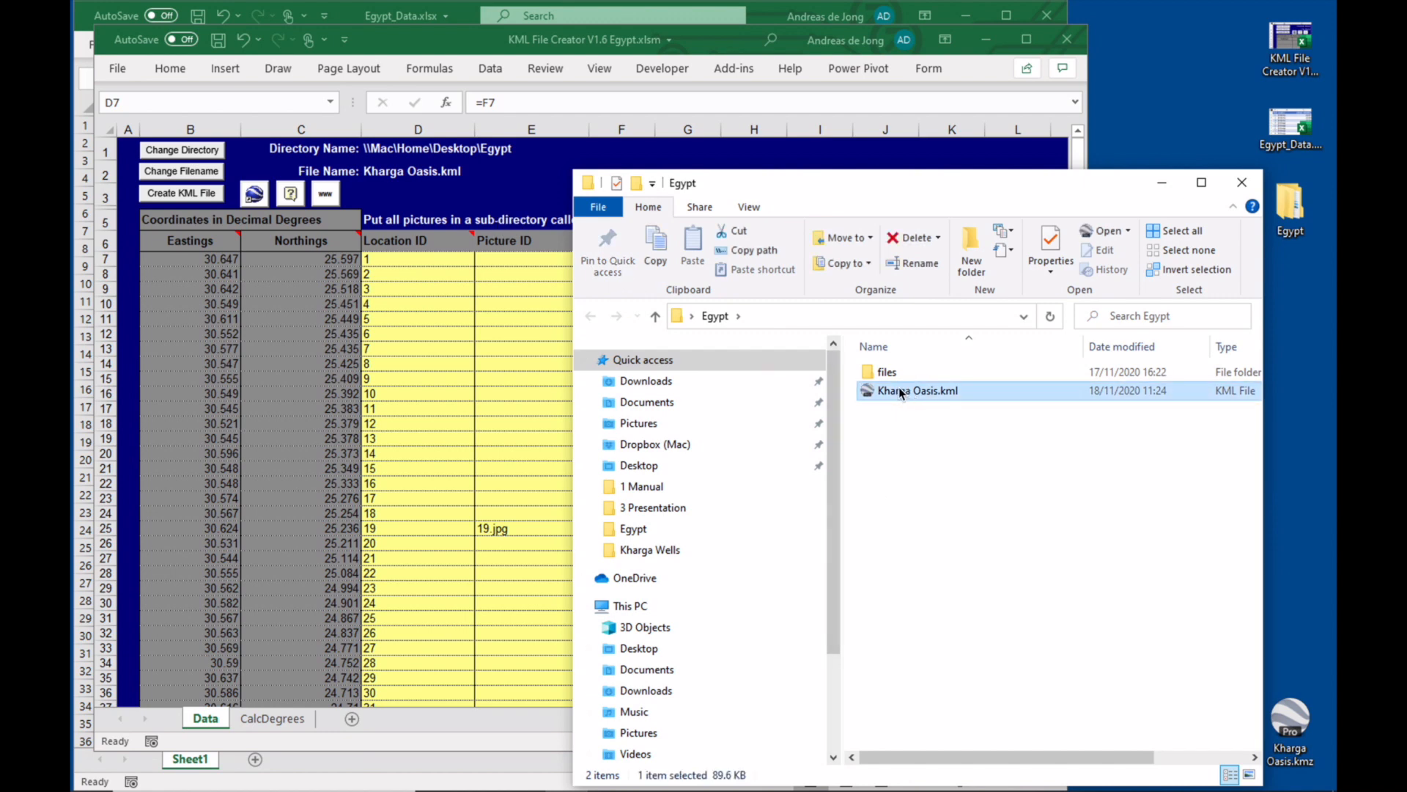
double_click(918, 390)
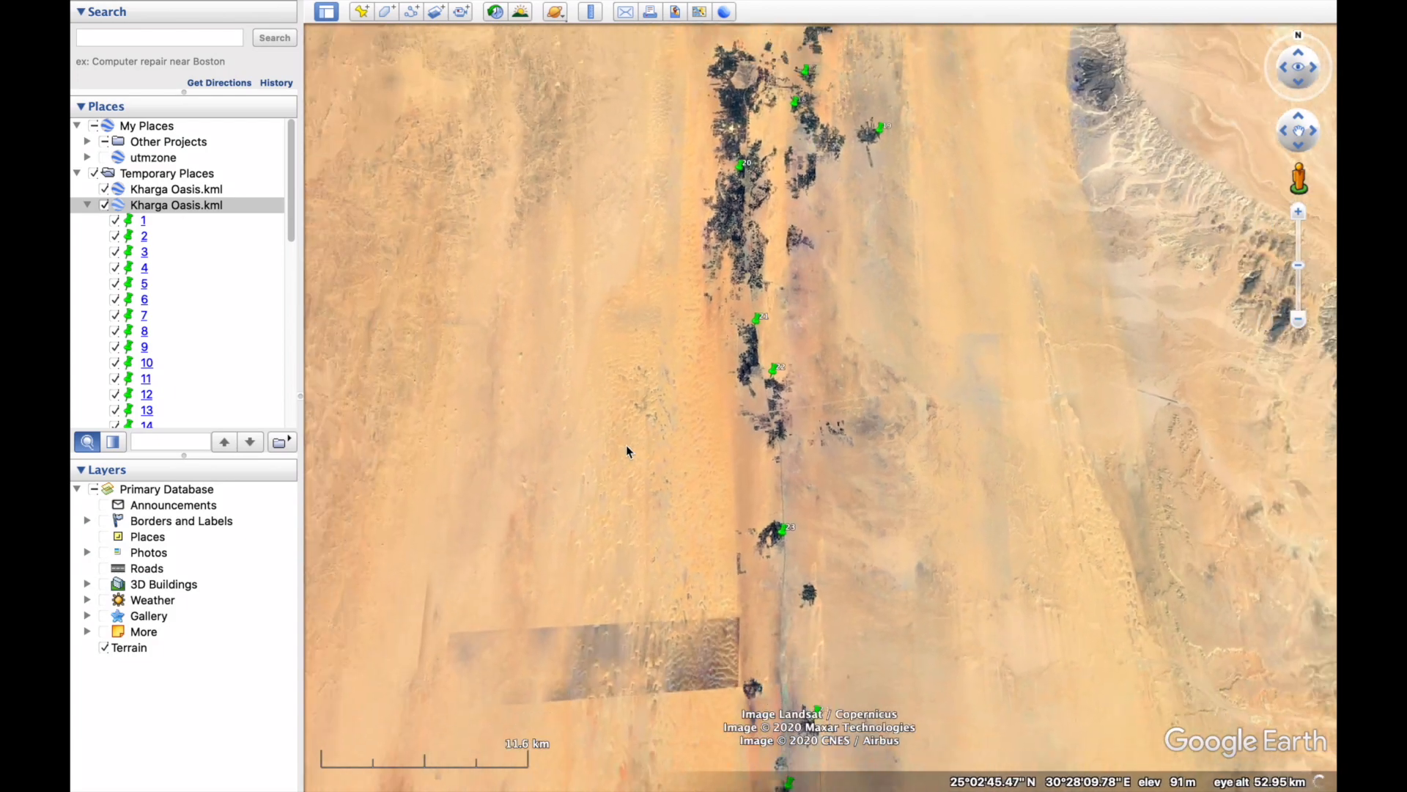
Save the Kharga Oasis places as Kharga Oasis.kmz on the Desktop, replacing the existing copy
scroll("down", 3)
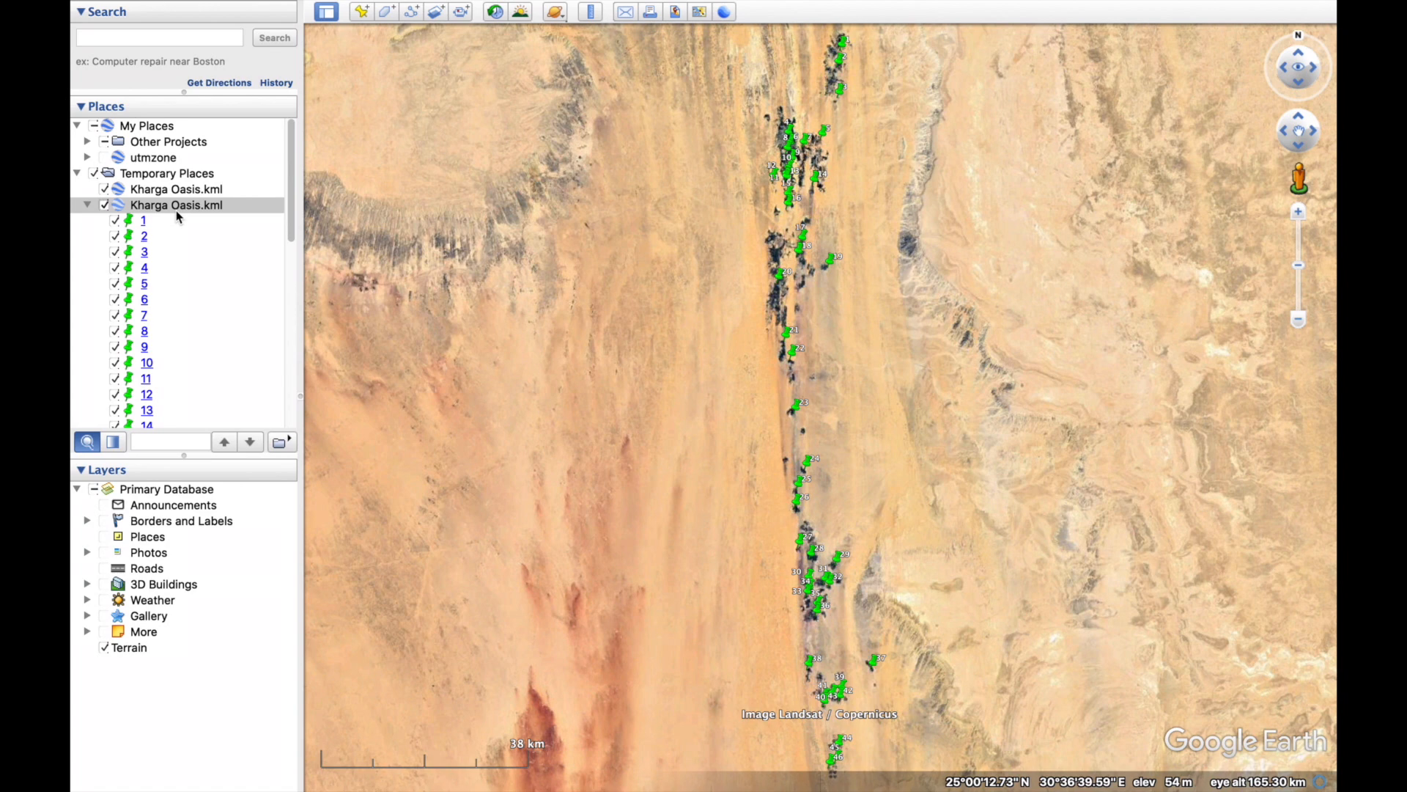
right_click(176, 206)
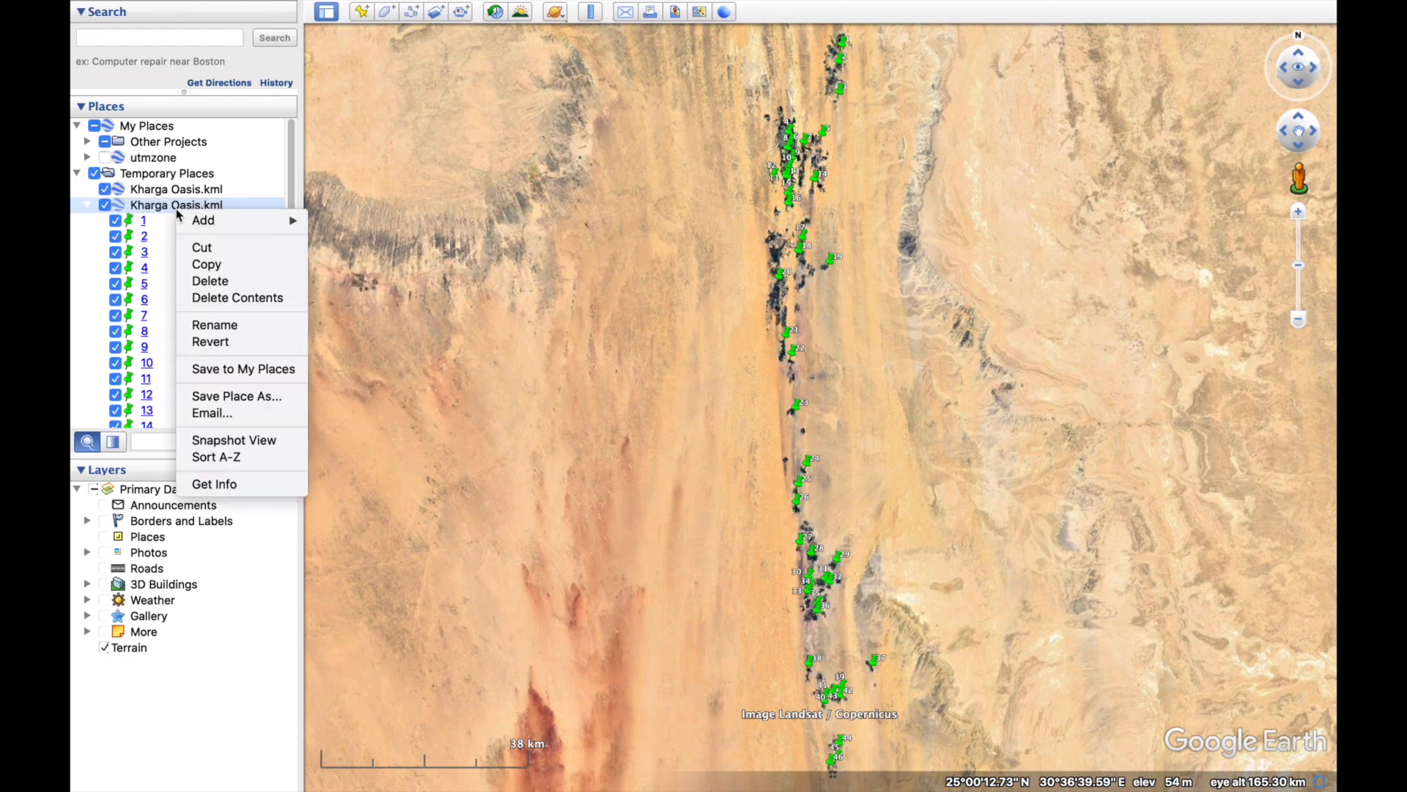
mouse_move(236, 396)
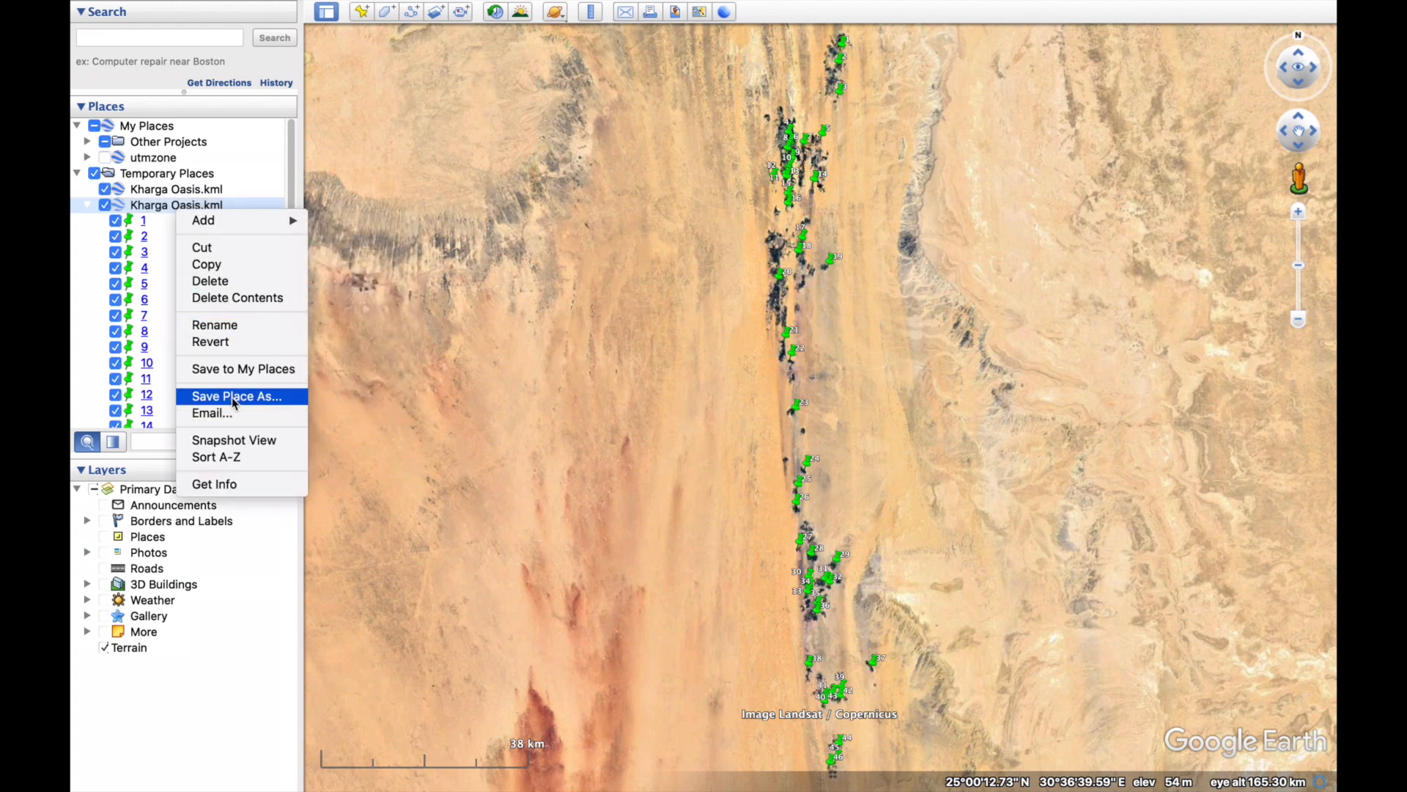
left_click(236, 395)
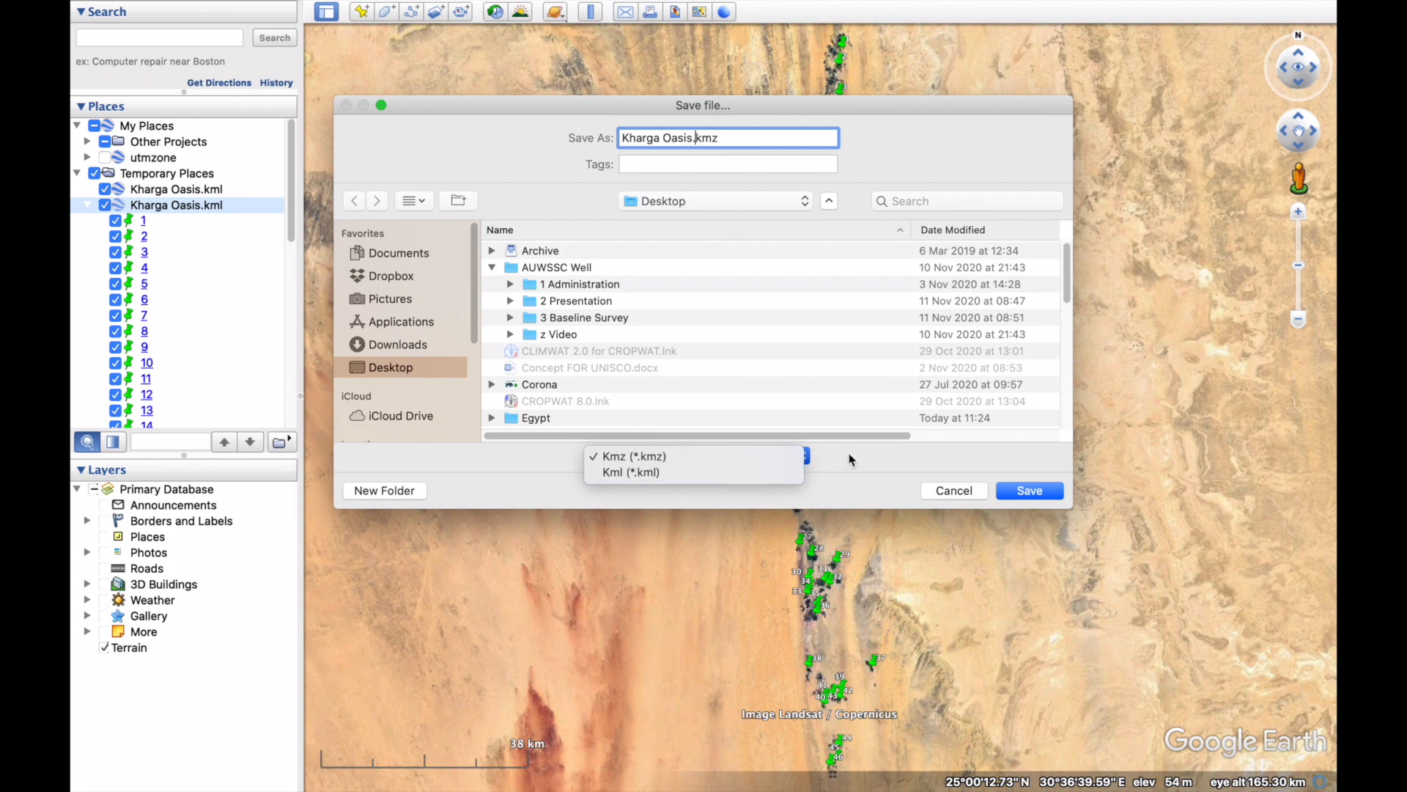
left_click(631, 456)
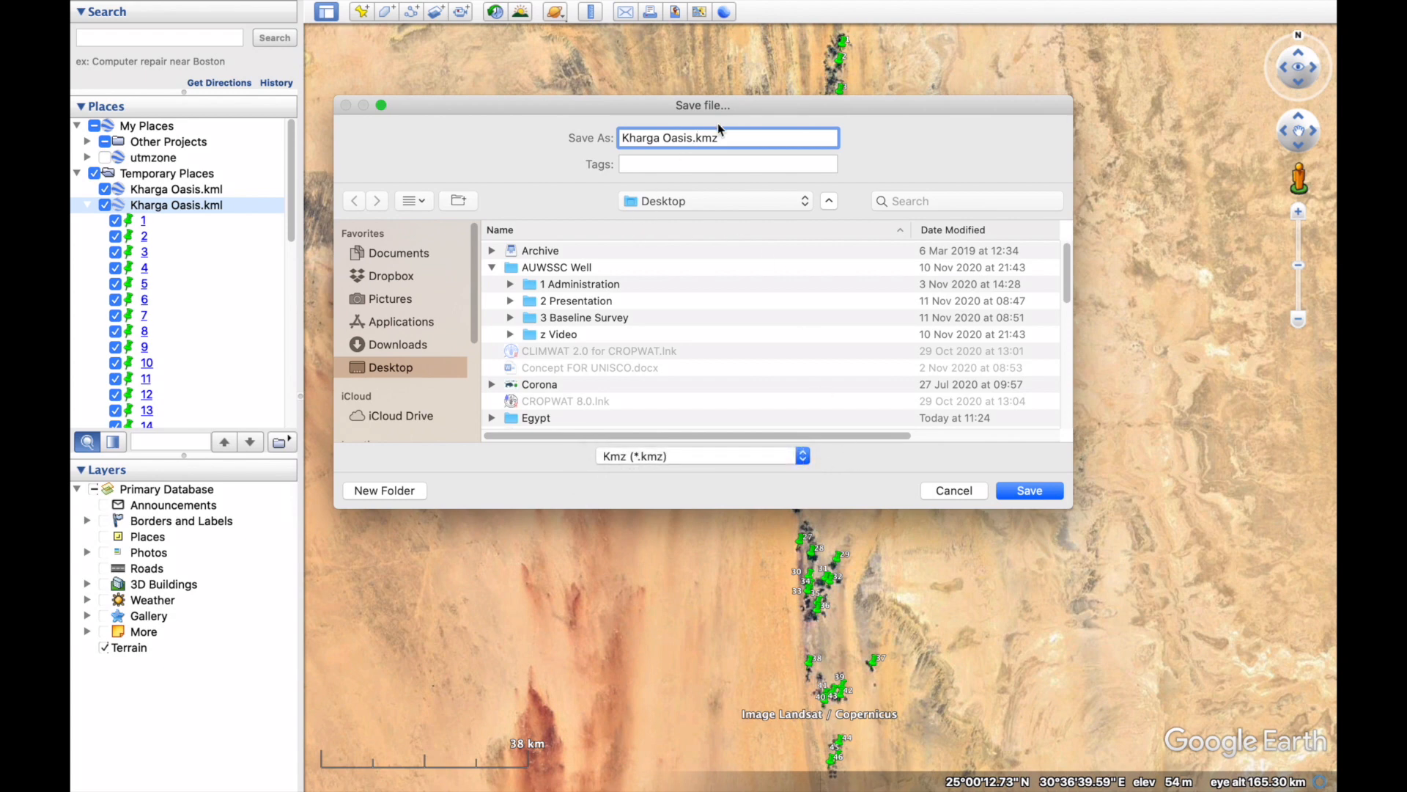
left_click(1029, 489)
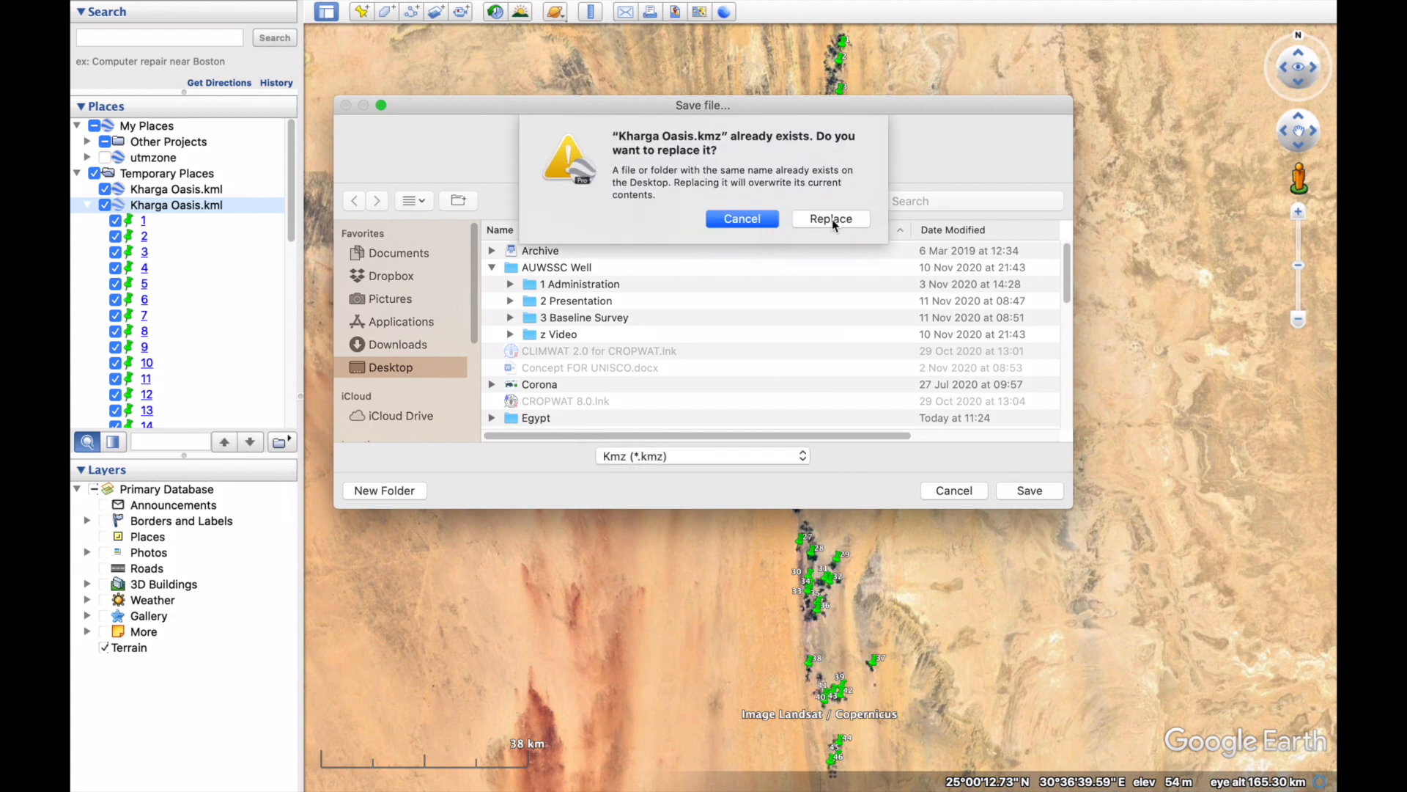
left_click(830, 218)
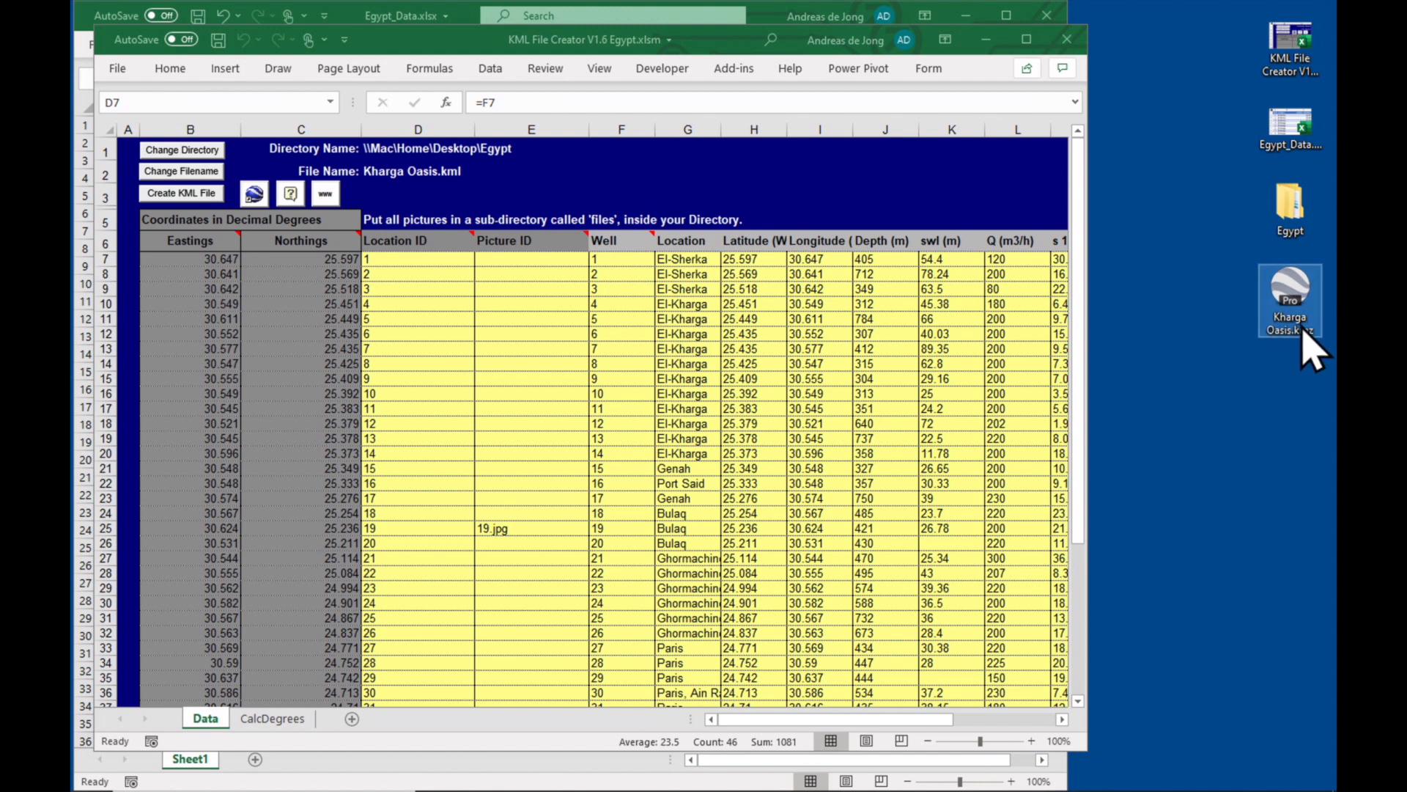
mouse_move(1286, 404)
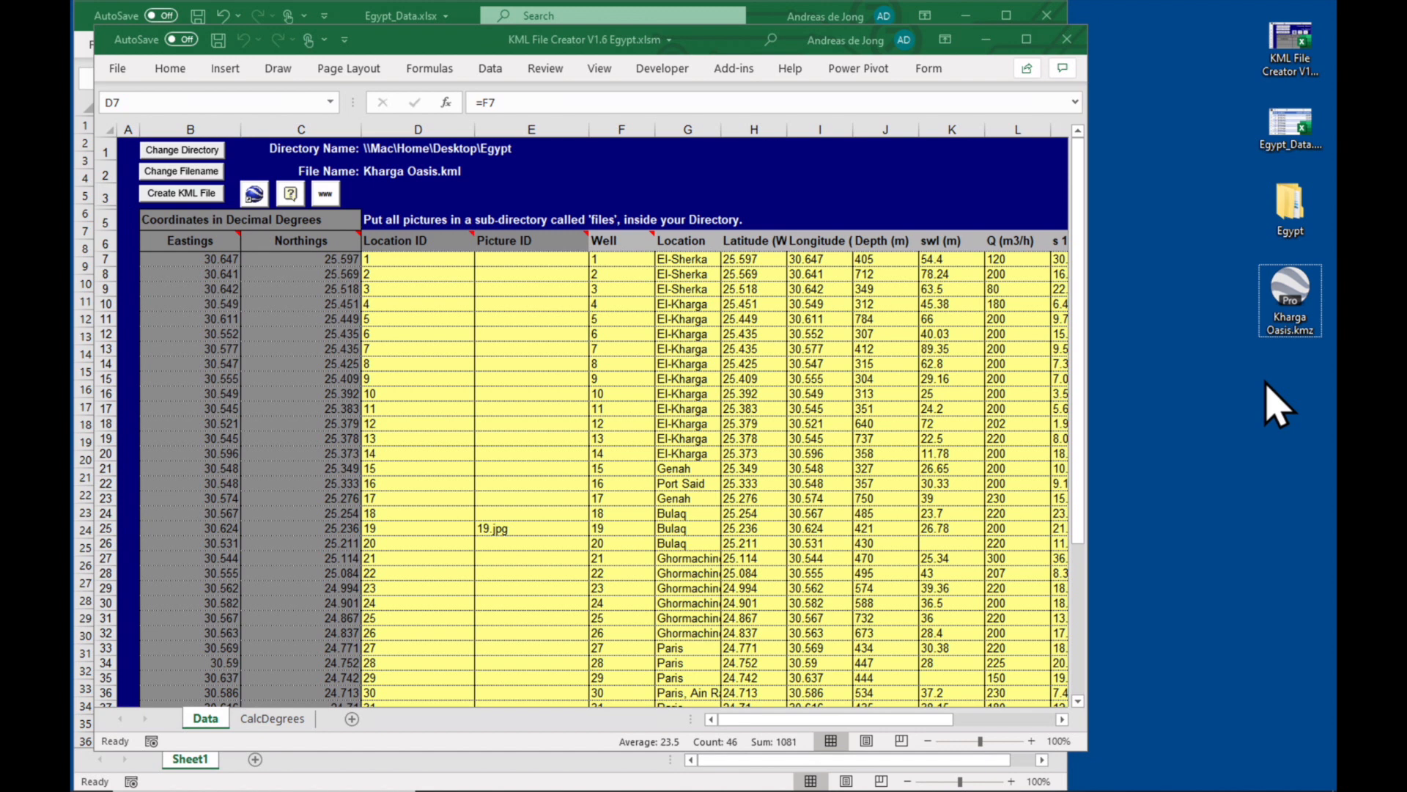
mouse_move(1290, 296)
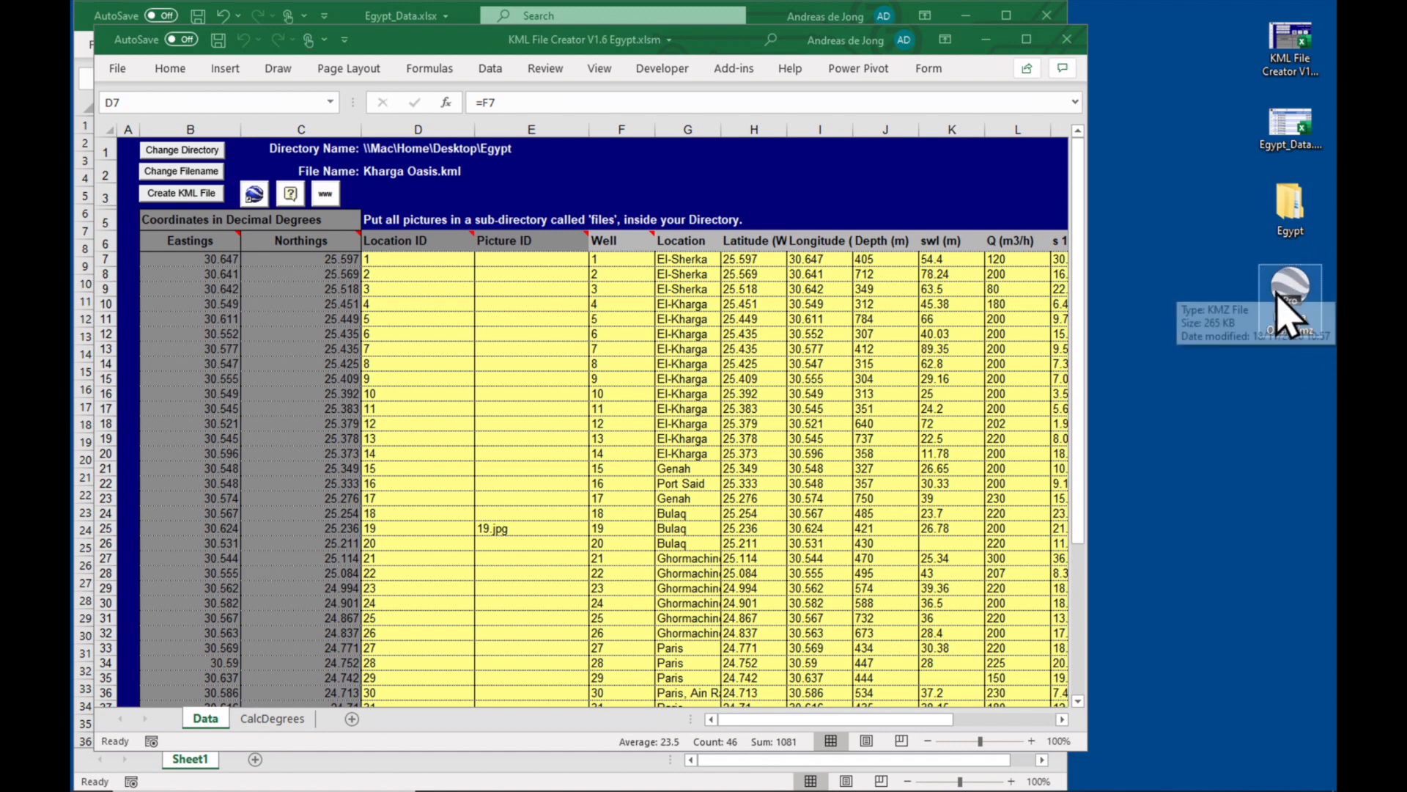
mouse_move(1327, 423)
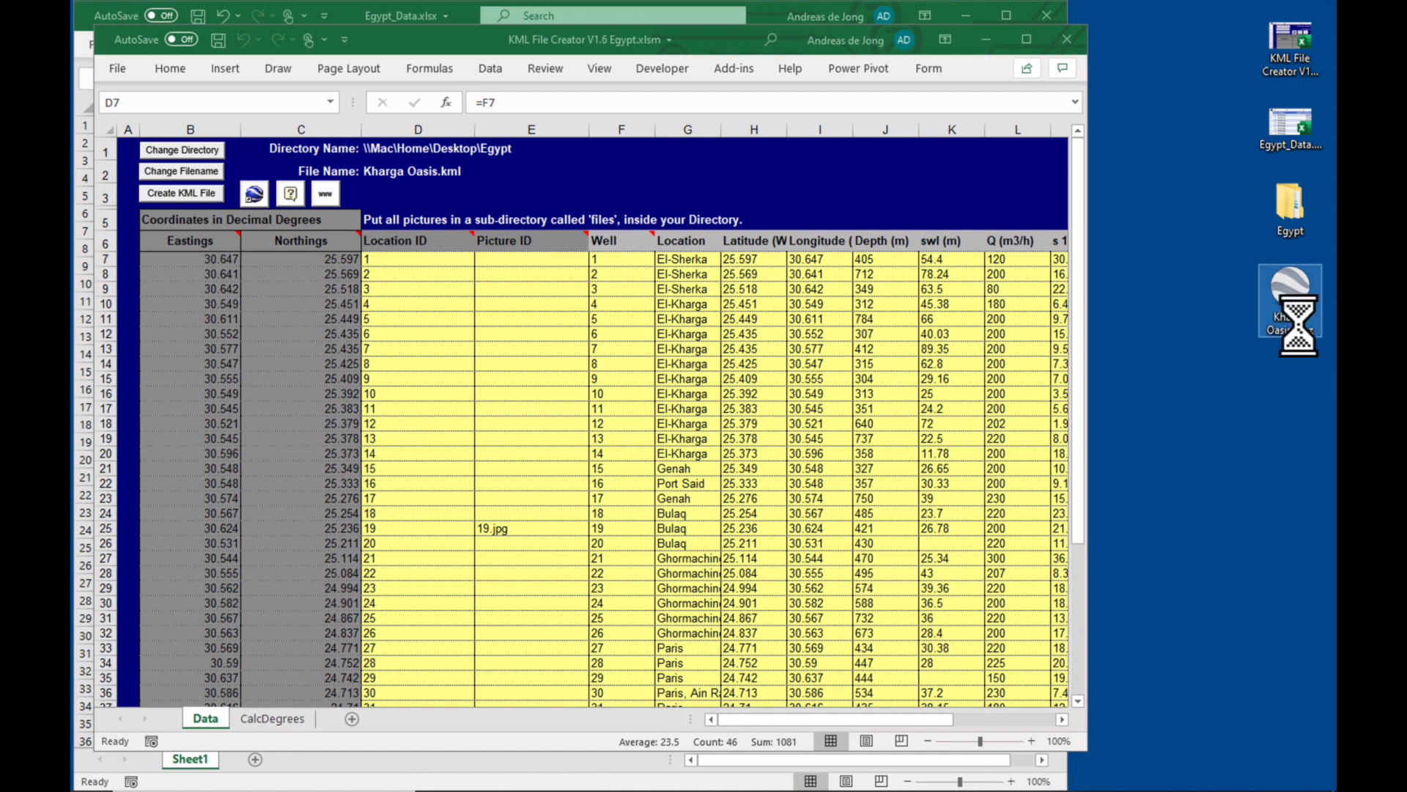
Rename Kharga Oasis.kmz to Kharga Oasis.zip, confirming the extension warning
right_click(1290, 300)
type("zip")
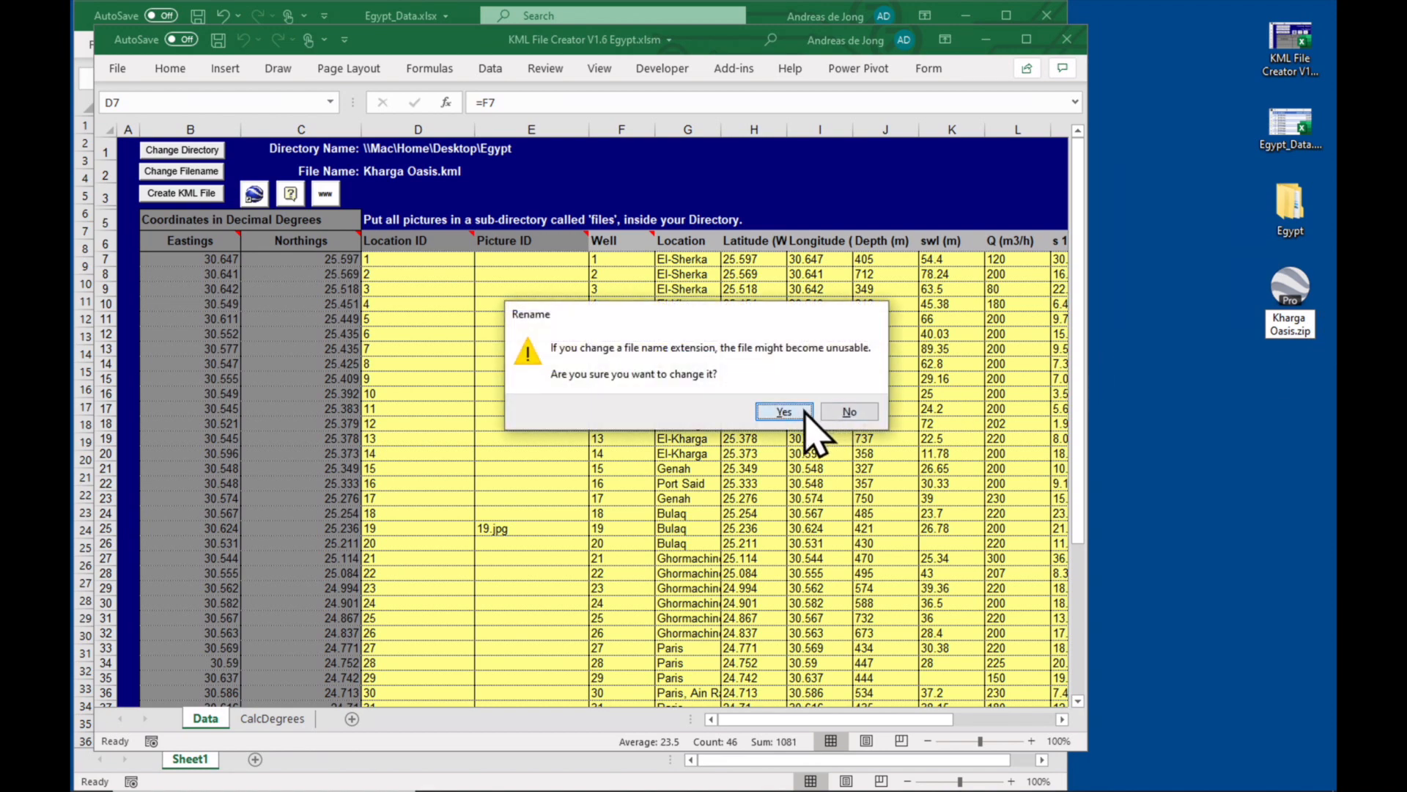
left_click(782, 411)
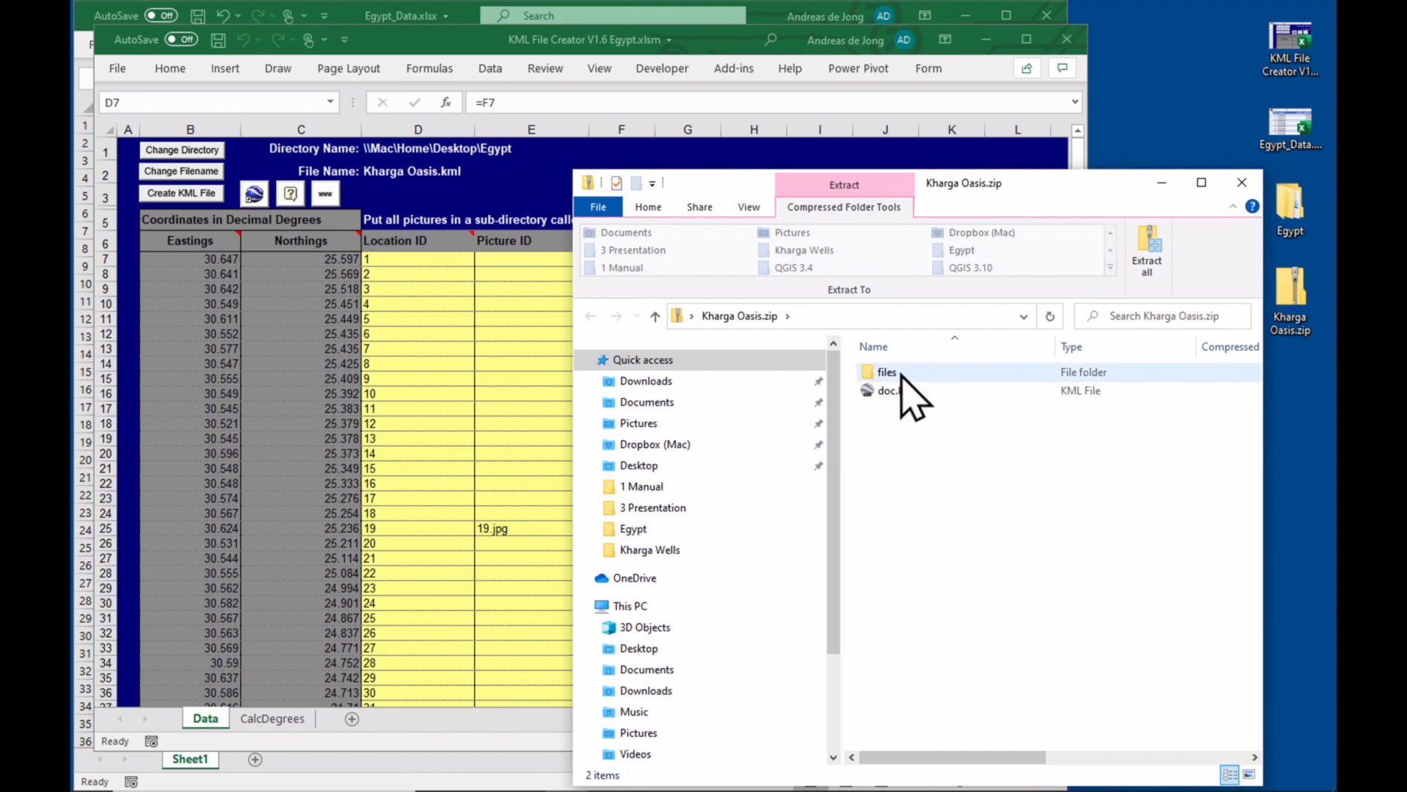
double_click(886, 371)
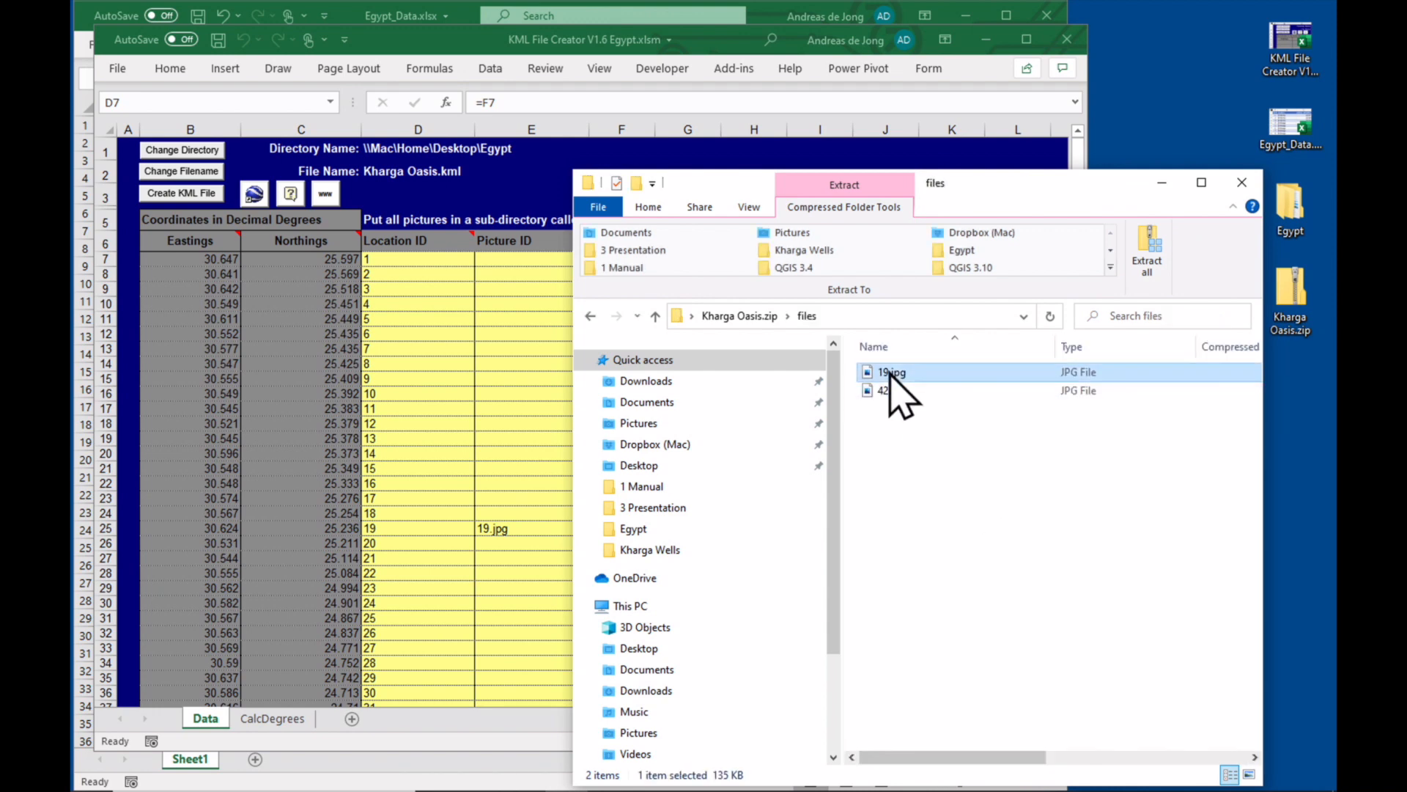
double_click(892, 371)
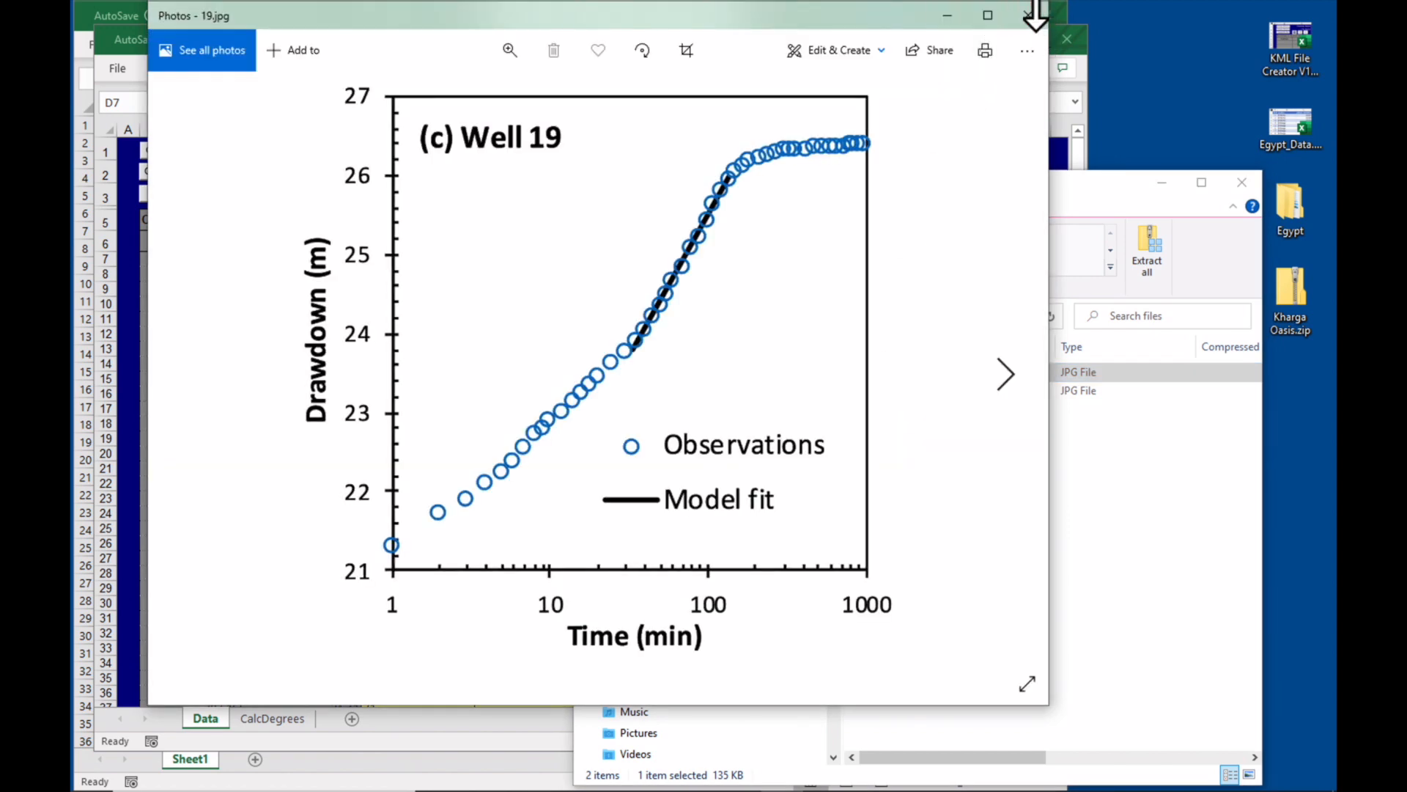
left_click(1037, 15)
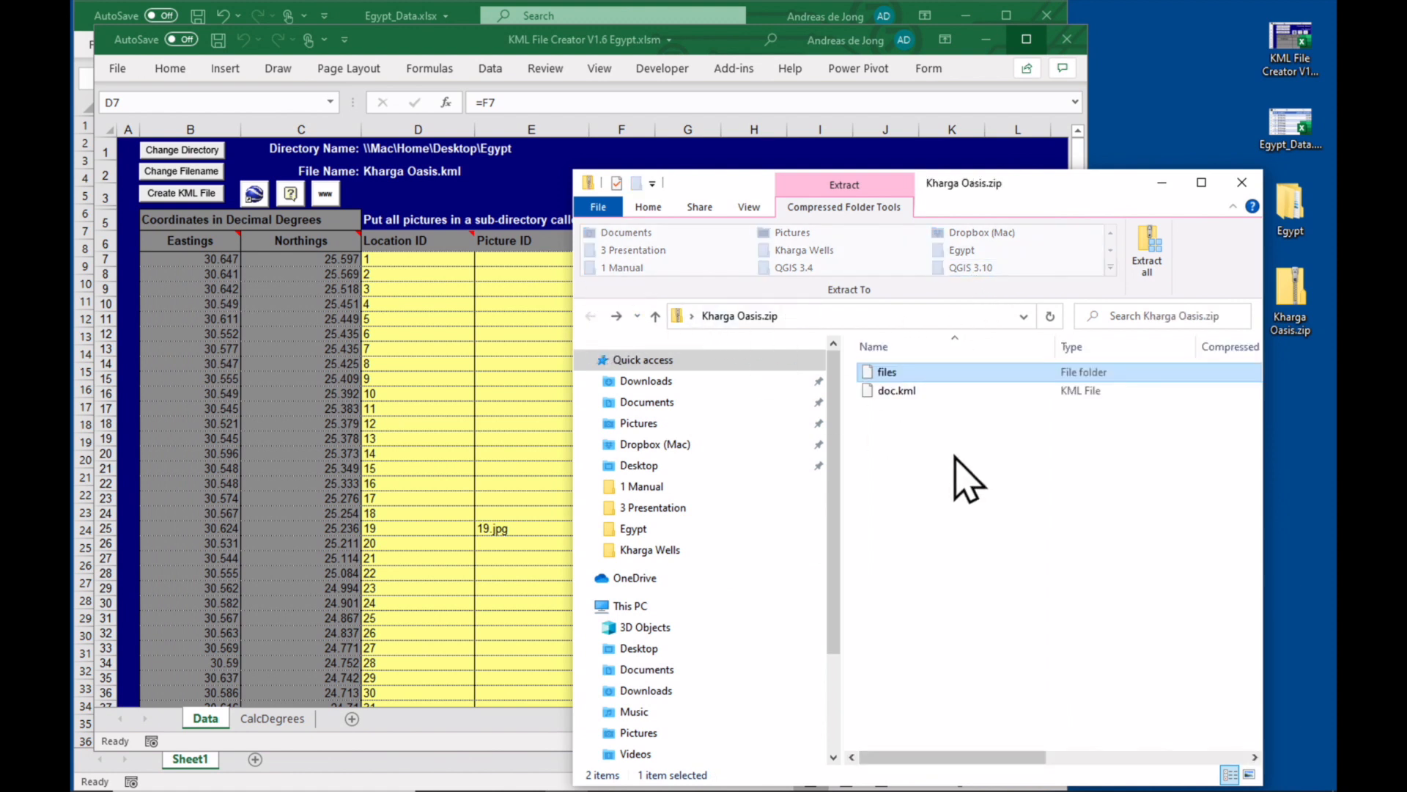
left_click(896, 390)
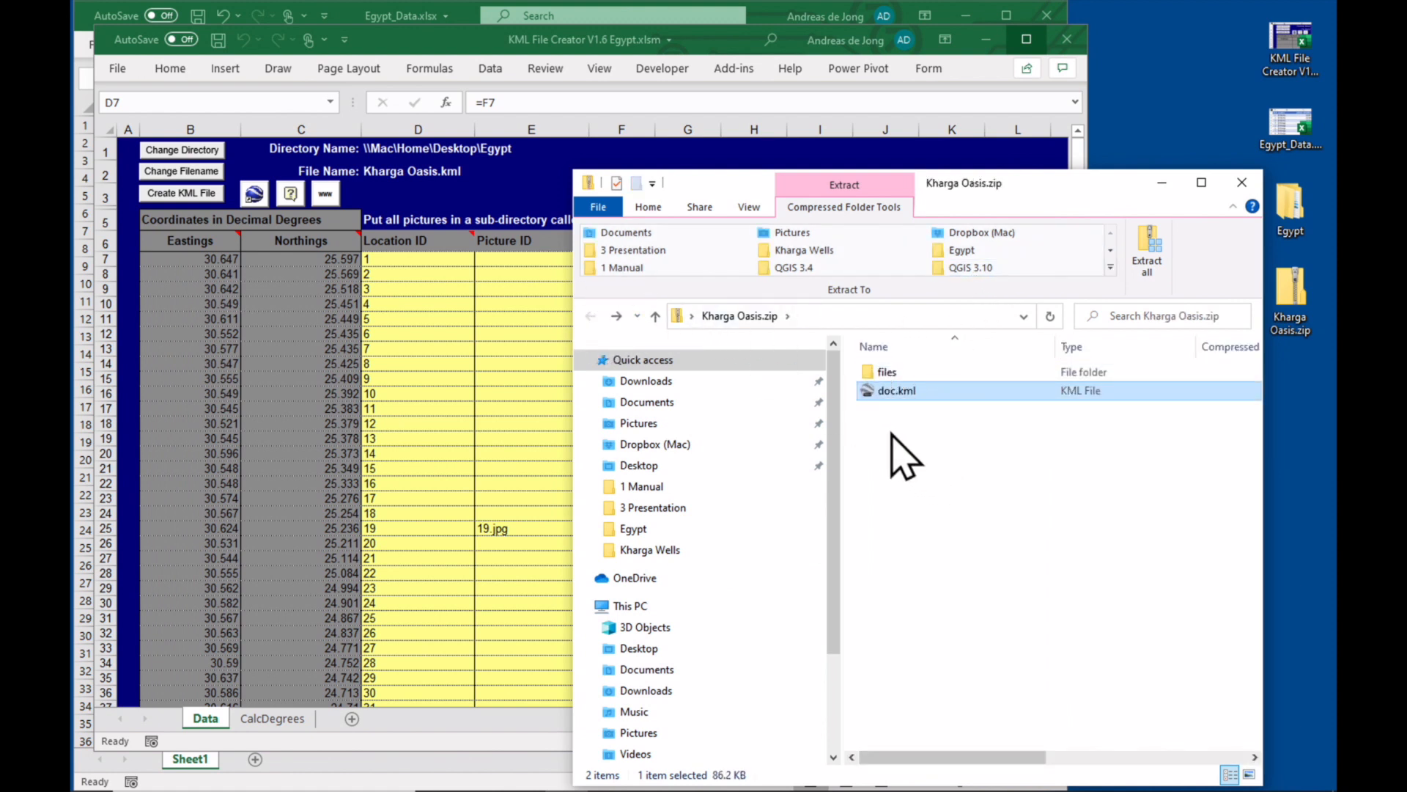
mouse_move(893, 427)
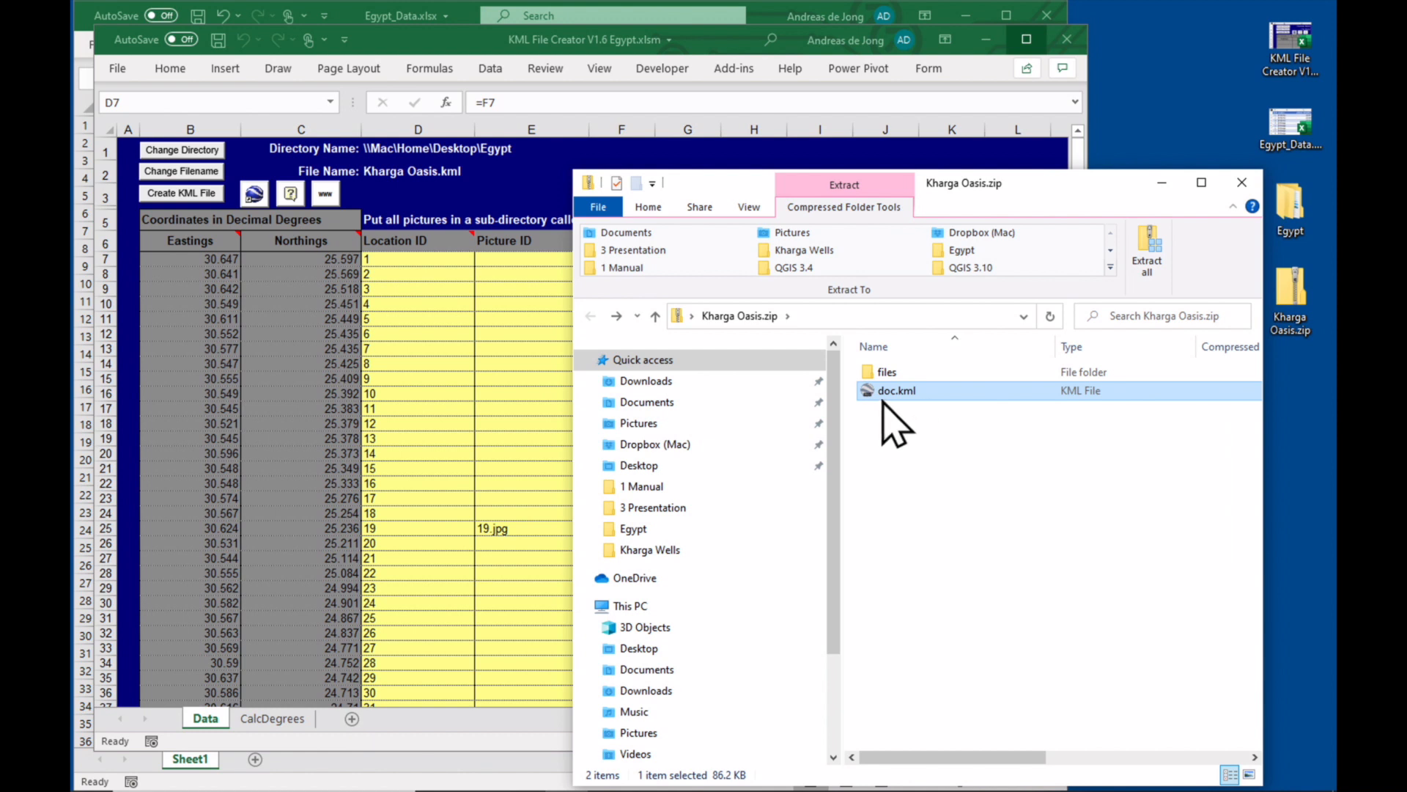
mouse_move(938, 422)
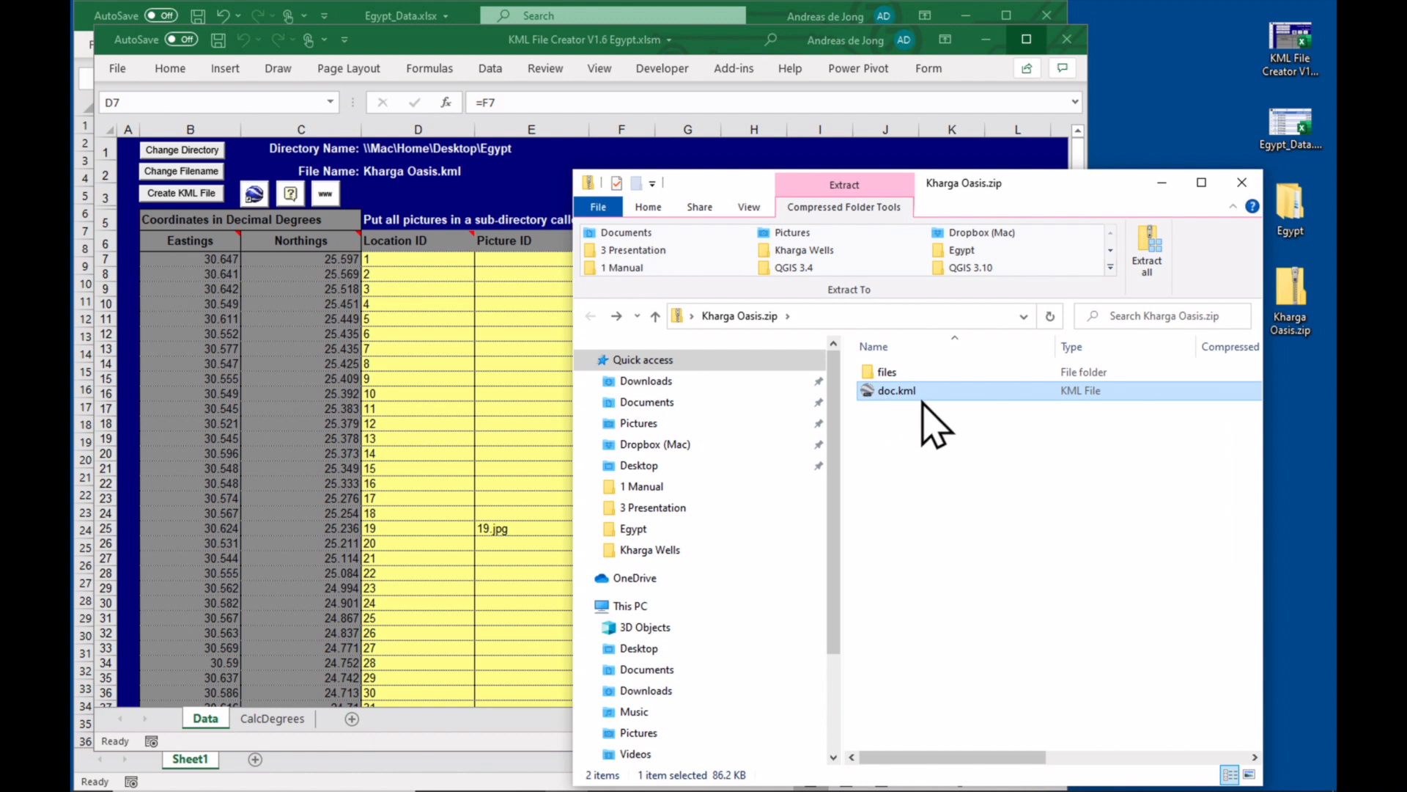
mouse_move(906, 423)
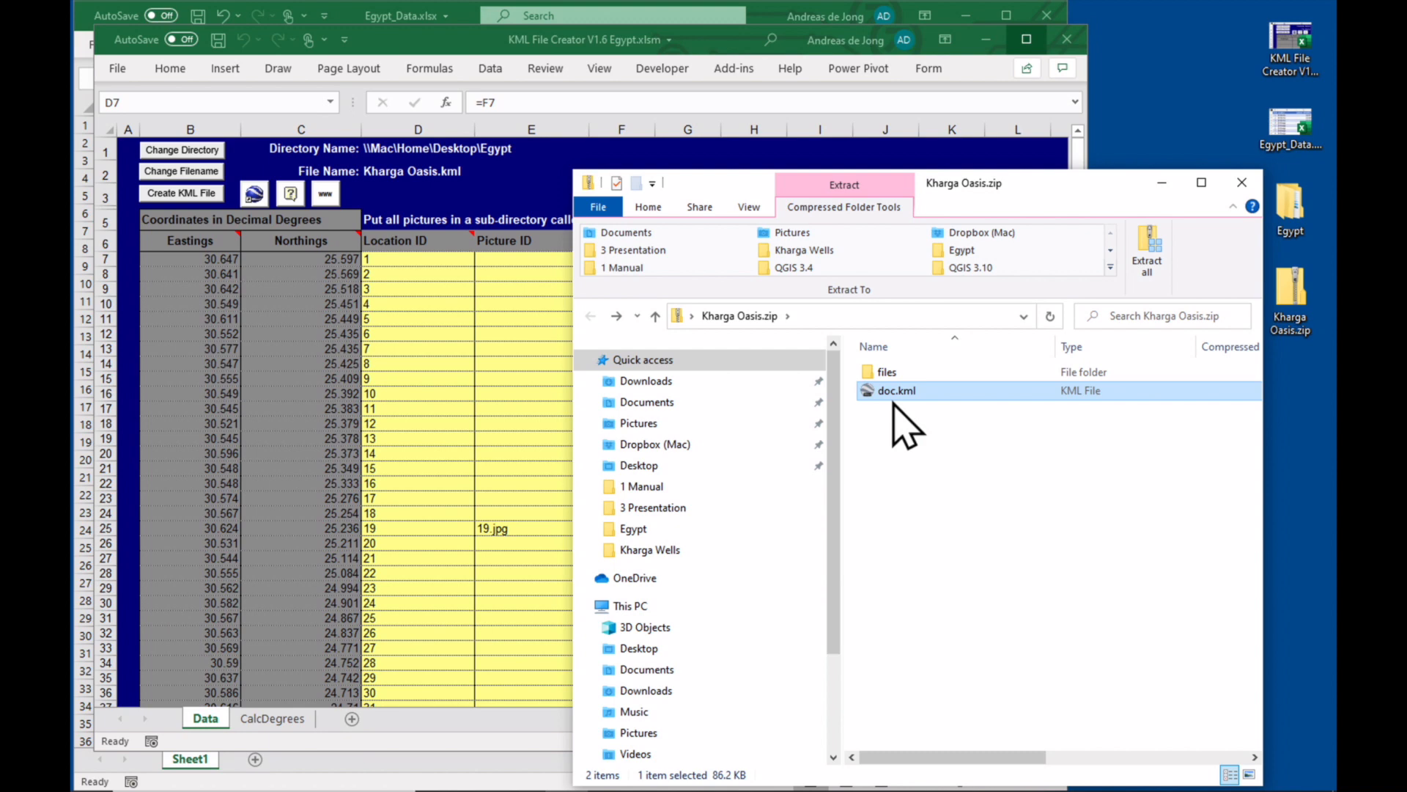
mouse_move(934, 440)
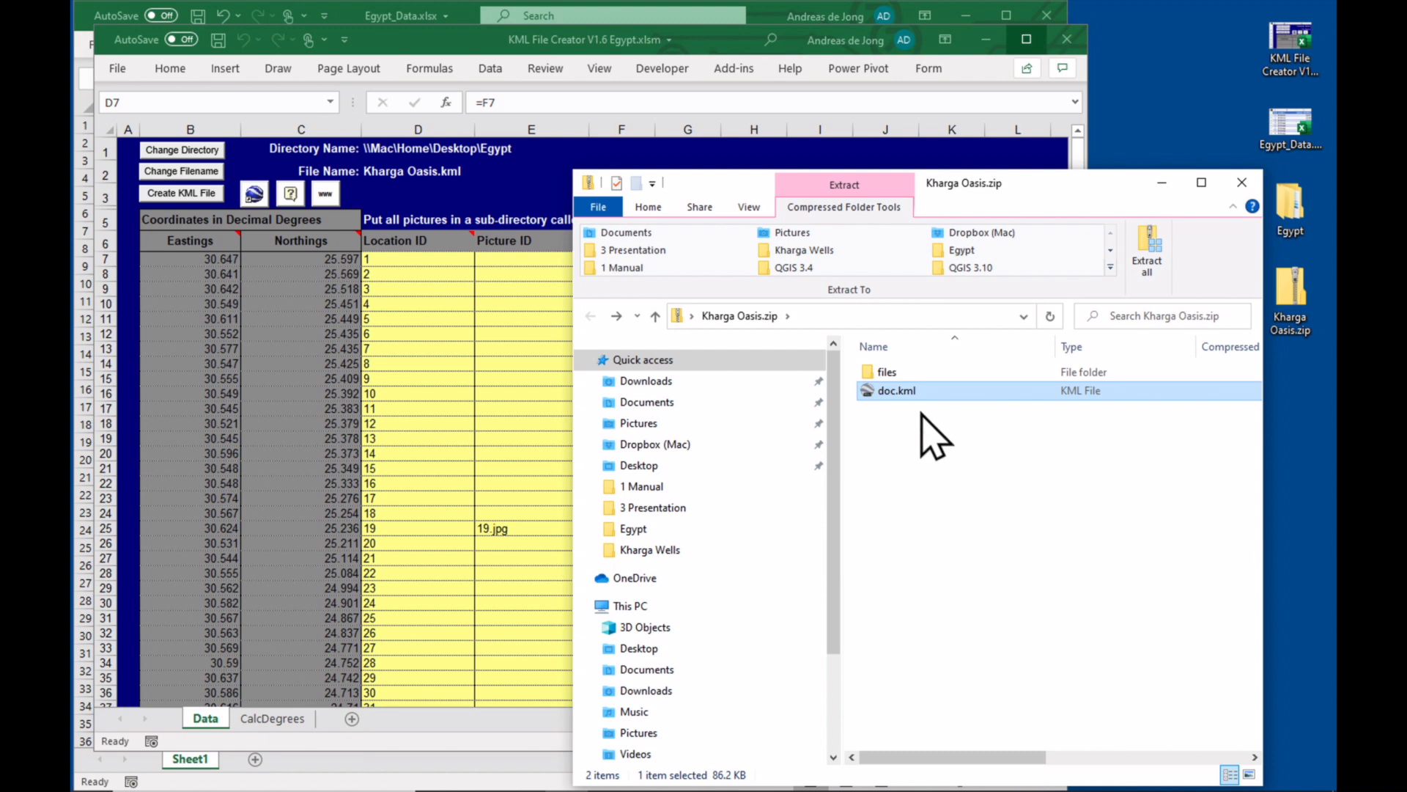